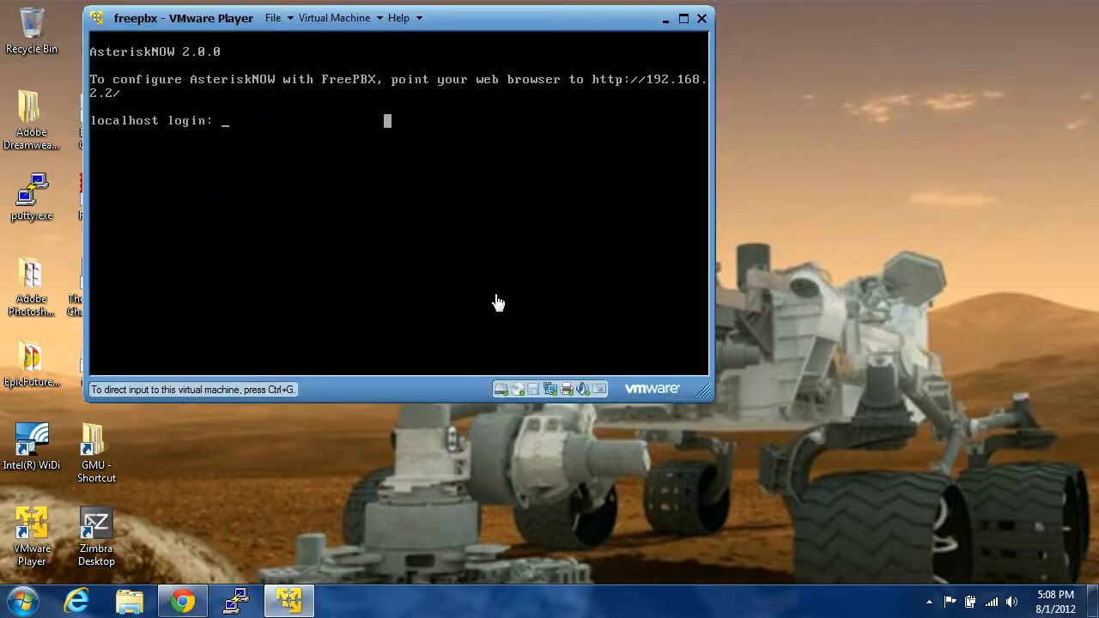
{"action": "mouse_move", "coordinate": [371, 98]}
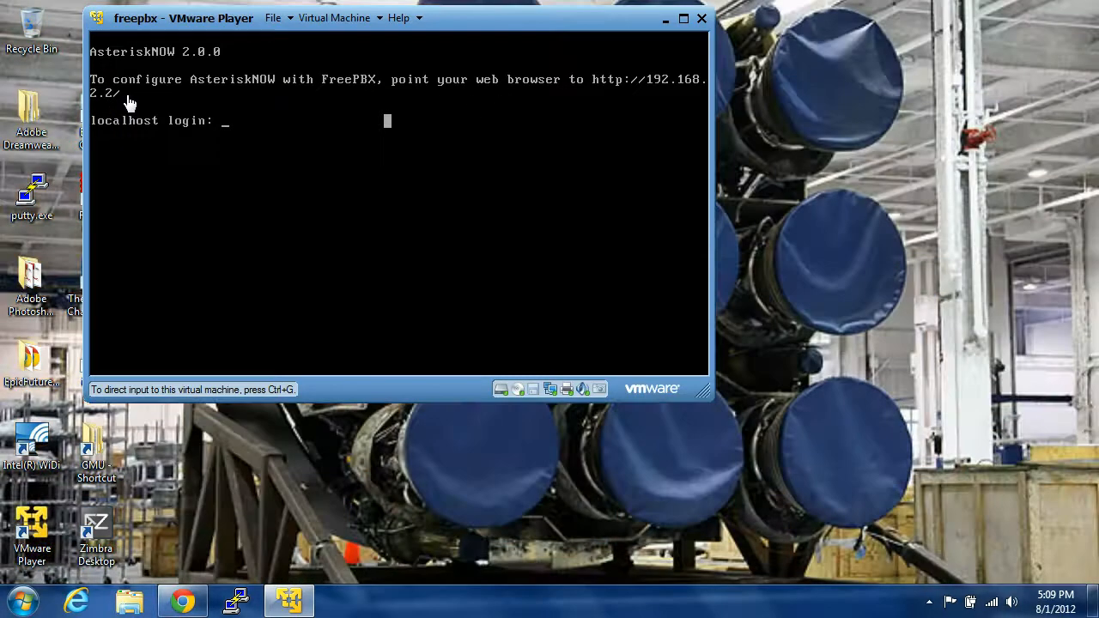
{"action": "mouse_move", "coordinate": [666, 27]}
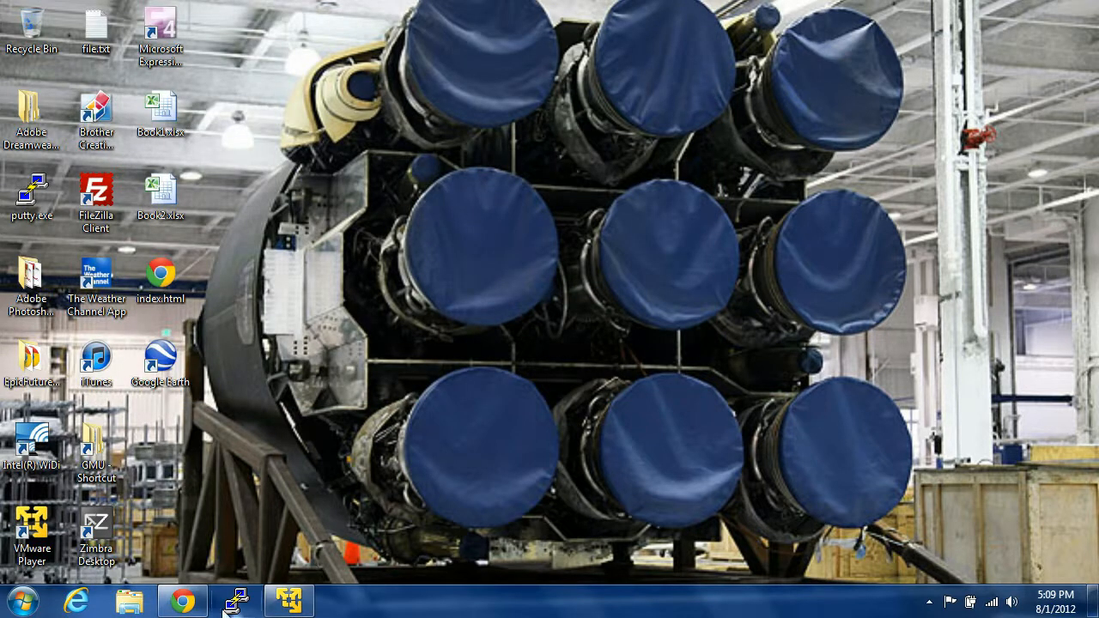
Load the FreePBX admin login page at the VM's address in Chrome's address bar
{"action": "left_click", "coordinate": [179, 596]}
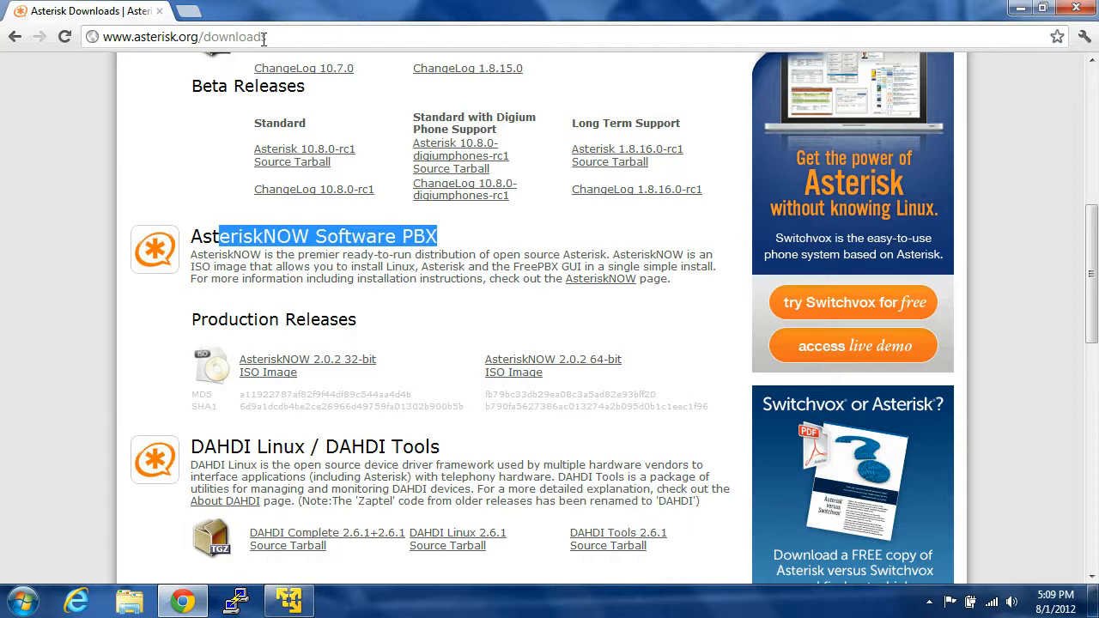
{"action": "type", "text": "192.168.2.5/admin"}
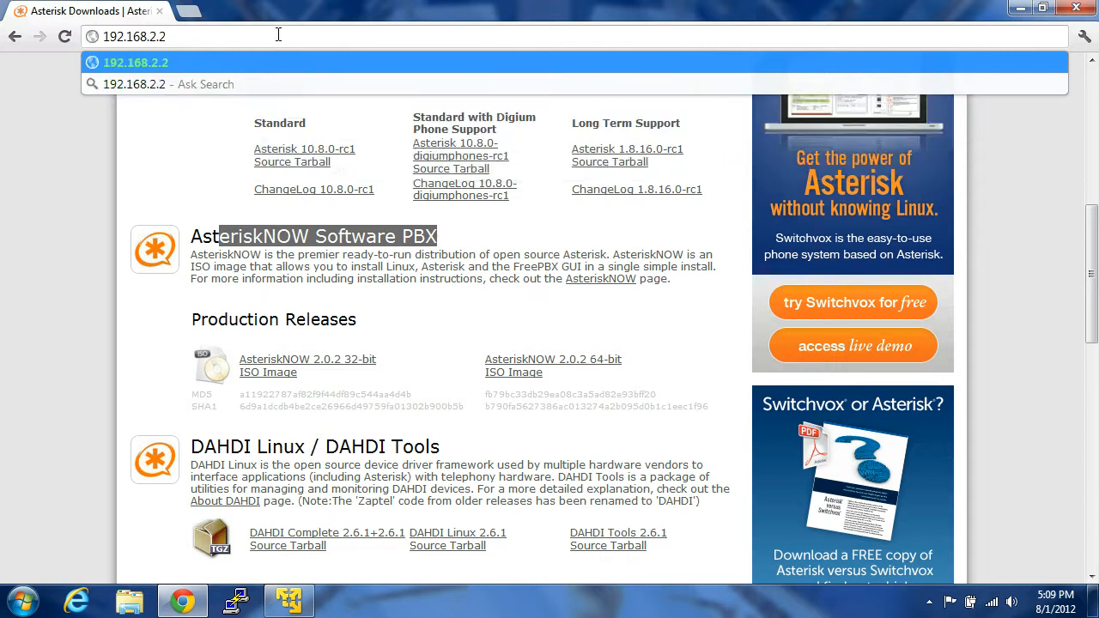
{"action": "type", "text": "/admin/config.php"}
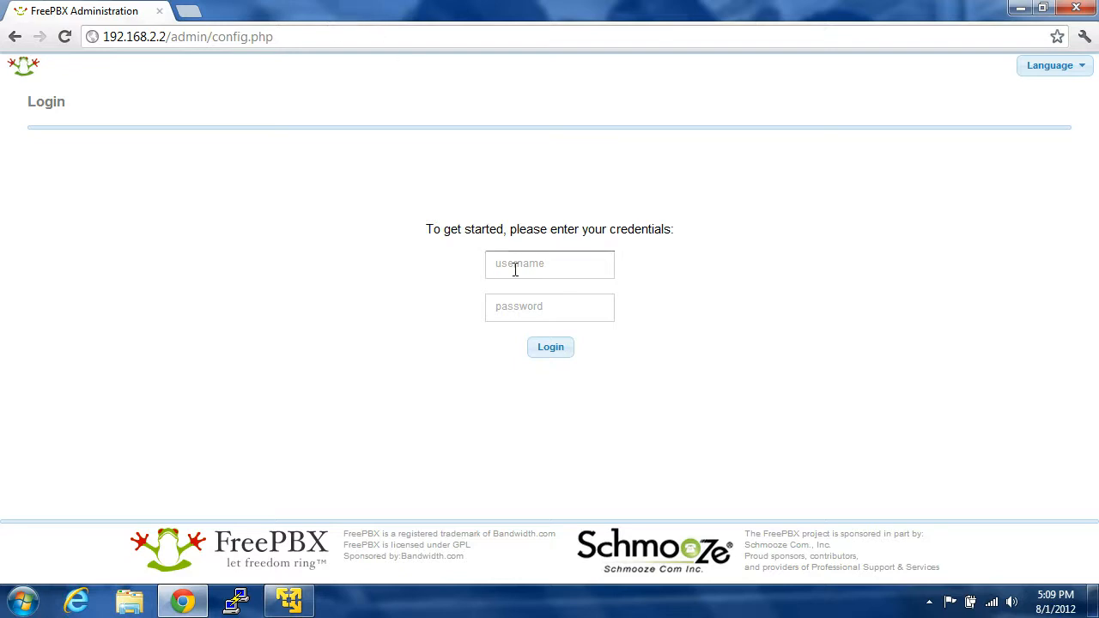
Sign in with username admin and its password to reach the System Status dashboard
{"action": "left_click", "coordinate": [549, 264]}
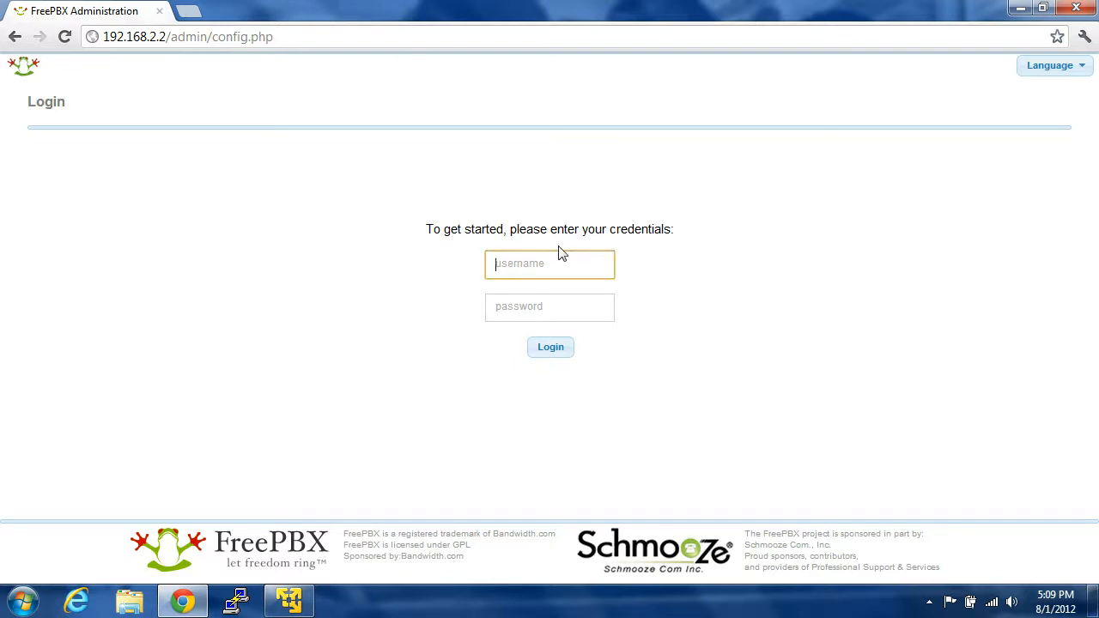
{"action": "type", "text": "admin"}
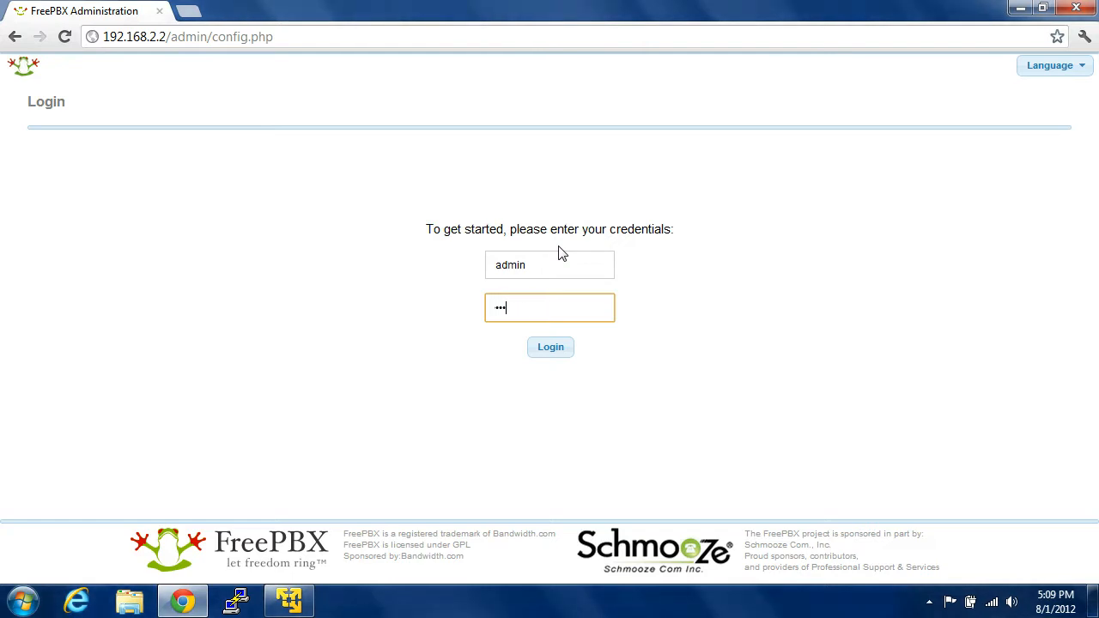
{"action": "left_click", "coordinate": [550, 347]}
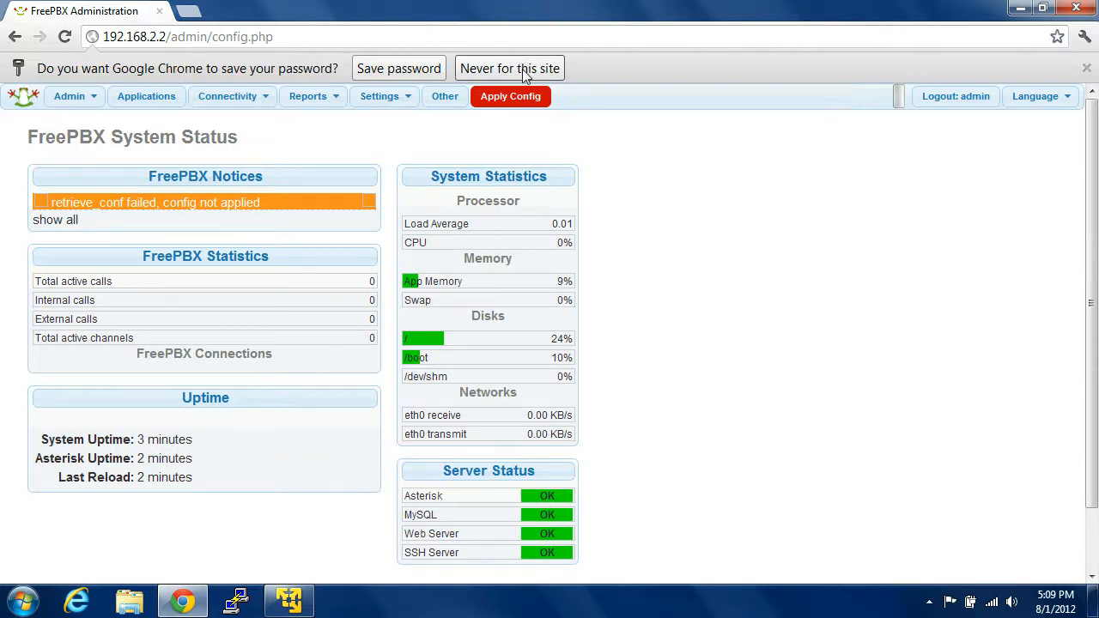
Choose 'Never for this site' on Chrome's save-password bar
{"action": "left_click", "coordinate": [510, 96]}
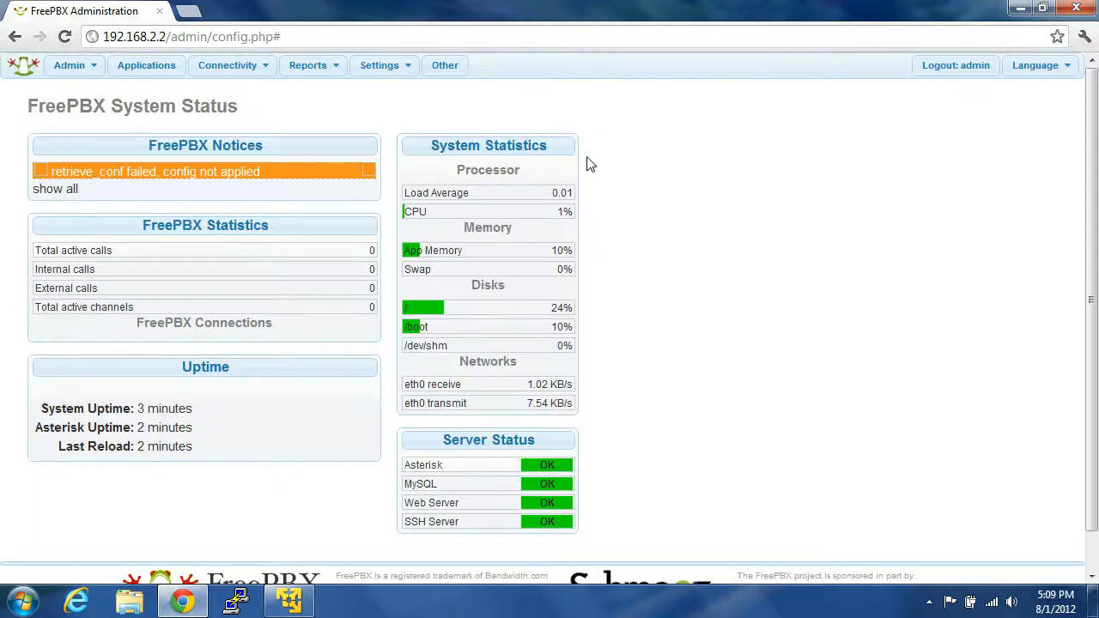
{"action": "mouse_move", "coordinate": [577, 137]}
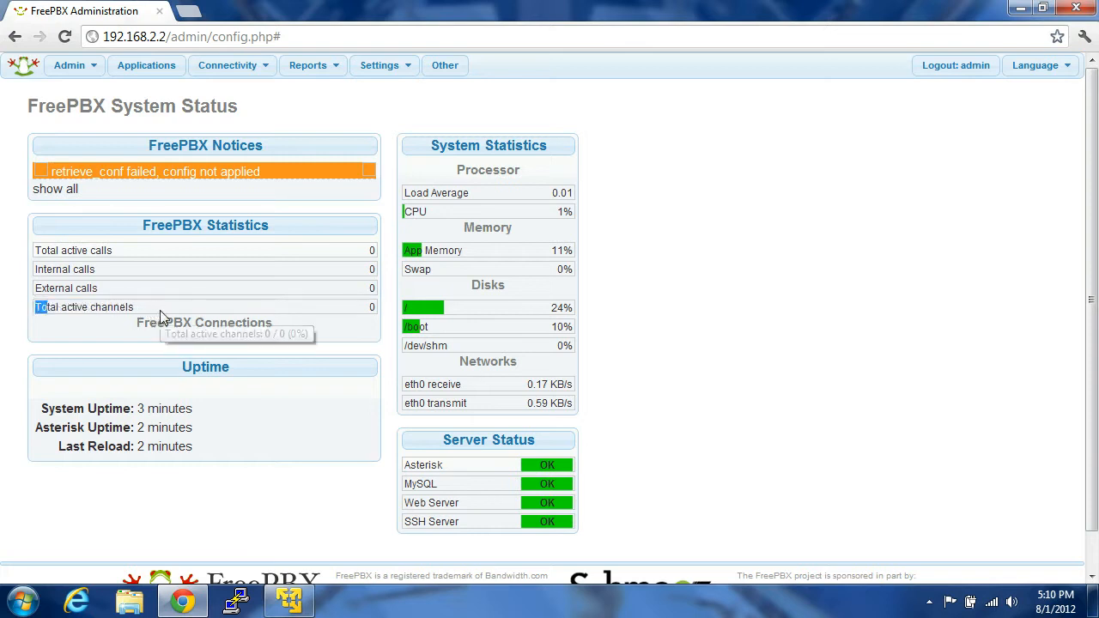
{"action": "mouse_move", "coordinate": [222, 368]}
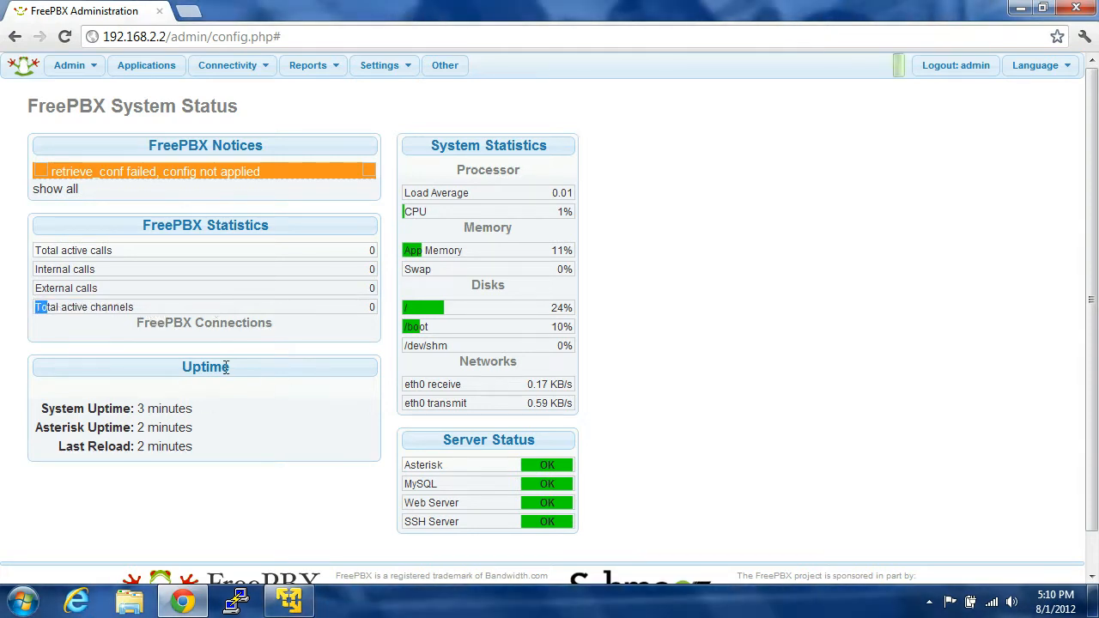
{"action": "mouse_move", "coordinate": [209, 381]}
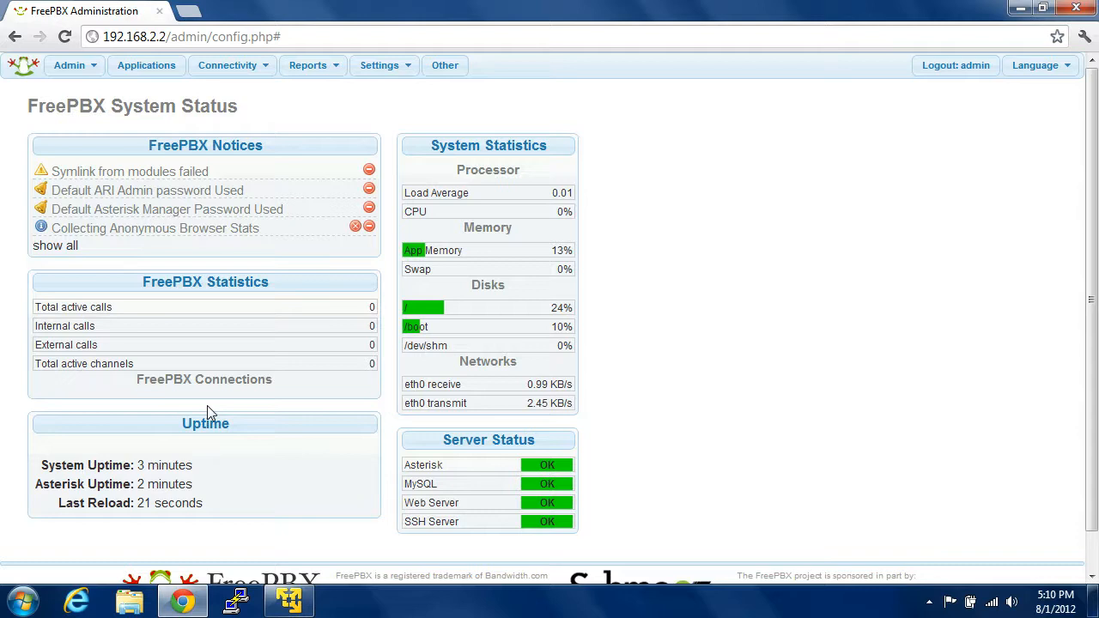
{"action": "mouse_move", "coordinate": [187, 193]}
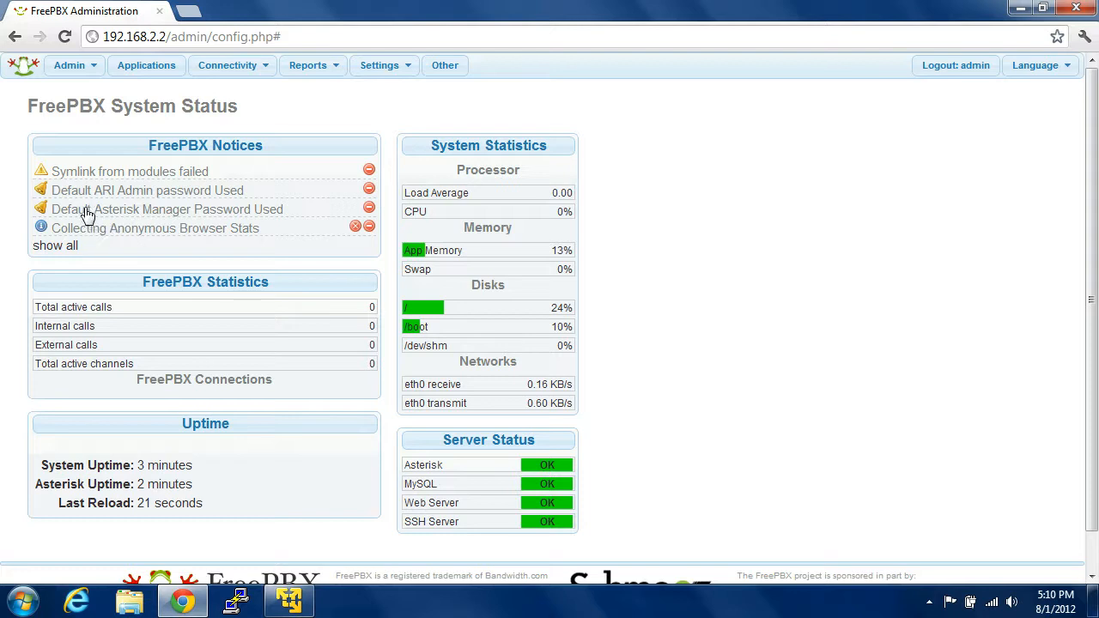
{"action": "mouse_move", "coordinate": [89, 182]}
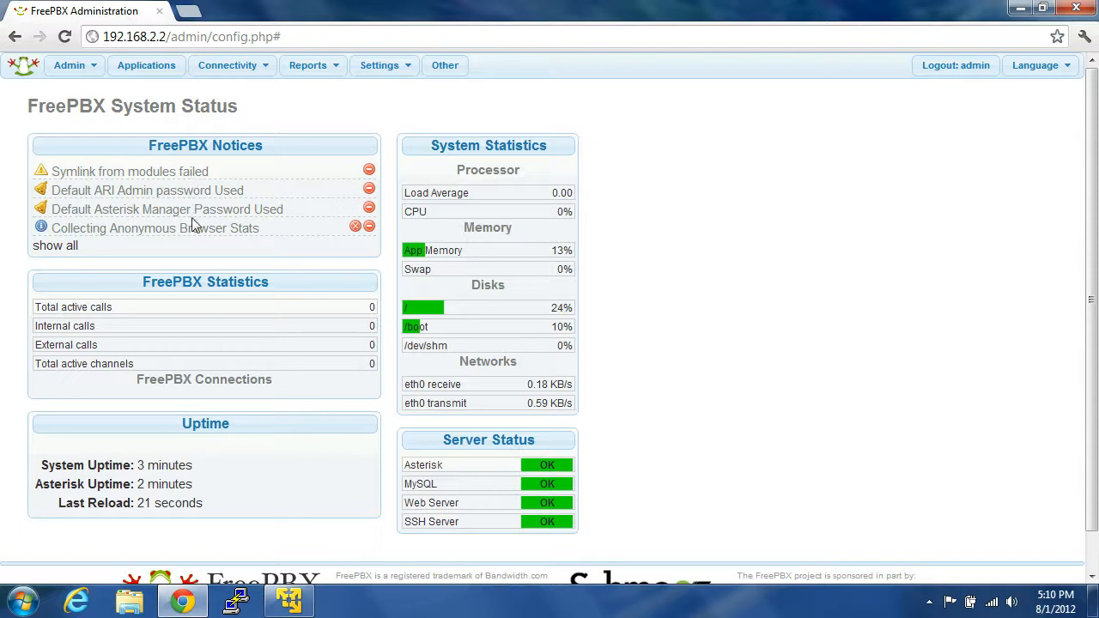
{"action": "mouse_move", "coordinate": [134, 182]}
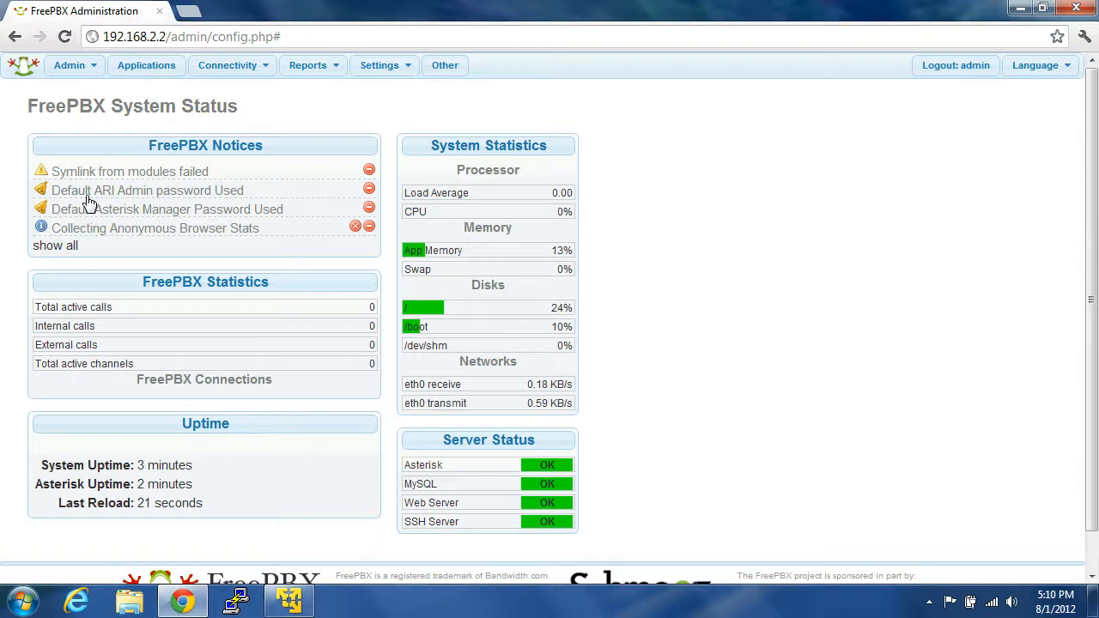
{"action": "mouse_move", "coordinate": [129, 213]}
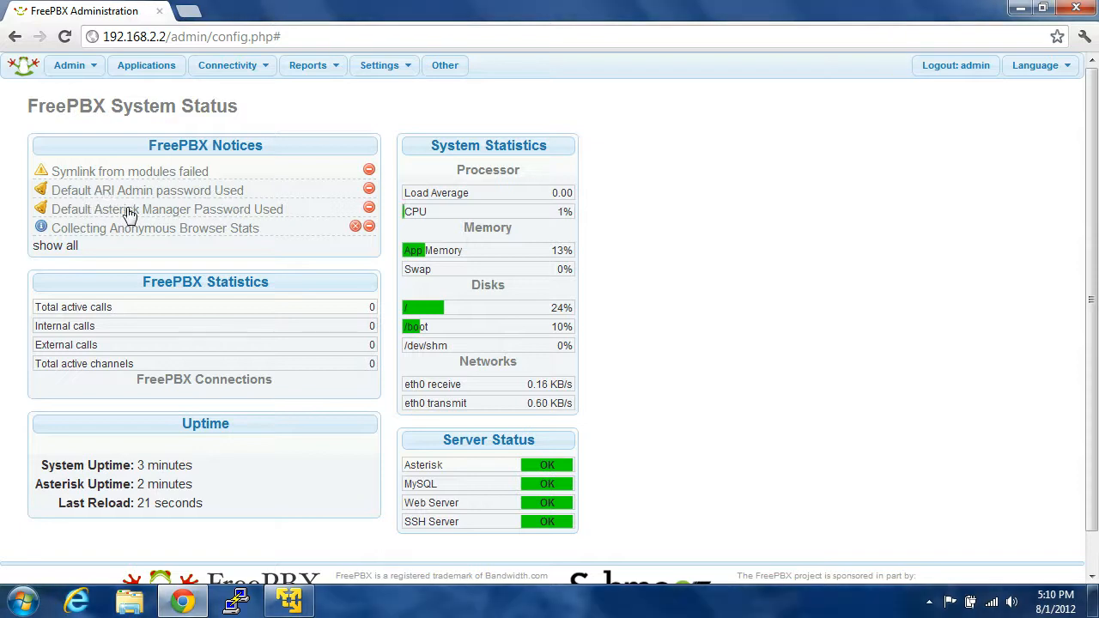
{"action": "mouse_move", "coordinate": [234, 216]}
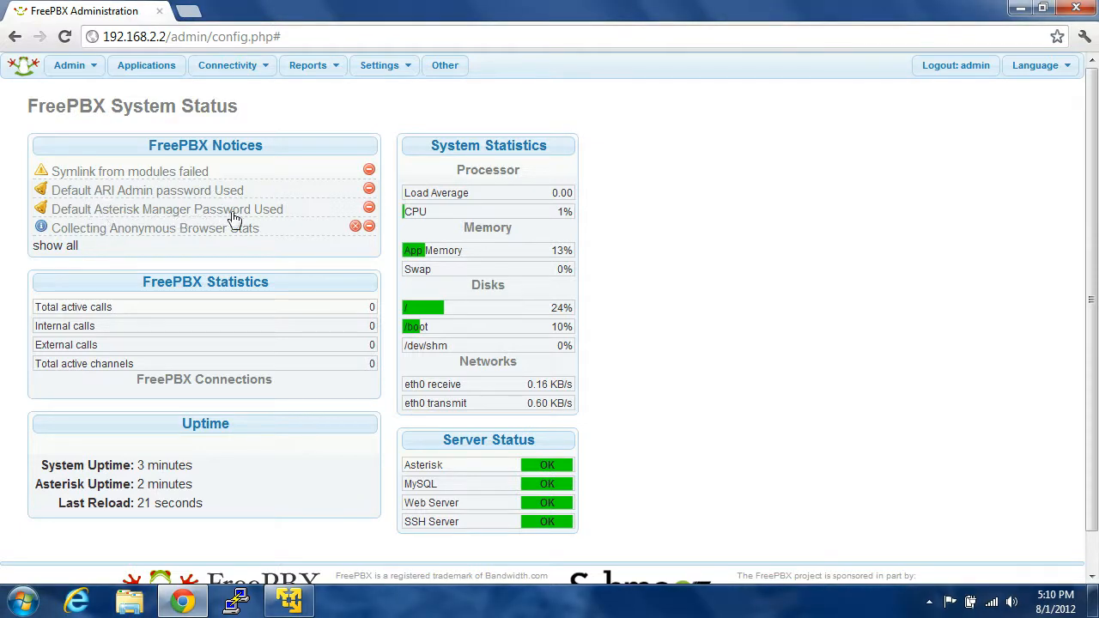
Navigate through the Admin and Settings menus to the Administrators page
{"action": "left_click", "coordinate": [69, 66]}
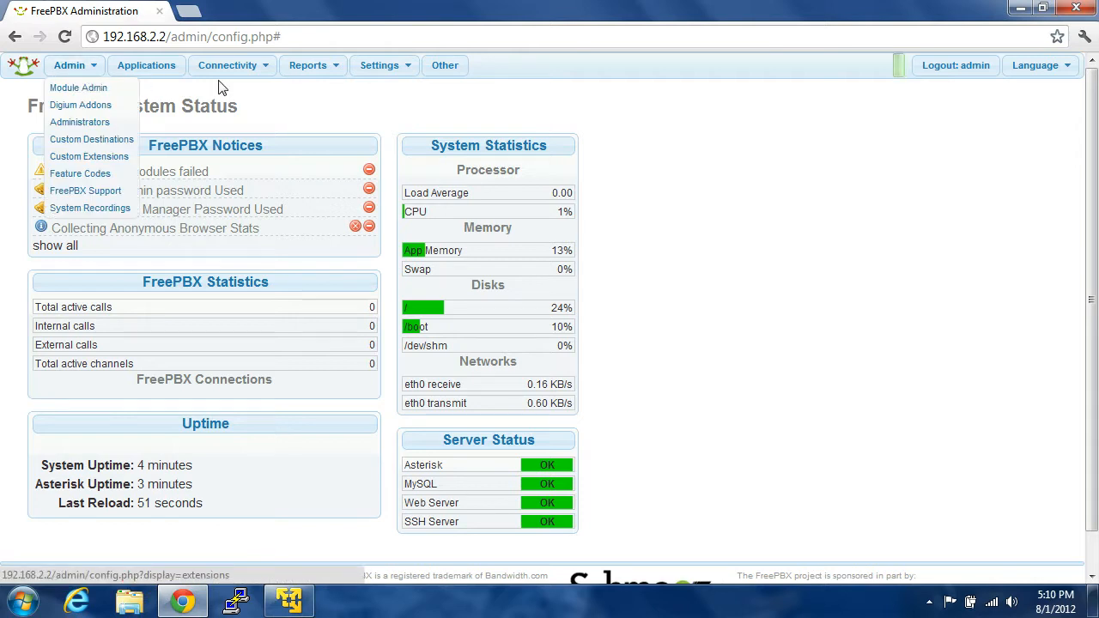
{"action": "left_click", "coordinate": [407, 66]}
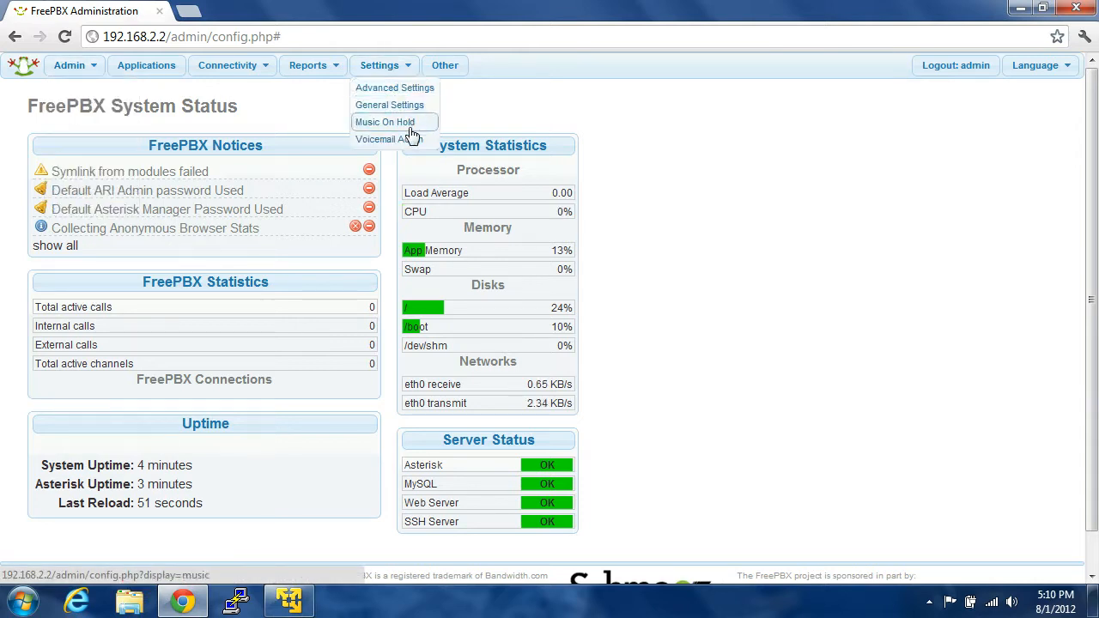
{"action": "left_click", "coordinate": [69, 65]}
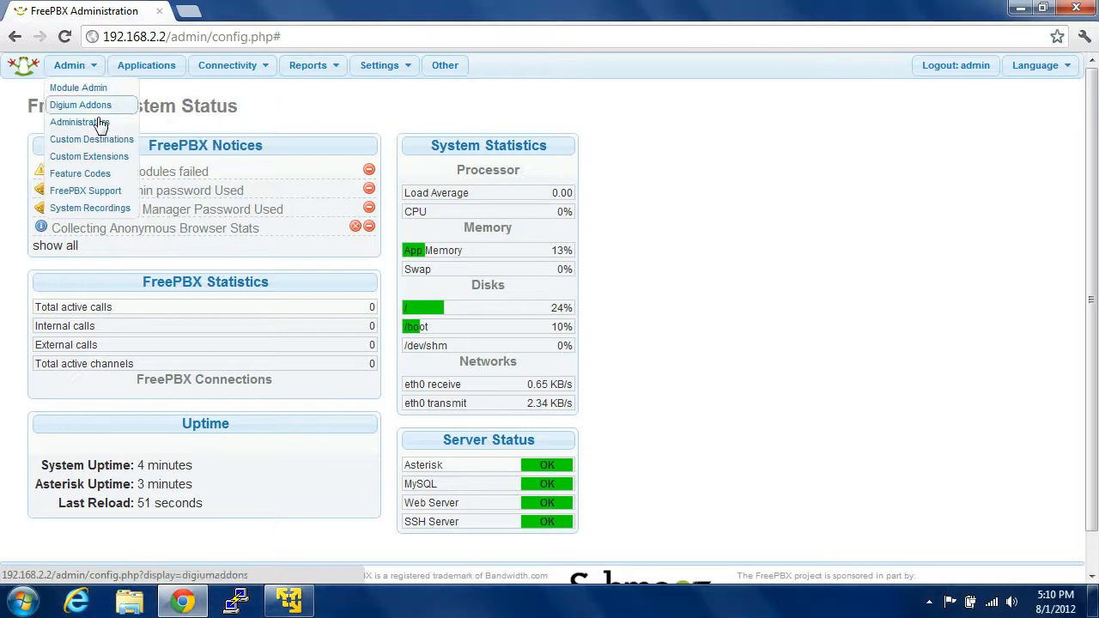
{"action": "mouse_move", "coordinate": [147, 105]}
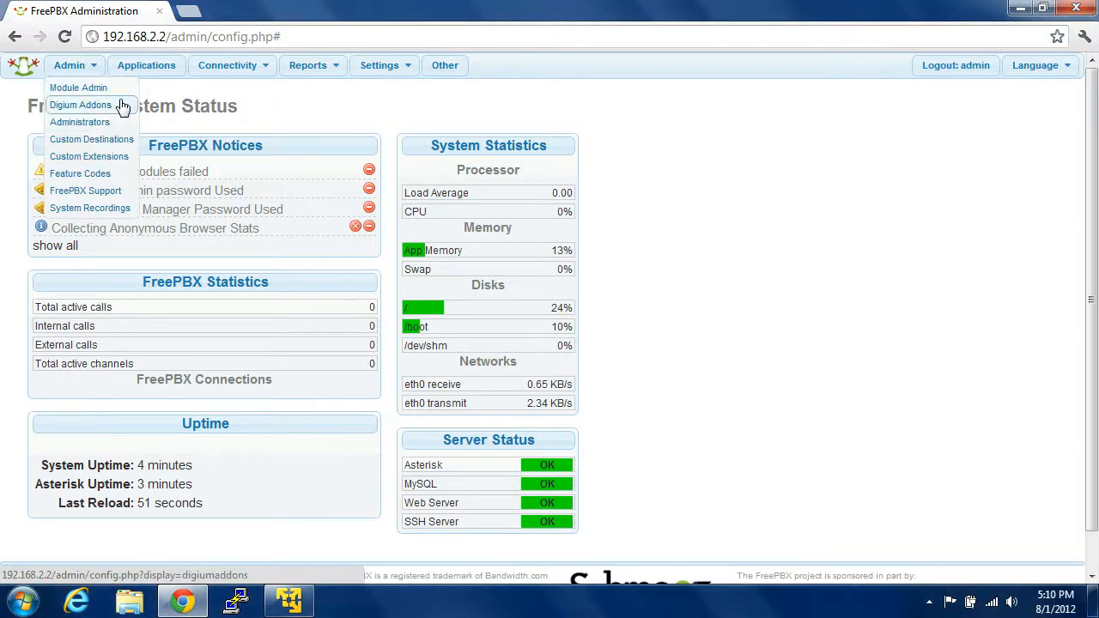
{"action": "mouse_move", "coordinate": [79, 122]}
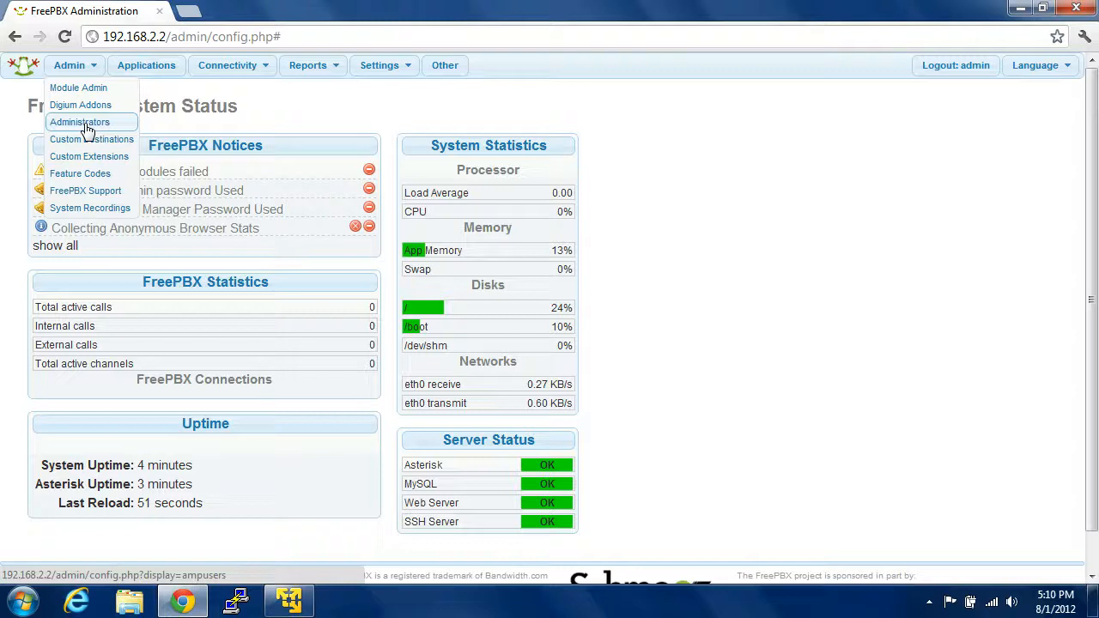
{"action": "left_click", "coordinate": [79, 120]}
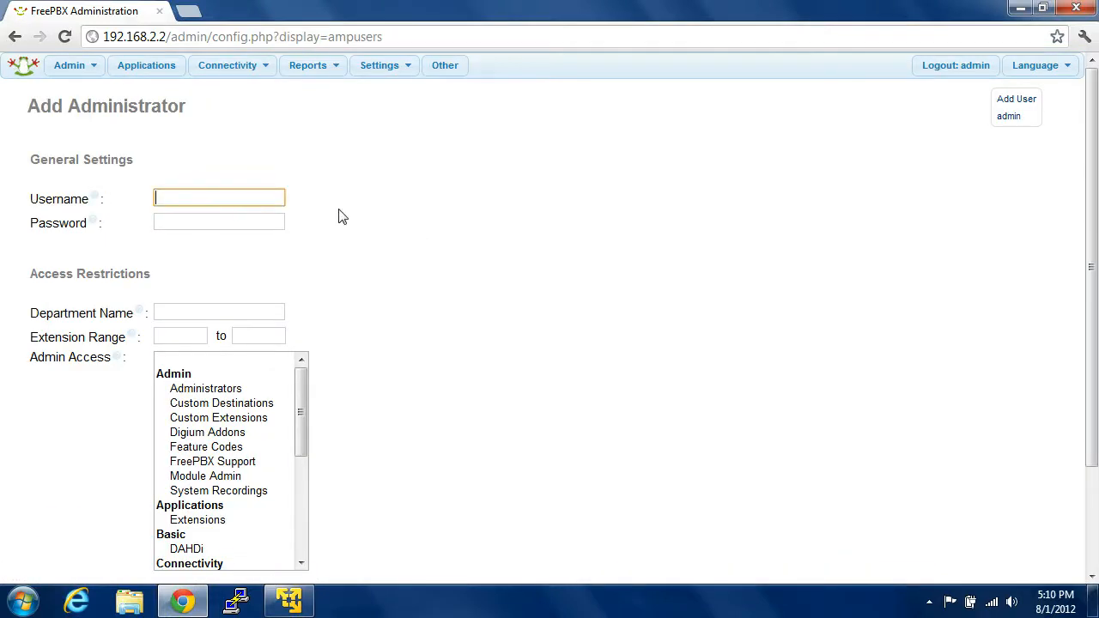
Fill in username admin, then select the existing admin user from the list on the right
{"action": "type", "text": "admin"}
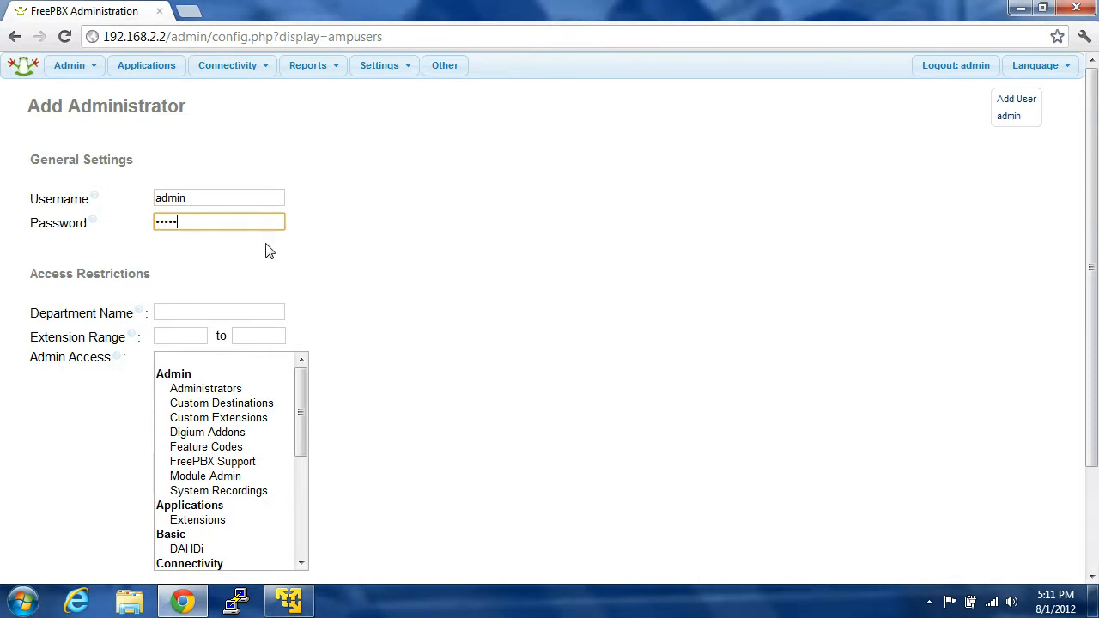
{"action": "scroll", "scroll_direction": "down", "scroll_amount": 3}
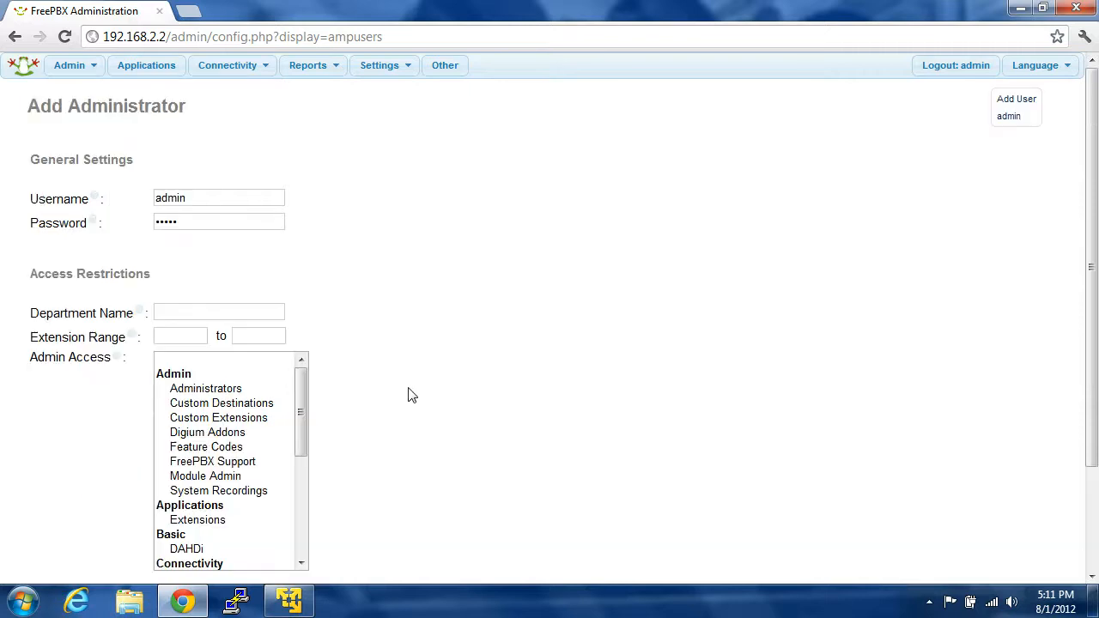
{"action": "left_click", "coordinate": [1008, 117]}
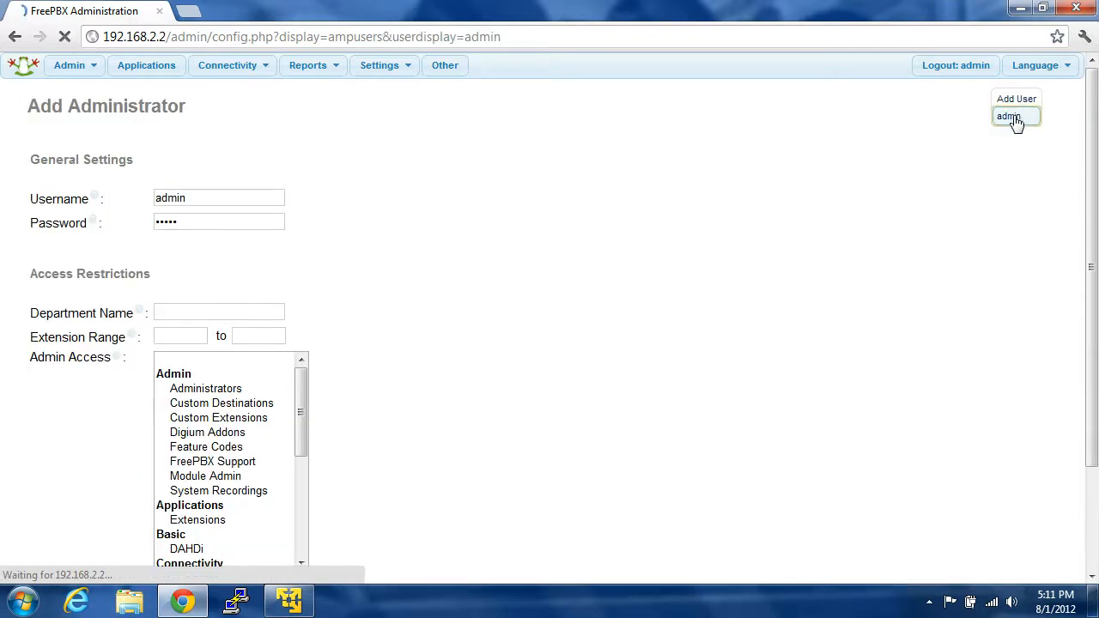
Enter a new password for the administrator account with ALL SECTIONS access and submit the changes
{"action": "left_click", "coordinate": [1010, 117]}
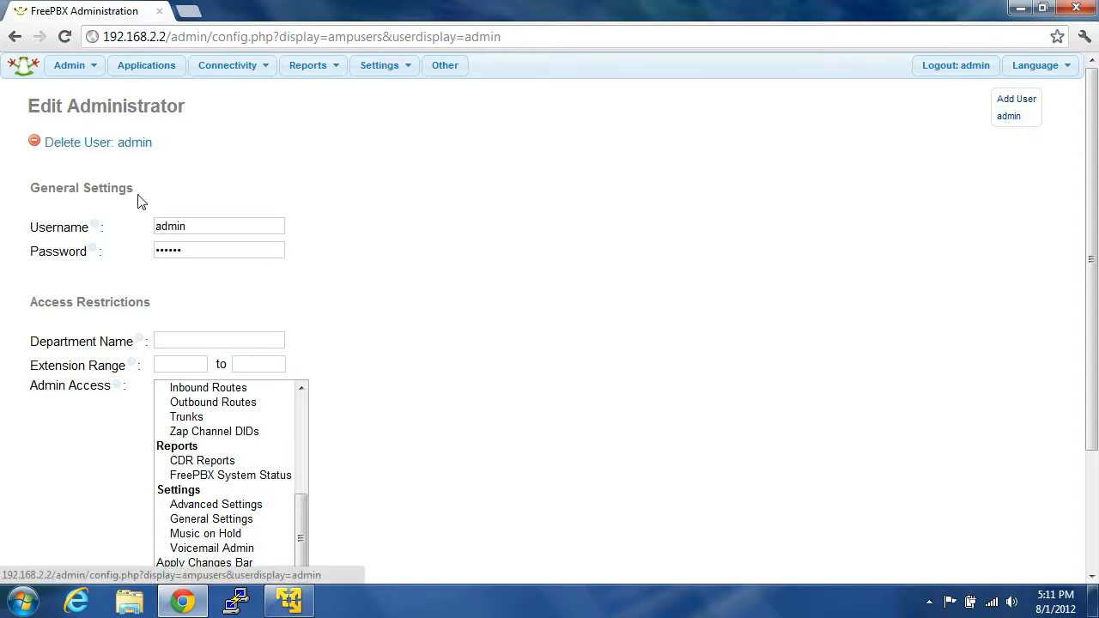
{"action": "left_click", "coordinate": [220, 251]}
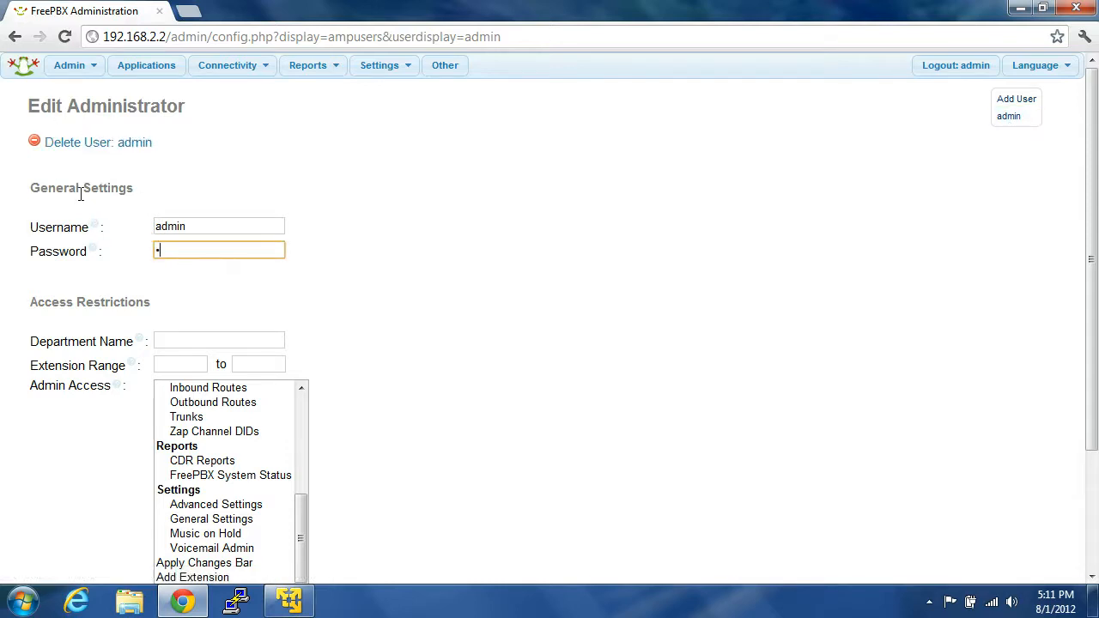
{"action": "type", "text": "•••••"}
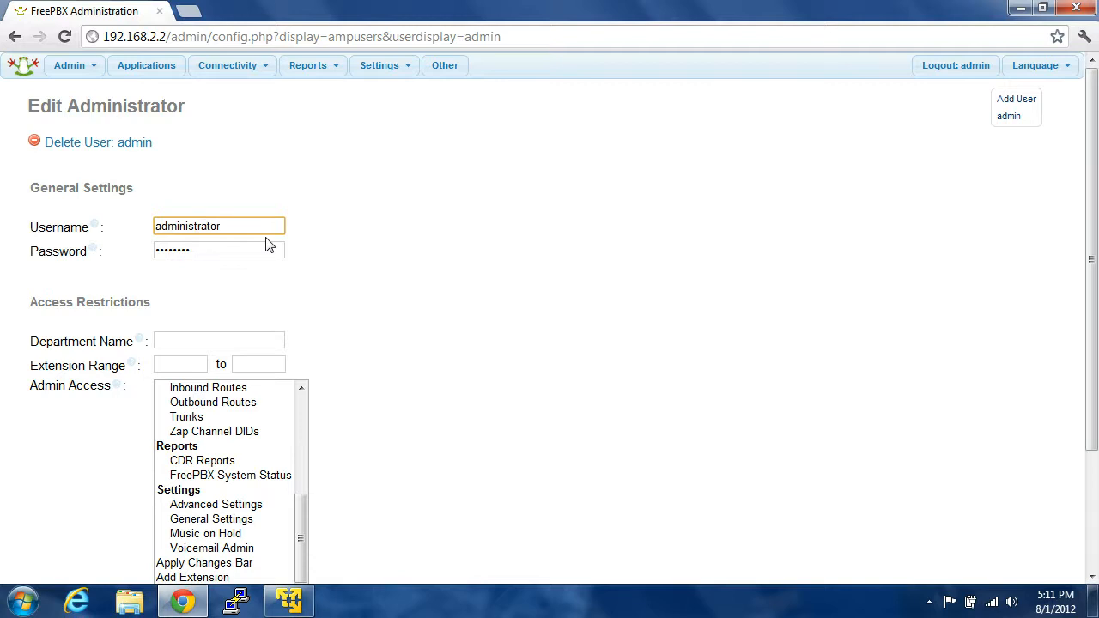
{"action": "mouse_move", "coordinate": [206, 213]}
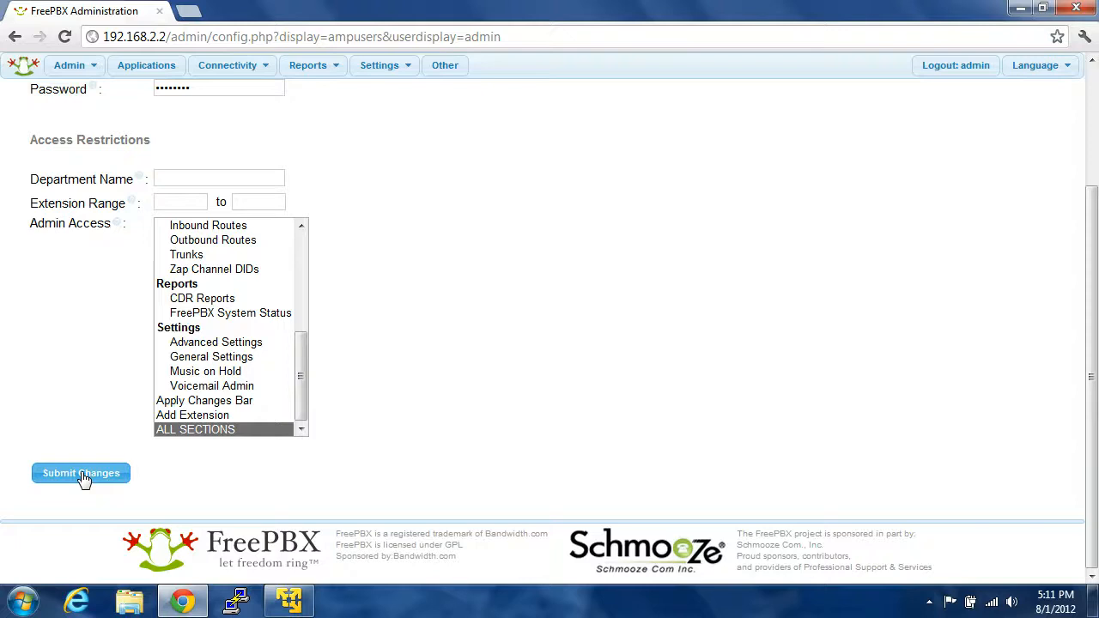
{"action": "left_click", "coordinate": [81, 474]}
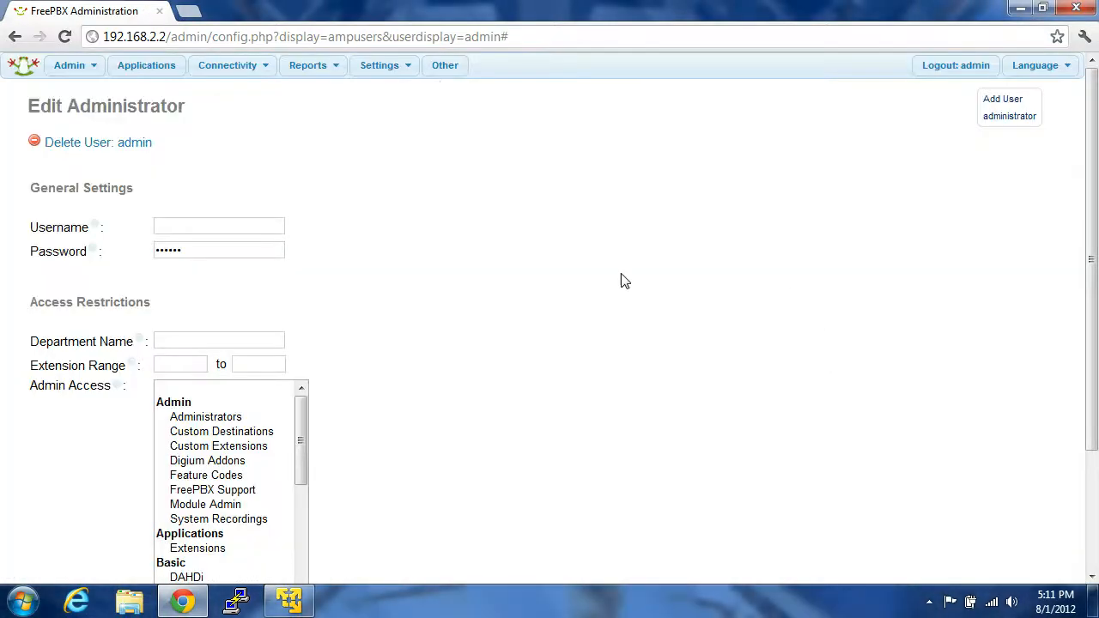
{"action": "mouse_move", "coordinate": [974, 65]}
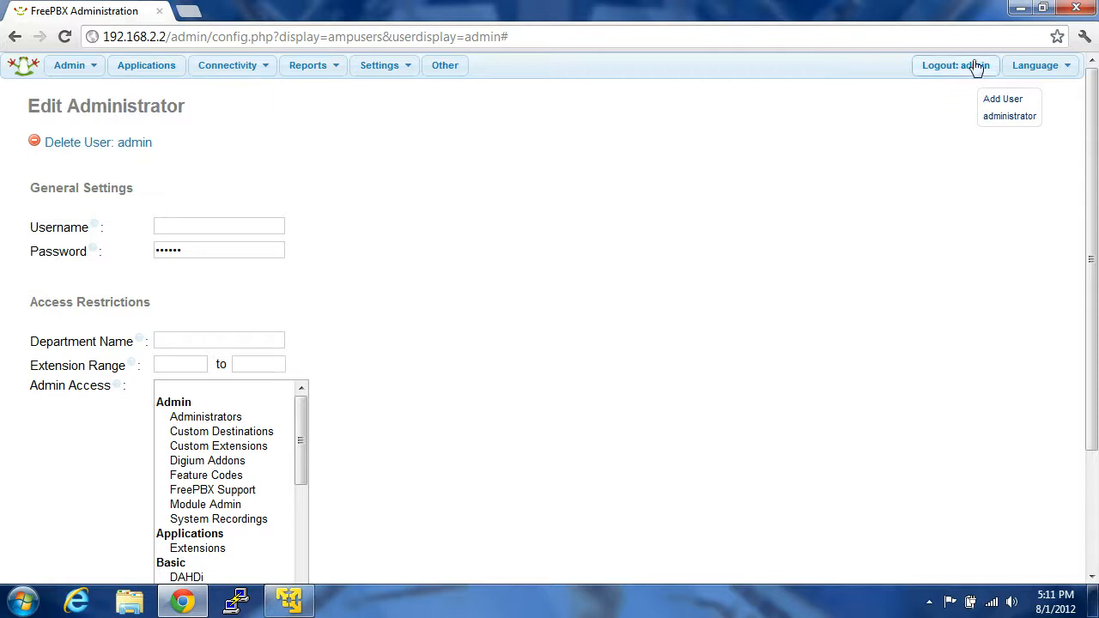
Log out, then sign back in as administrator with the new password
{"action": "left_click", "coordinate": [955, 65]}
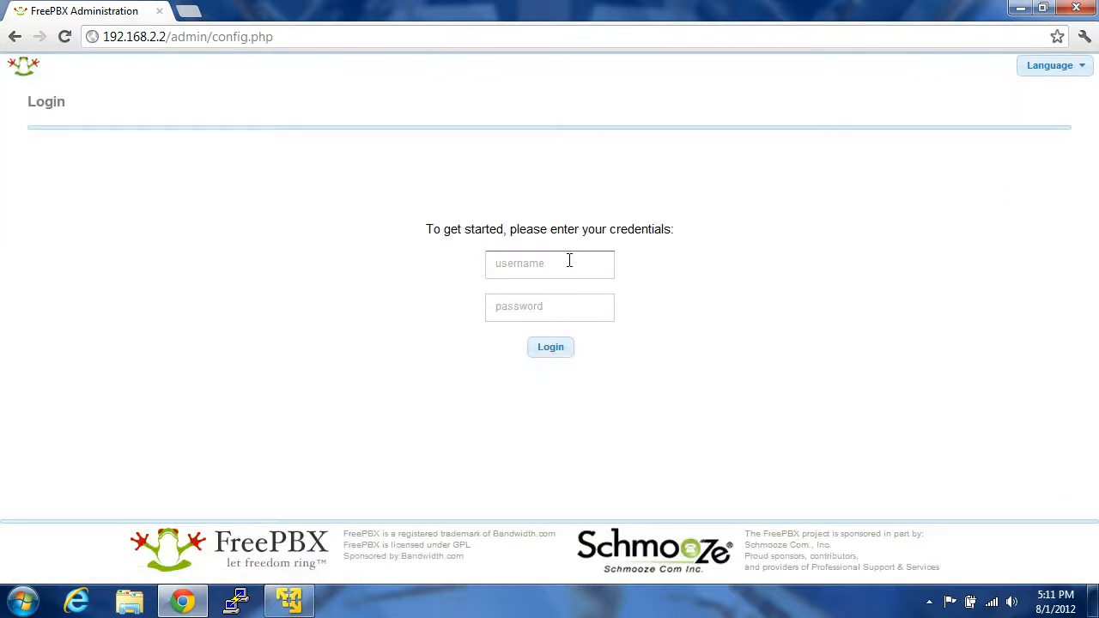
{"action": "type", "text": "adminis"}
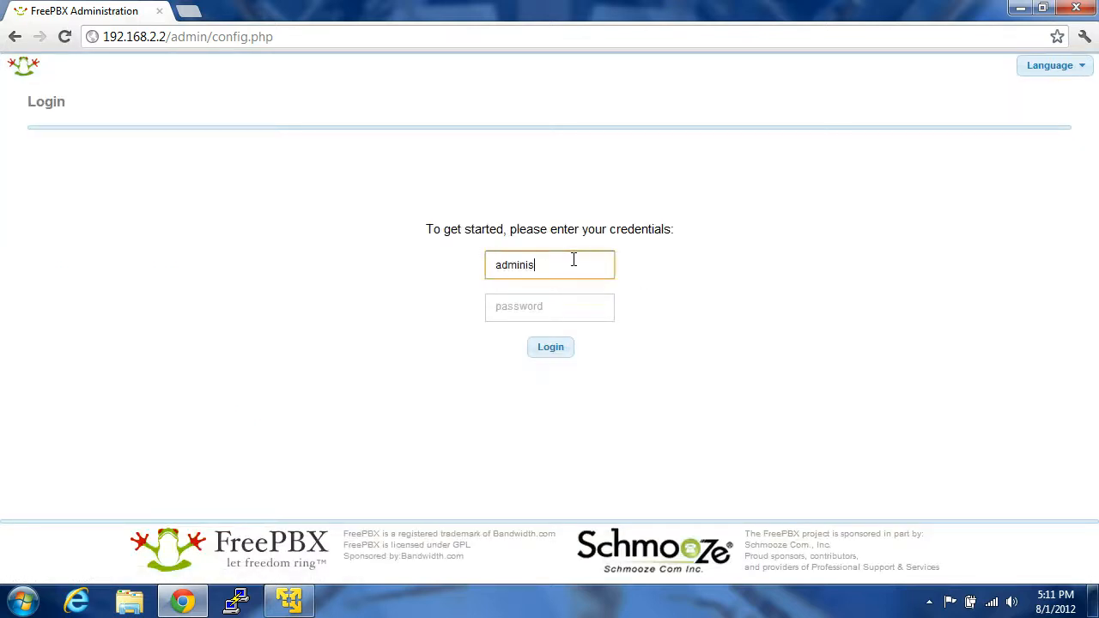
{"action": "type", "text": "trator"}
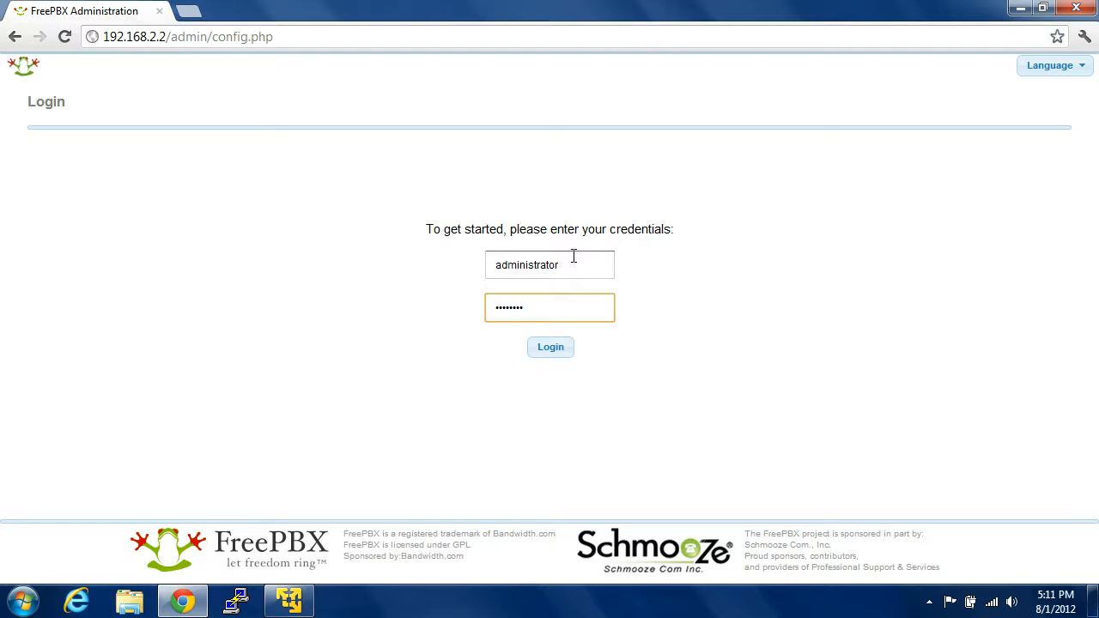
{"action": "left_click", "coordinate": [550, 347]}
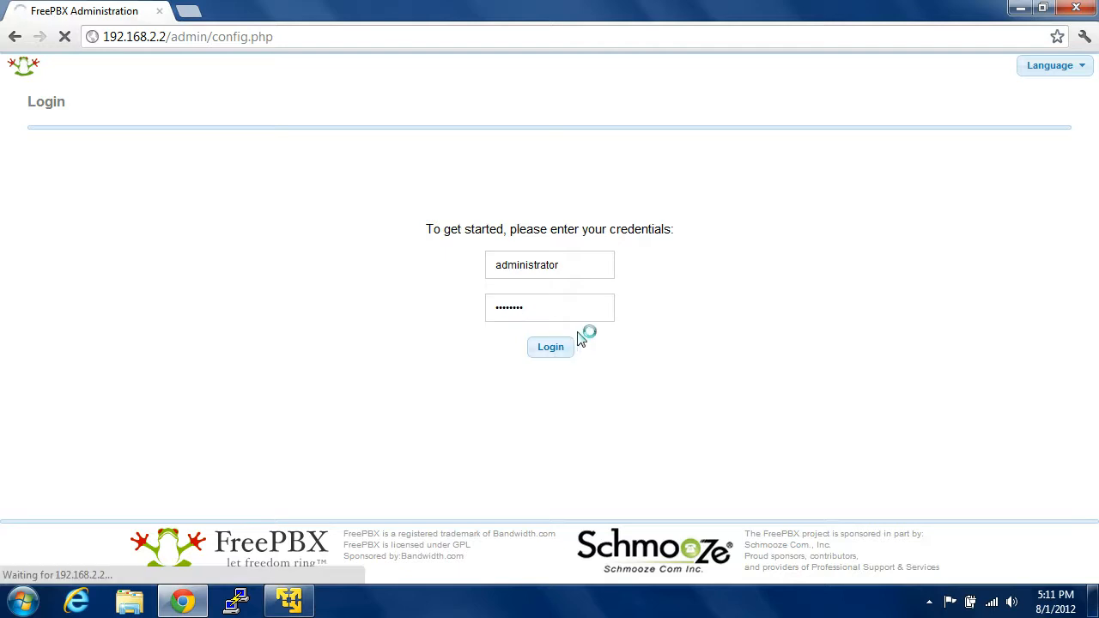
{"action": "left_click", "coordinate": [549, 347]}
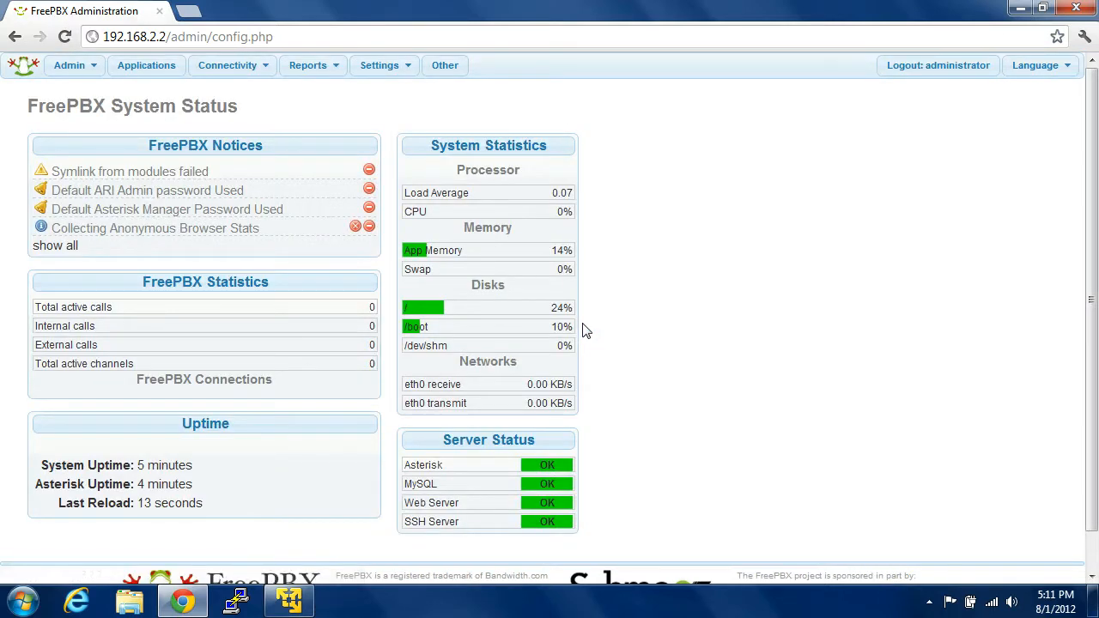
{"action": "mouse_move", "coordinate": [399, 210]}
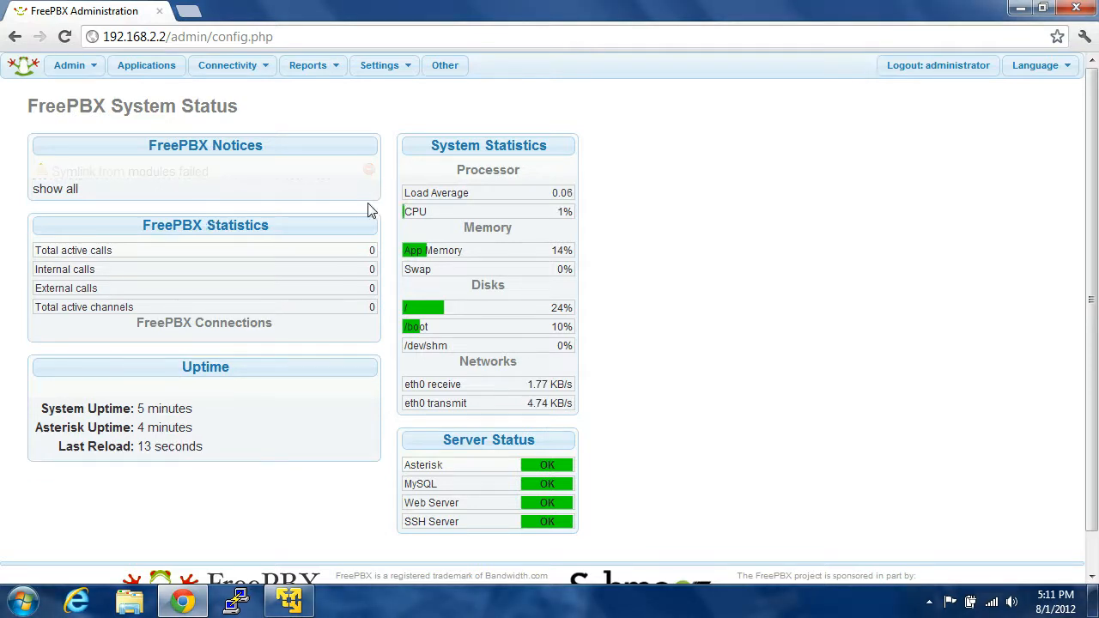
Go to Admin > Module Admin and scroll through the installed modules list
{"action": "left_click", "coordinate": [69, 66]}
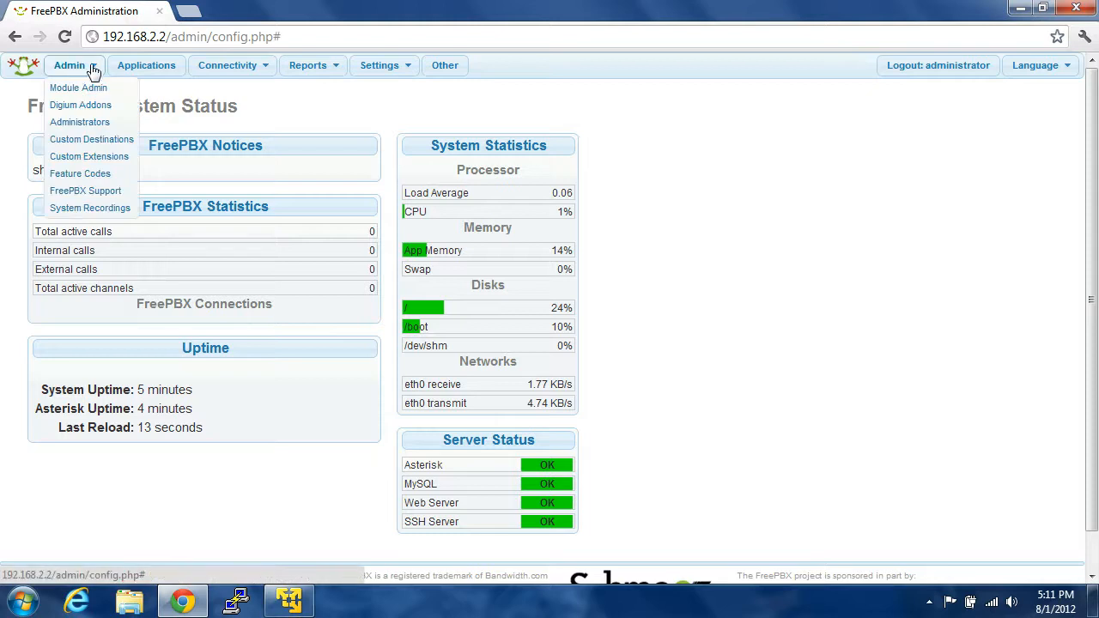
{"action": "left_click", "coordinate": [79, 87]}
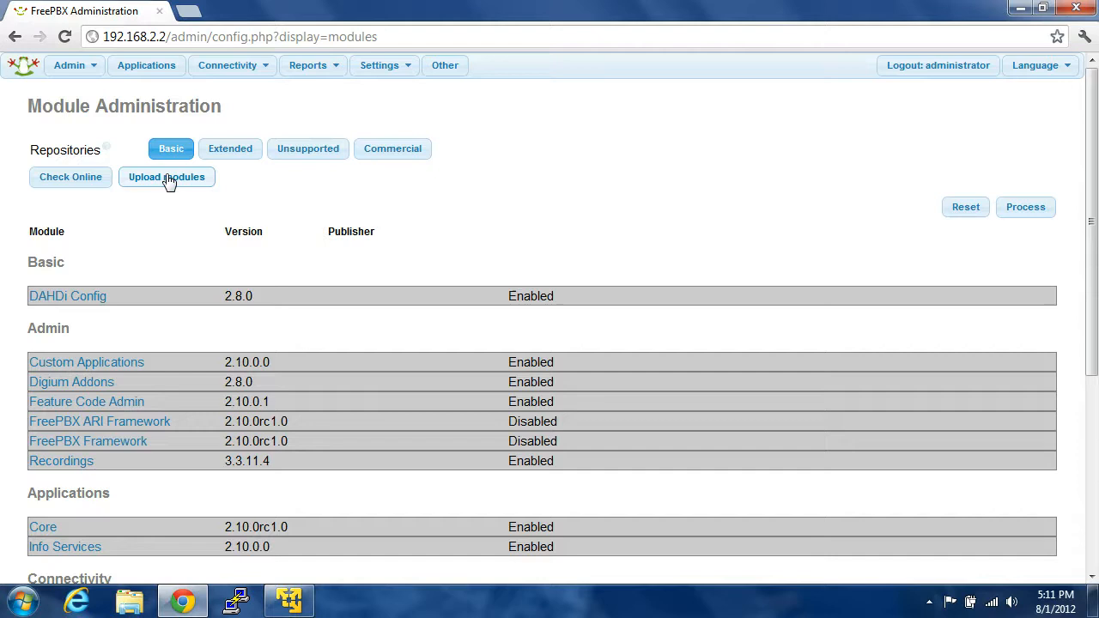
{"action": "mouse_move", "coordinate": [66, 149]}
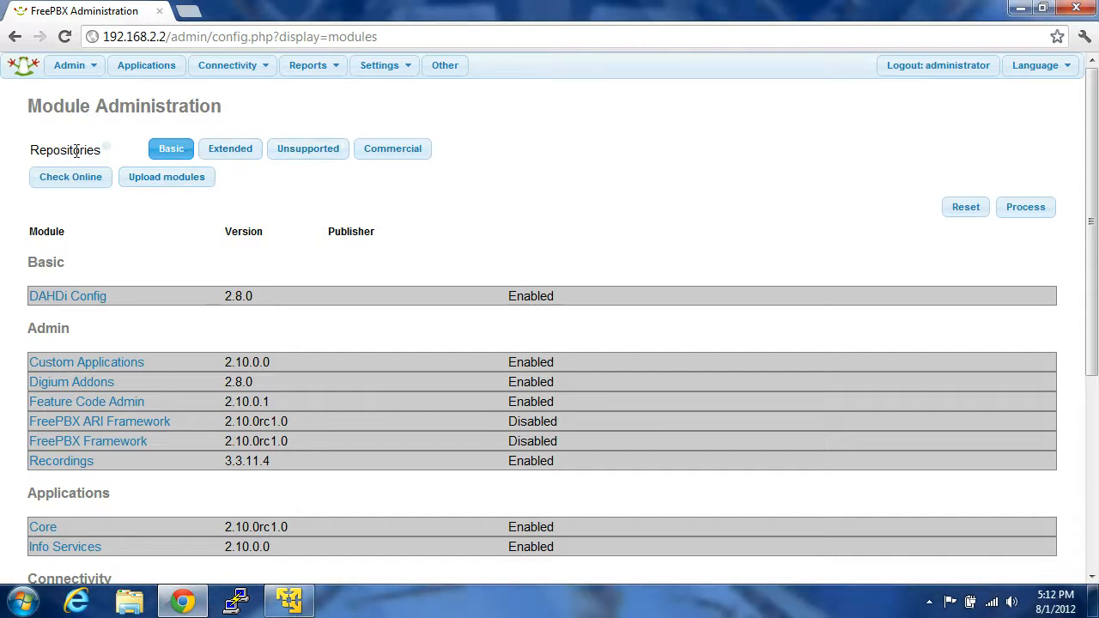
{"action": "mouse_move", "coordinate": [391, 371]}
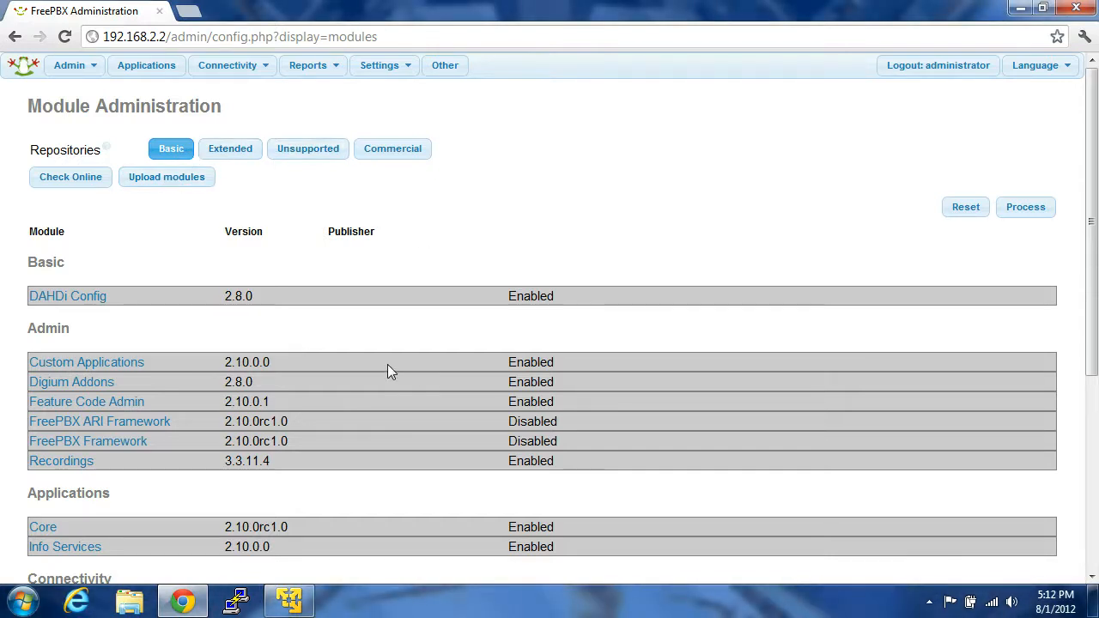
{"action": "mouse_move", "coordinate": [278, 271]}
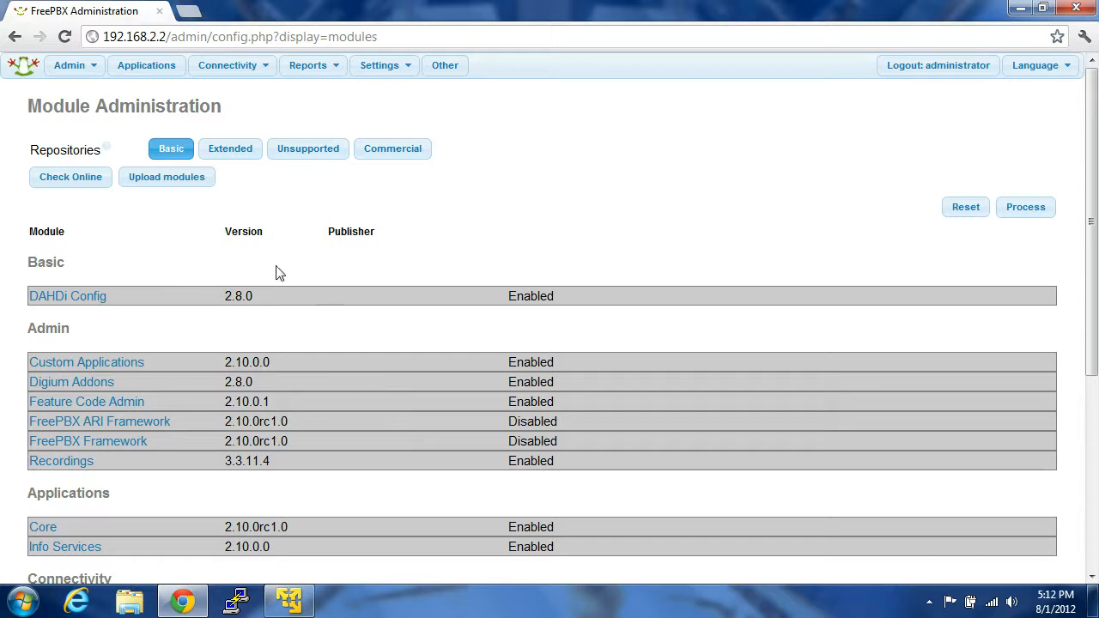
{"action": "mouse_move", "coordinate": [171, 148]}
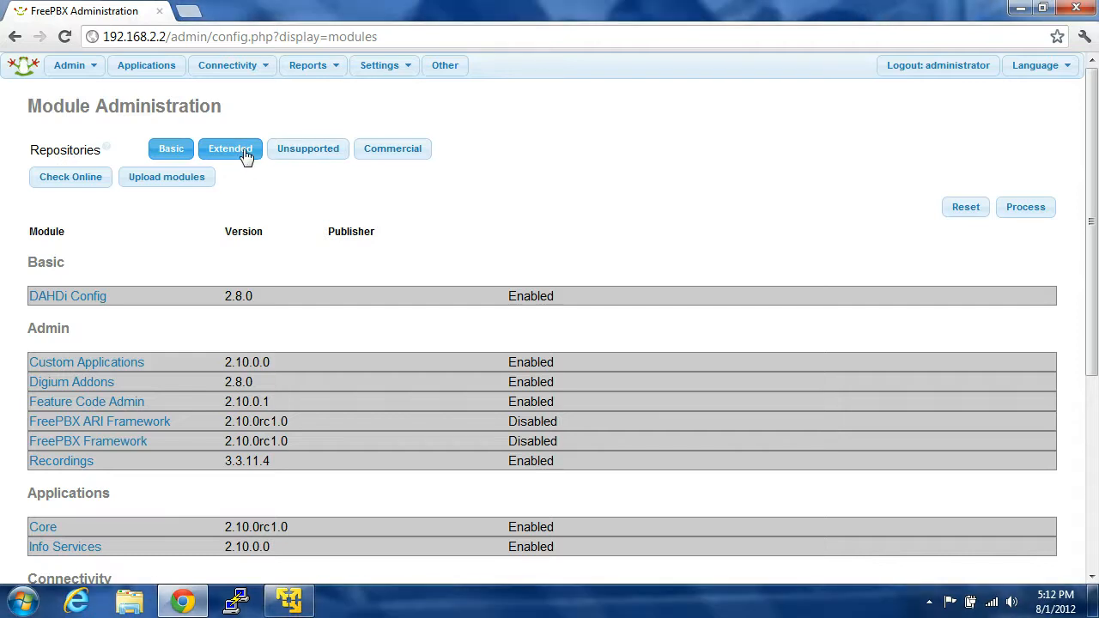
{"action": "mouse_move", "coordinate": [225, 161]}
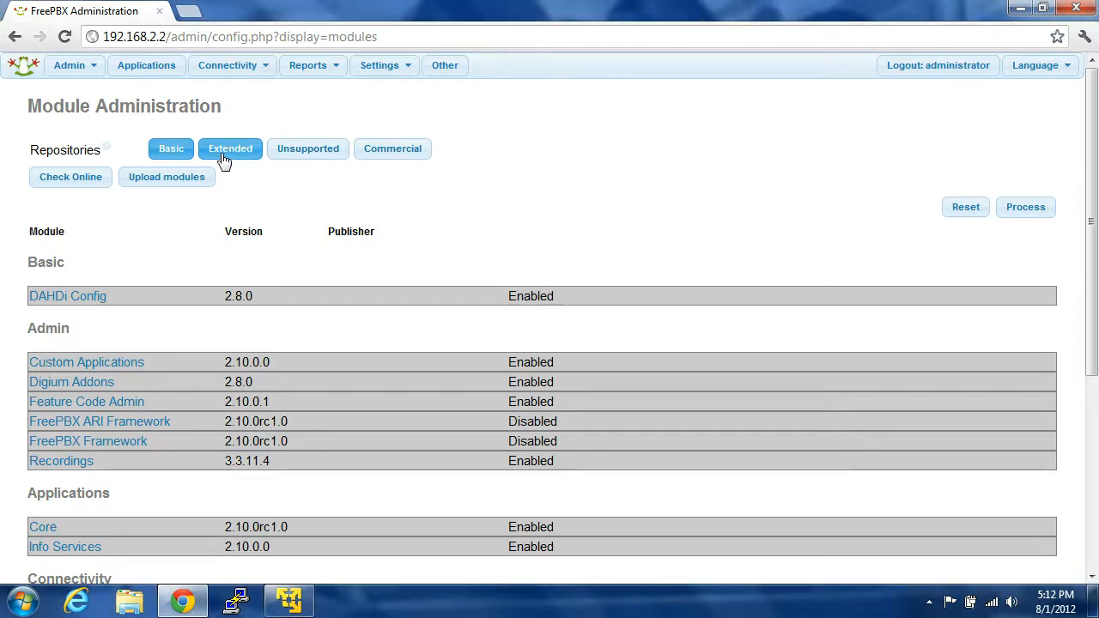
{"action": "scroll", "scroll_direction": "down", "scroll_amount": 3}
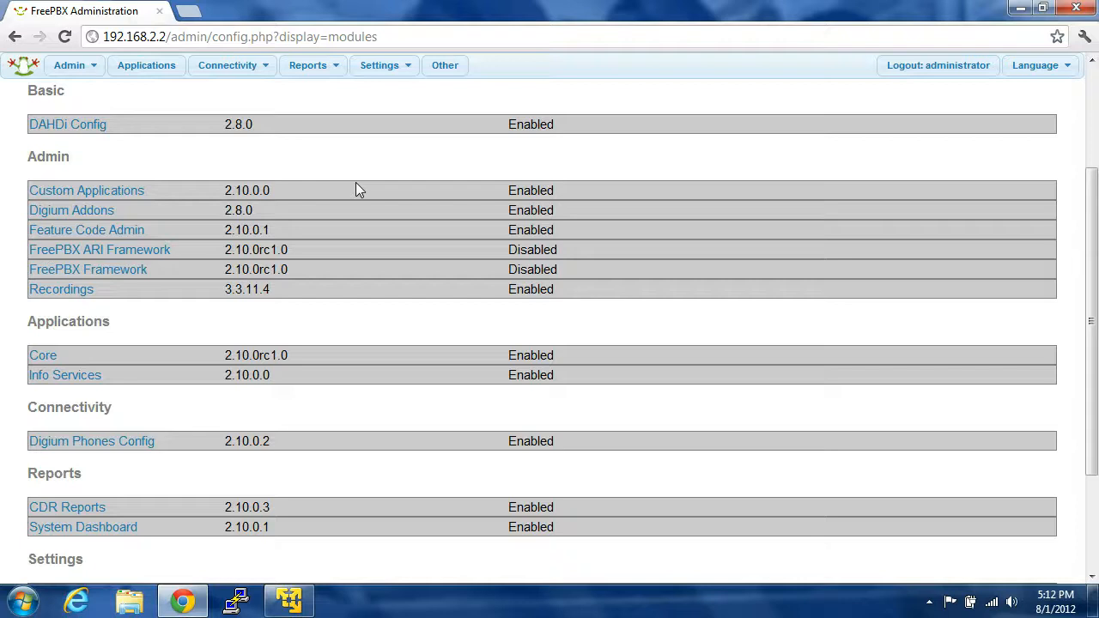
{"action": "scroll", "scroll_direction": "down", "scroll_amount": 3}
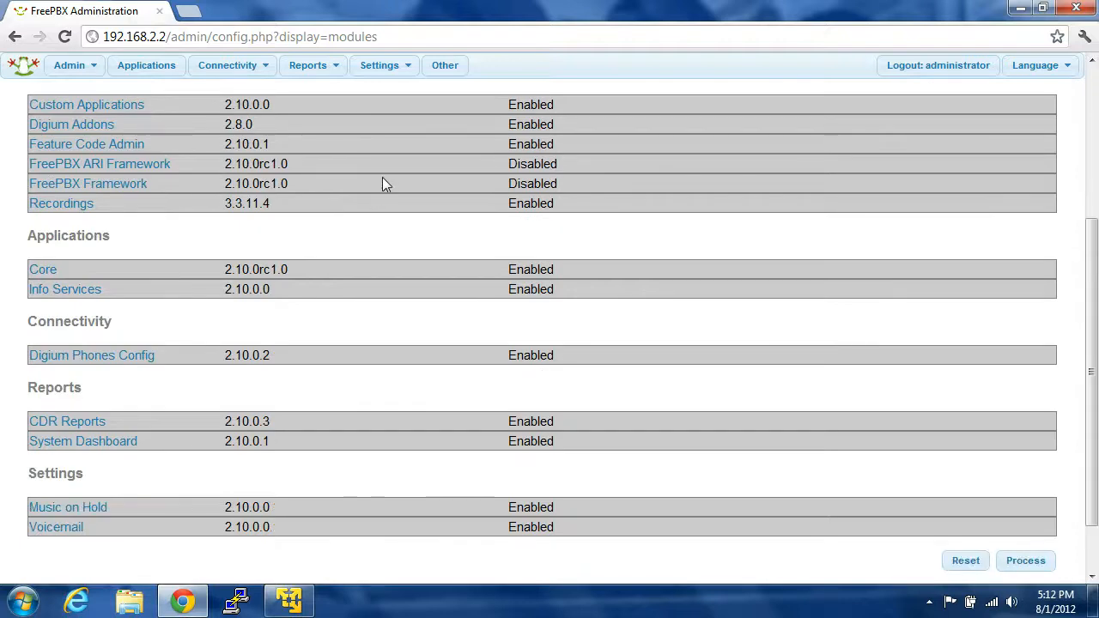
{"action": "scroll", "scroll_direction": "up", "scroll_amount": 3}
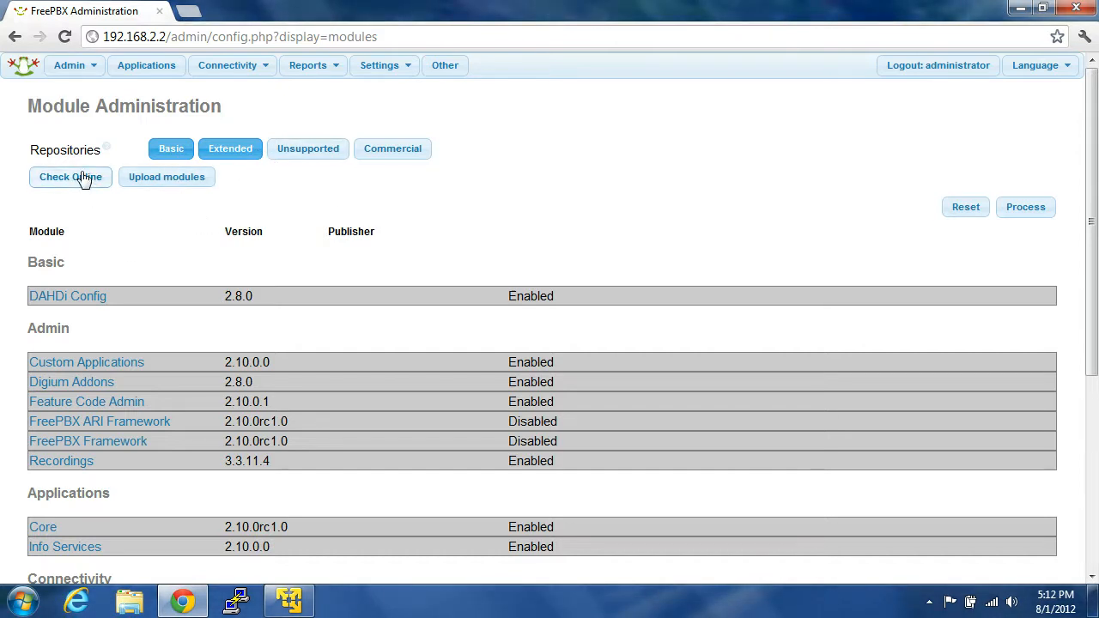
Check the online repositories for available modules and review the resulting list
{"action": "left_click", "coordinate": [71, 177]}
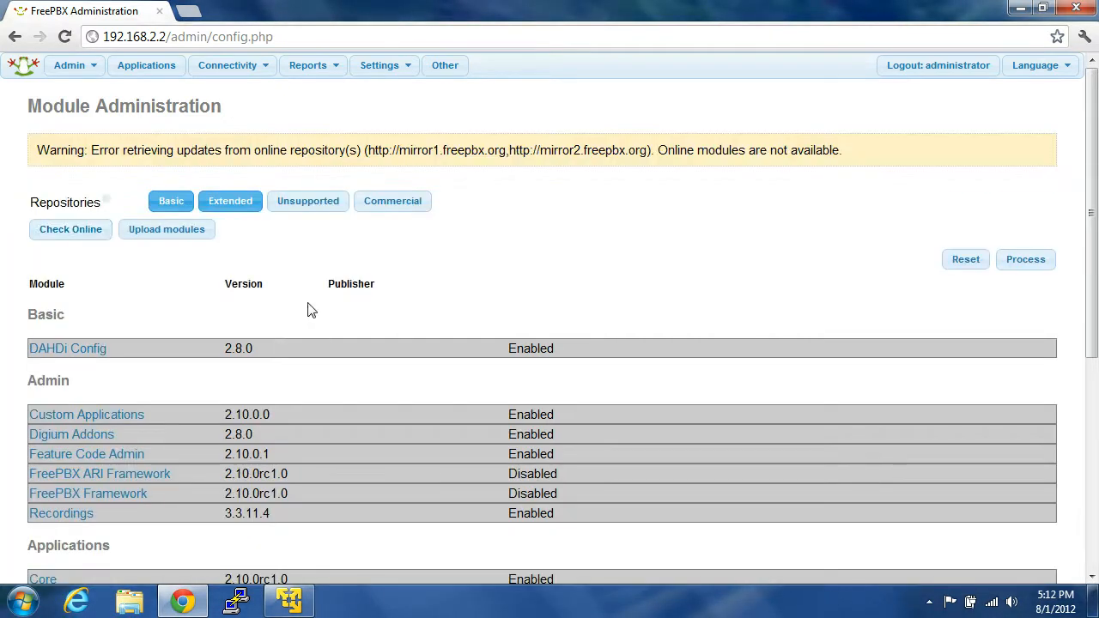
{"action": "mouse_move", "coordinate": [594, 131]}
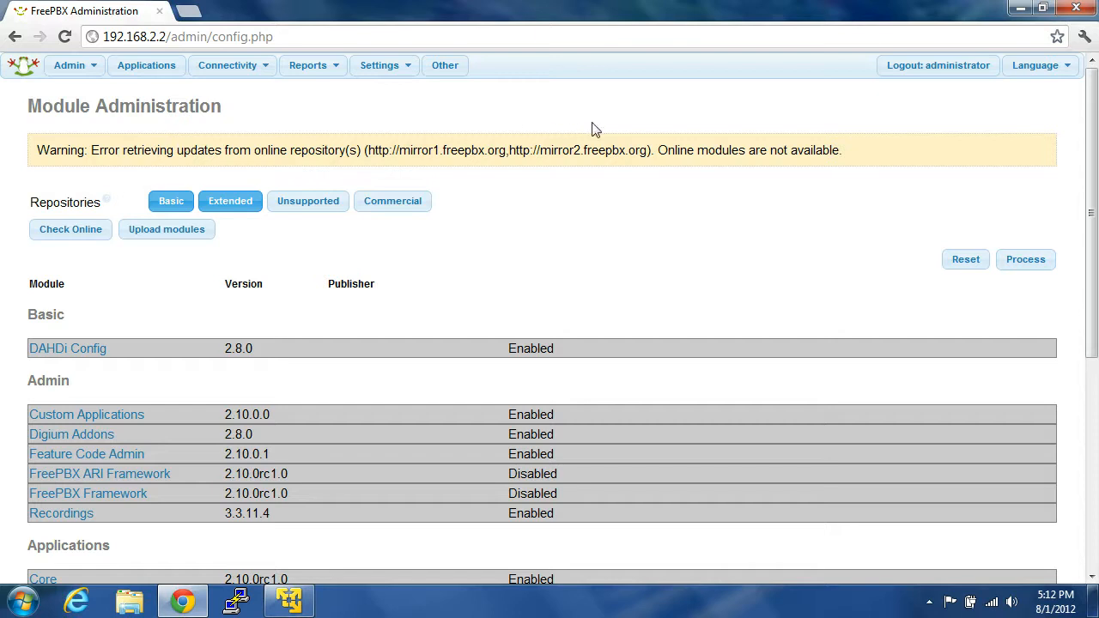
{"action": "mouse_move", "coordinate": [577, 170]}
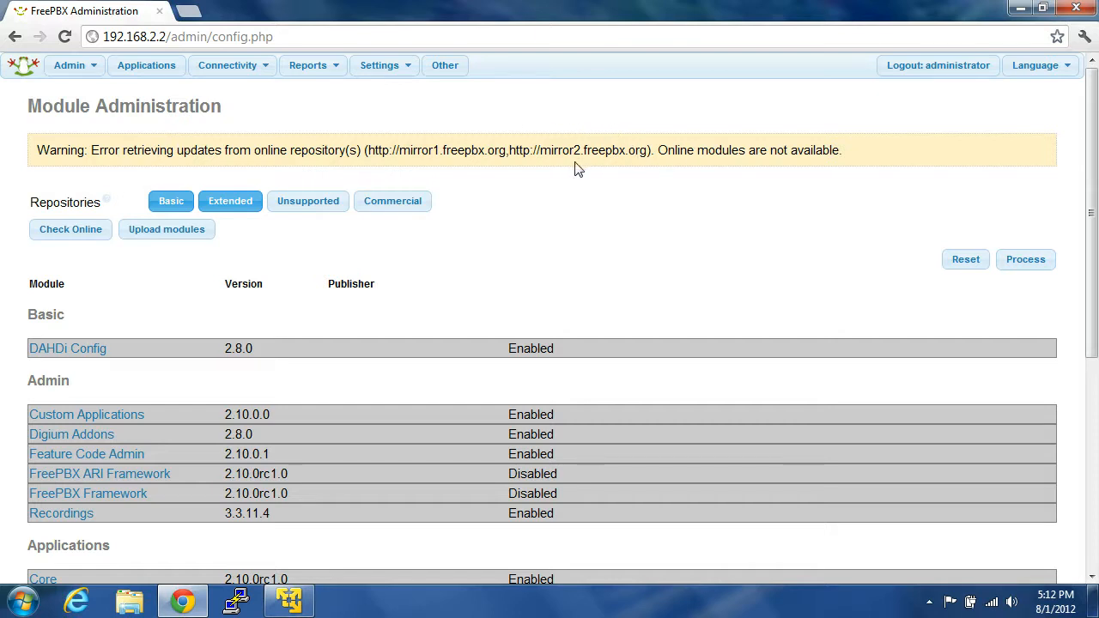
{"action": "mouse_move", "coordinate": [89, 249]}
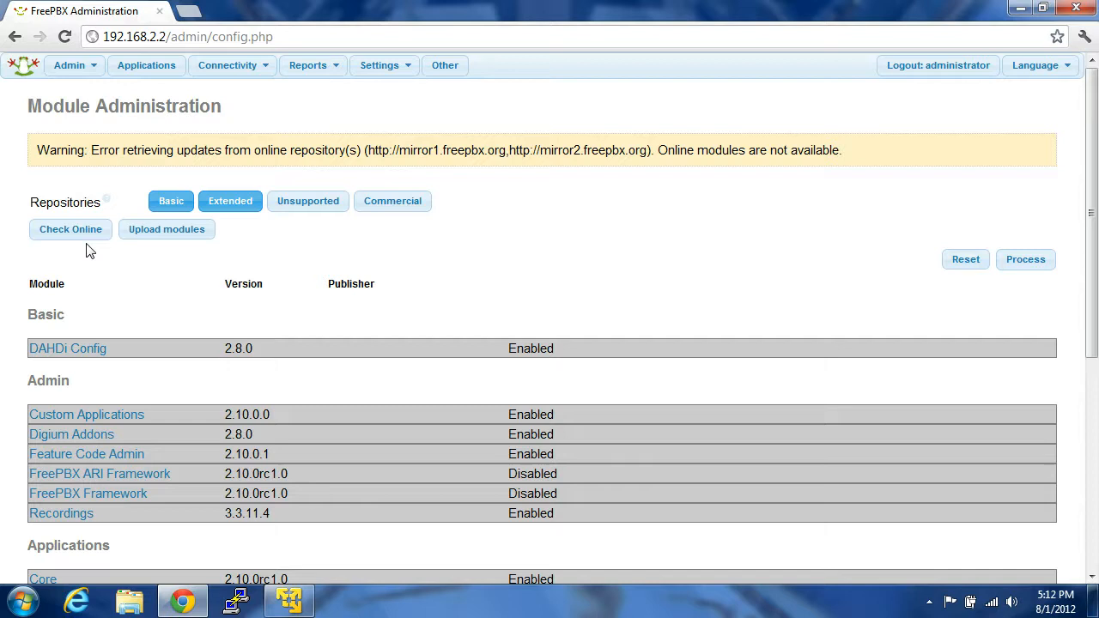
{"action": "mouse_move", "coordinate": [1000, 247]}
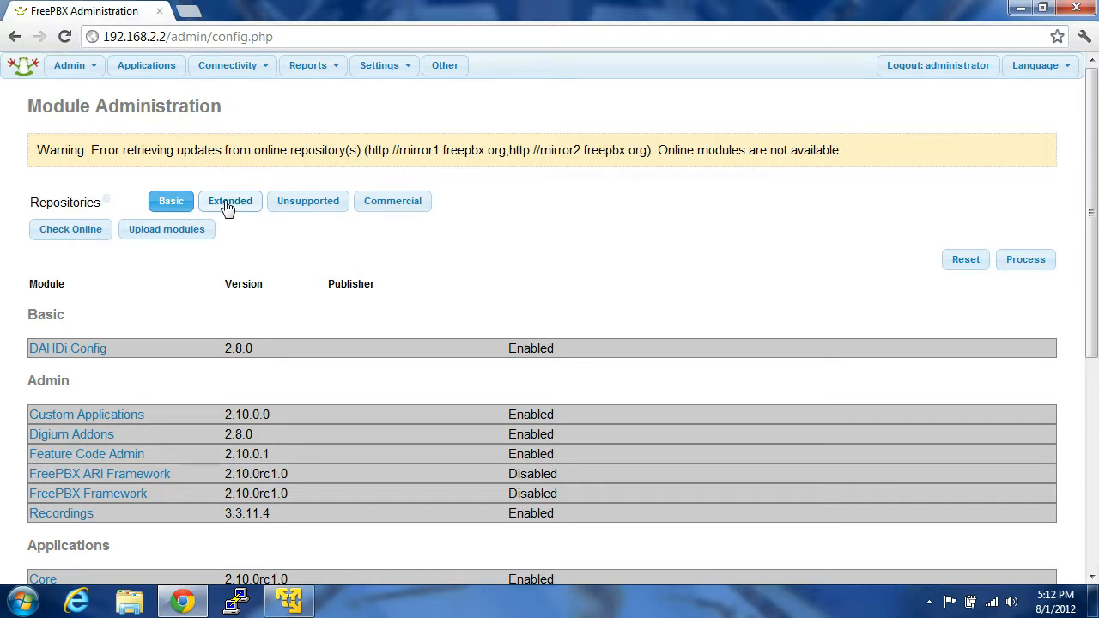
{"action": "mouse_move", "coordinate": [268, 209]}
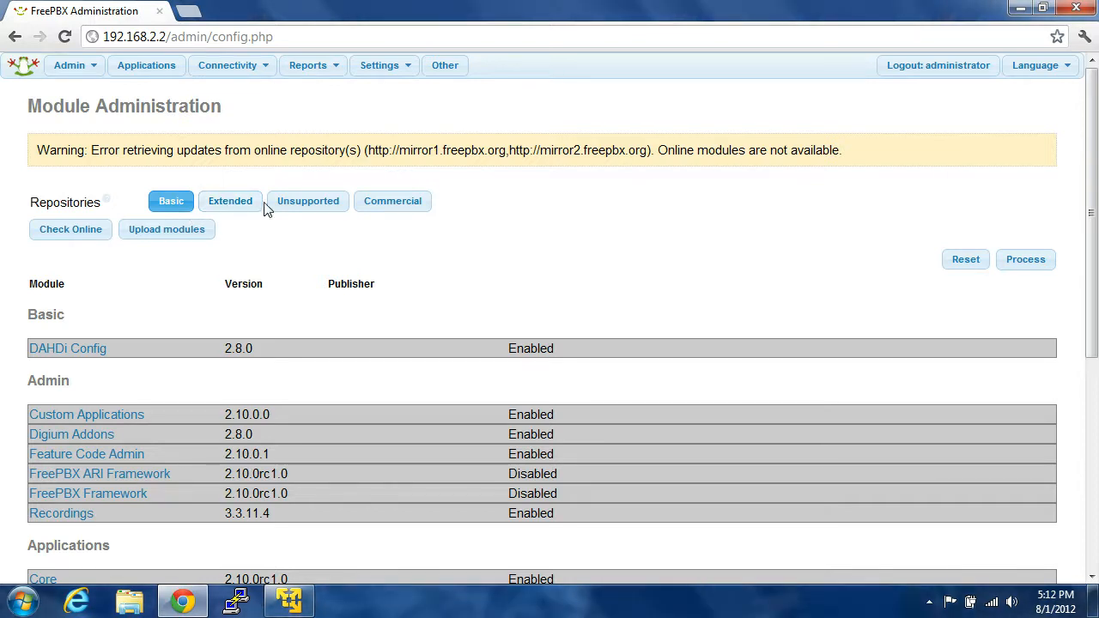
{"action": "mouse_move", "coordinate": [431, 186]}
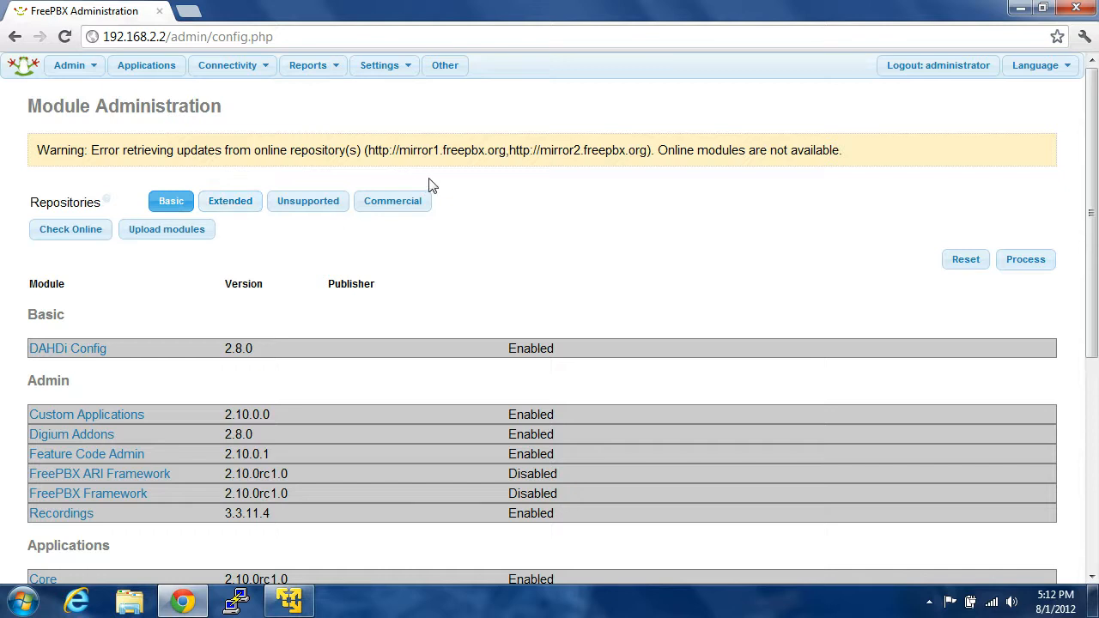
{"action": "mouse_move", "coordinate": [249, 361]}
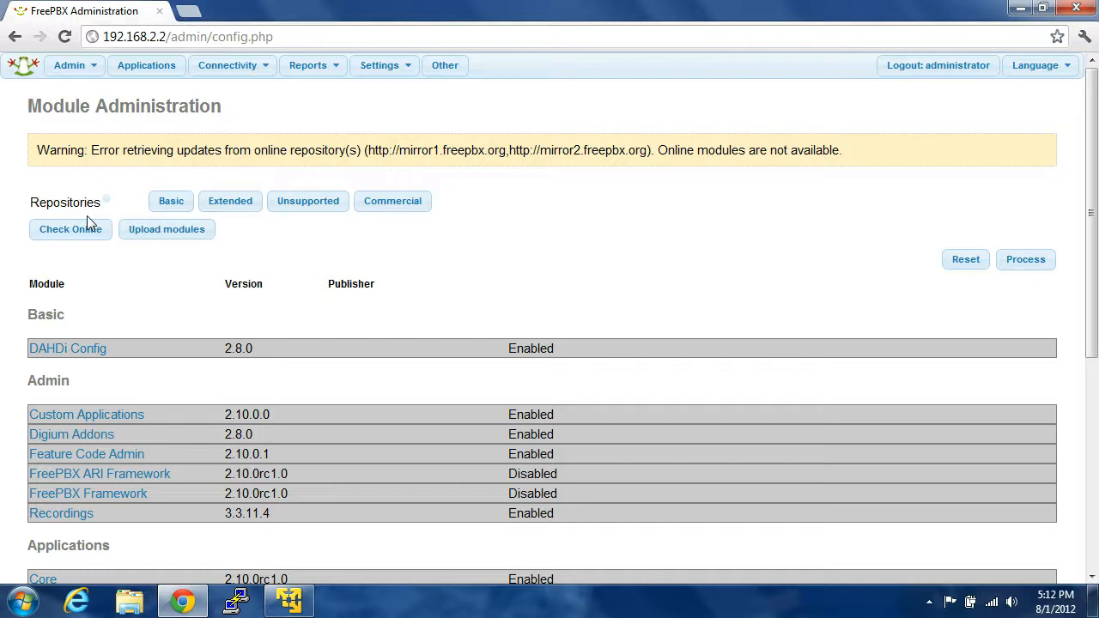
{"action": "left_click", "coordinate": [172, 201]}
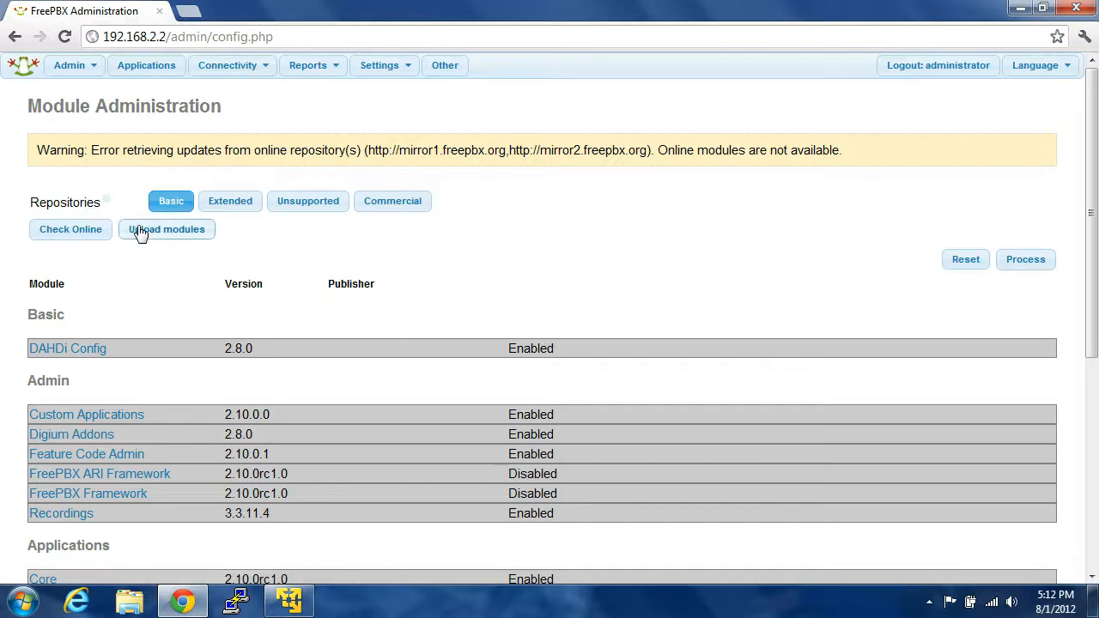
{"action": "mouse_move", "coordinate": [203, 237]}
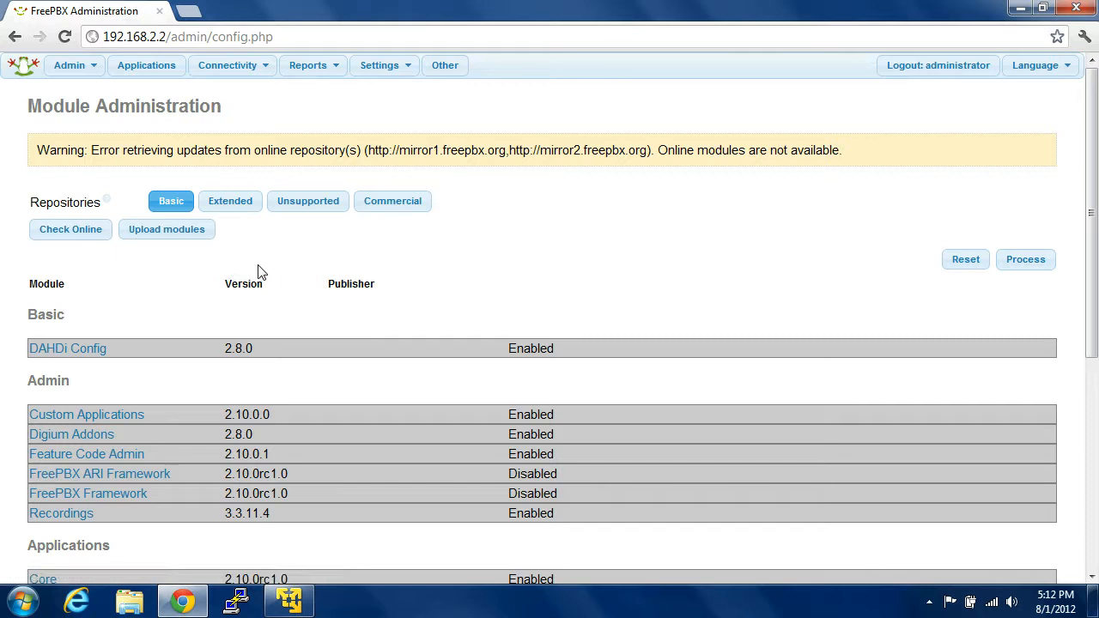
{"action": "scroll", "scroll_direction": "down", "scroll_amount": 3}
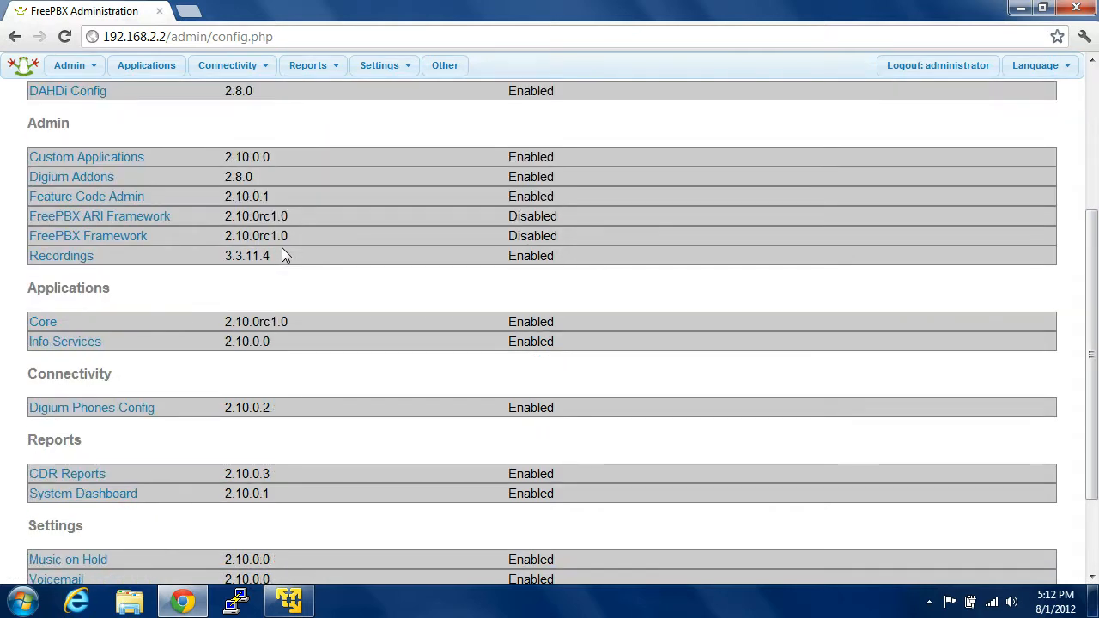
{"action": "mouse_move", "coordinate": [165, 575]}
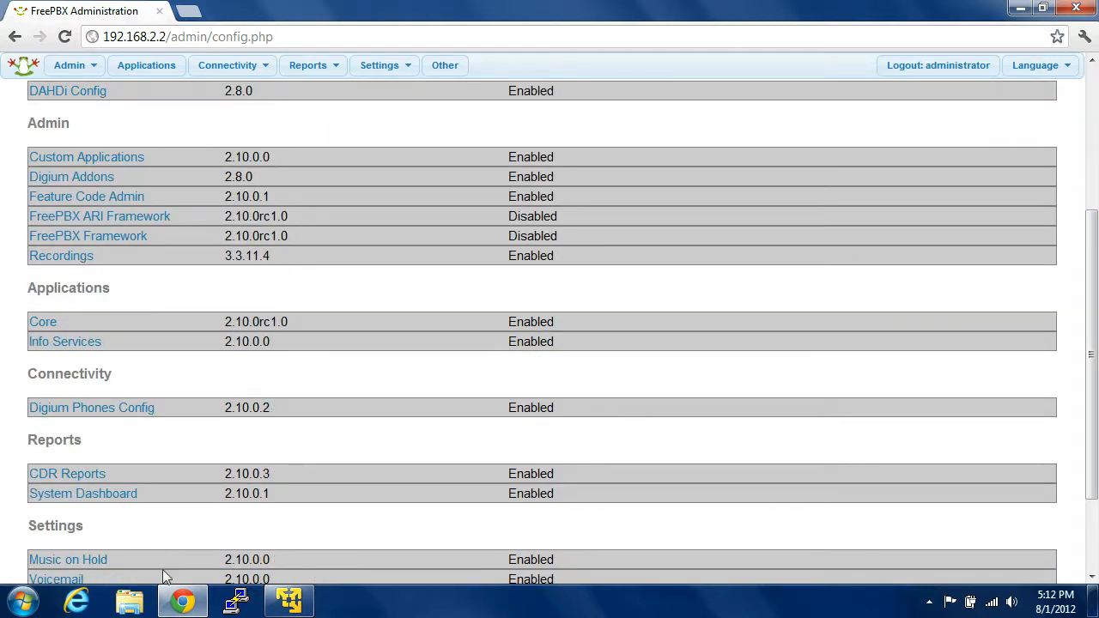
Reach the Network Connections adapter list via Network and Sharing Center
{"action": "left_click", "coordinate": [16, 598]}
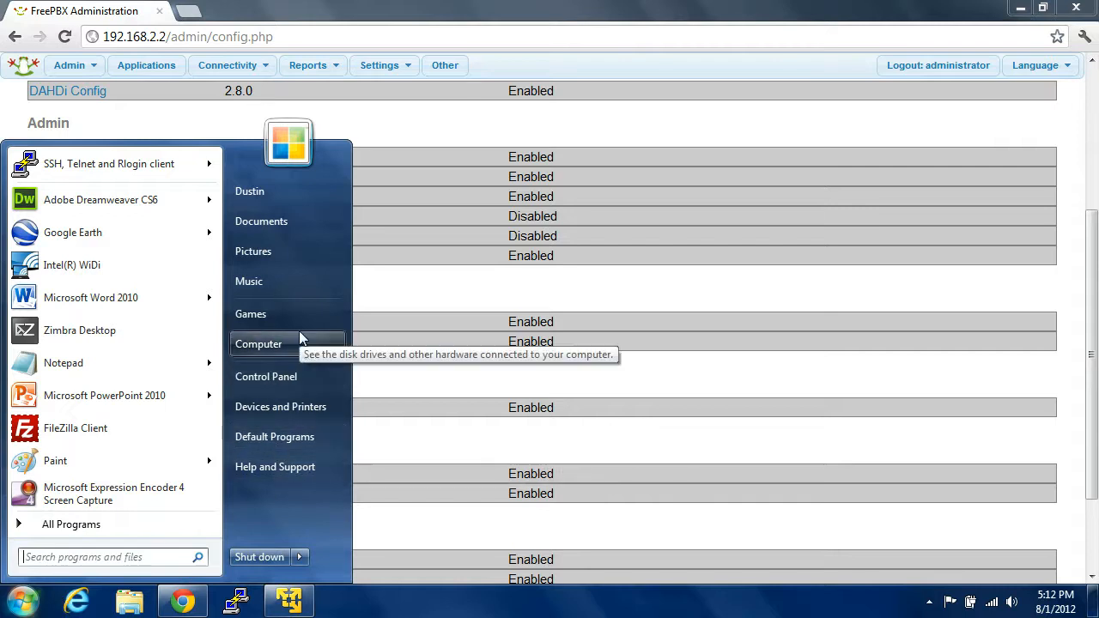
{"action": "mouse_move", "coordinate": [397, 596]}
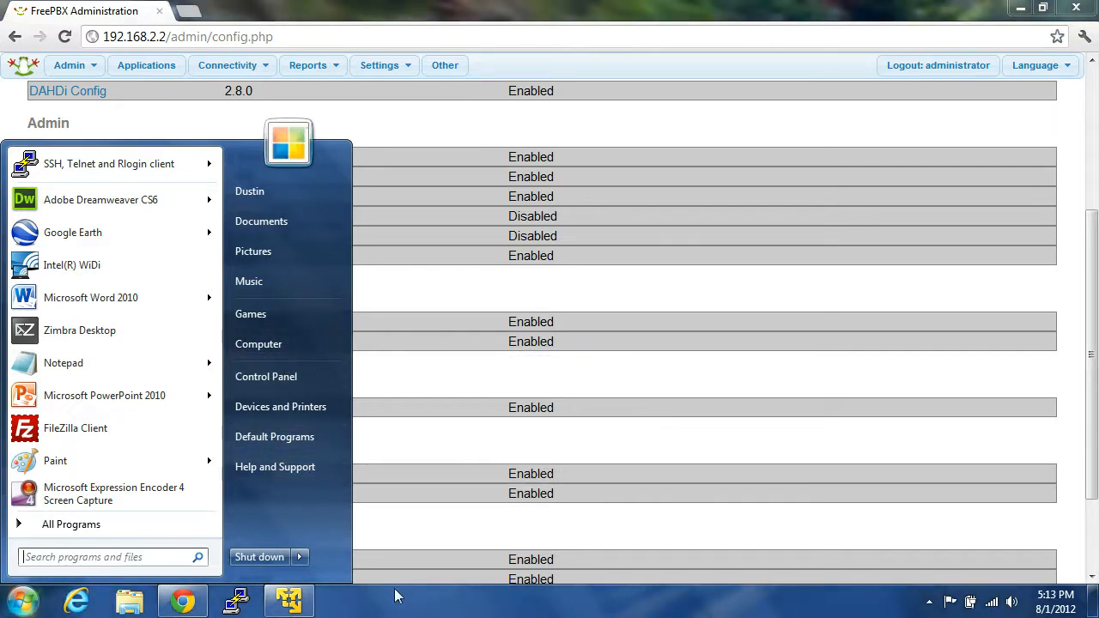
{"action": "mouse_move", "coordinate": [309, 407]}
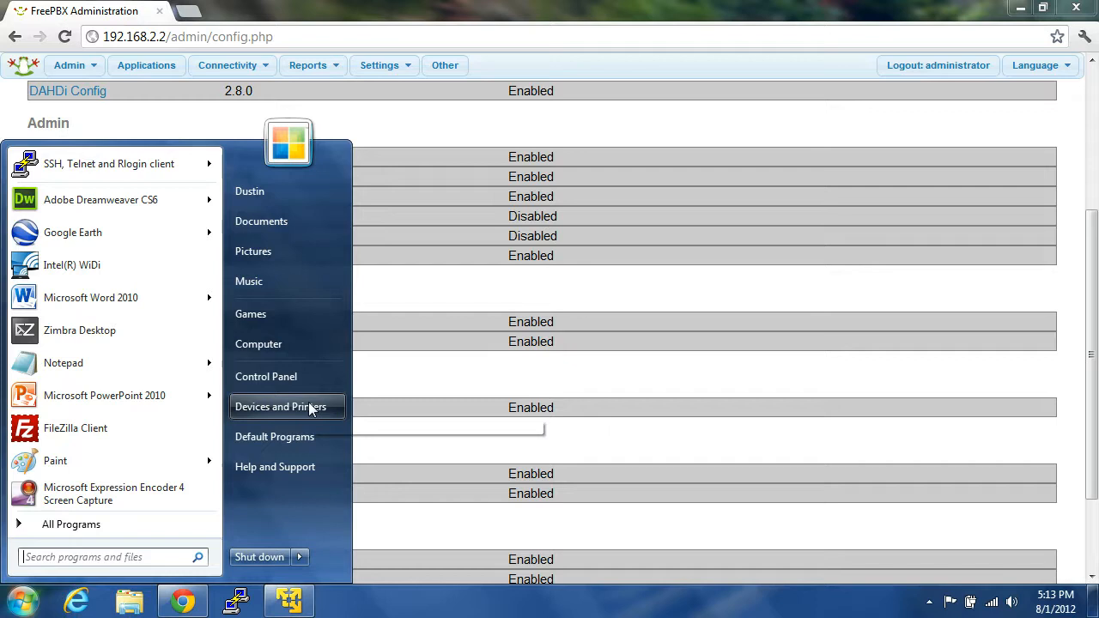
{"action": "mouse_move", "coordinate": [313, 412]}
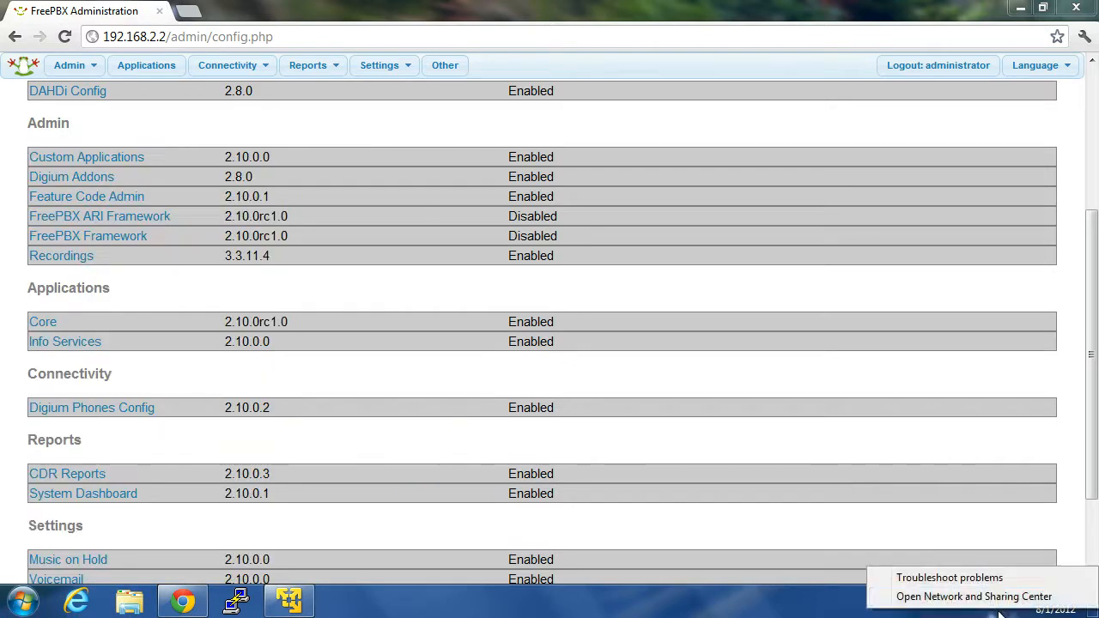
{"action": "left_click", "coordinate": [973, 595]}
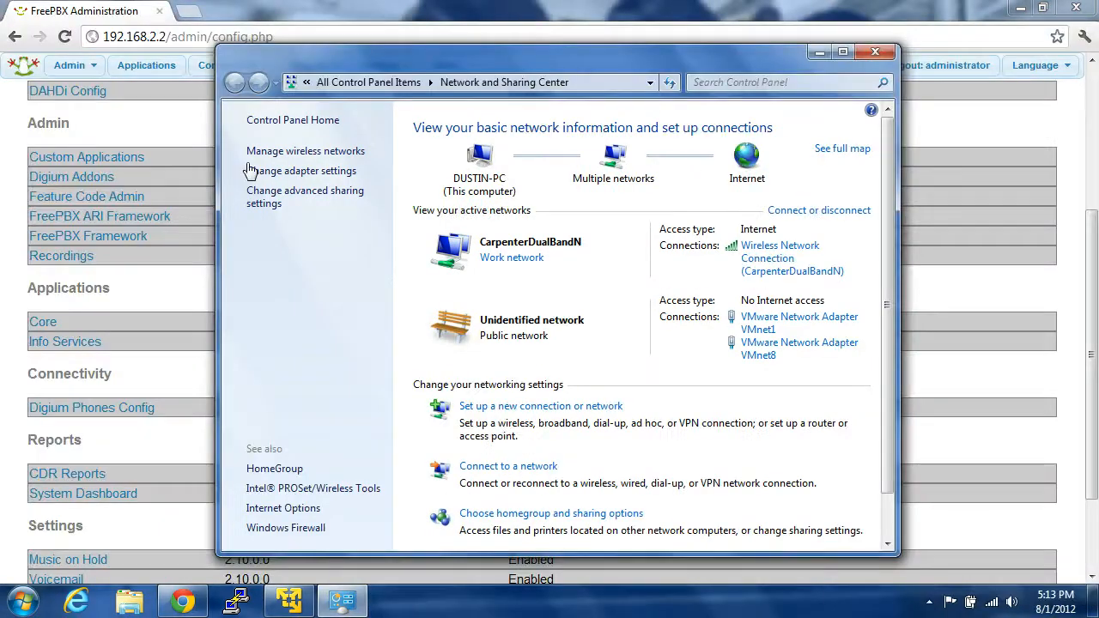
{"action": "left_click", "coordinate": [306, 170]}
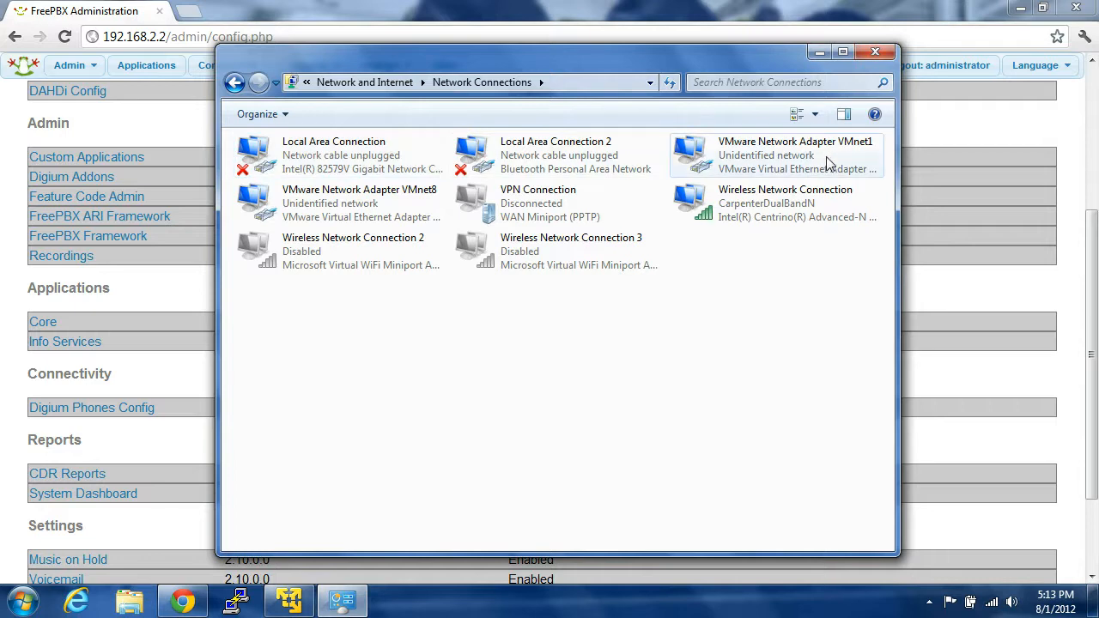
{"action": "mouse_move", "coordinate": [814, 168]}
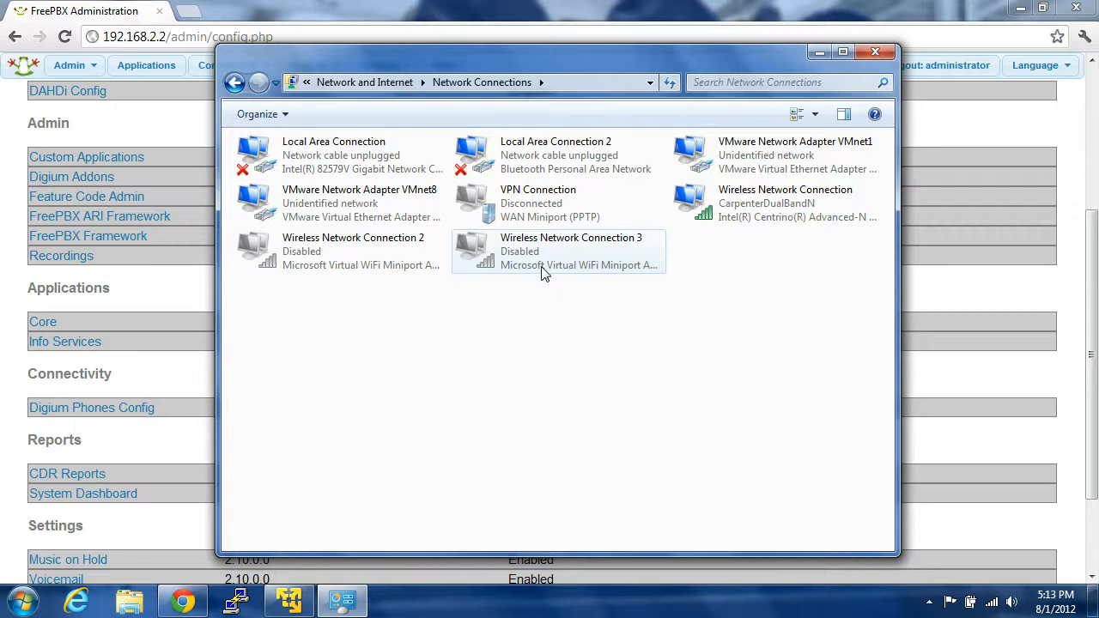
{"action": "mouse_move", "coordinate": [500, 251]}
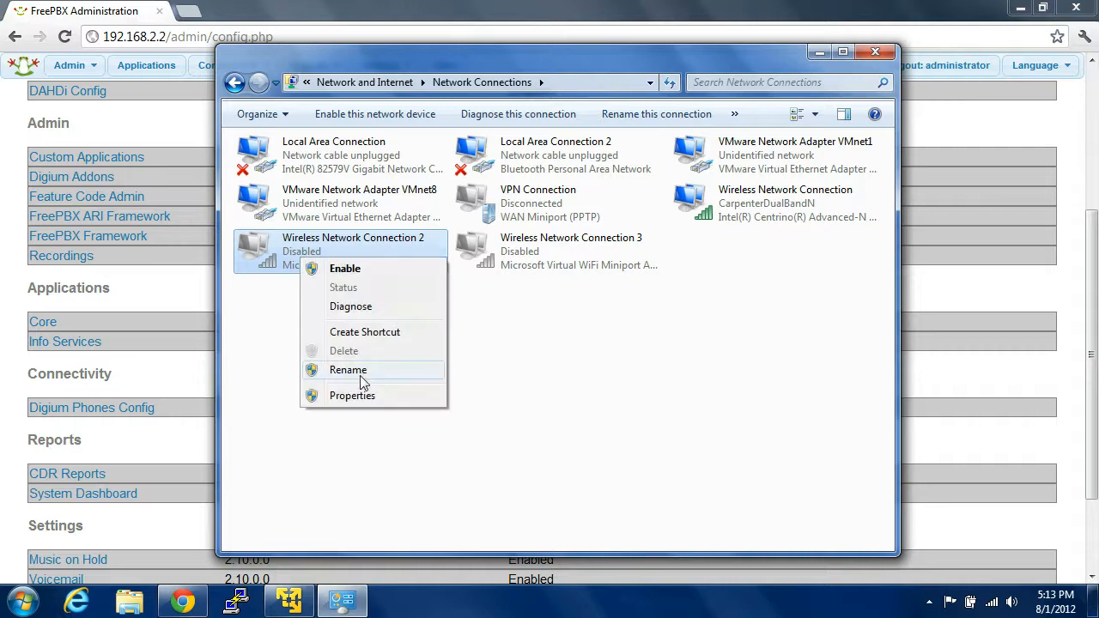
Enable Wireless Network Connection 2 and Wireless Network Connection 3, then close the window
{"action": "left_click", "coordinate": [345, 268]}
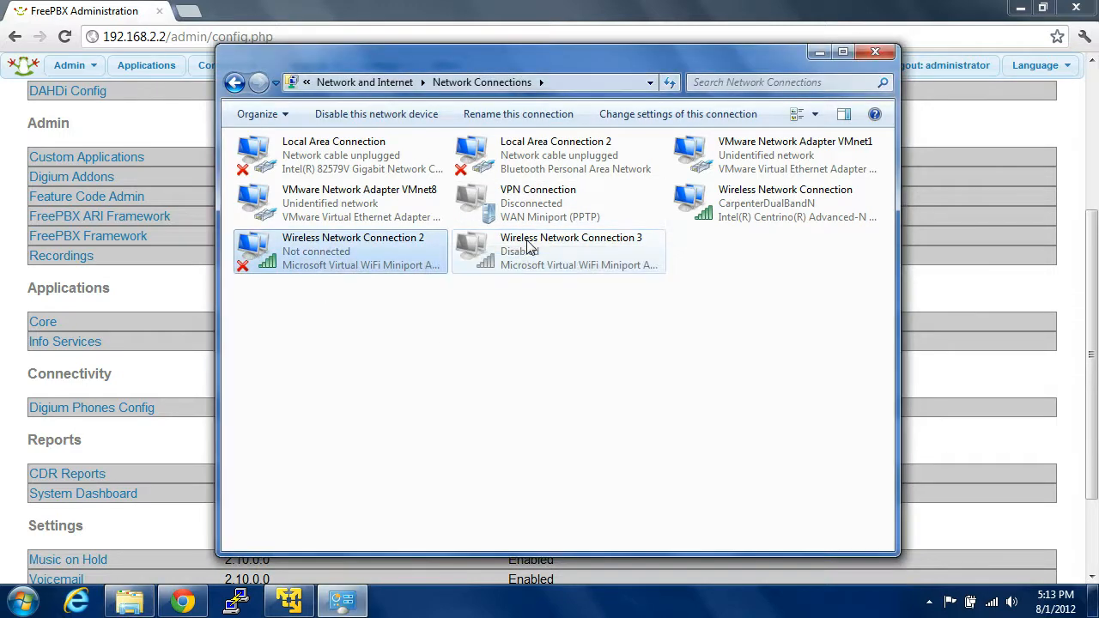
{"action": "right_click", "coordinate": [571, 249]}
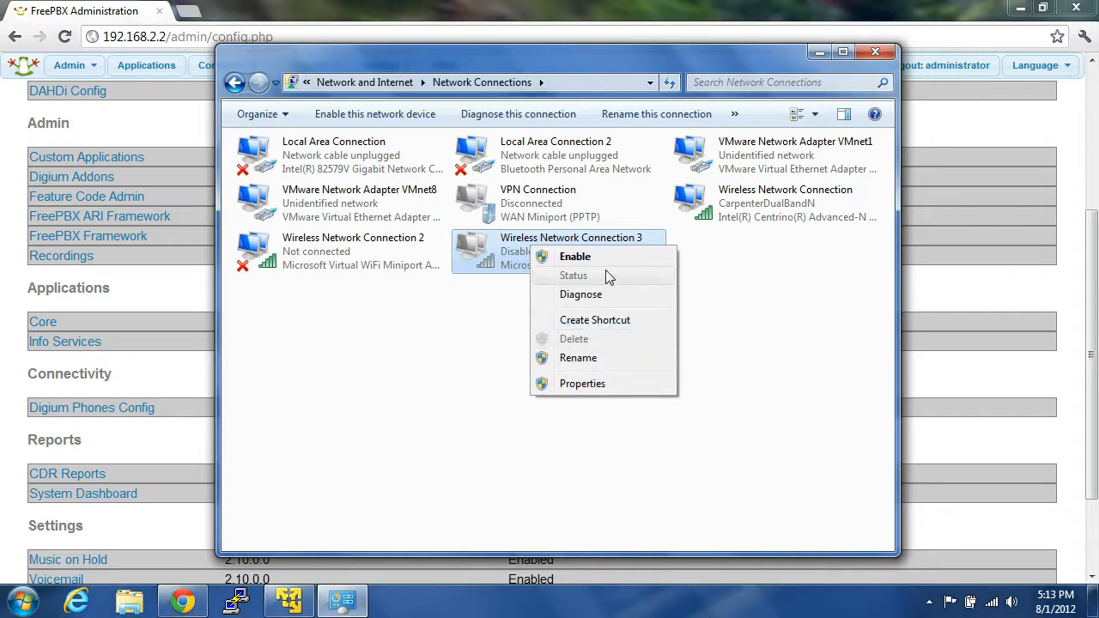
{"action": "left_click", "coordinate": [574, 256]}
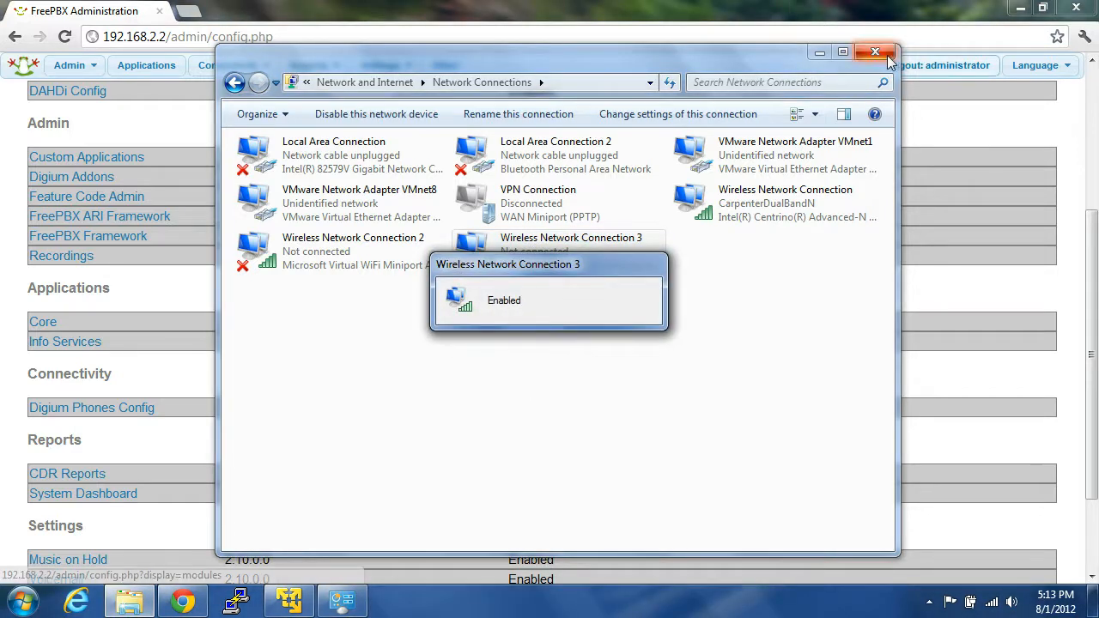
{"action": "left_click", "coordinate": [871, 52]}
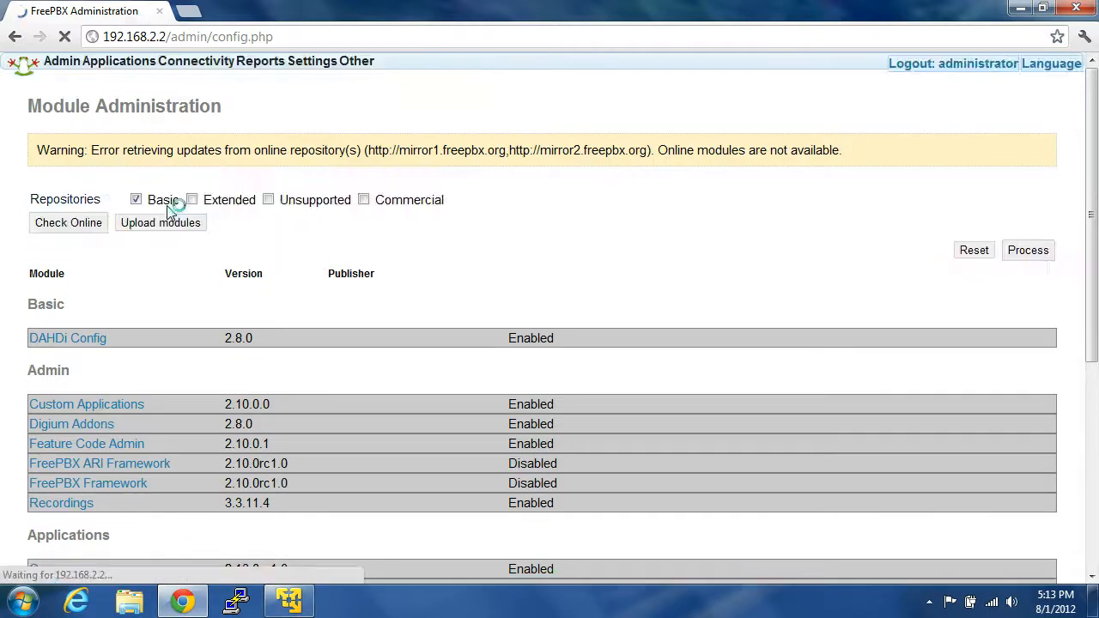
{"action": "left_click", "coordinate": [385, 65]}
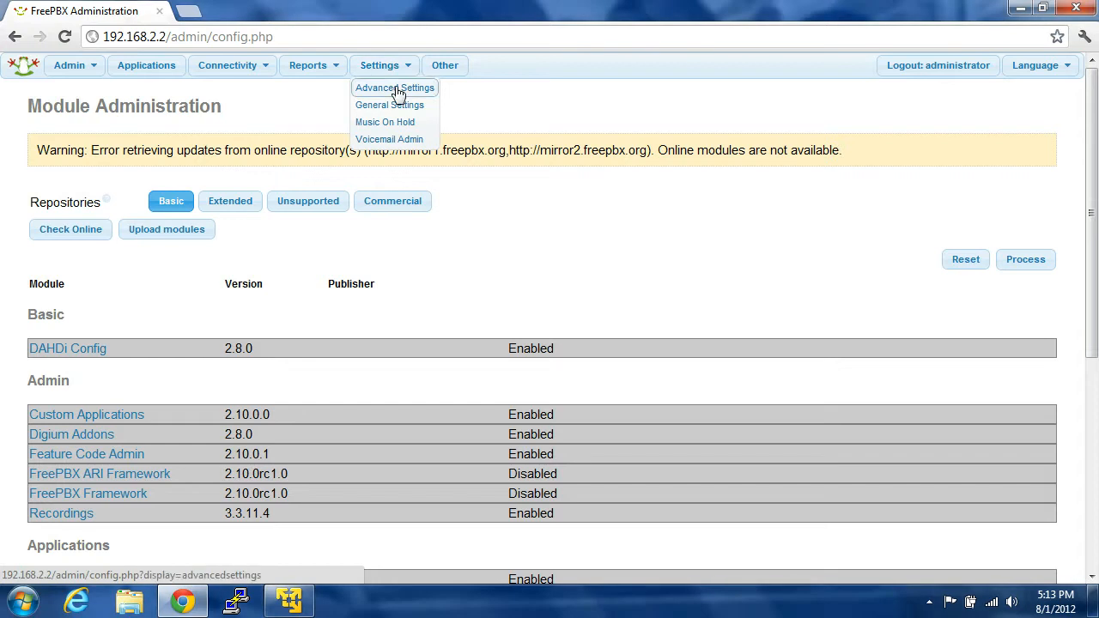
{"action": "mouse_move", "coordinate": [423, 96]}
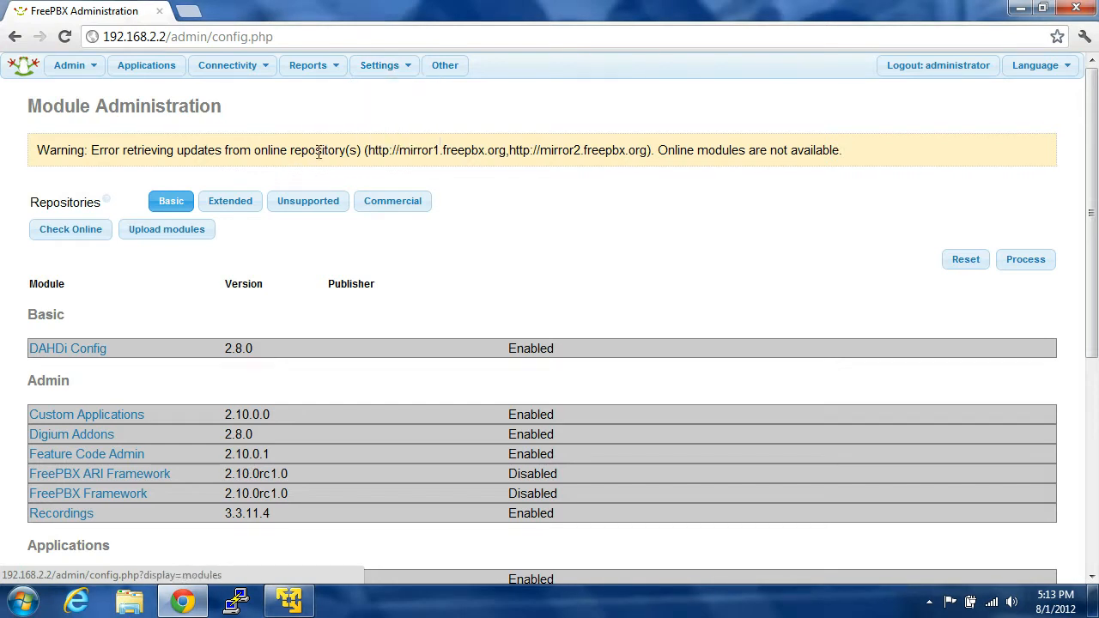
{"action": "mouse_move", "coordinate": [369, 150]}
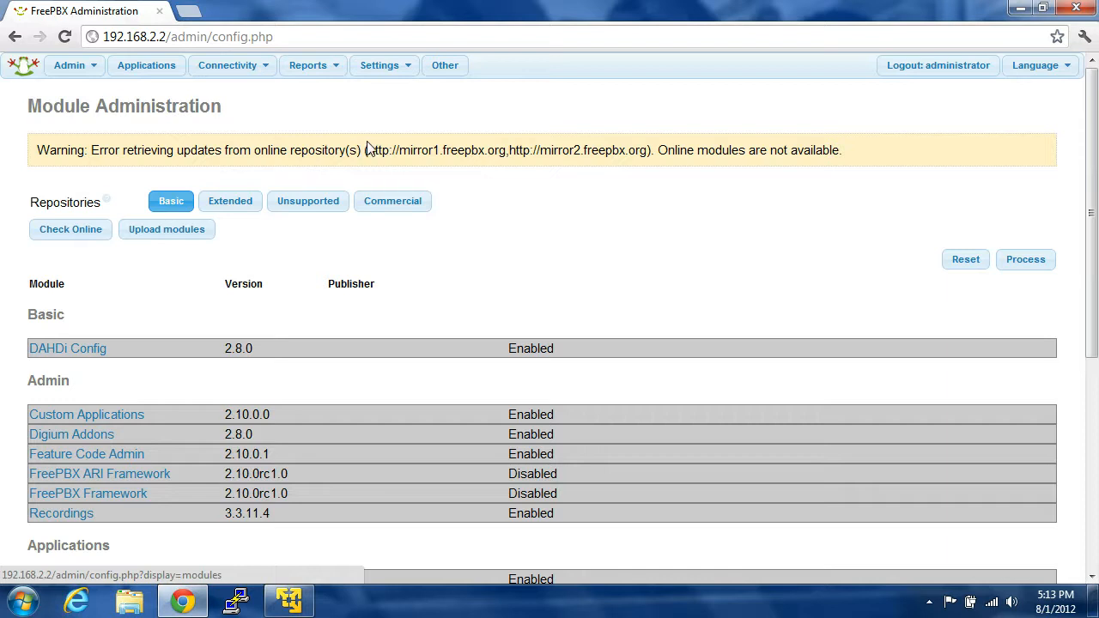
{"action": "mouse_move", "coordinate": [388, 202]}
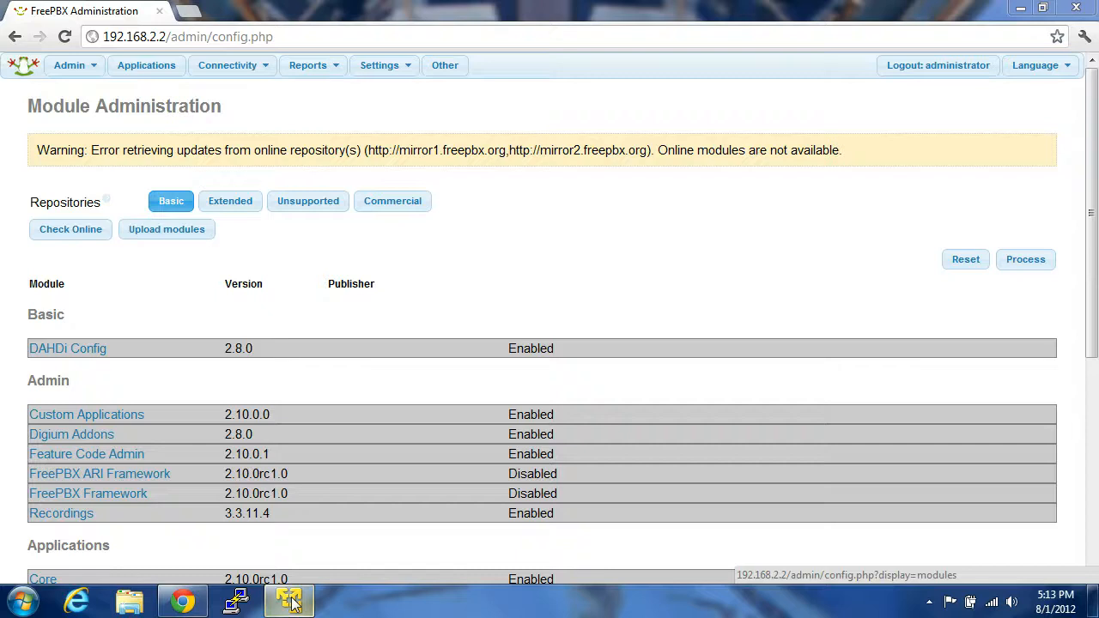
Bring up the AsteriskNOW VM console and log in as root
{"action": "left_click", "coordinate": [289, 602]}
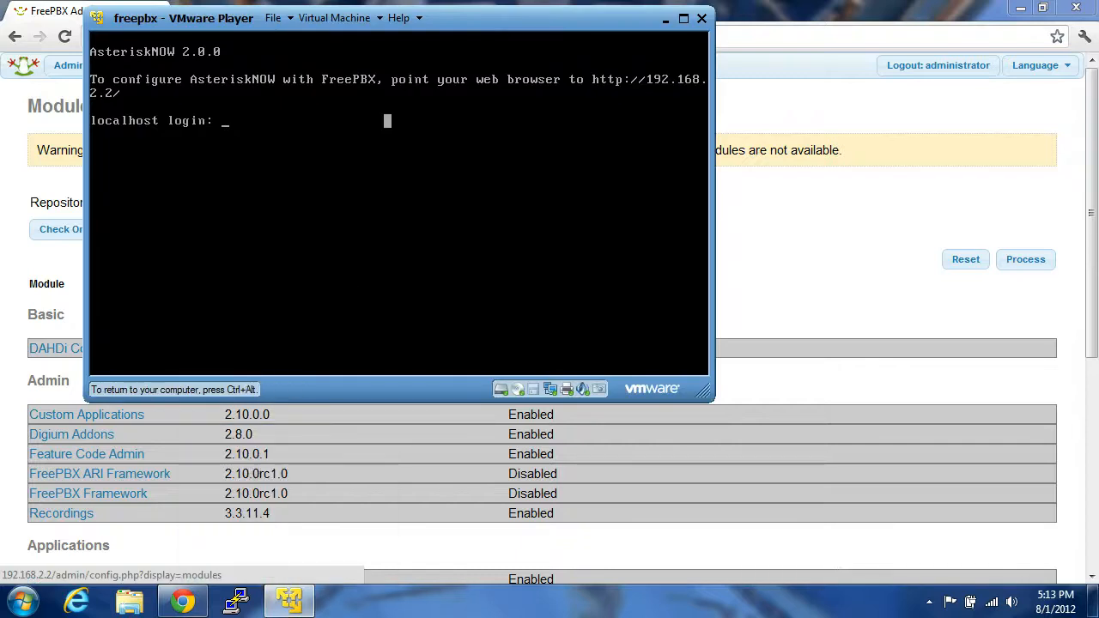
{"action": "type", "text": "root"}
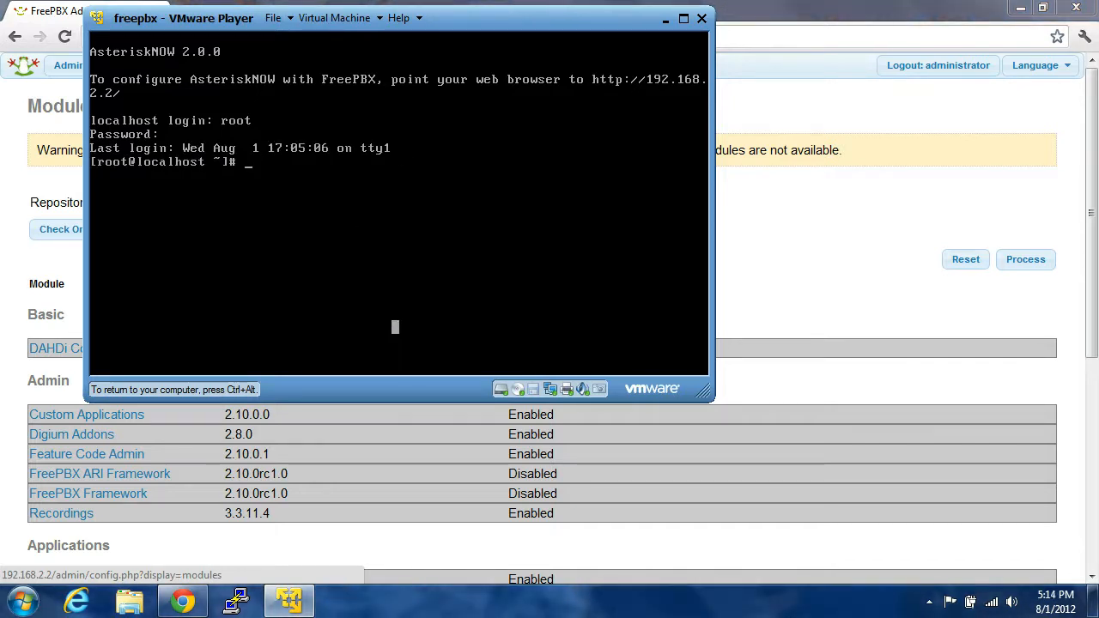
{"action": "mouse_move", "coordinate": [433, 272]}
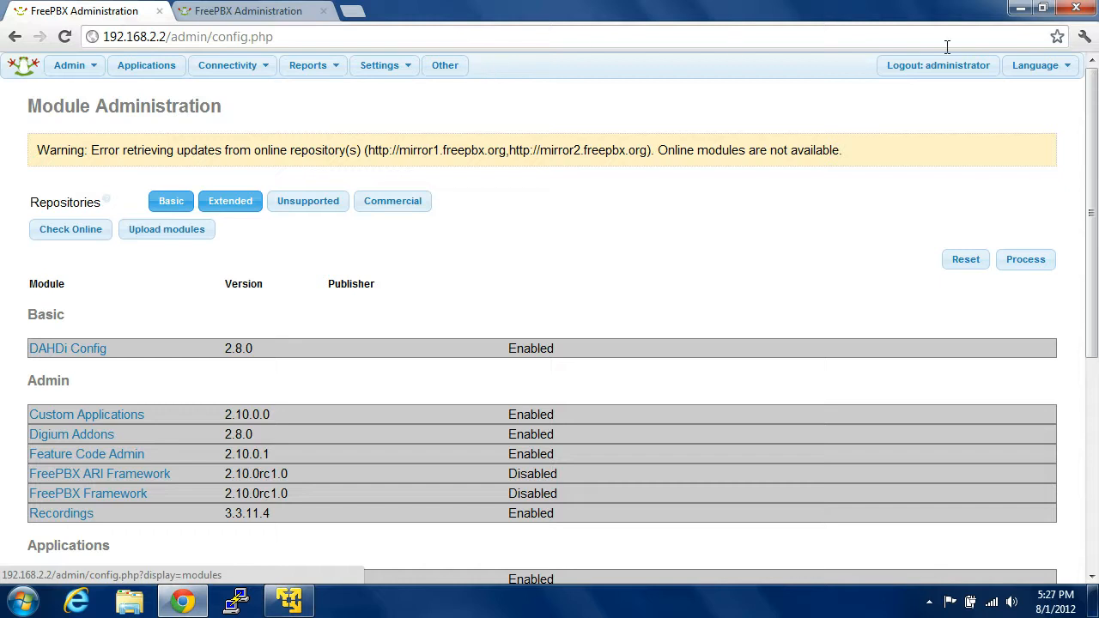
Sign in to FreePBX as administrator with its password to return to Module Administration
{"action": "left_click", "coordinate": [938, 65]}
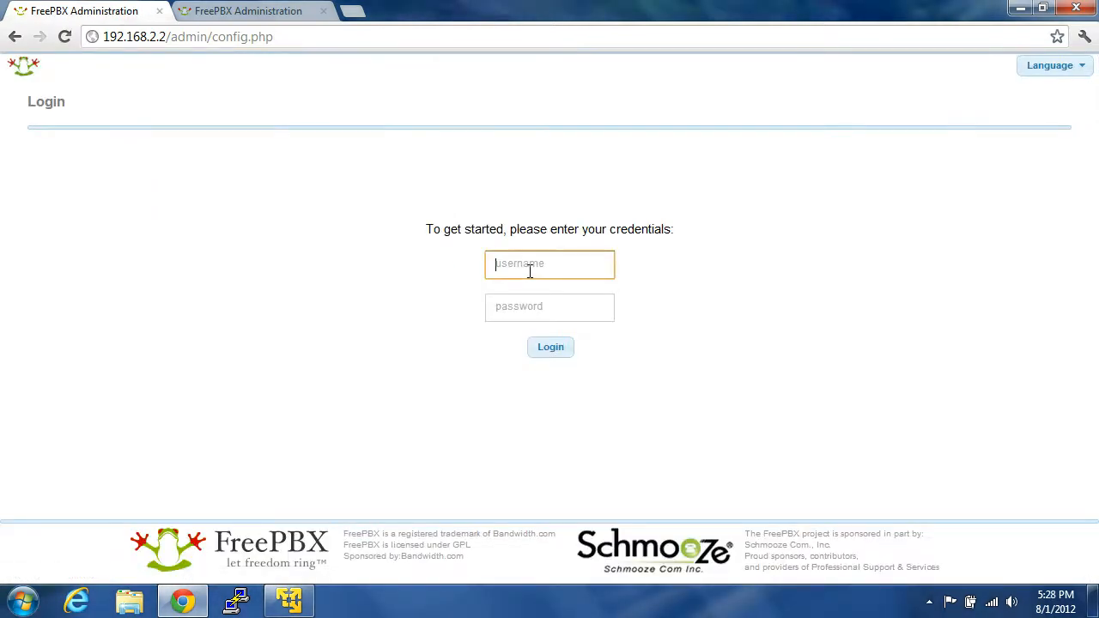
{"action": "type", "text": "administrator"}
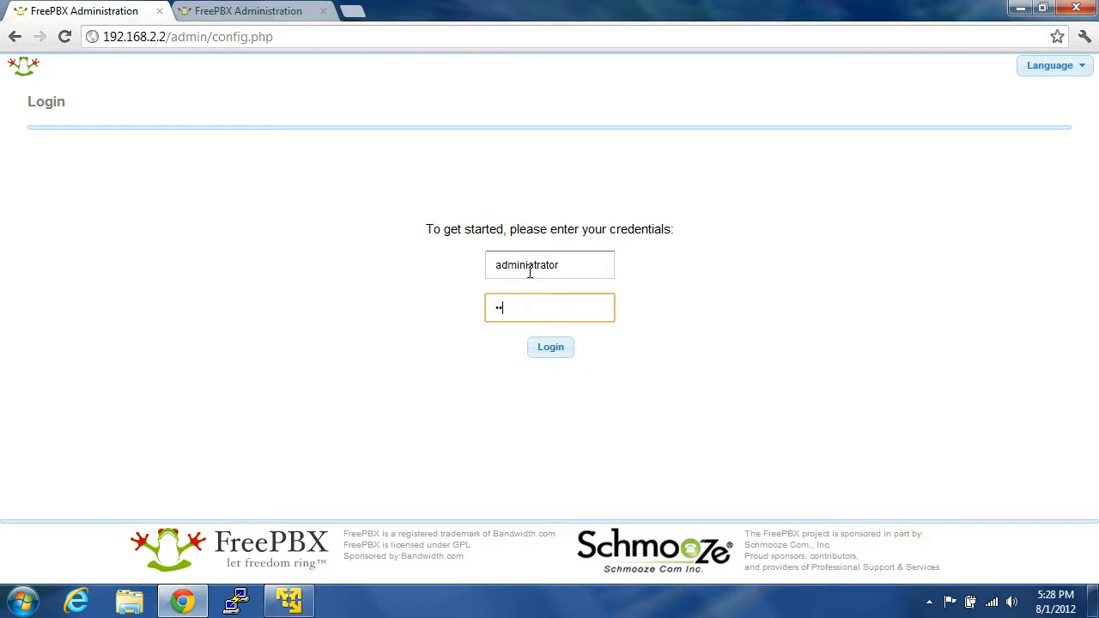
{"action": "type", "text": "password"}
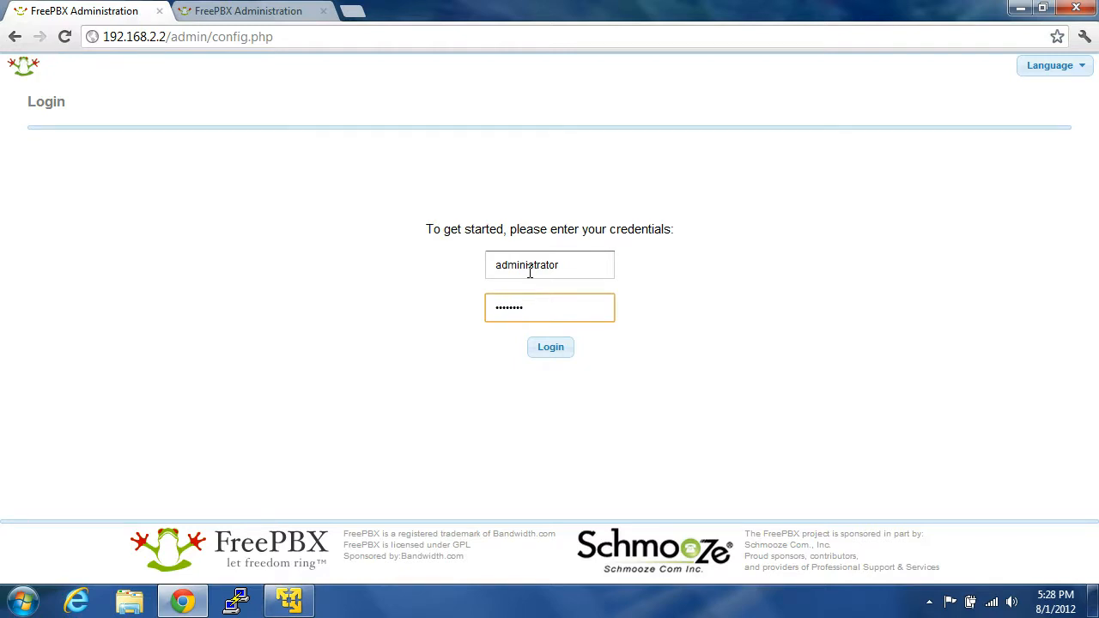
{"action": "left_click", "coordinate": [550, 347]}
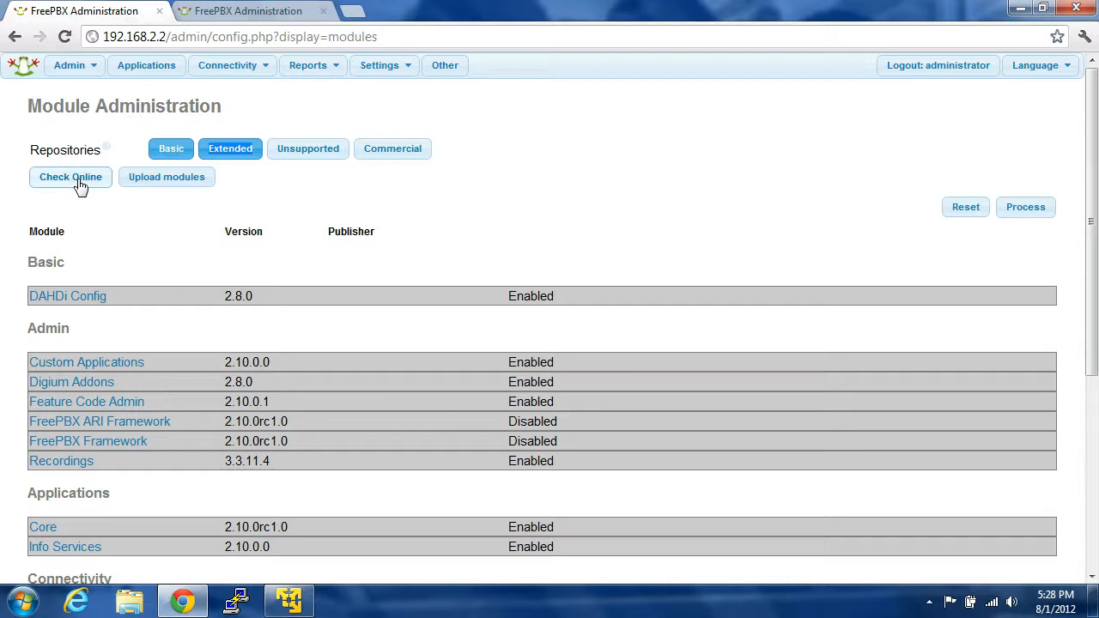
Check online, mark all modules with Download all, review the list and submit it with Process
{"action": "left_click", "coordinate": [69, 177]}
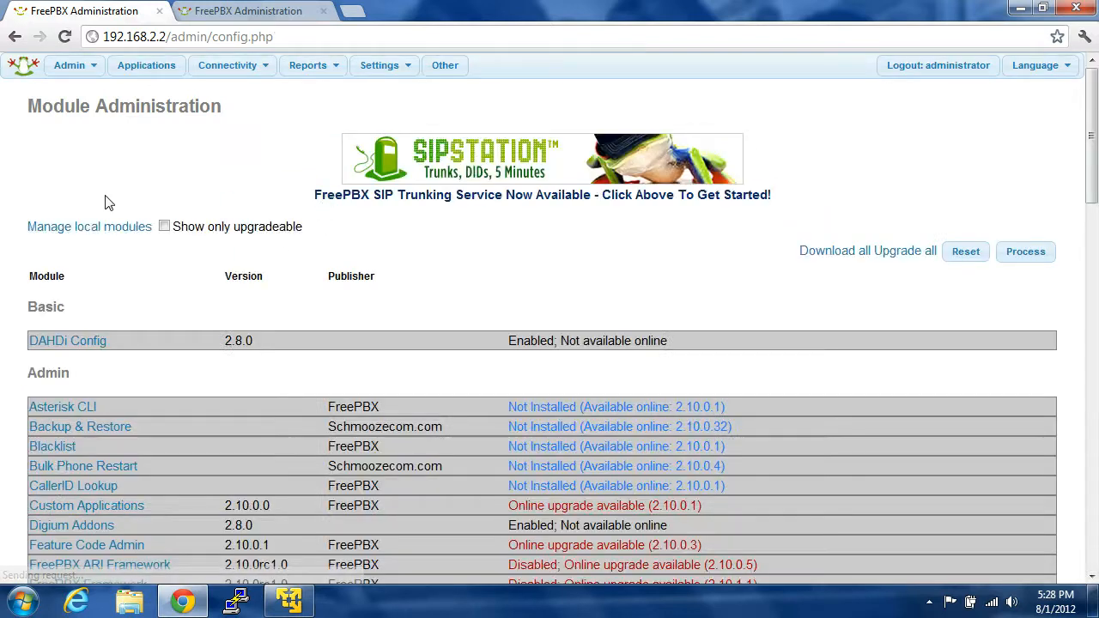
{"action": "mouse_move", "coordinate": [859, 259]}
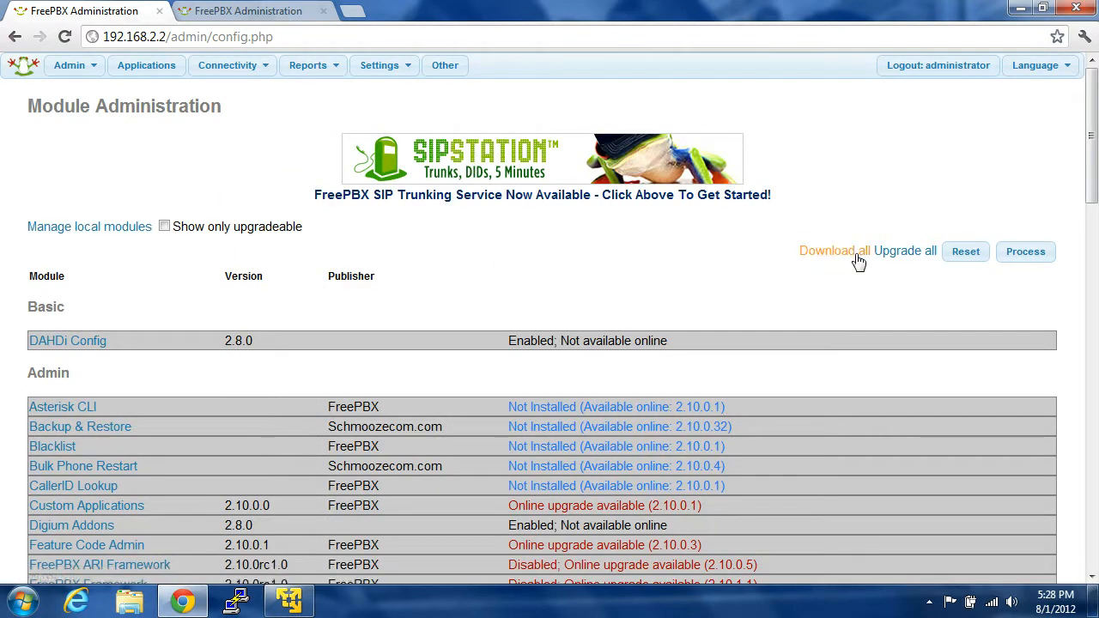
{"action": "left_click", "coordinate": [903, 251]}
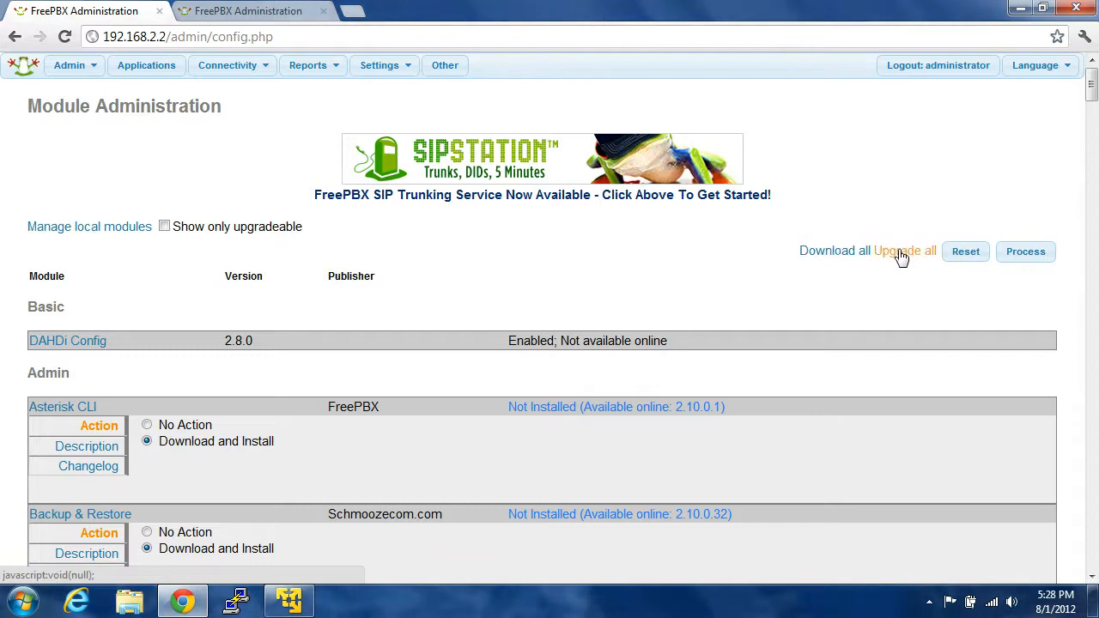
{"action": "scroll", "scroll_direction": "down", "scroll_amount": 3}
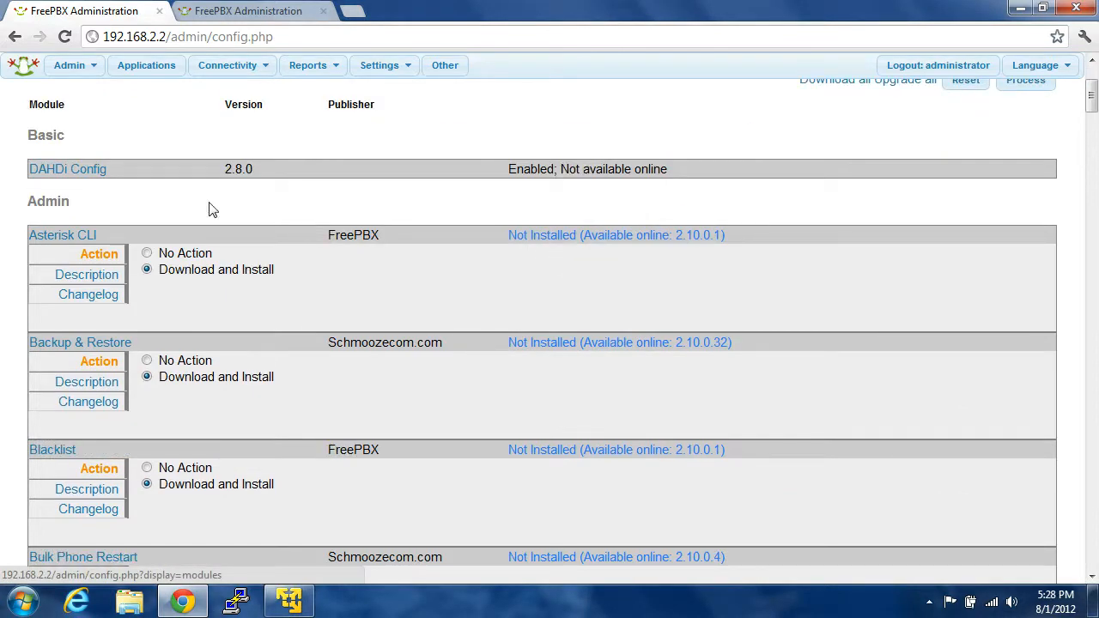
{"action": "scroll", "scroll_direction": "down", "scroll_amount": 3}
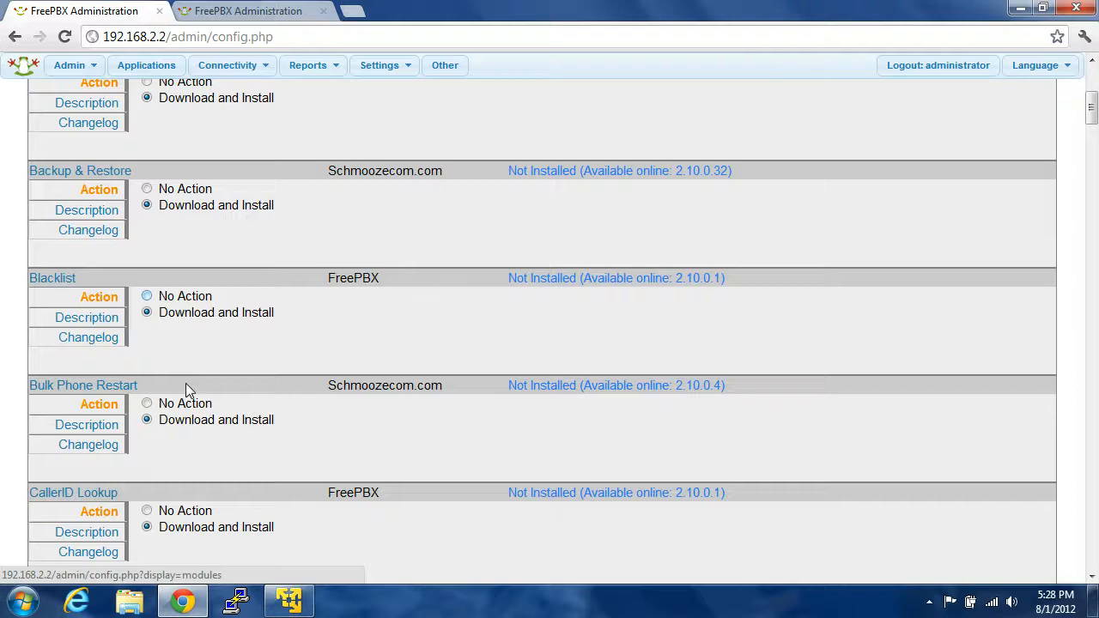
{"action": "scroll", "scroll_direction": "up", "scroll_amount": 3}
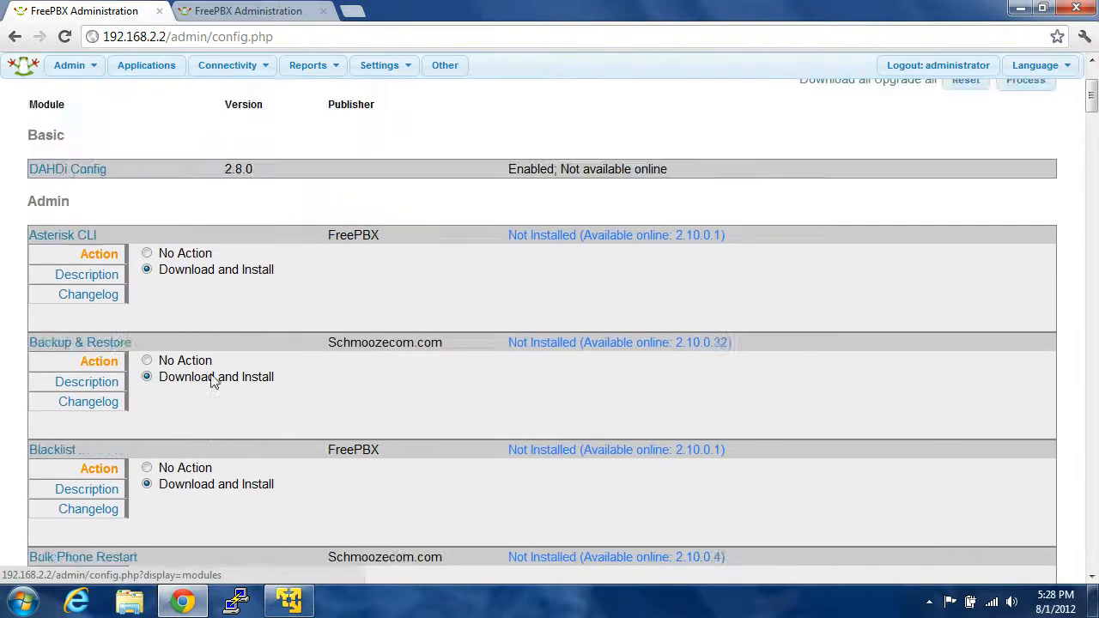
{"action": "scroll", "scroll_direction": "up", "scroll_amount": 3}
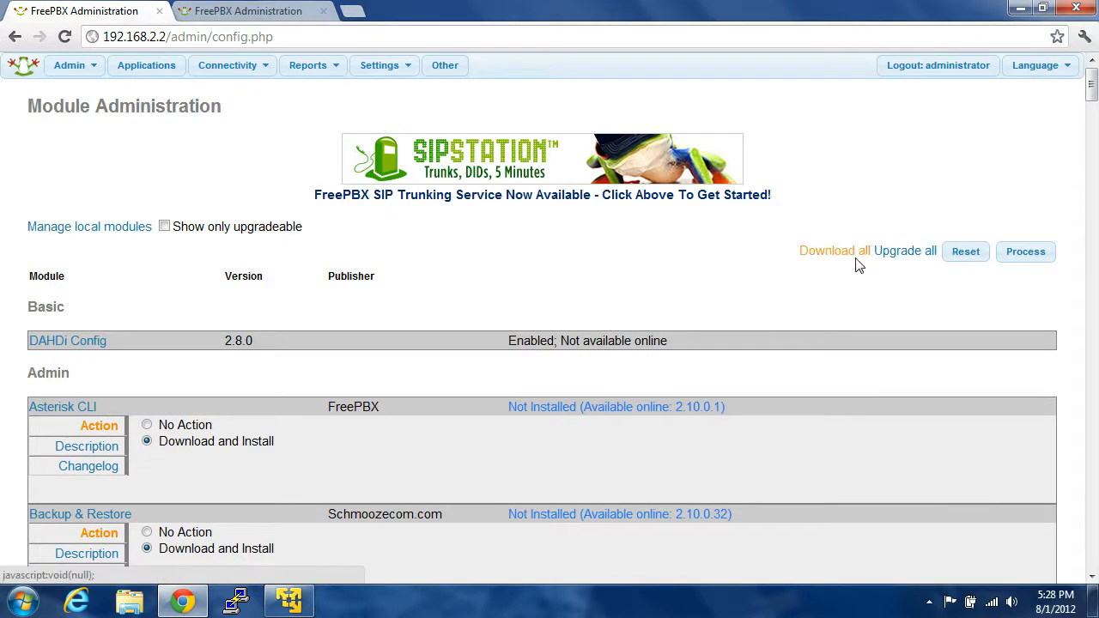
{"action": "scroll", "scroll_direction": "down", "scroll_amount": 3}
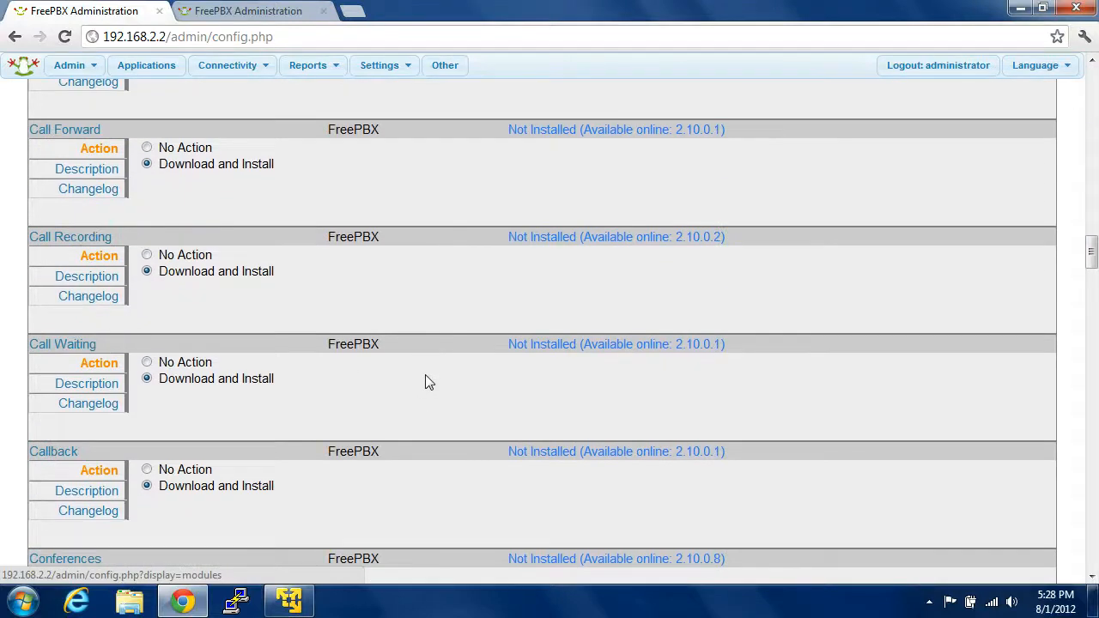
{"action": "scroll", "scroll_direction": "down", "scroll_amount": 3}
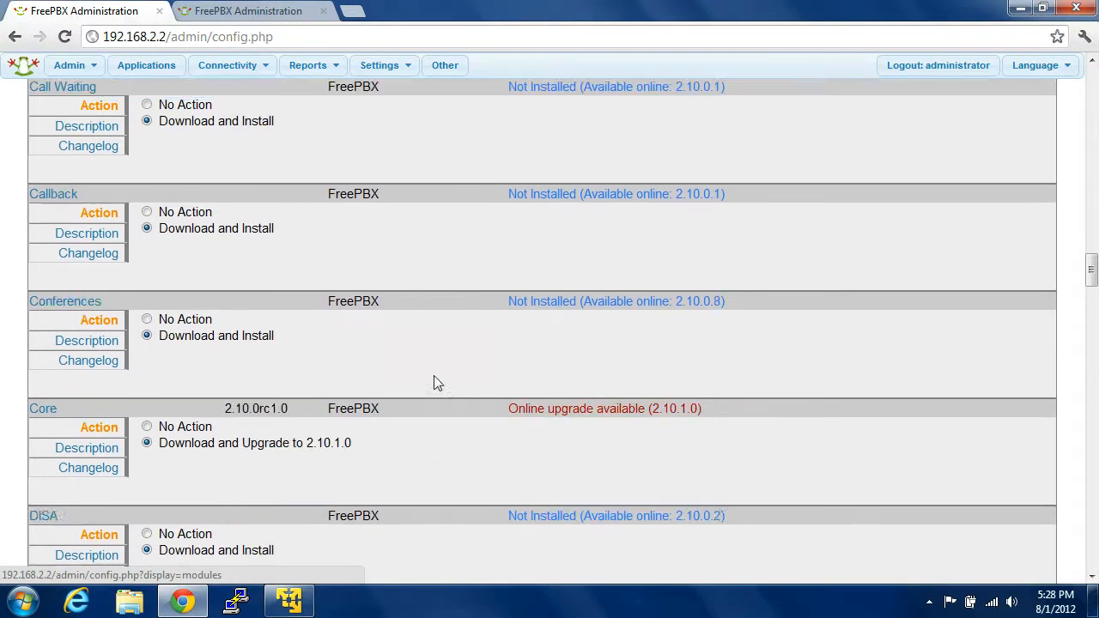
{"action": "scroll", "scroll_direction": "down", "scroll_amount": 3}
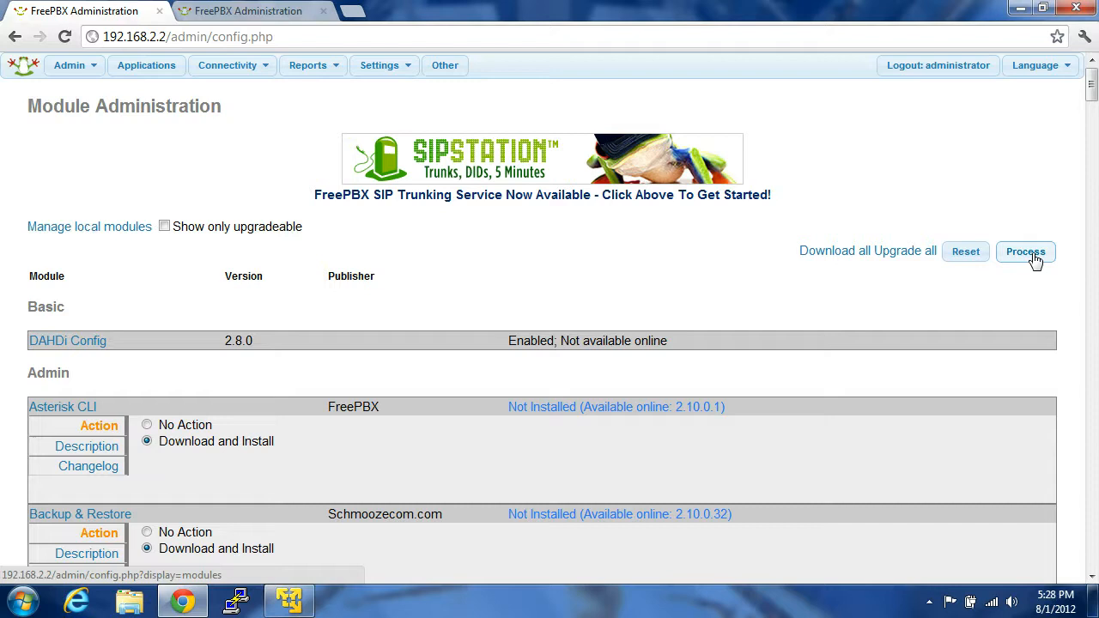
{"action": "left_click", "coordinate": [1025, 250]}
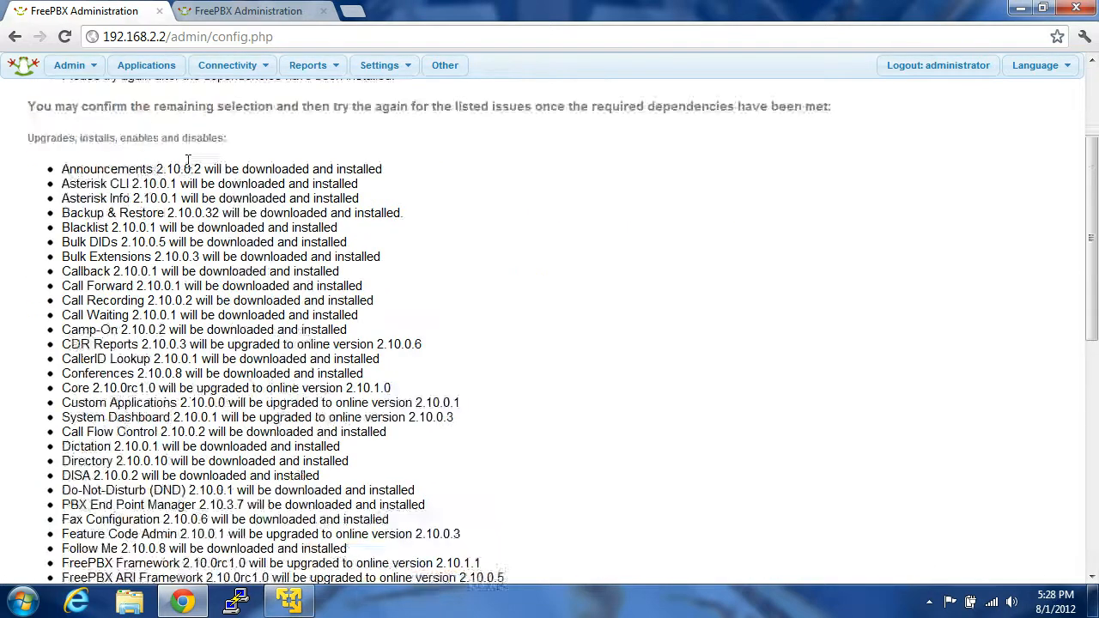
Review the full list of upgrades, installs and enables and confirm it to start processing
{"action": "scroll", "scroll_direction": "down", "scroll_amount": 3}
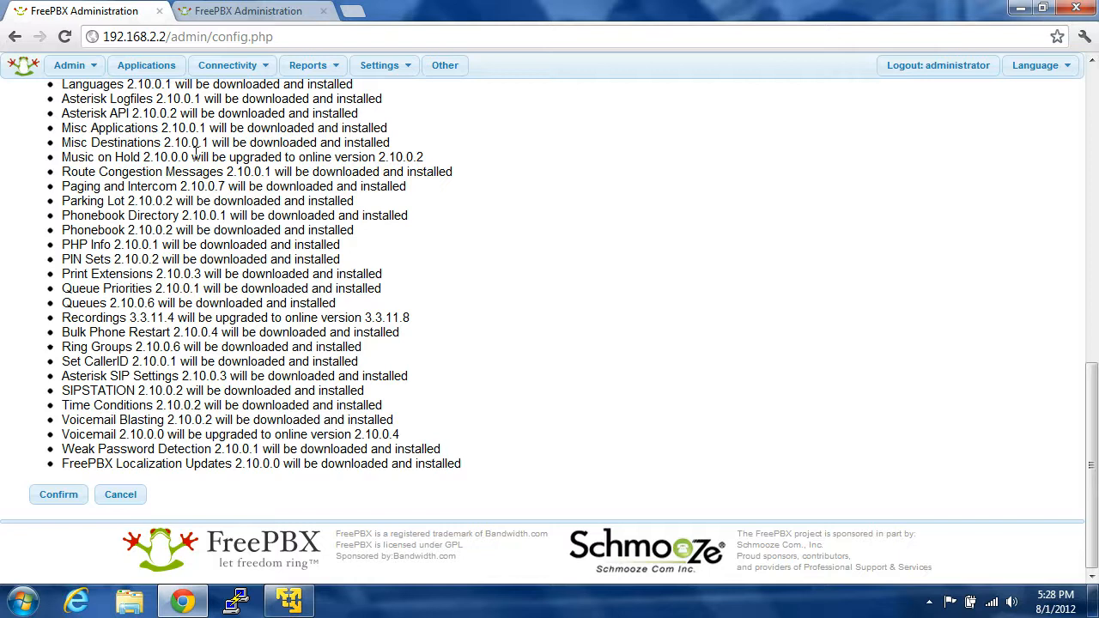
{"action": "mouse_move", "coordinate": [127, 258]}
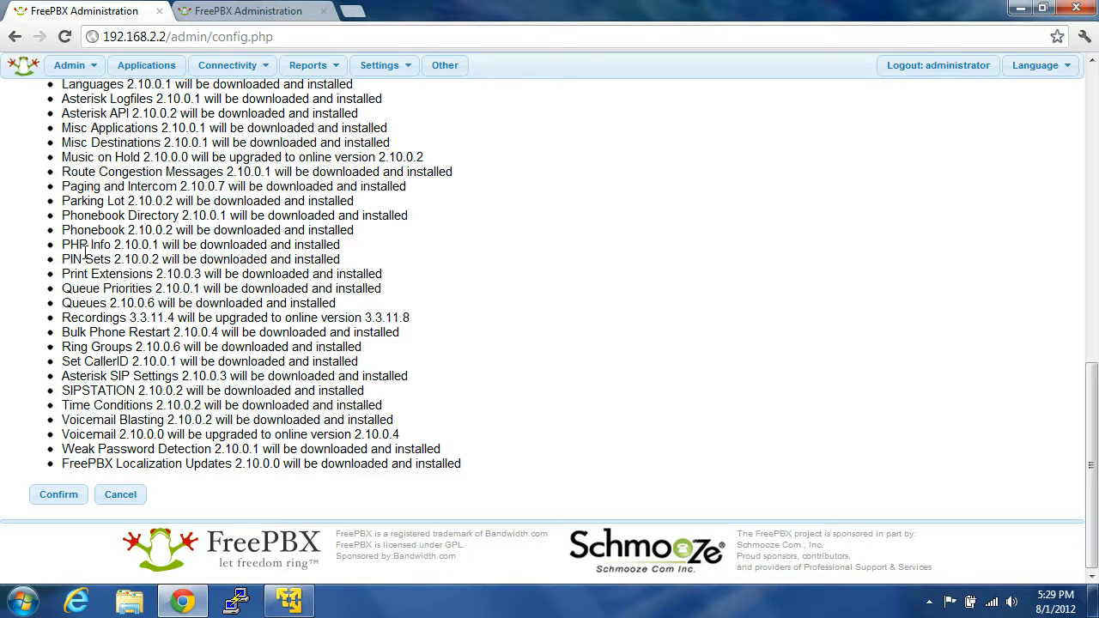
{"action": "scroll", "scroll_direction": "up", "scroll_amount": 3}
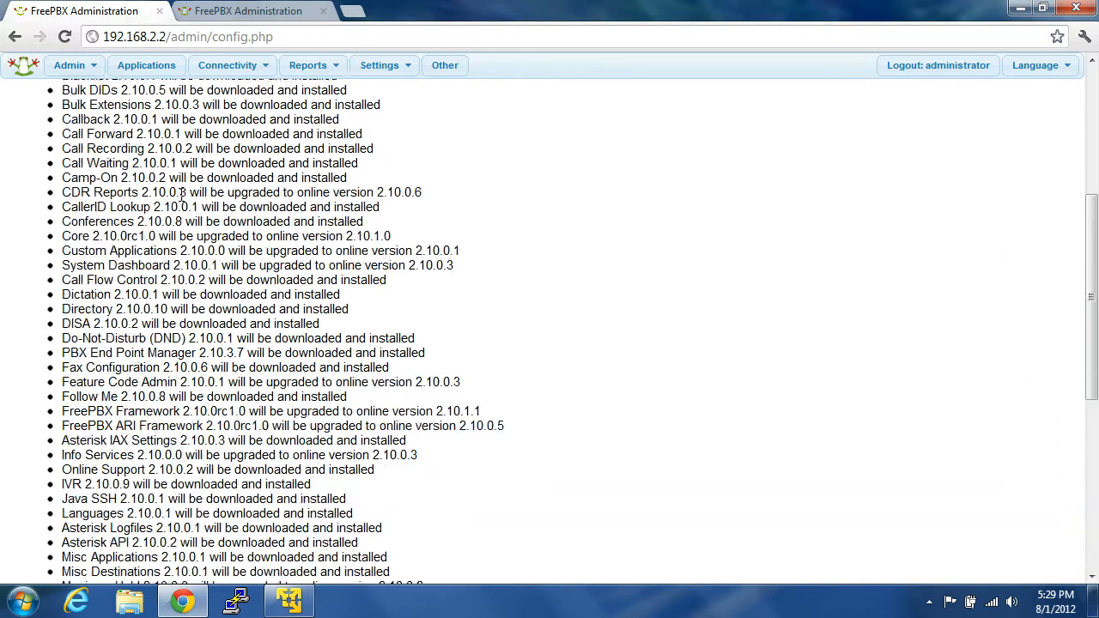
{"action": "scroll", "scroll_direction": "down", "scroll_amount": 3}
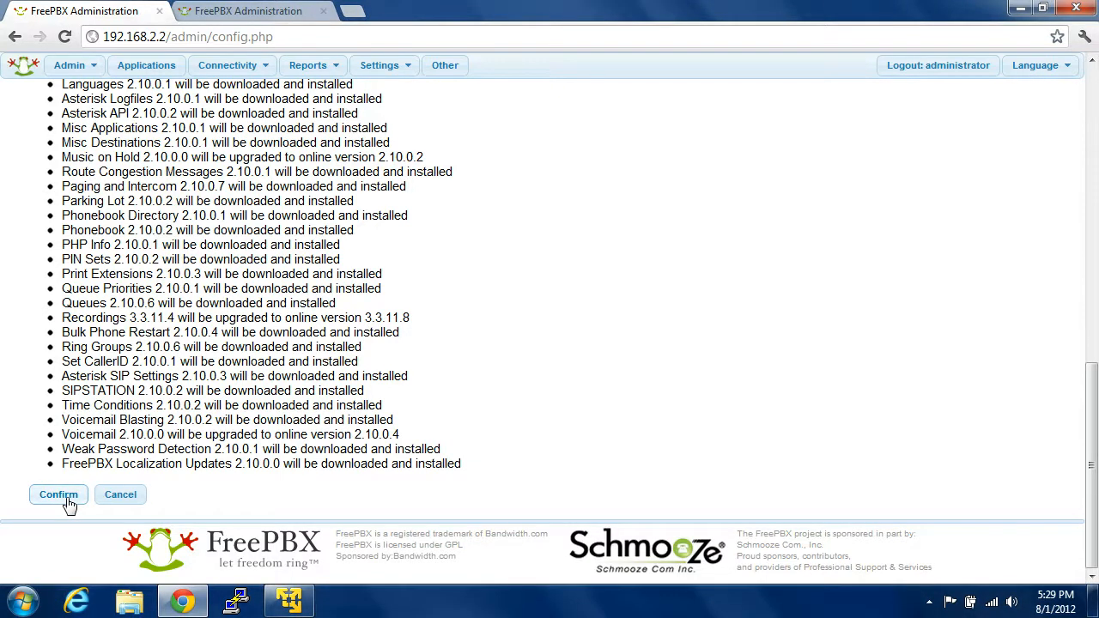
{"action": "left_click", "coordinate": [58, 495]}
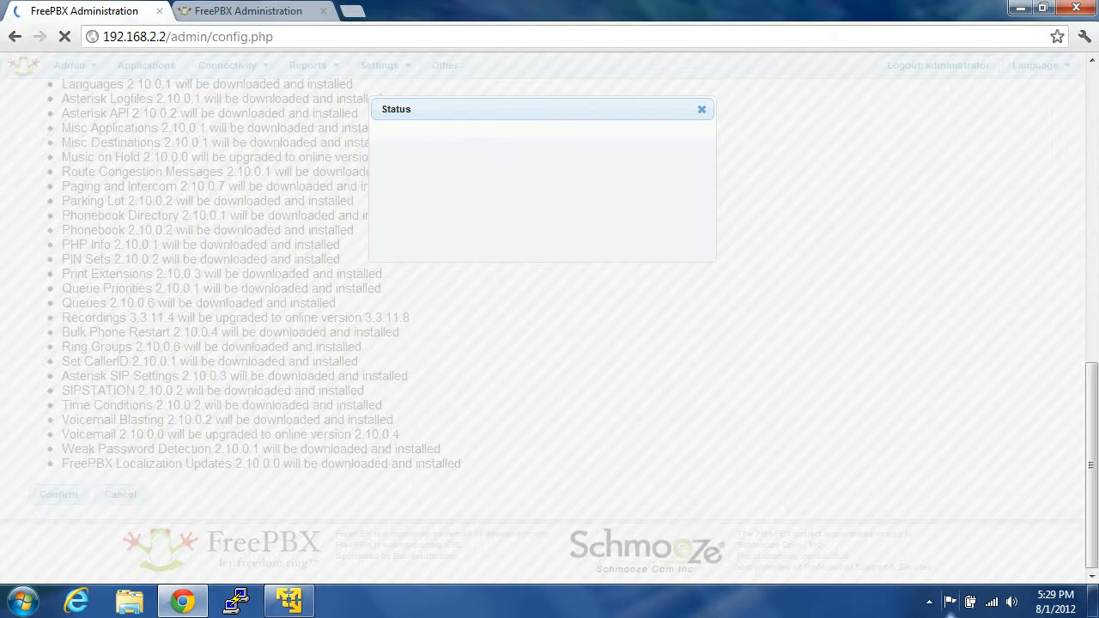
Let the Status window finish installing all packages successfully, then return to Module Administration
{"action": "left_click", "coordinate": [927, 599]}
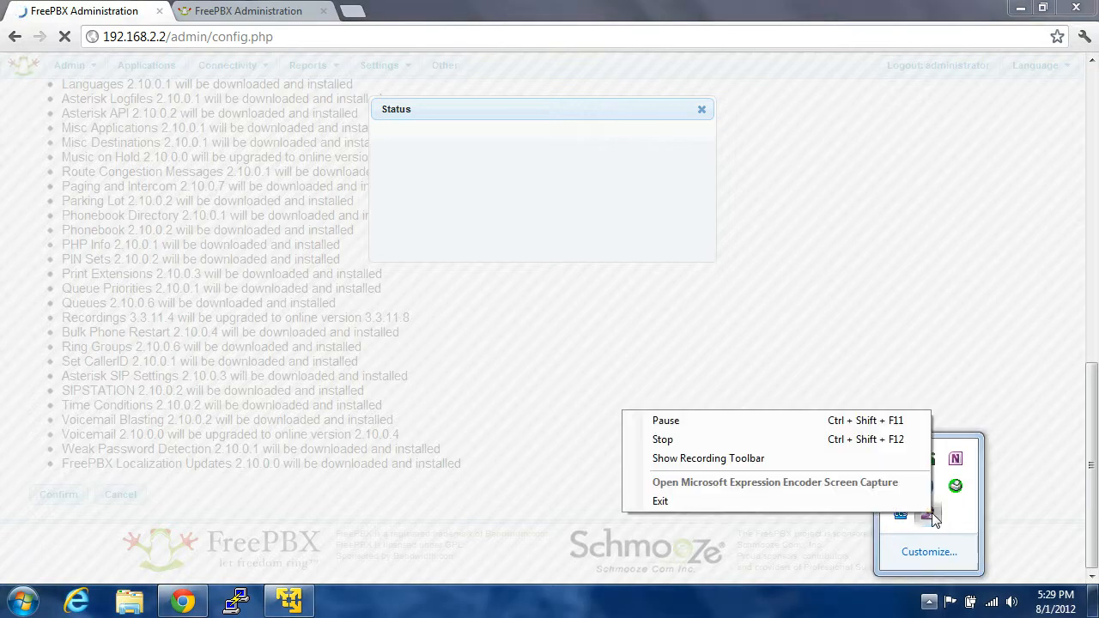
{"action": "left_click", "coordinate": [708, 459]}
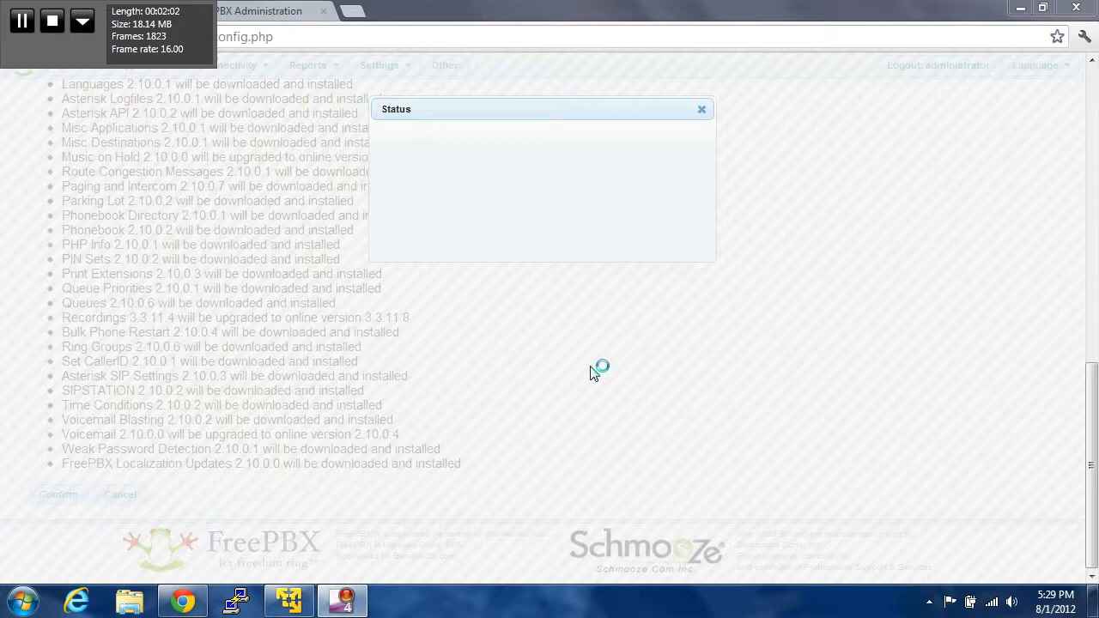
{"action": "mouse_move", "coordinate": [206, 161]}
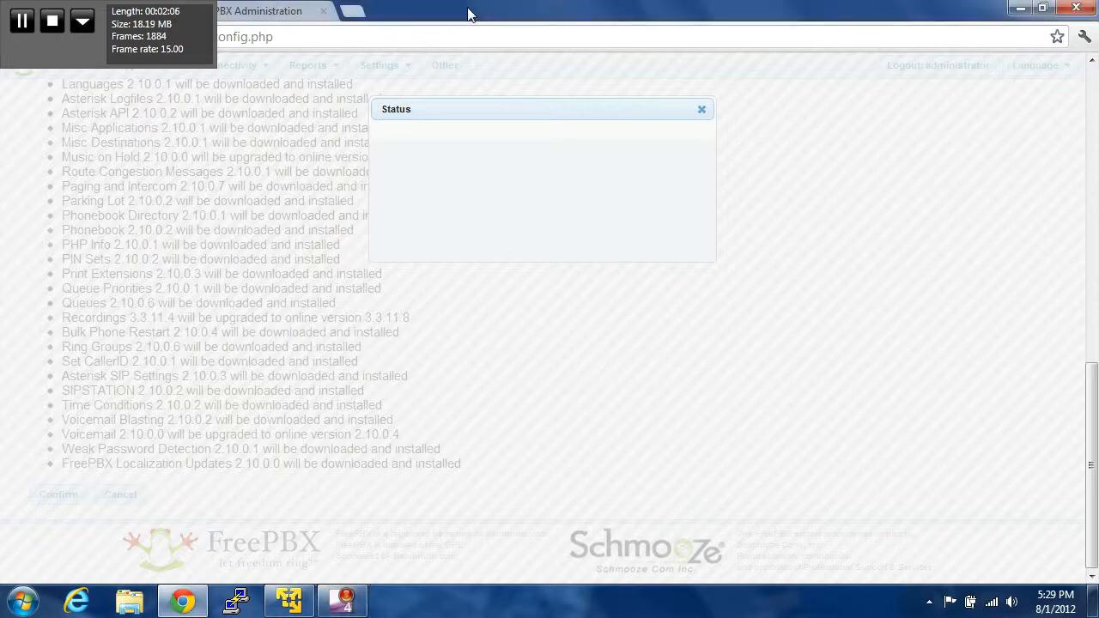
{"action": "left_click", "coordinate": [931, 601]}
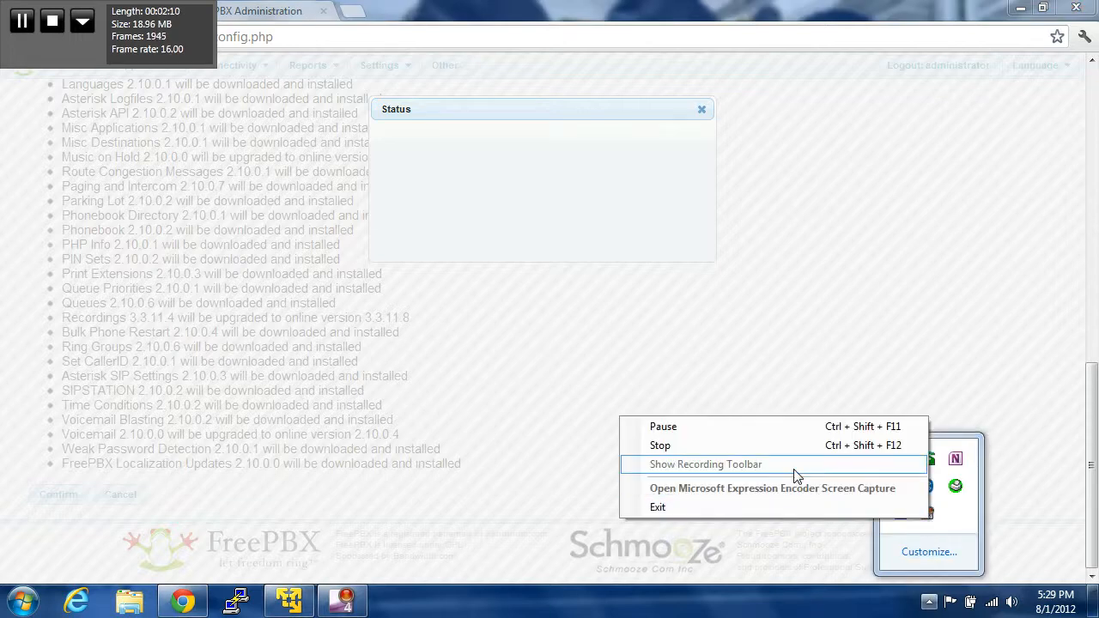
{"action": "mouse_move", "coordinate": [803, 447]}
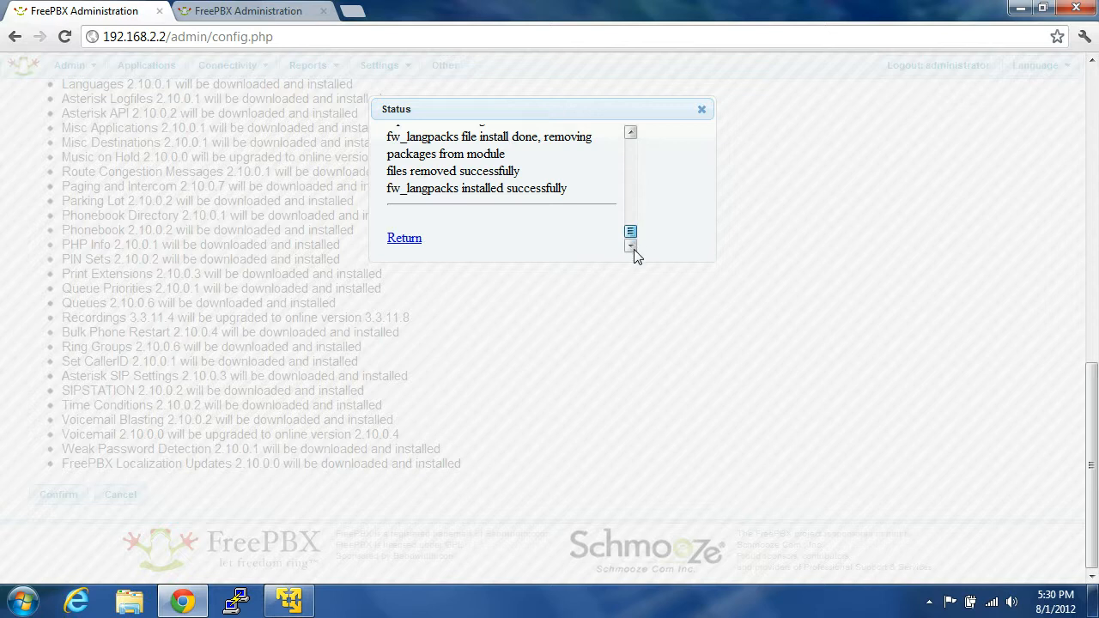
{"action": "mouse_move", "coordinate": [405, 265]}
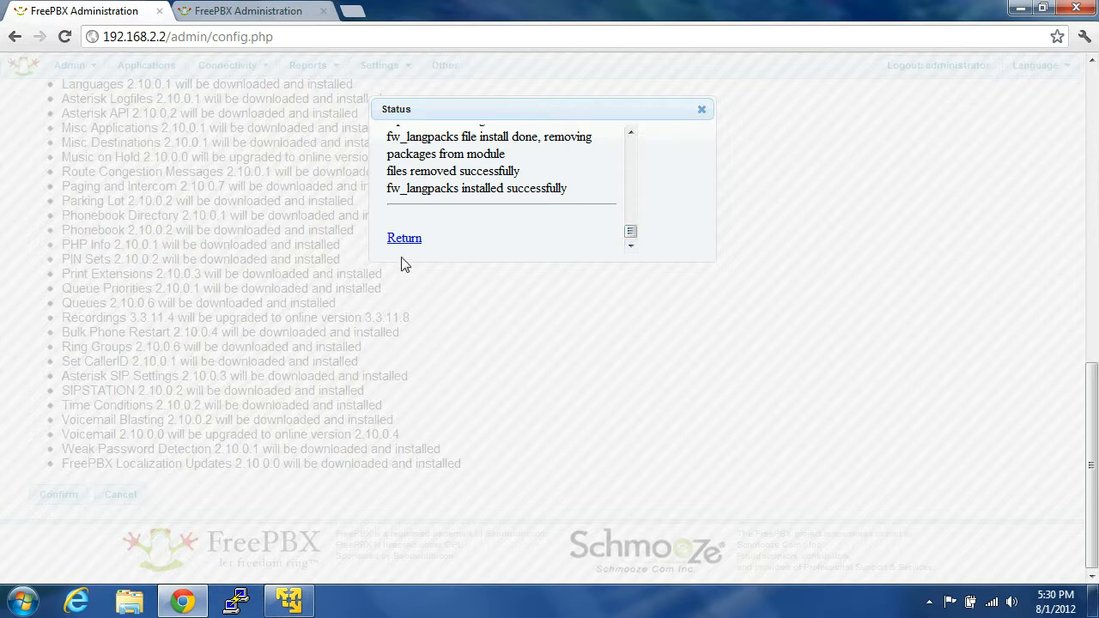
{"action": "left_click", "coordinate": [405, 237]}
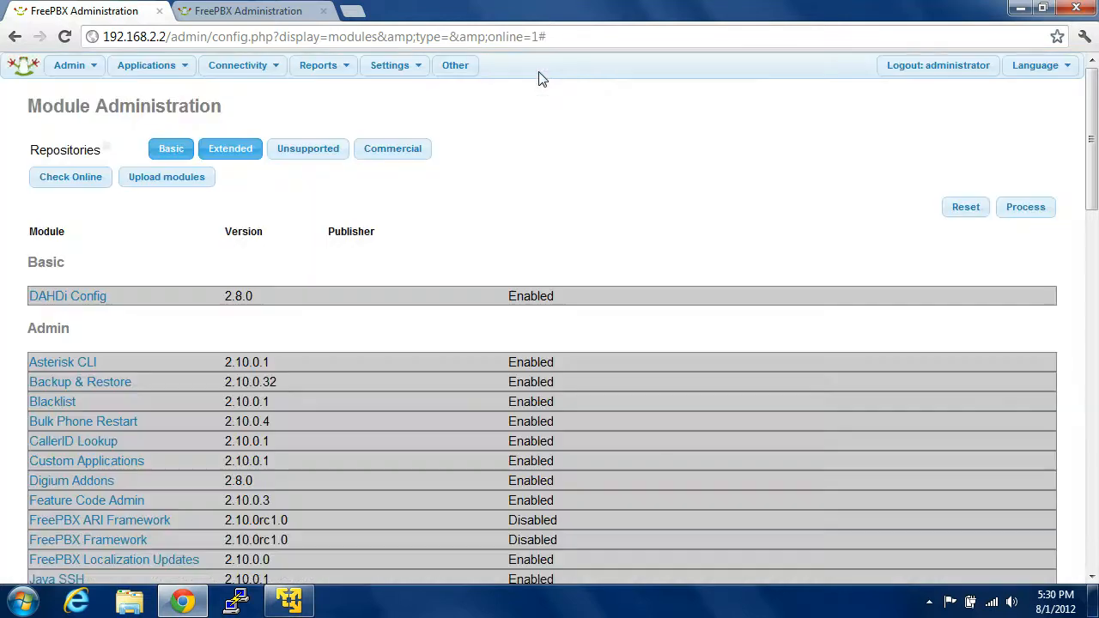
{"action": "mouse_move", "coordinate": [546, 82]}
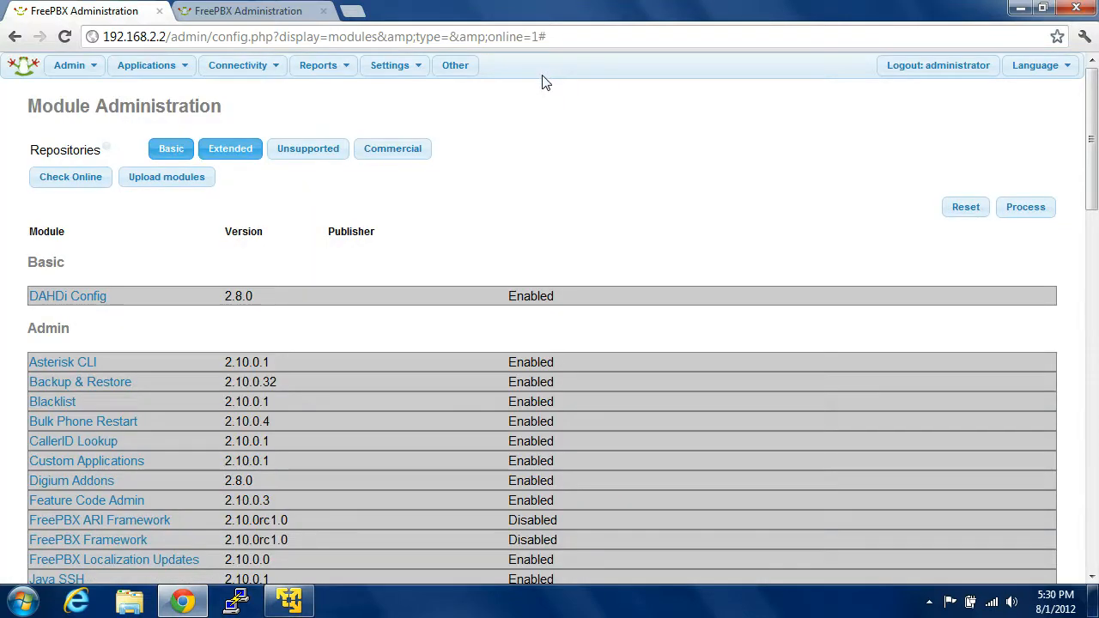
{"action": "mouse_move", "coordinate": [513, 72]}
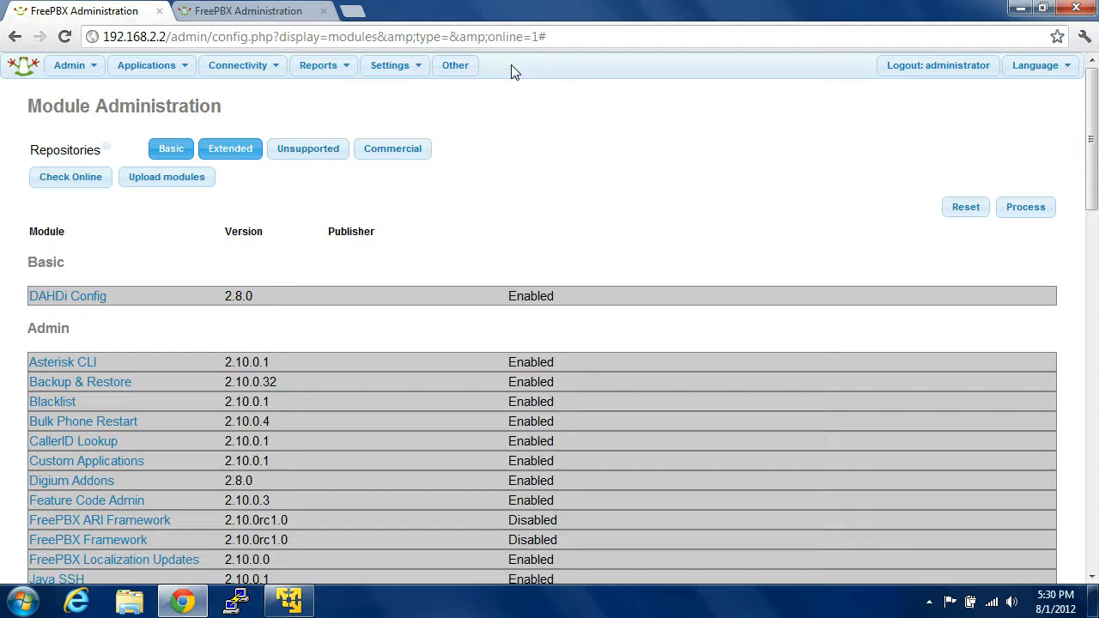
{"action": "mouse_move", "coordinate": [522, 67]}
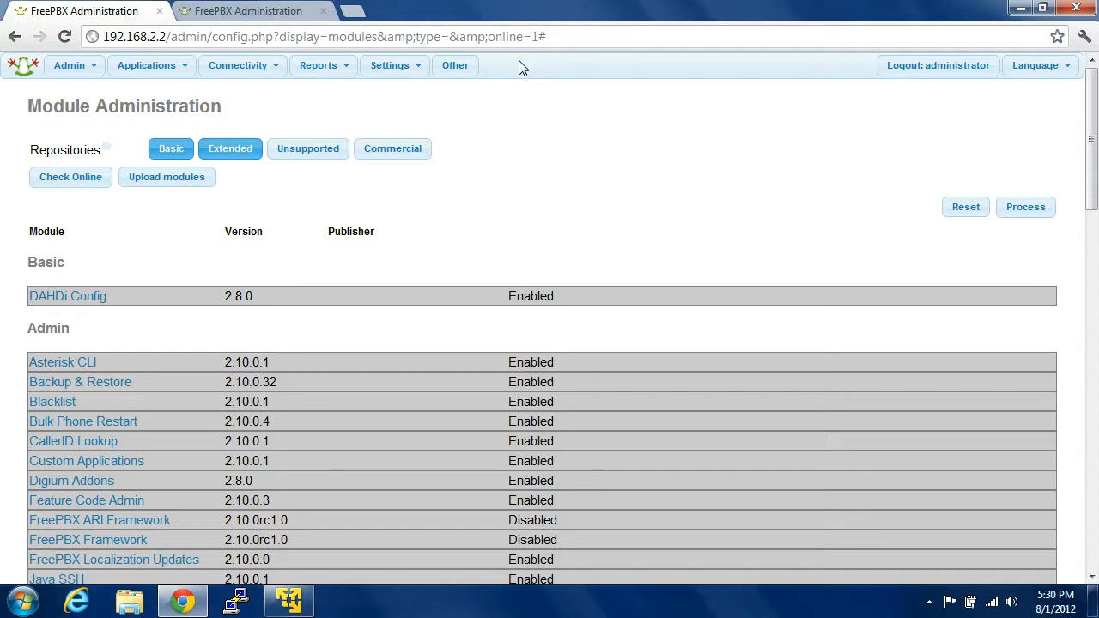
{"action": "mouse_move", "coordinate": [529, 69]}
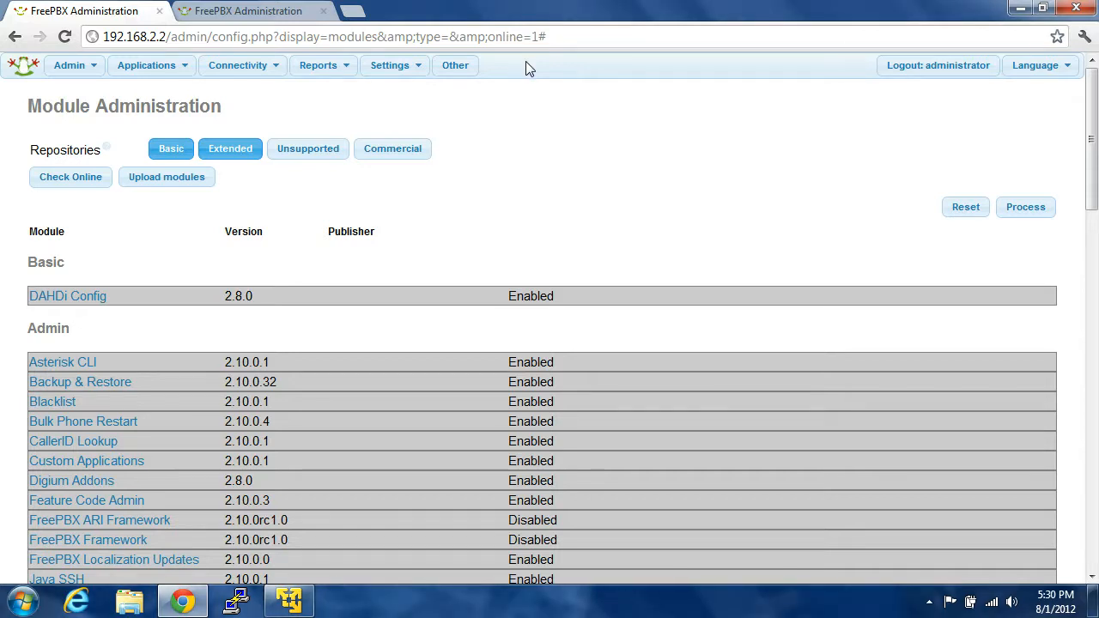
{"action": "mouse_move", "coordinate": [513, 67]}
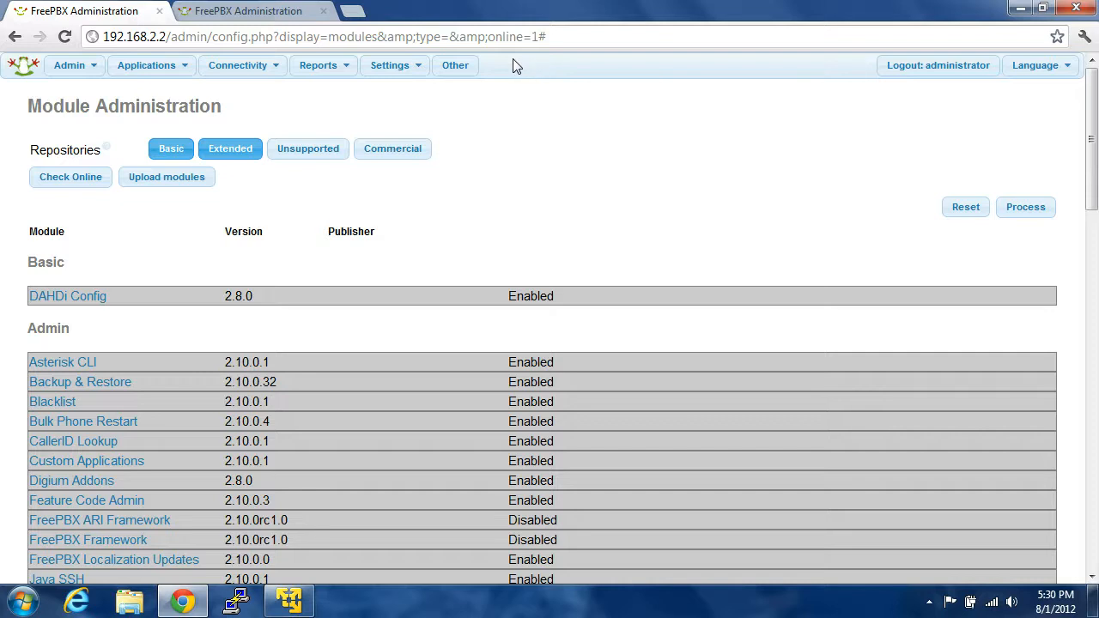
{"action": "mouse_move", "coordinate": [134, 182]}
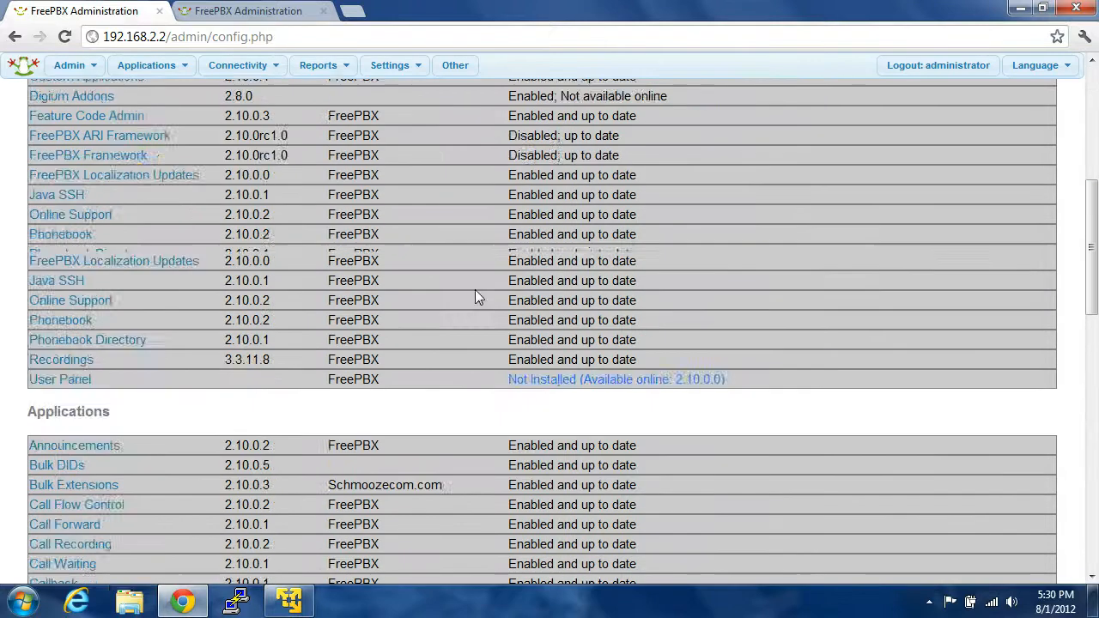
Review the online module list and submit the pending actions, revealing the User Panel / ARI Framework error
{"action": "scroll", "scroll_direction": "down", "scroll_amount": 3}
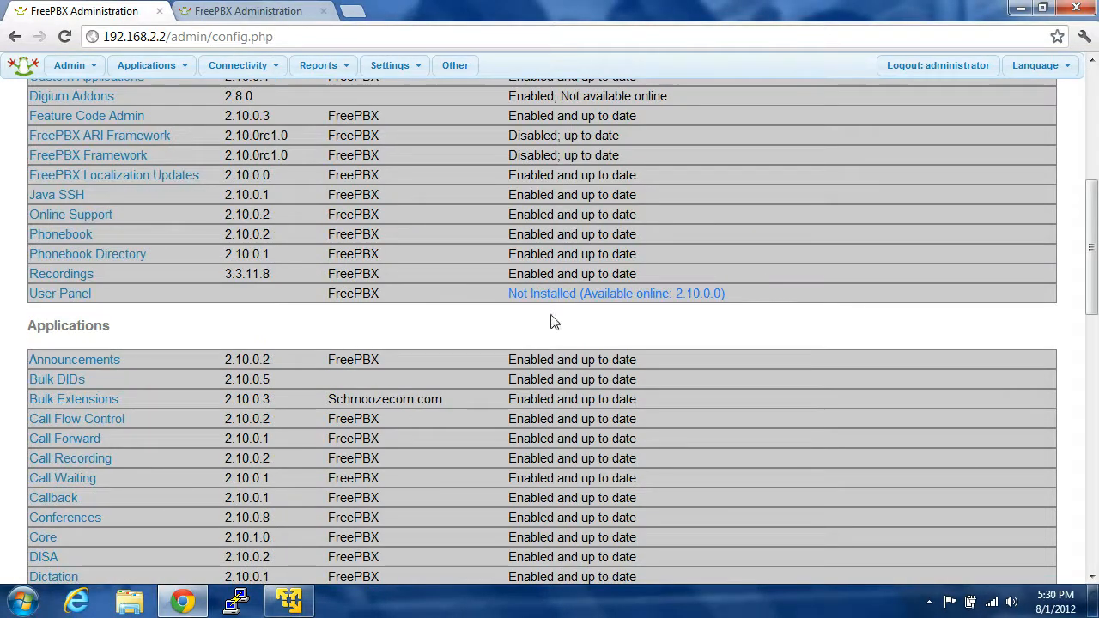
{"action": "scroll", "scroll_direction": "down", "scroll_amount": 3}
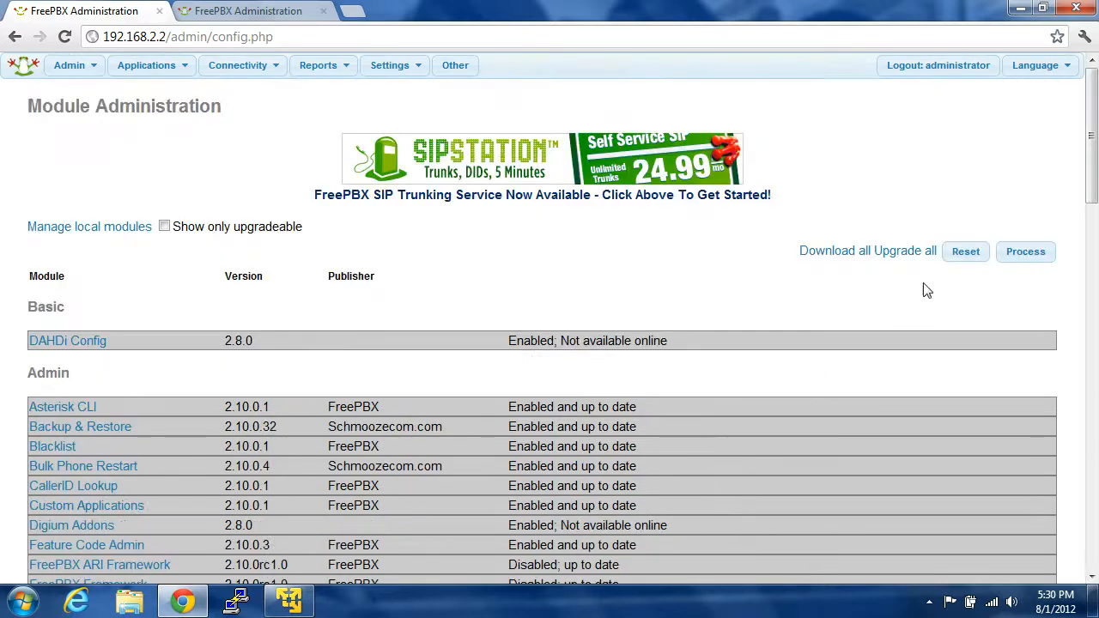
{"action": "mouse_move", "coordinate": [910, 258]}
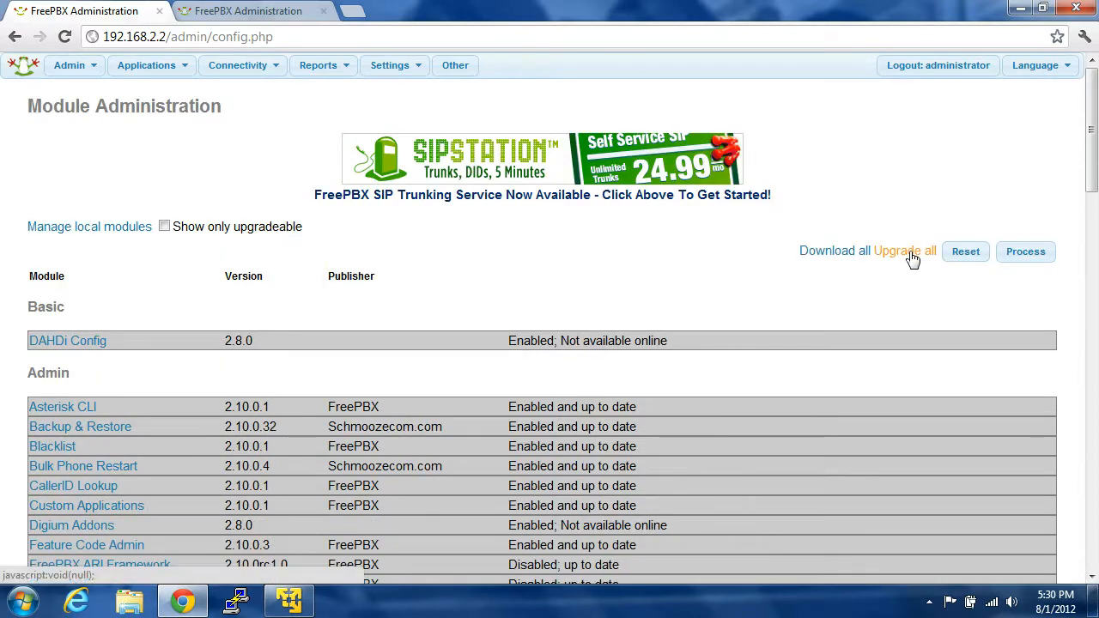
{"action": "scroll", "scroll_direction": "down", "scroll_amount": 3}
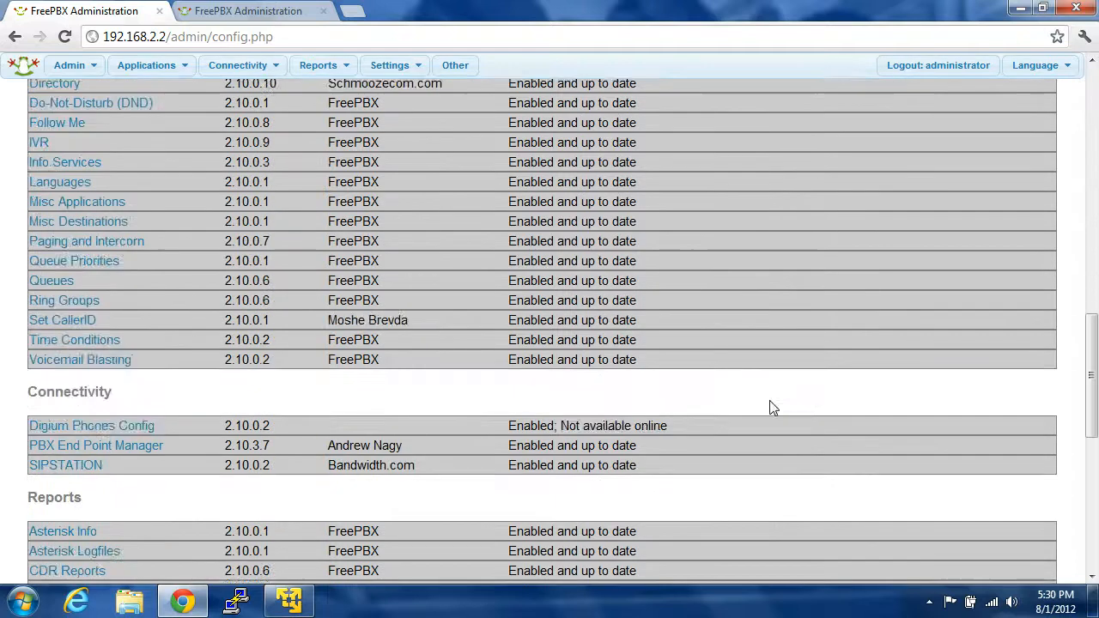
{"action": "scroll", "scroll_direction": "up", "scroll_amount": 3}
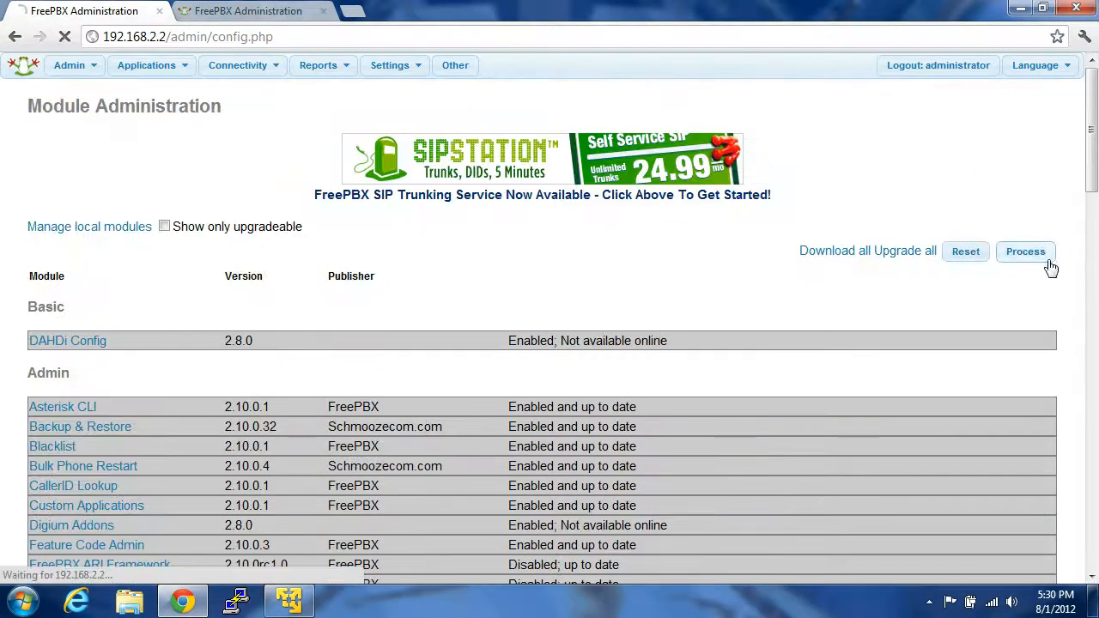
{"action": "left_click", "coordinate": [1026, 251]}
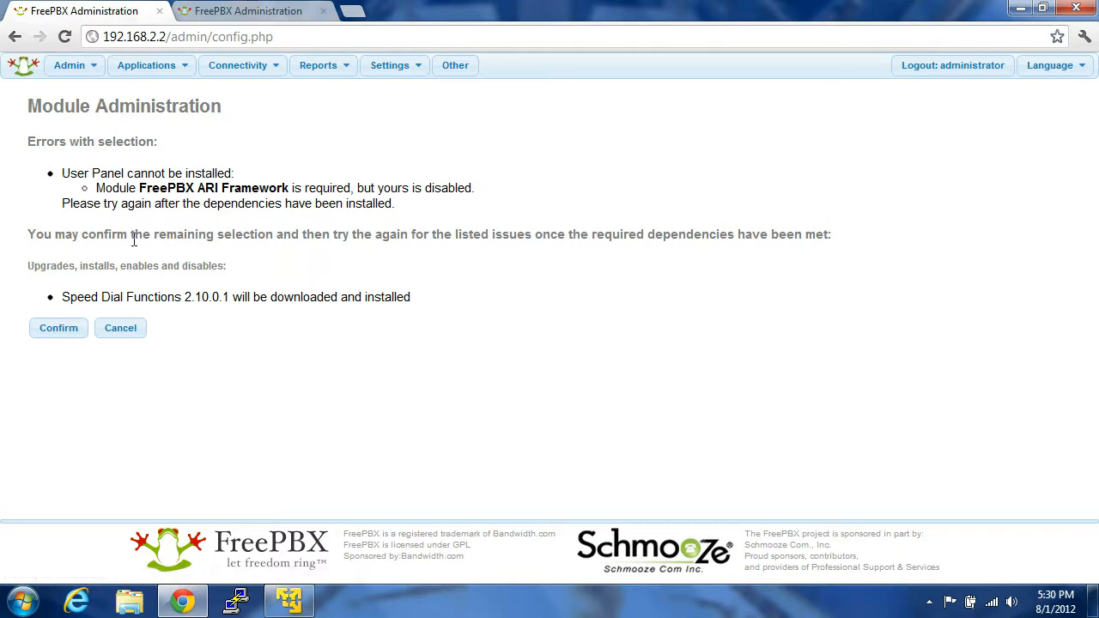
{"action": "mouse_move", "coordinate": [75, 343]}
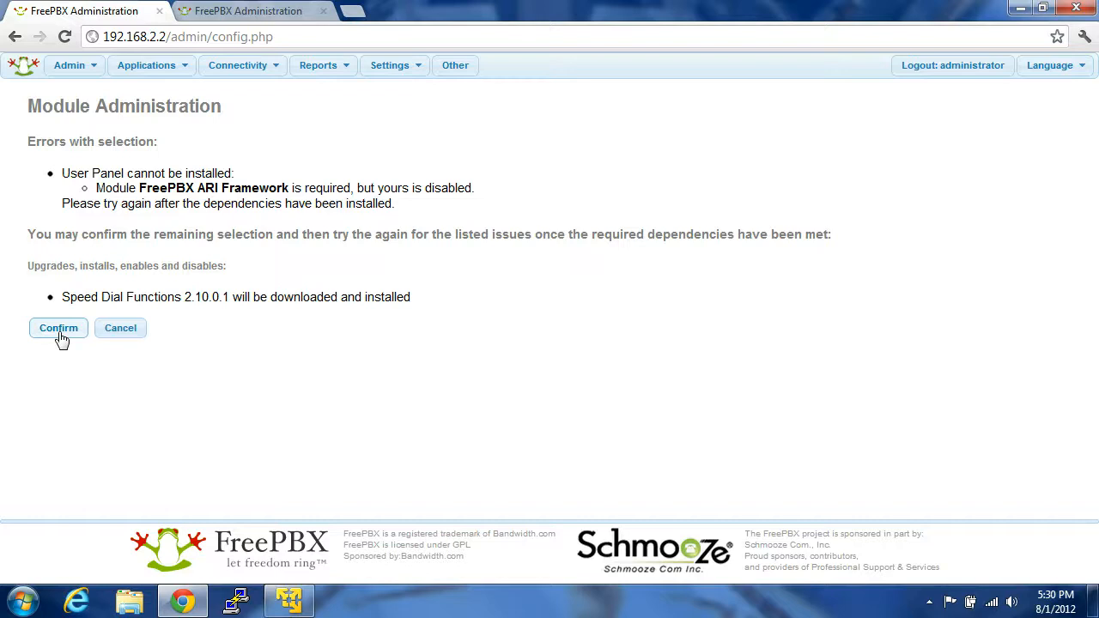
Confirm the Speed Dial Functions install, resubmit after Check Online, select the User Panel error and cancel back to Module Admin
{"action": "left_click", "coordinate": [58, 328]}
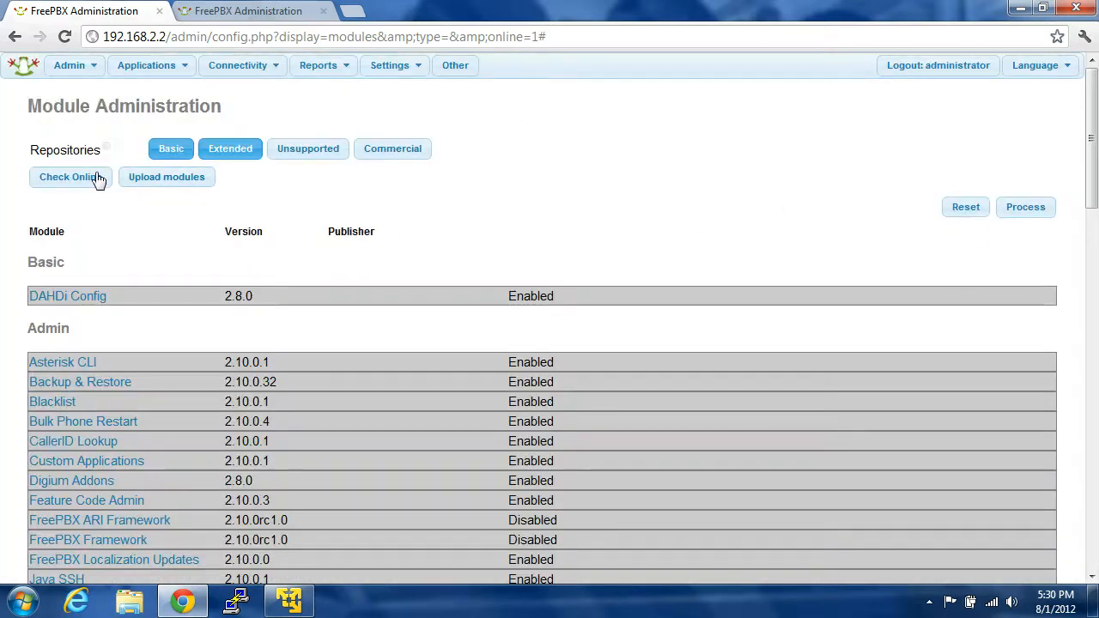
{"action": "left_click", "coordinate": [68, 177]}
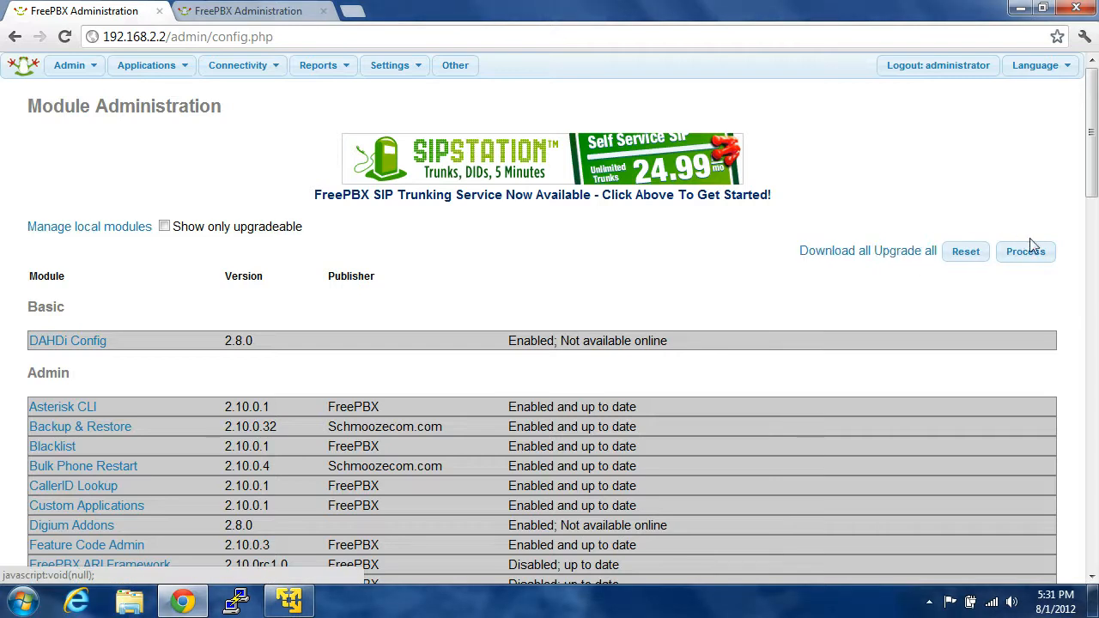
{"action": "left_click", "coordinate": [1026, 251]}
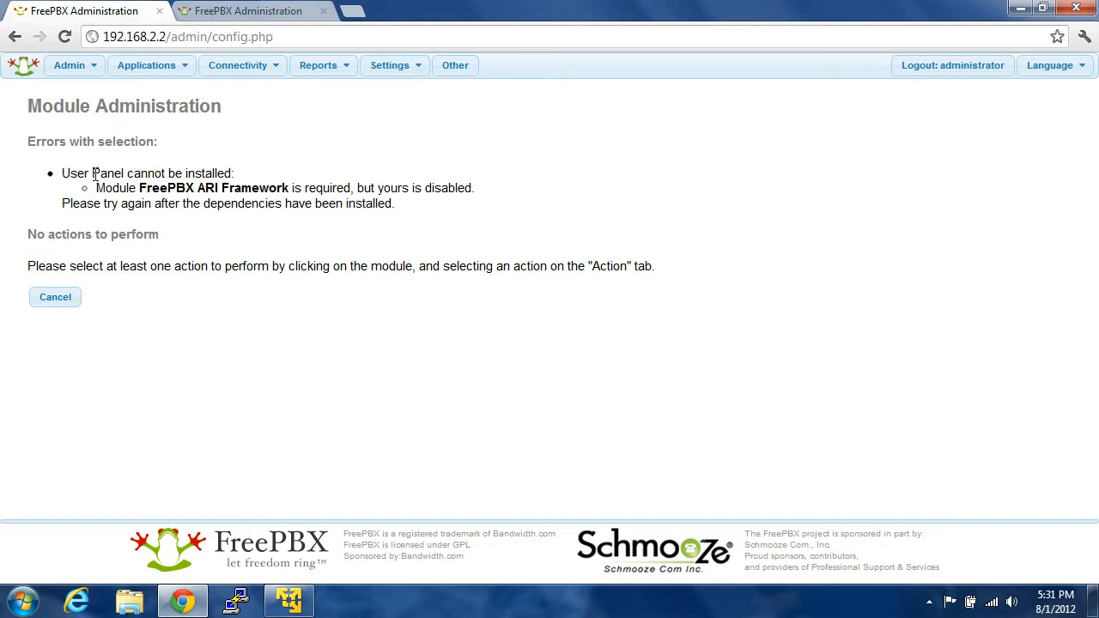
{"action": "left_click_drag", "start_coordinate": [95, 187], "coordinate": [185, 203]}
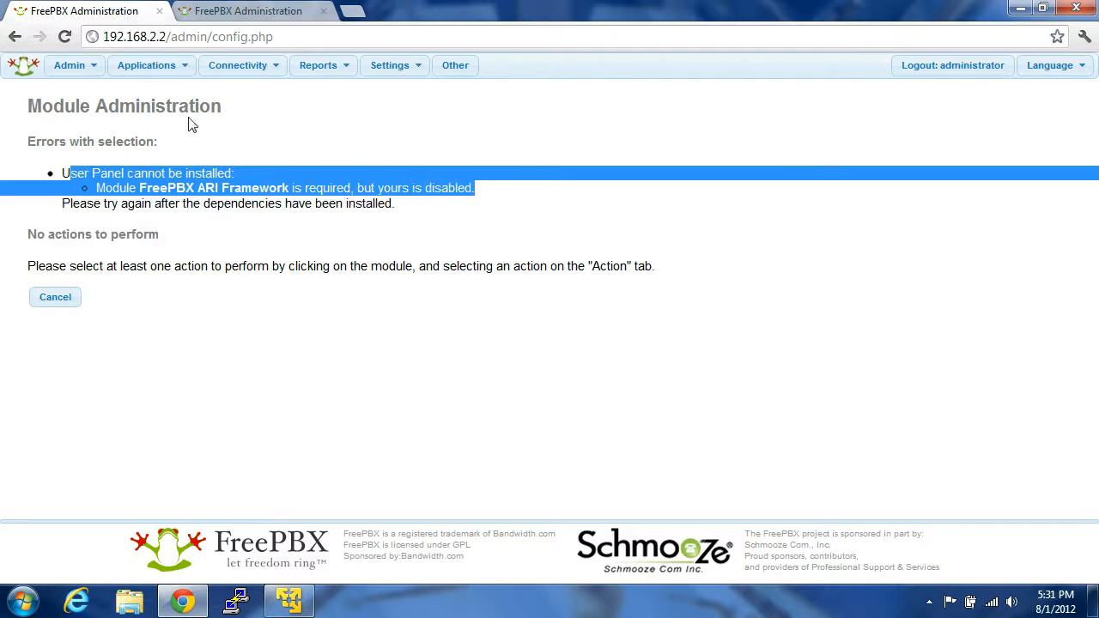
{"action": "left_click", "coordinate": [55, 296]}
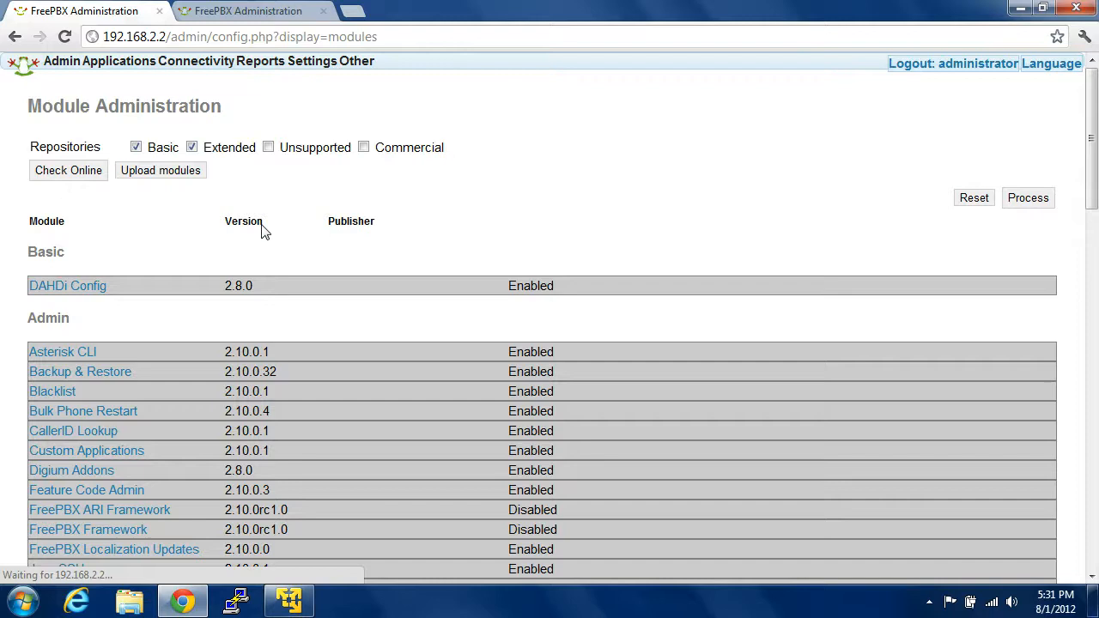
Set FreePBX ARI Framework to Enable, process and confirm it, and return to the module list
{"action": "scroll", "scroll_direction": "down", "scroll_amount": 3}
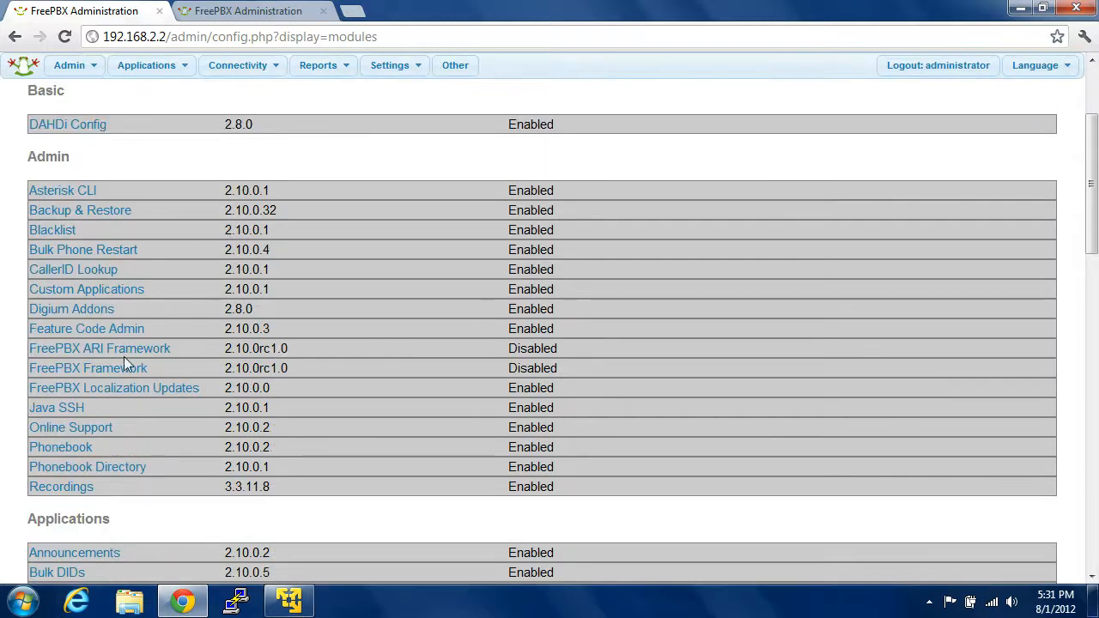
{"action": "left_click", "coordinate": [100, 348]}
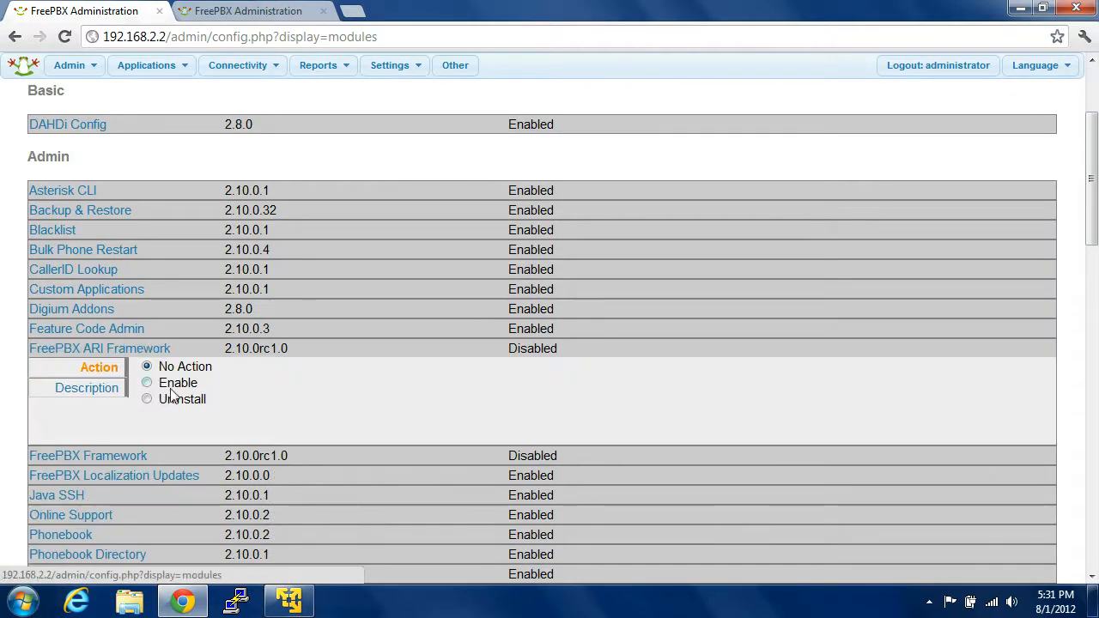
{"action": "left_click", "coordinate": [148, 383]}
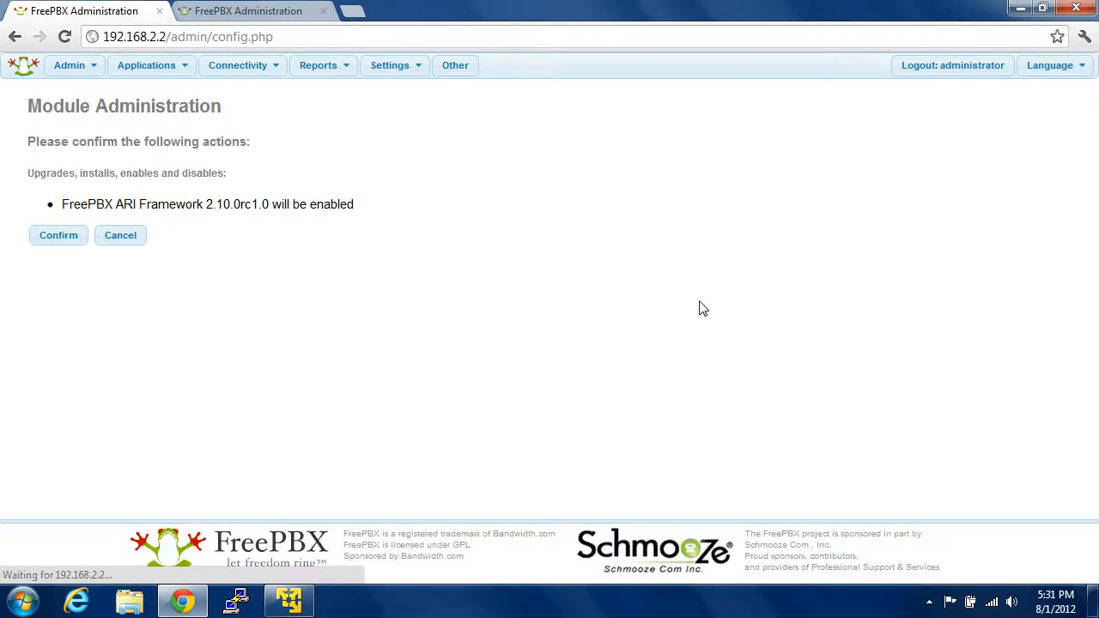
{"action": "left_click", "coordinate": [58, 233]}
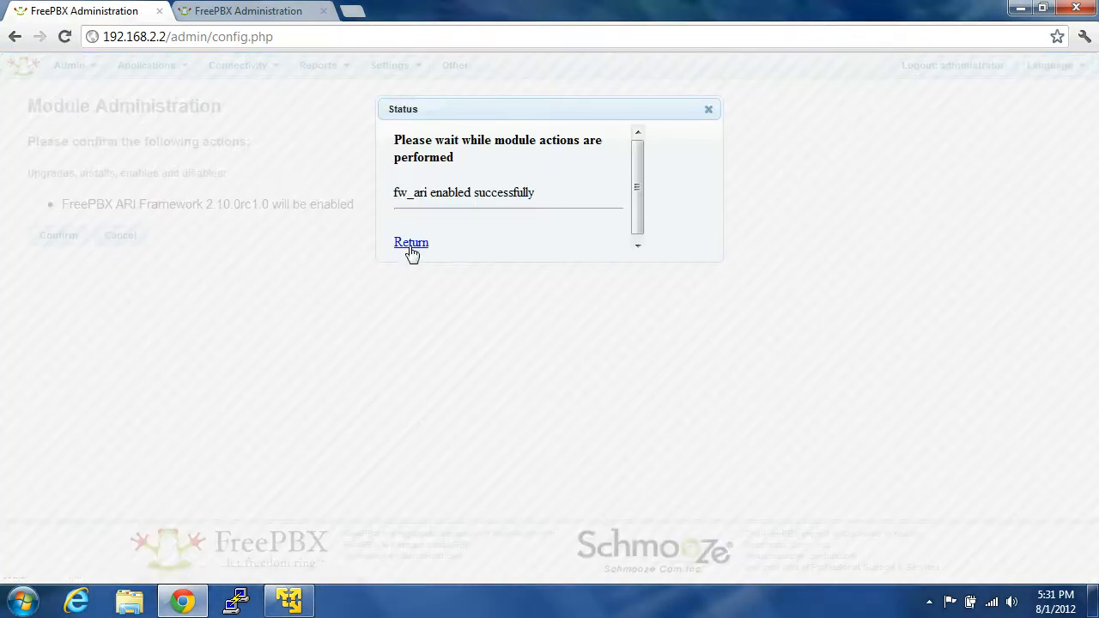
{"action": "left_click", "coordinate": [413, 243]}
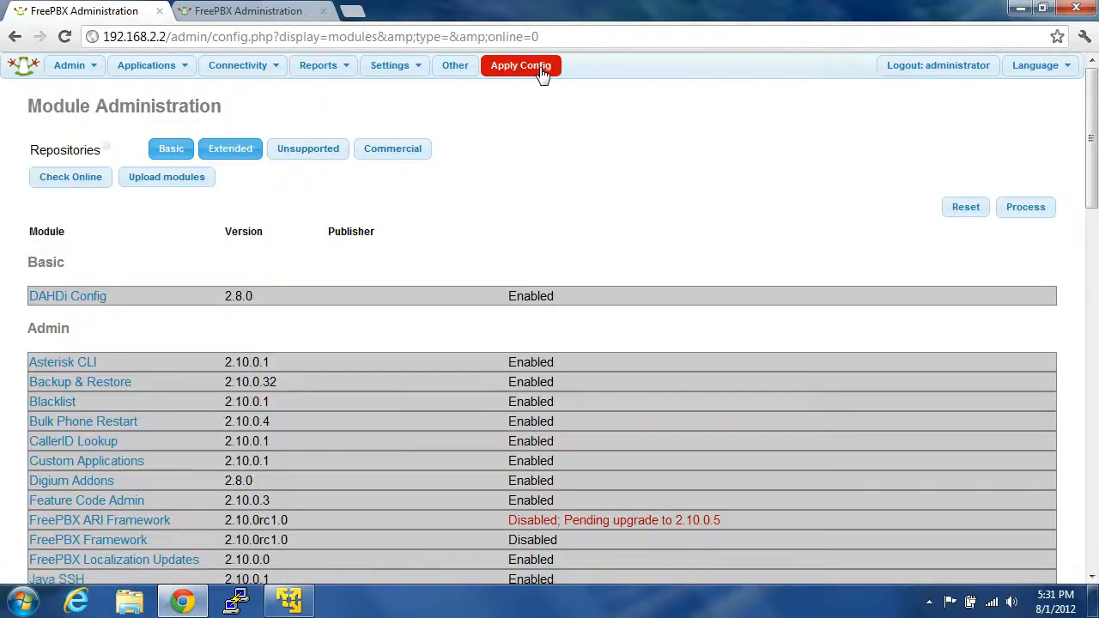
Apply Config, check online again and choose 'Upgrade to 2.10.0.5 and Enable' for ARI Framework
{"action": "left_click", "coordinate": [522, 65]}
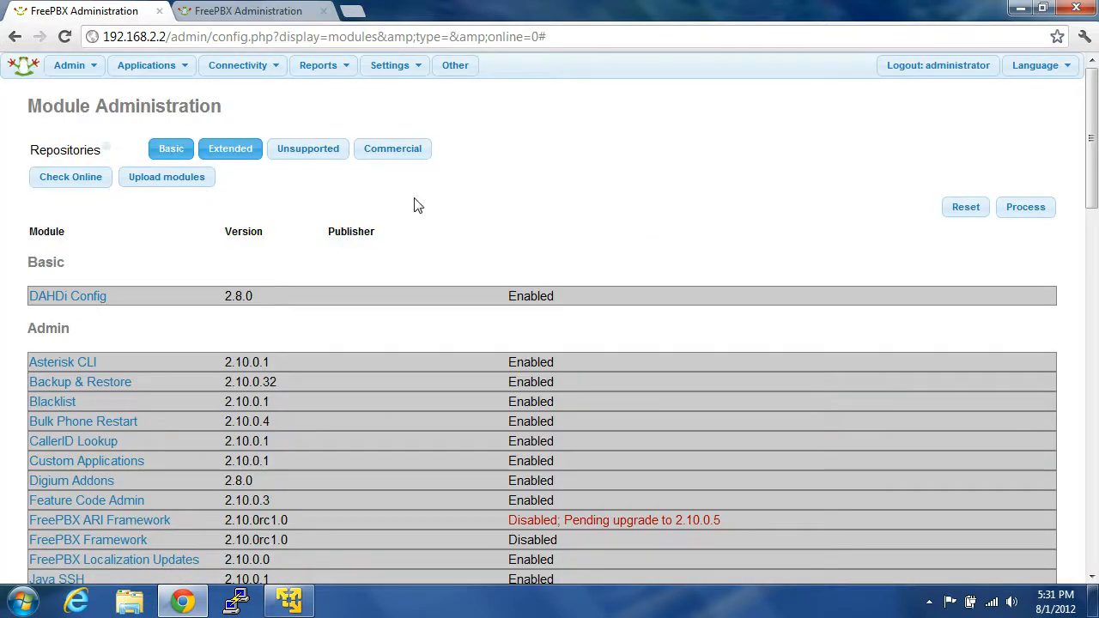
{"action": "left_click", "coordinate": [70, 176]}
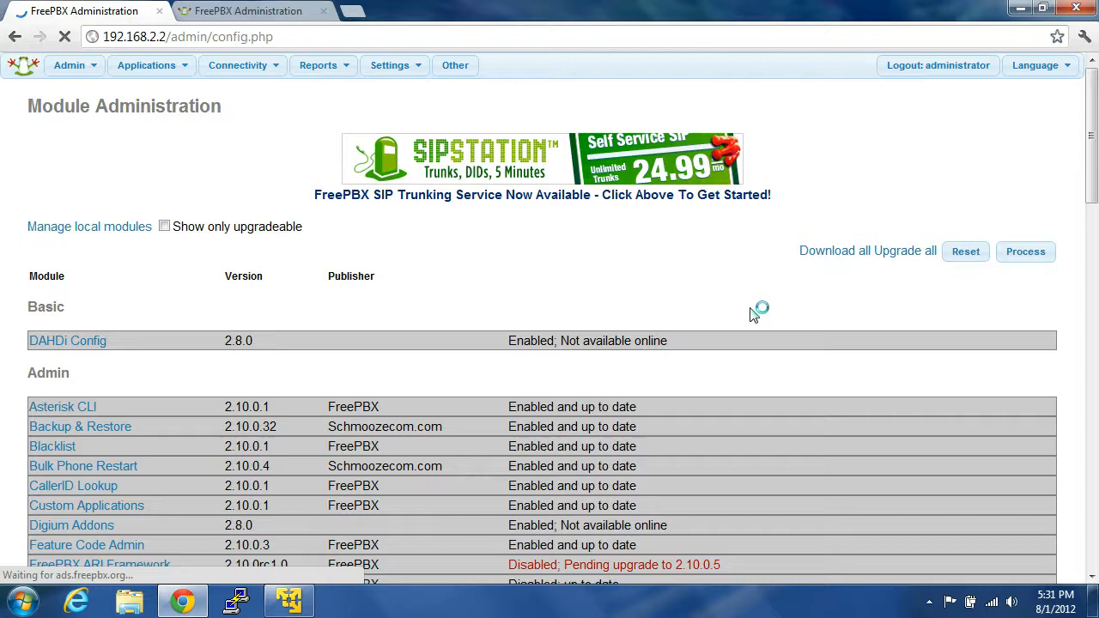
{"action": "scroll", "scroll_direction": "down", "scroll_amount": 3}
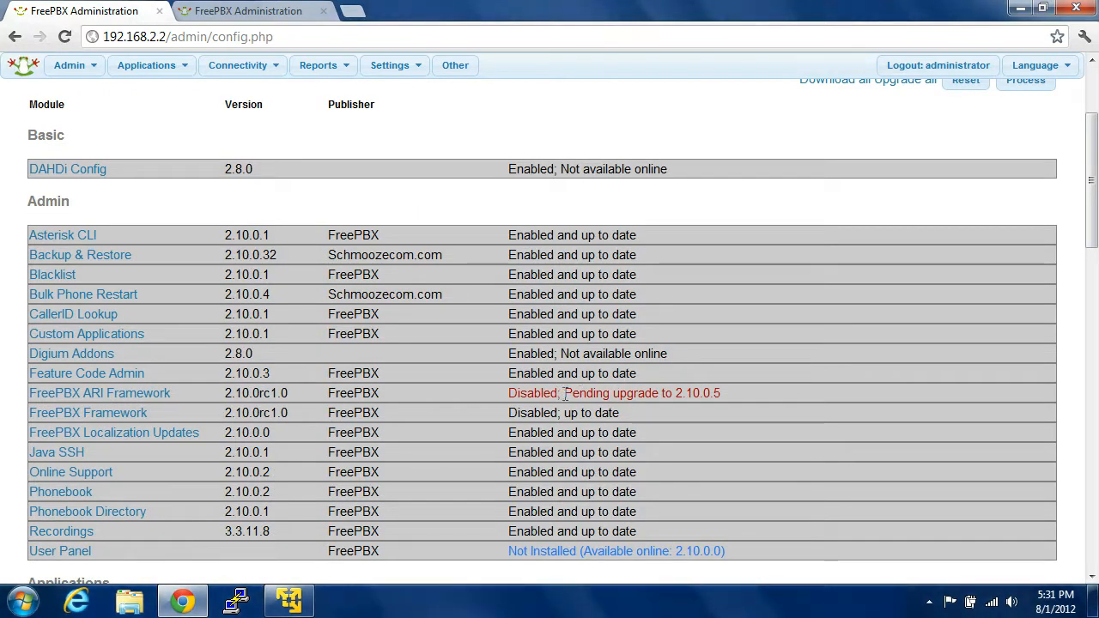
{"action": "mouse_move", "coordinate": [676, 402]}
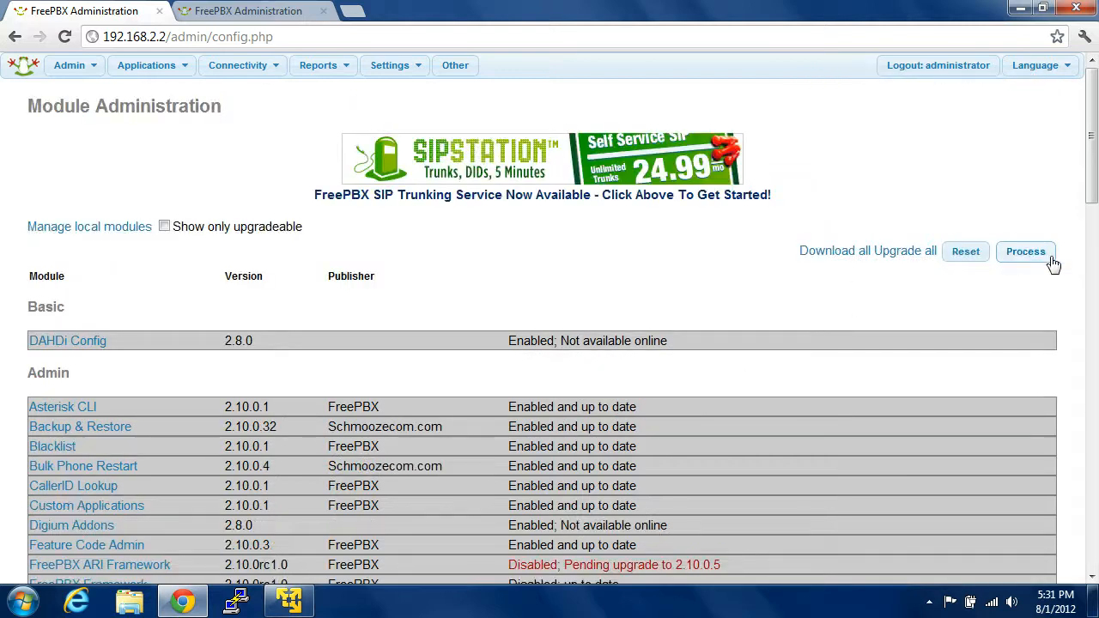
{"action": "left_click", "coordinate": [1025, 251]}
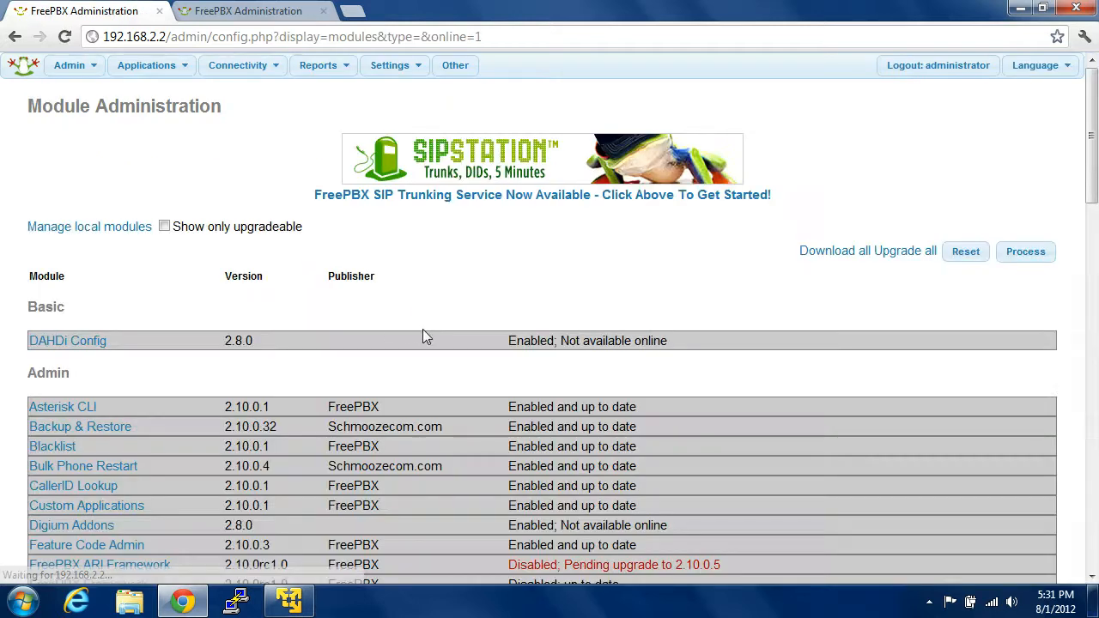
{"action": "scroll", "scroll_direction": "down", "scroll_amount": 3}
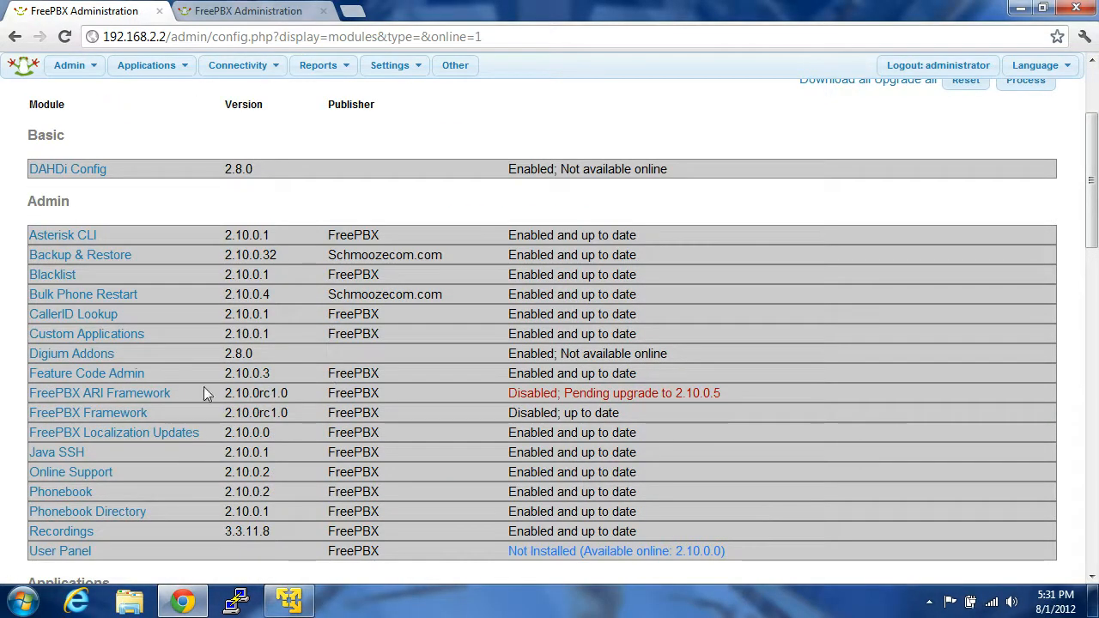
{"action": "left_click", "coordinate": [99, 393]}
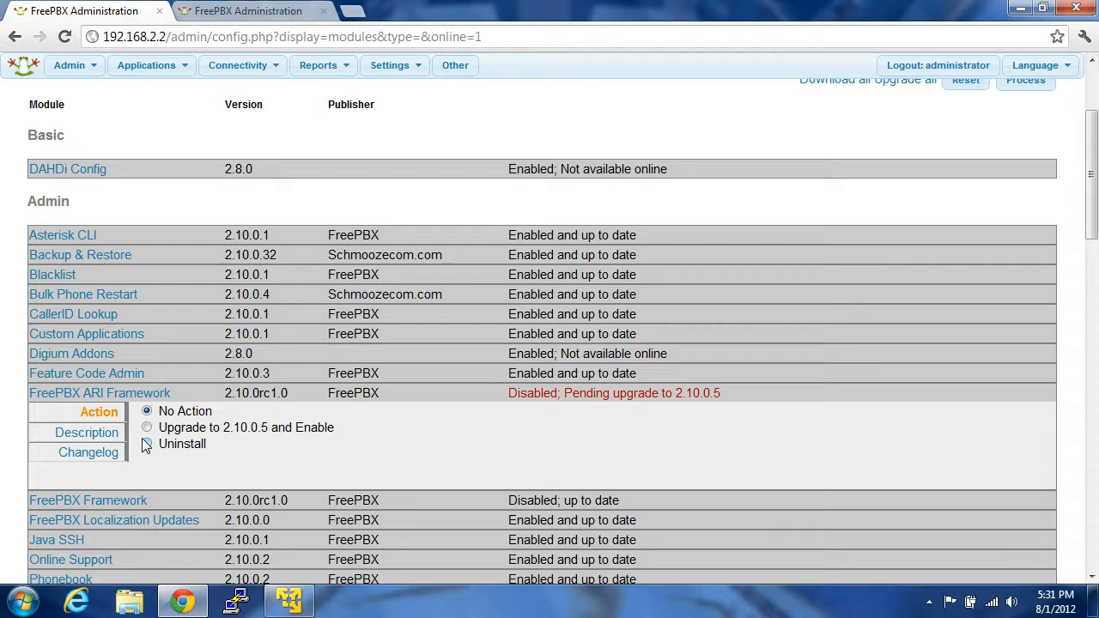
{"action": "left_click", "coordinate": [147, 427]}
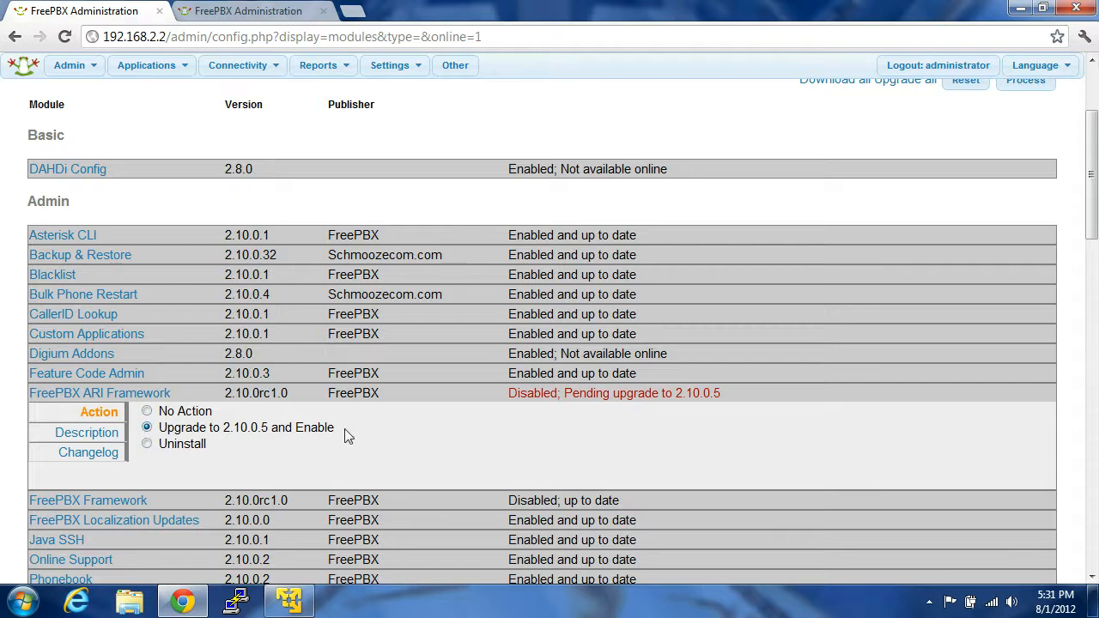
Process and confirm the ARI Framework upgrade, then confirm the User Panel 2.10.0.0 install and return
{"action": "left_click", "coordinate": [1025, 79]}
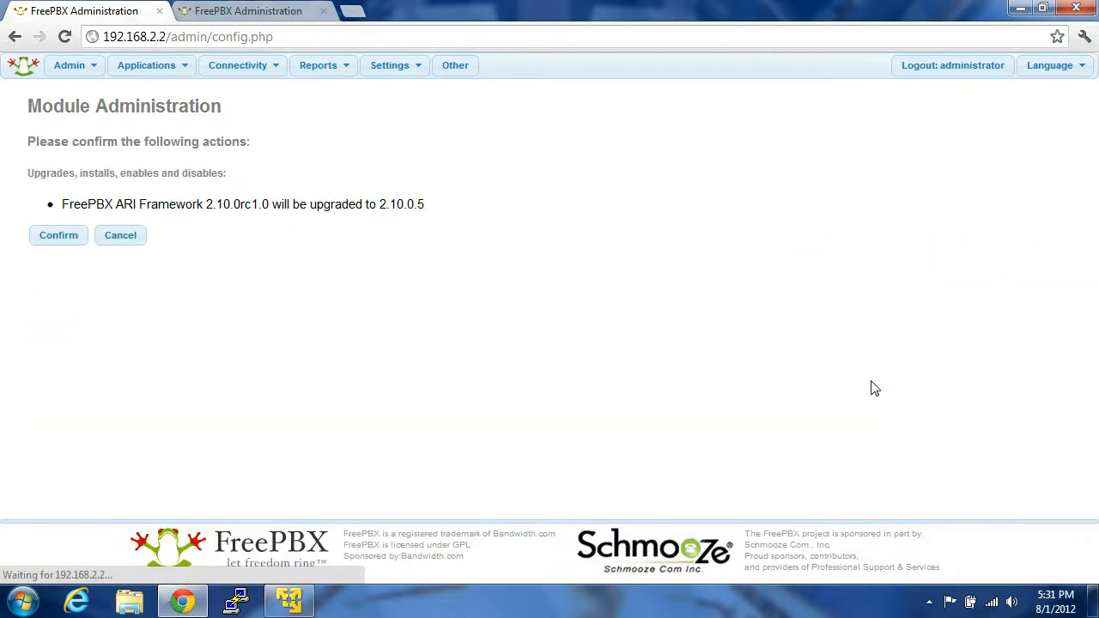
{"action": "left_click", "coordinate": [59, 233]}
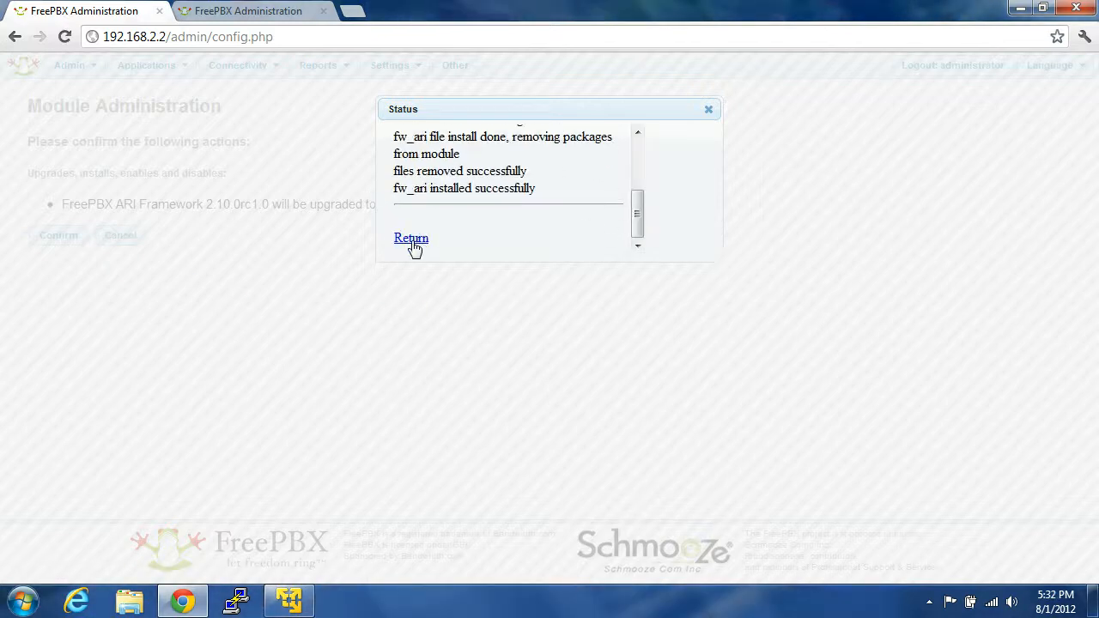
{"action": "left_click", "coordinate": [410, 237]}
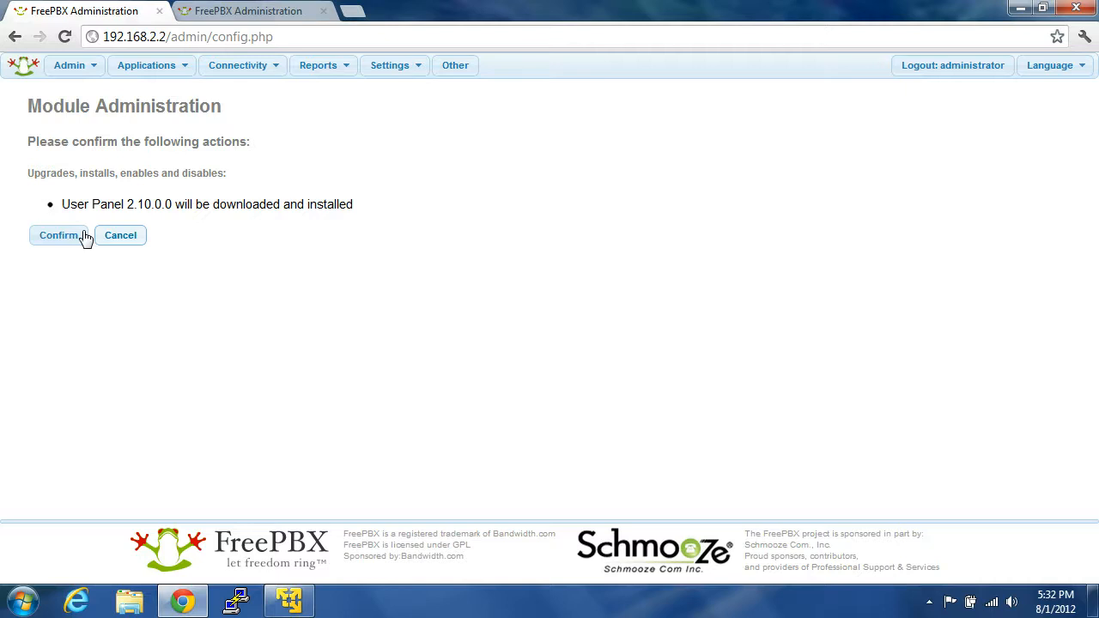
{"action": "left_click", "coordinate": [58, 235]}
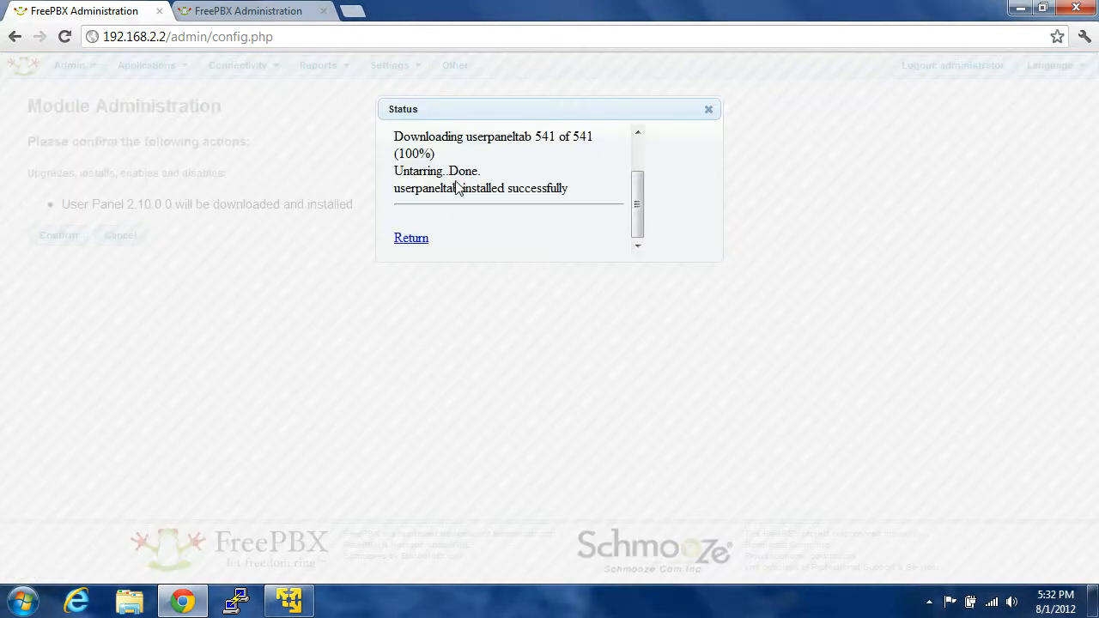
{"action": "left_click", "coordinate": [412, 237]}
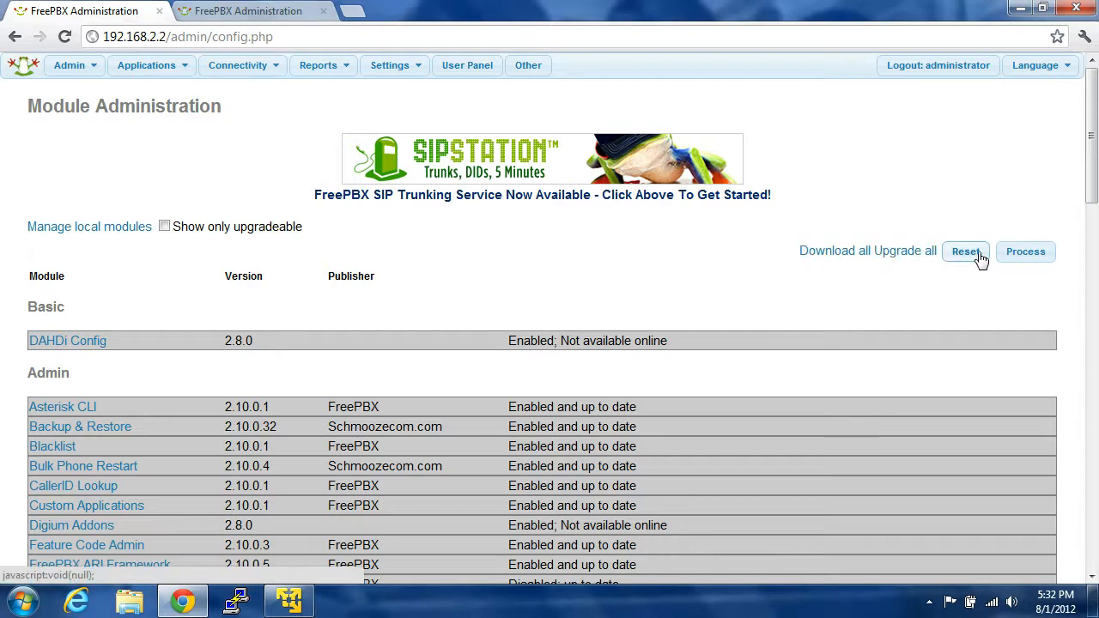
{"action": "left_click", "coordinate": [1025, 251]}
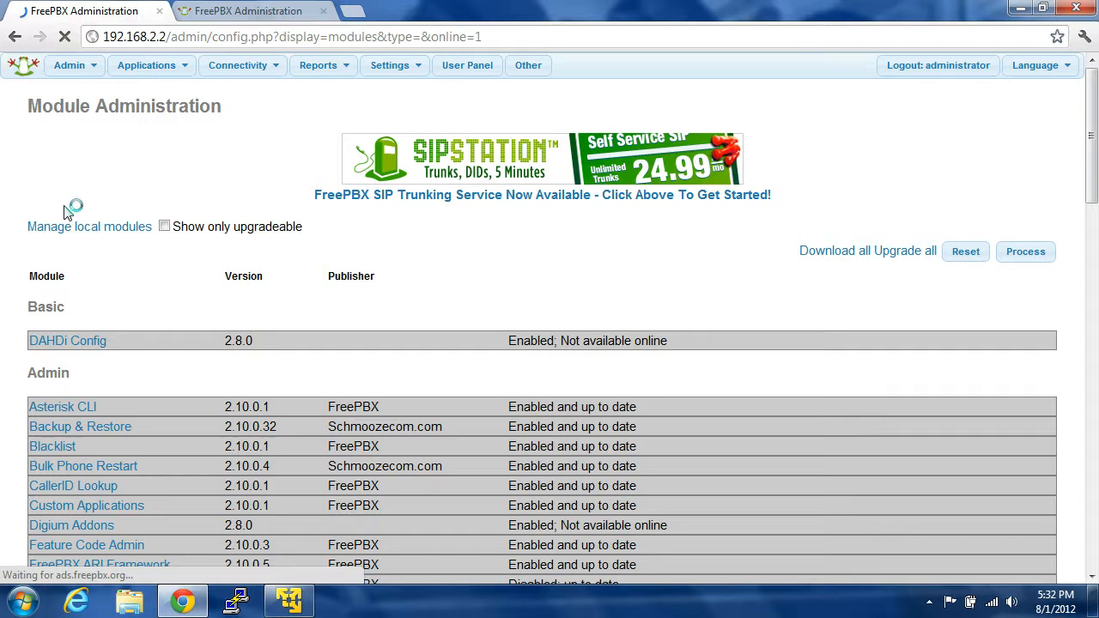
Return to Module Administration and deselect the Commercial repository, leaving Basic and Extended active
{"action": "left_click", "coordinate": [69, 66]}
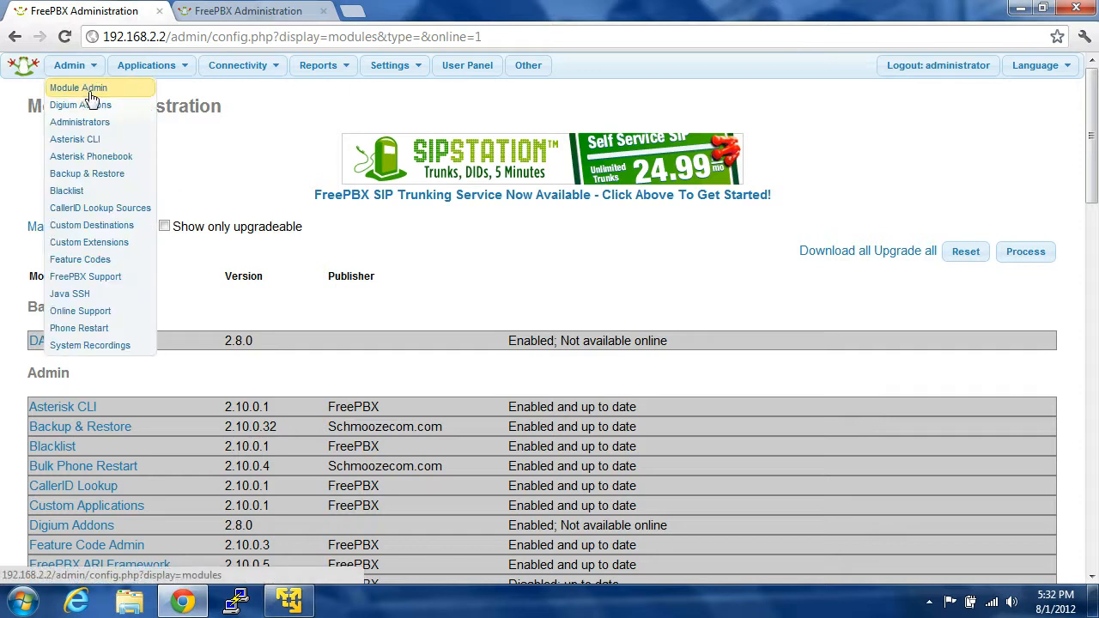
{"action": "left_click", "coordinate": [79, 88]}
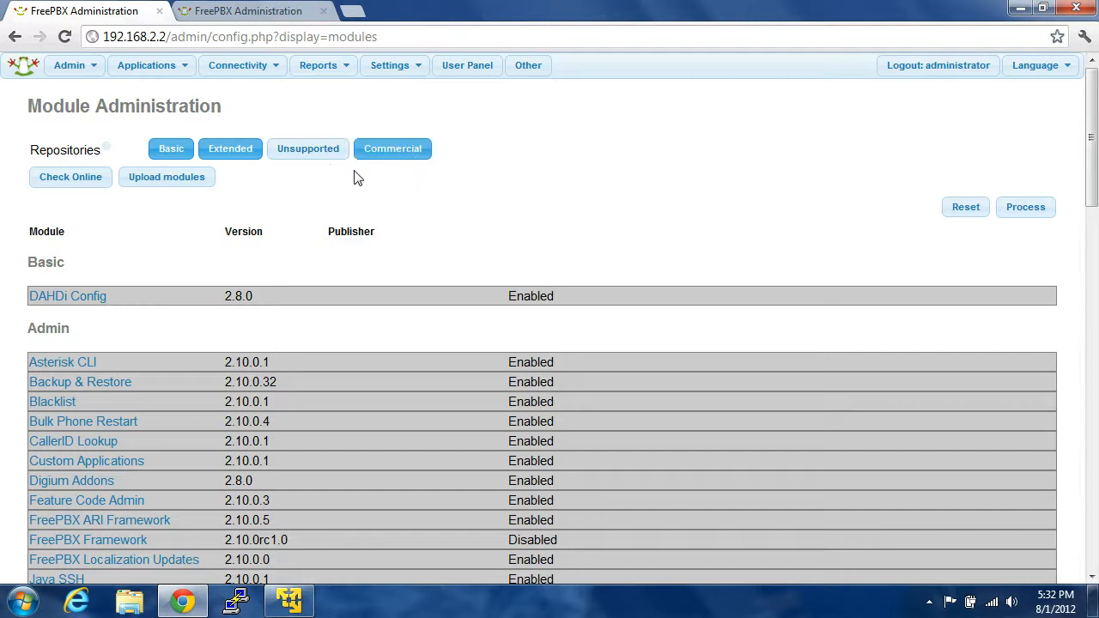
{"action": "mouse_move", "coordinate": [407, 164]}
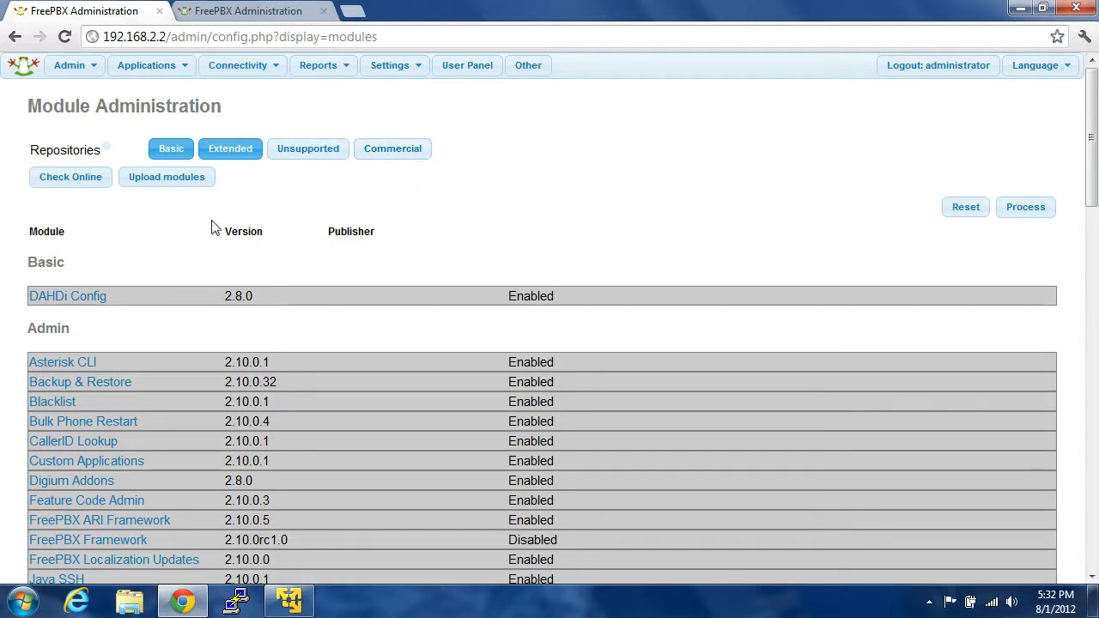
{"action": "left_click", "coordinate": [146, 66]}
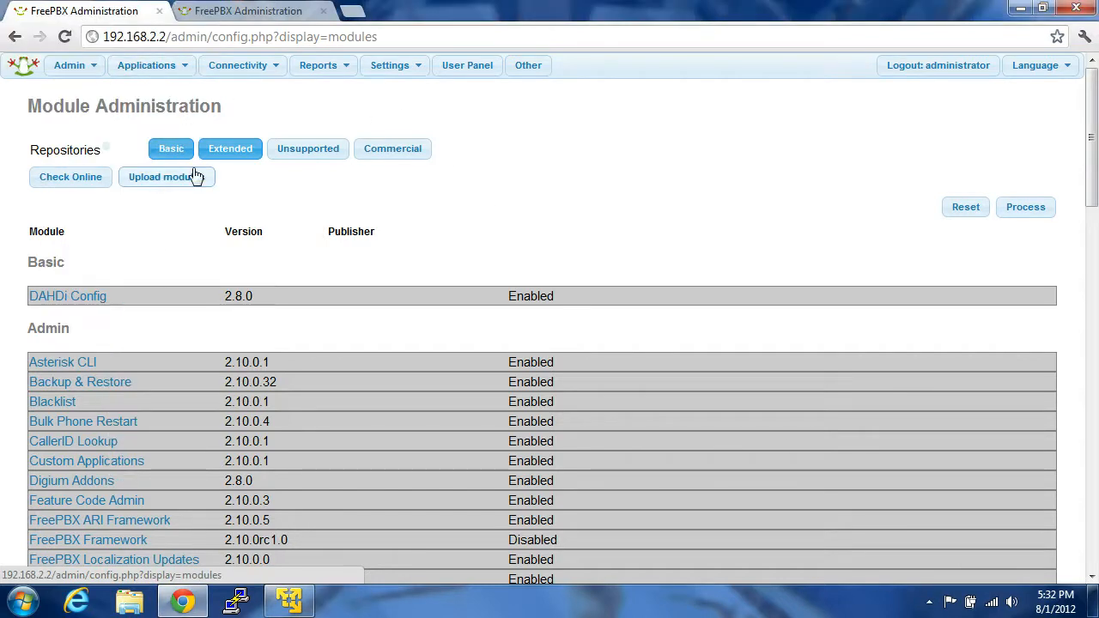
{"action": "left_click", "coordinate": [237, 65]}
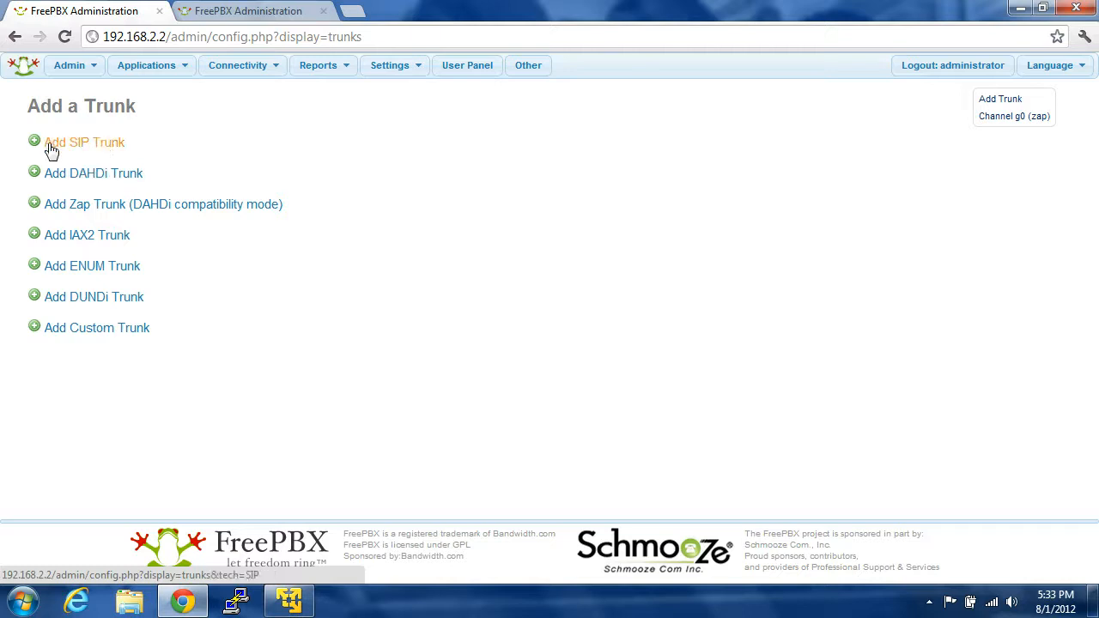
Start a new SIP trunk from Add a Trunk and bring up a fresh browser tab
{"action": "left_click", "coordinate": [85, 141]}
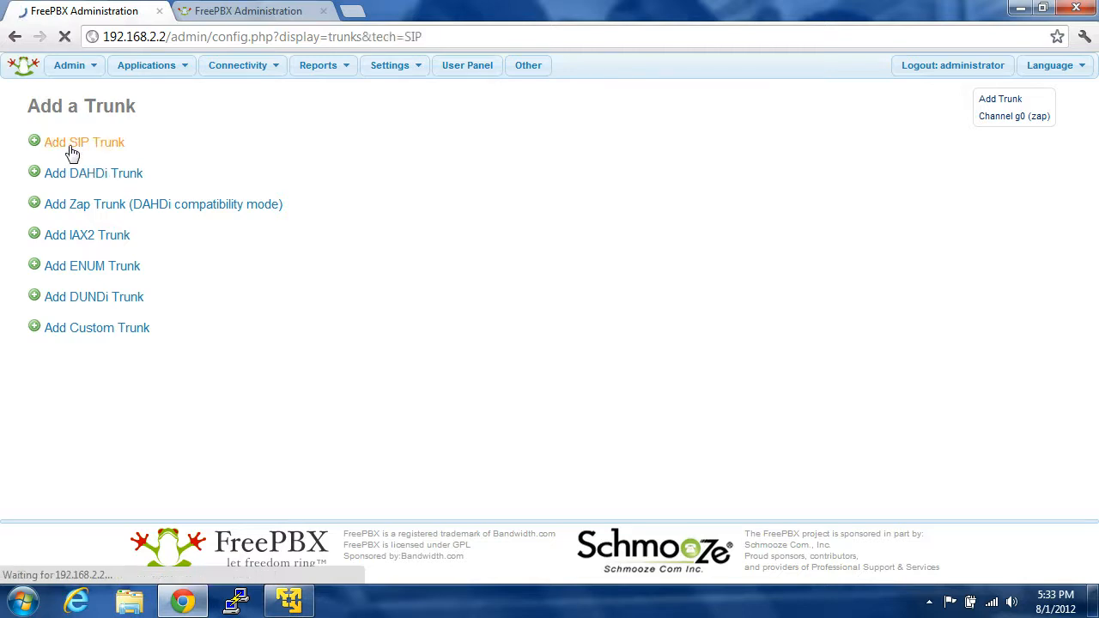
{"action": "left_click", "coordinate": [82, 140]}
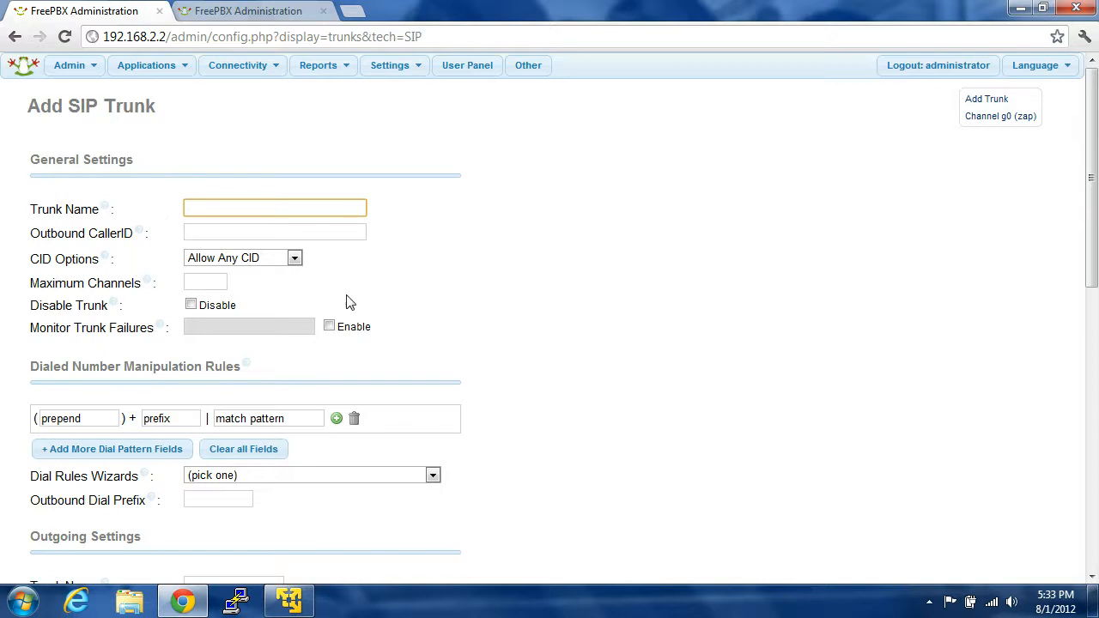
{"action": "left_click", "coordinate": [375, 10]}
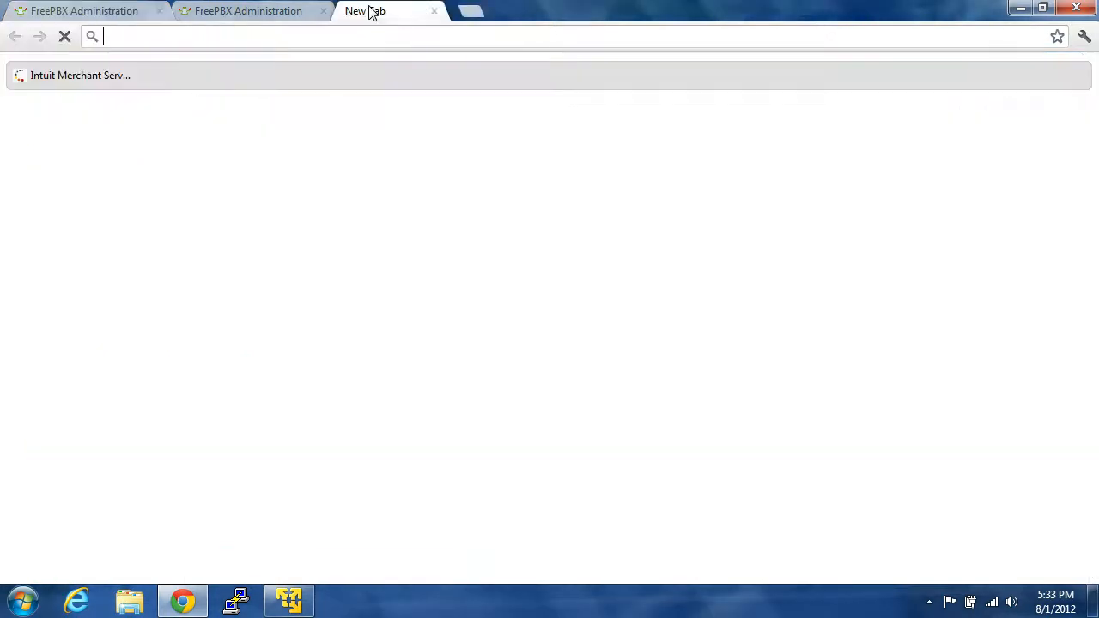
Go to callcentric.com Support and load the freePBX / trixbox / Elastix / pbx-in-a-flash setup guide
{"action": "type", "text": "callc"}
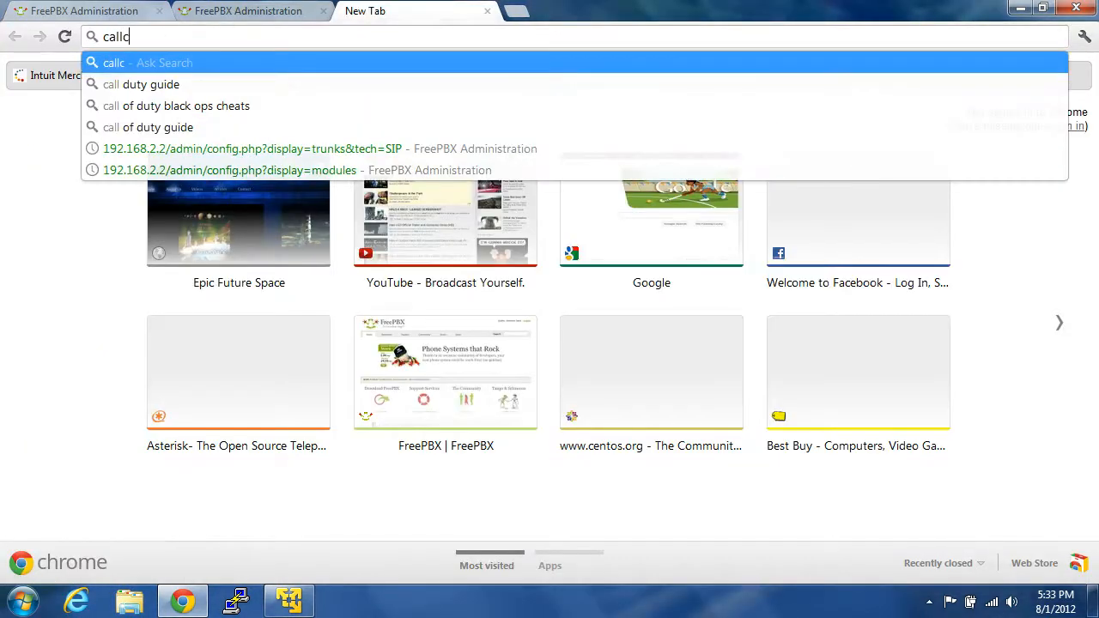
{"action": "type", "text": "callcentric.com"}
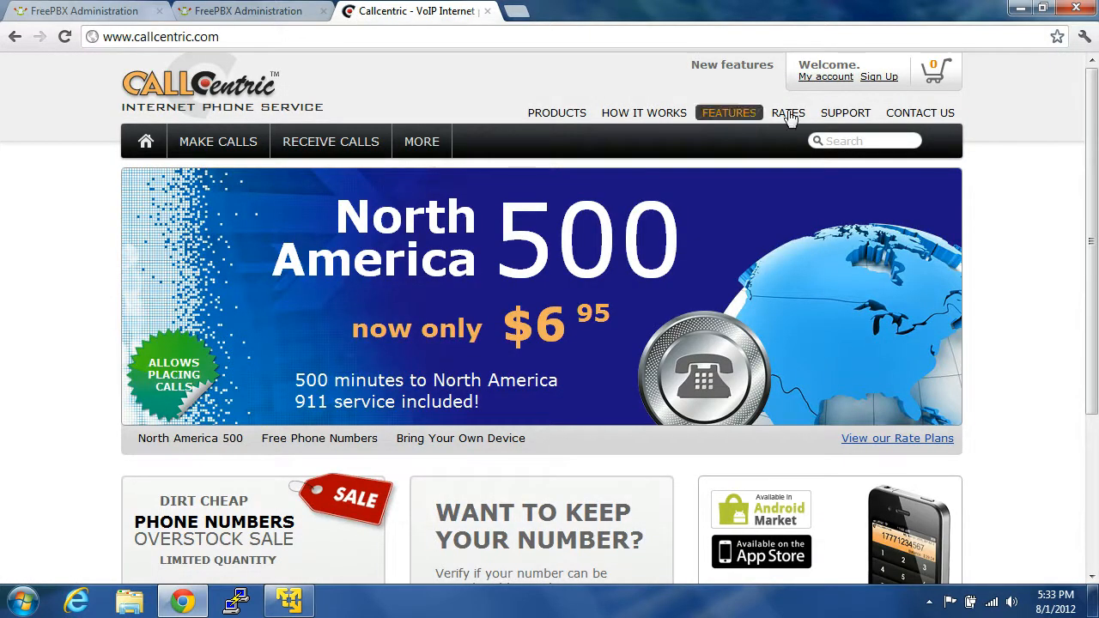
{"action": "left_click", "coordinate": [845, 113]}
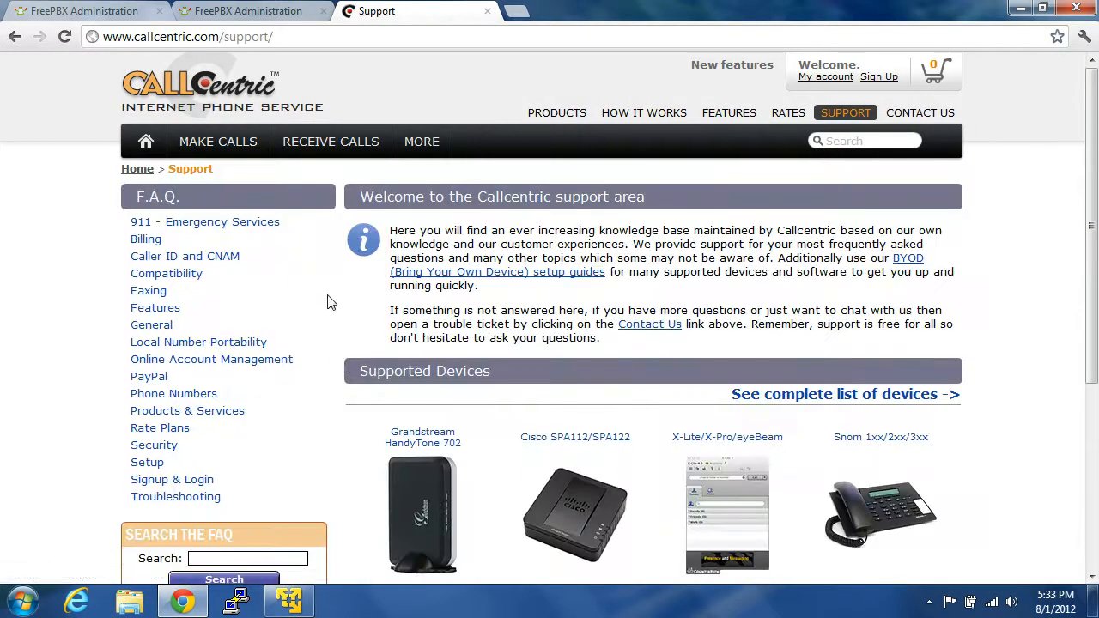
{"action": "scroll", "scroll_direction": "down", "scroll_amount": 3}
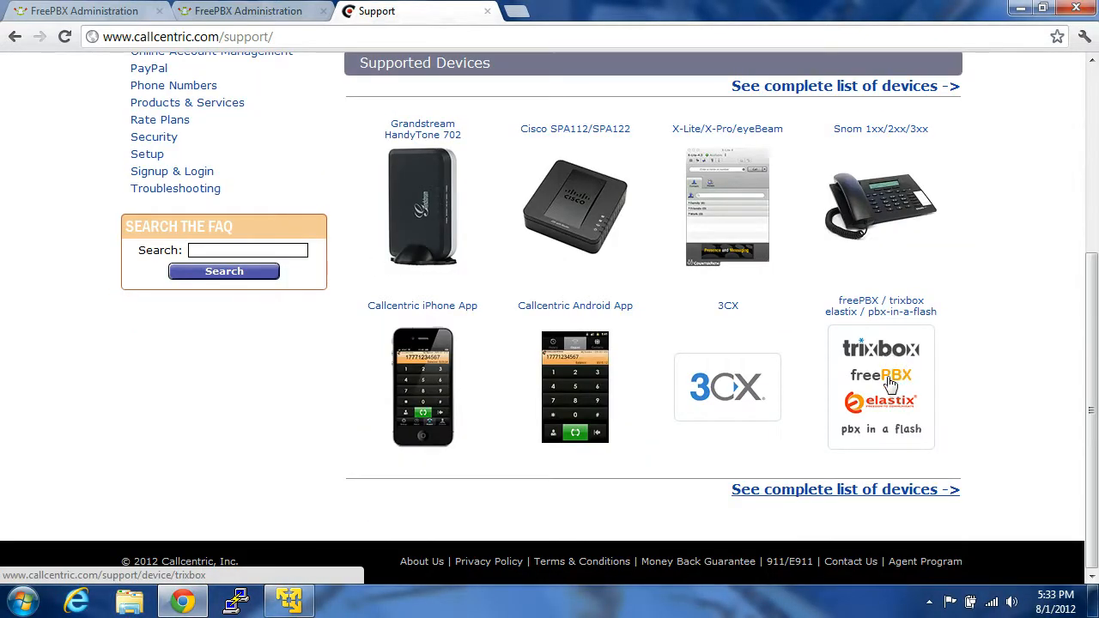
{"action": "left_click", "coordinate": [881, 378]}
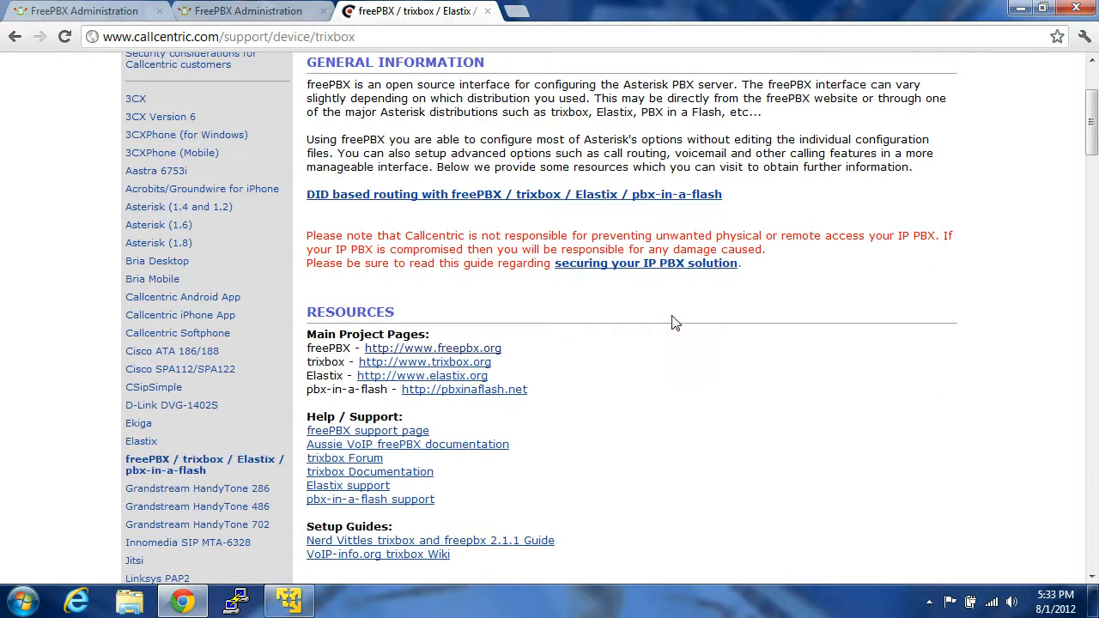
{"action": "mouse_move", "coordinate": [470, 378]}
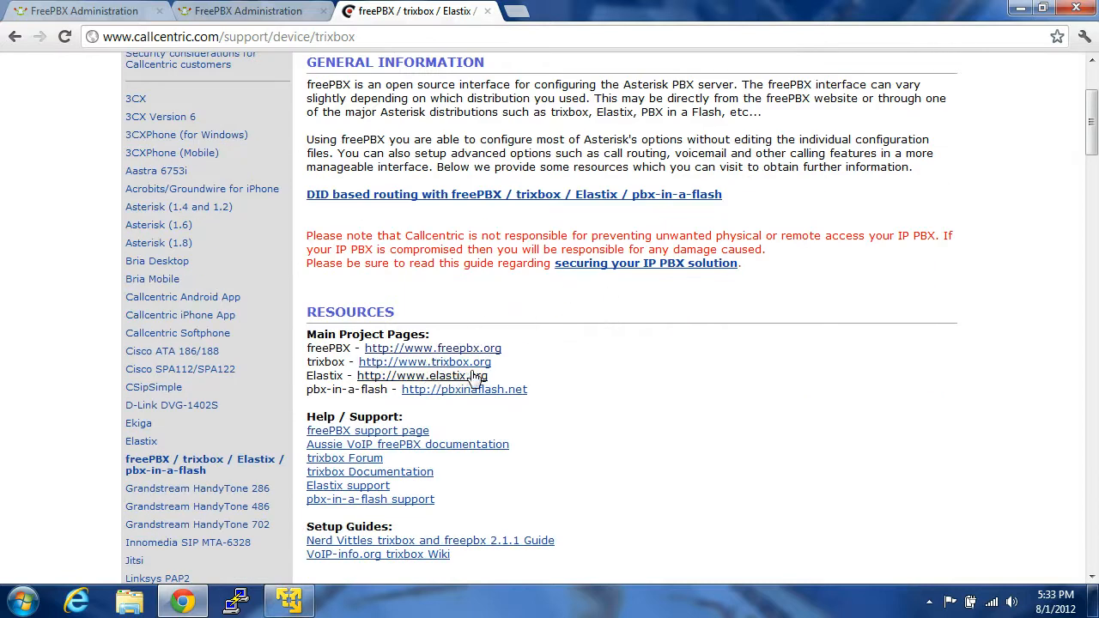
{"action": "scroll", "scroll_direction": "down", "scroll_amount": 3}
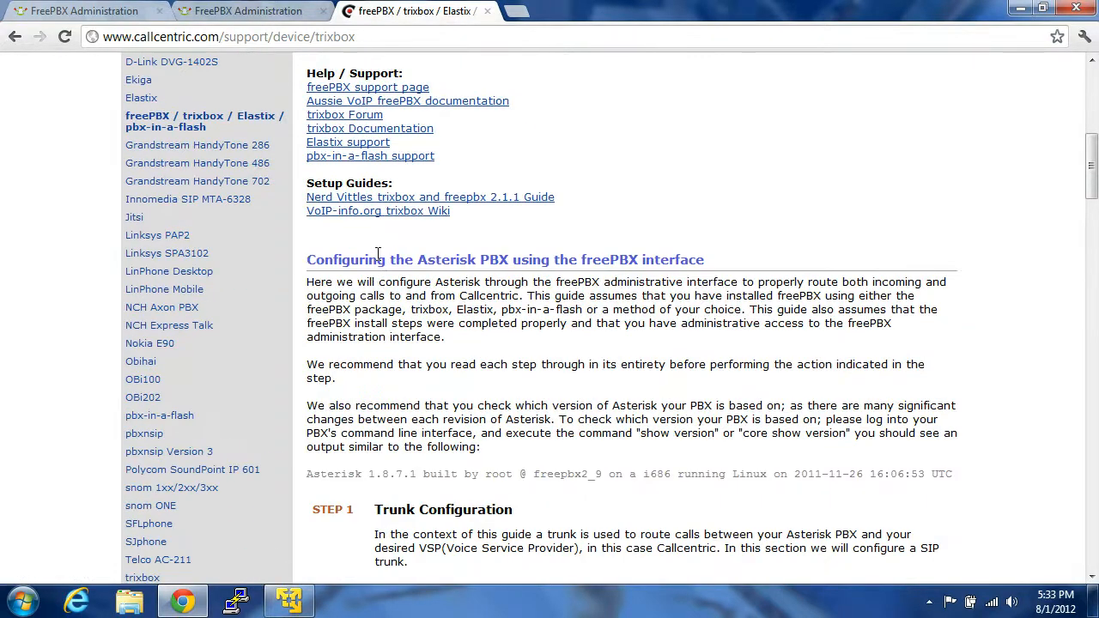
{"action": "left_click_drag", "start_coordinate": [375, 260], "coordinate": [697, 259]}
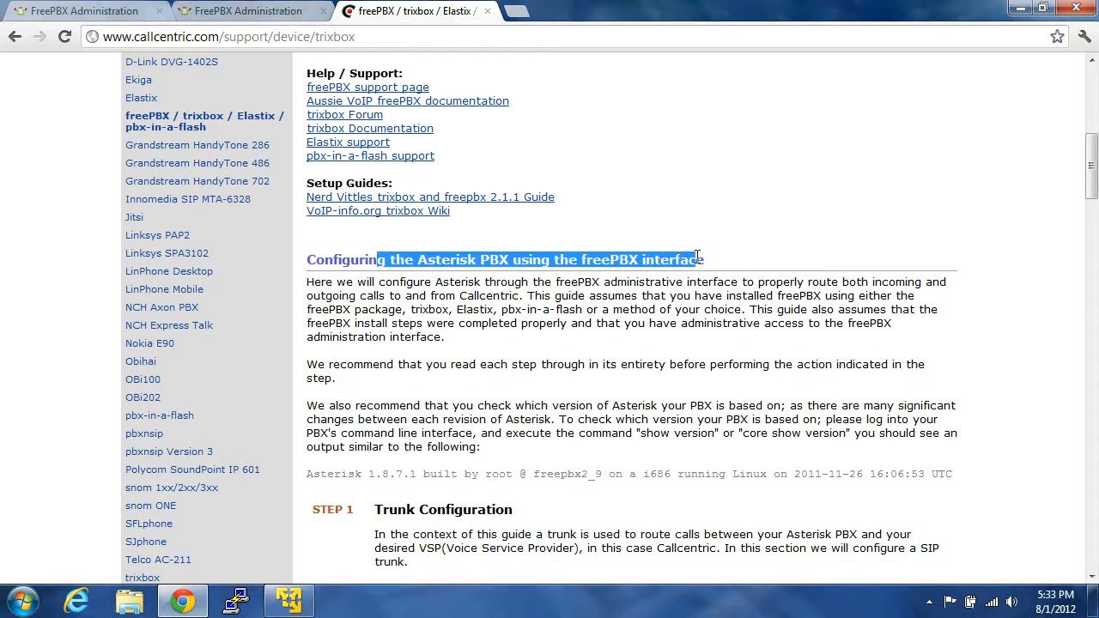
{"action": "scroll", "scroll_direction": "down", "scroll_amount": 3}
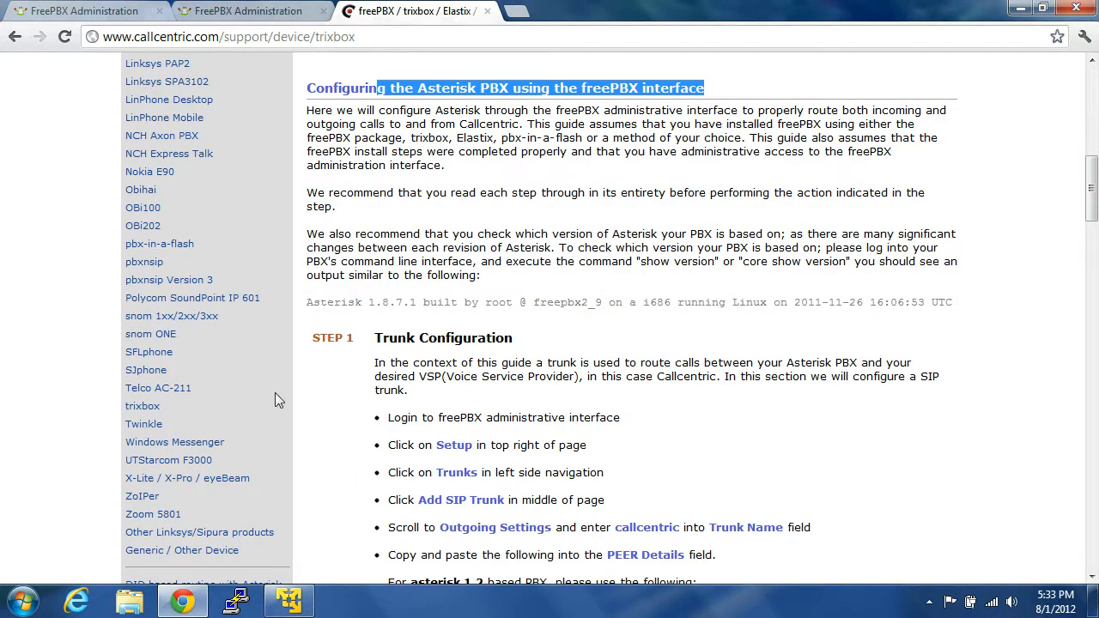
{"action": "scroll", "scroll_direction": "down", "scroll_amount": 3}
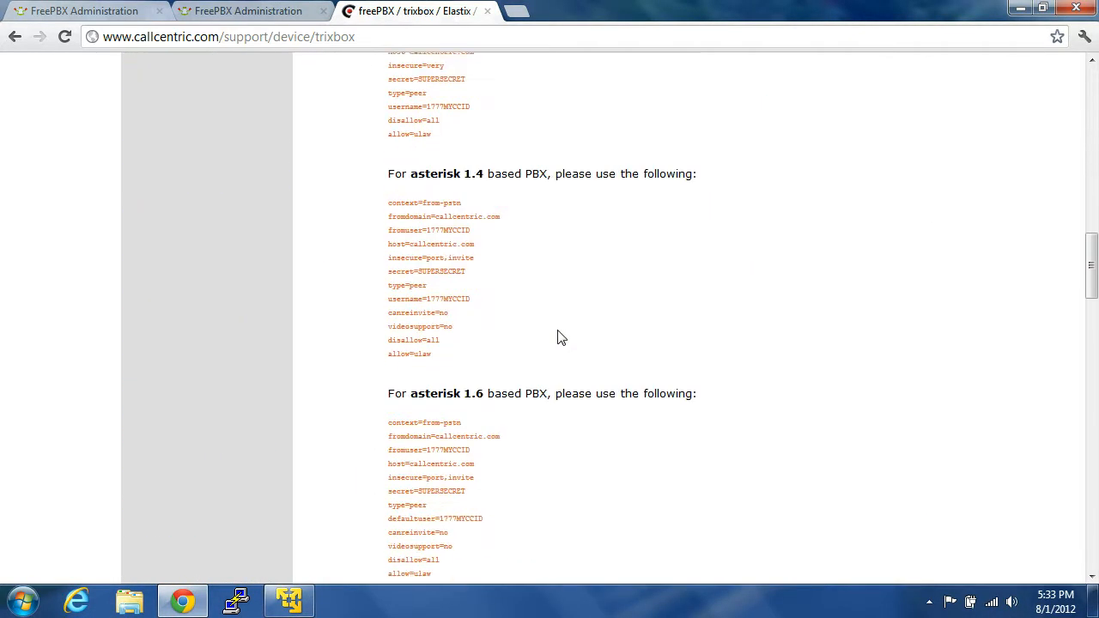
{"action": "scroll", "scroll_direction": "down", "scroll_amount": 3}
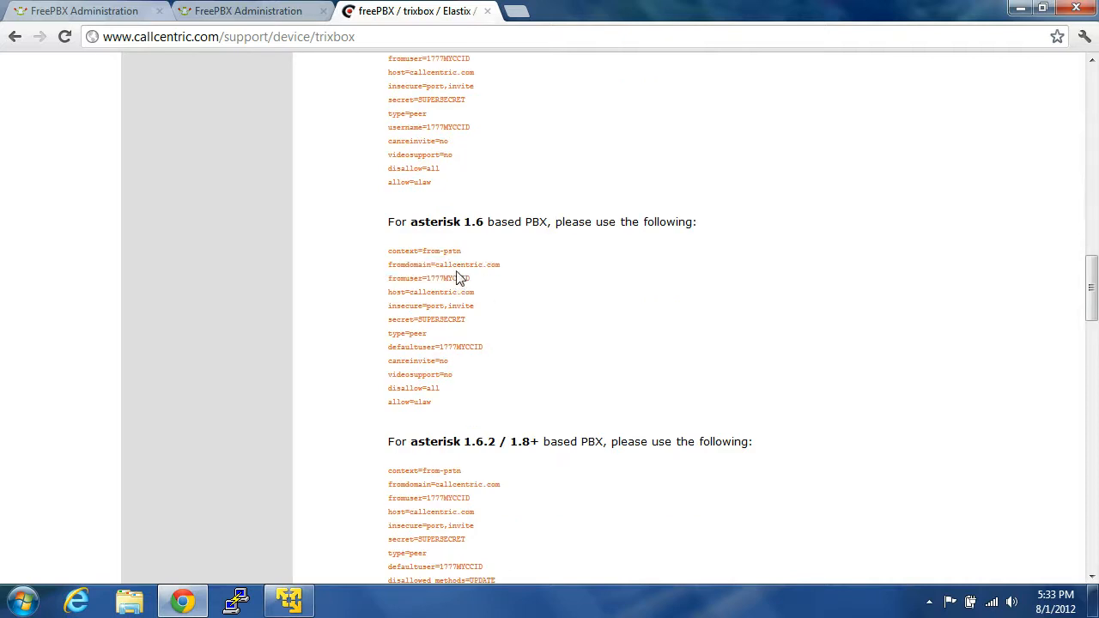
{"action": "mouse_move", "coordinate": [430, 282]}
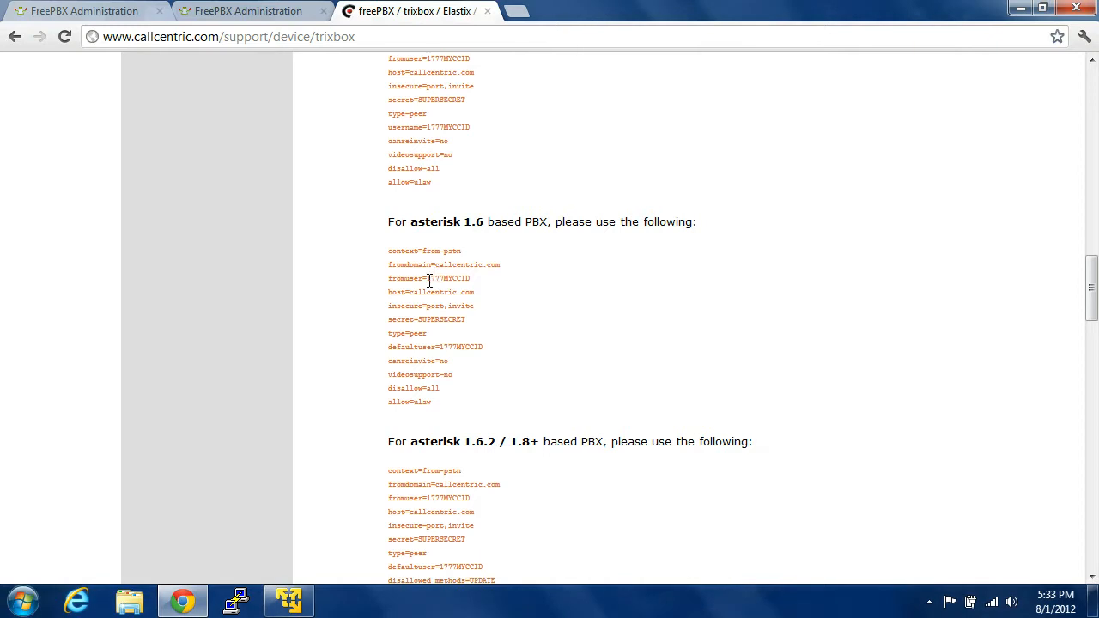
{"action": "double_click", "coordinate": [450, 278]}
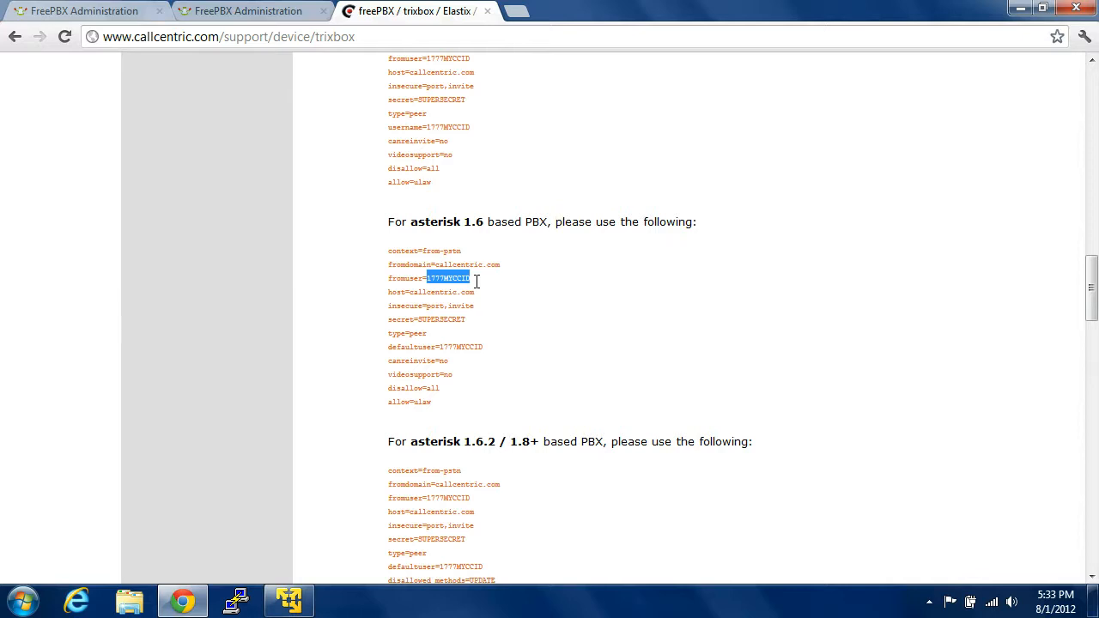
{"action": "mouse_move", "coordinate": [422, 321]}
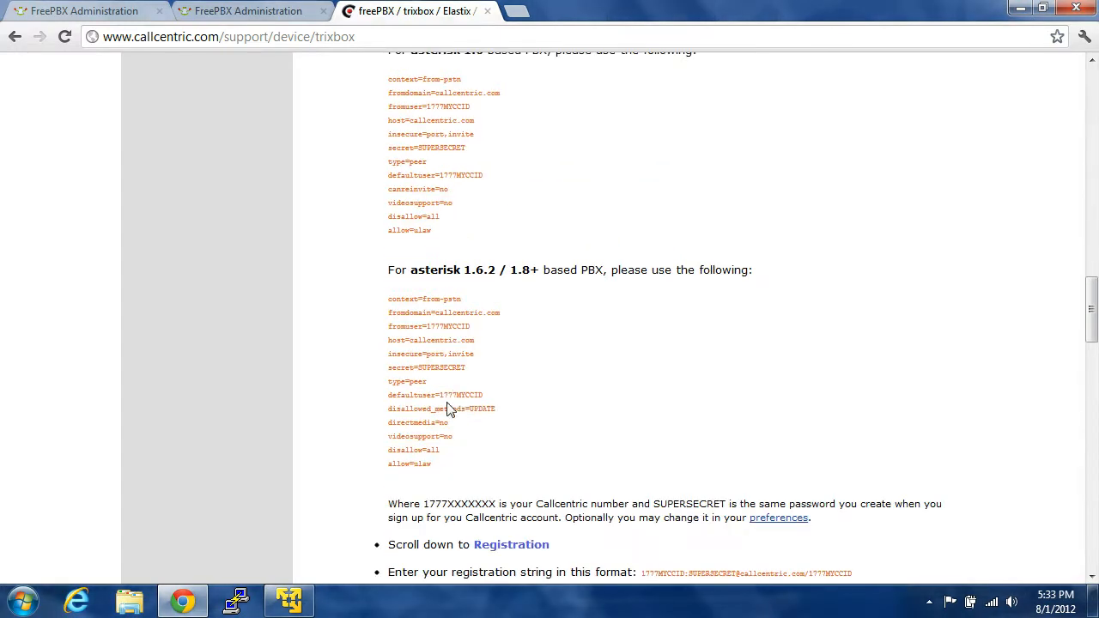
{"action": "mouse_move", "coordinate": [461, 312]}
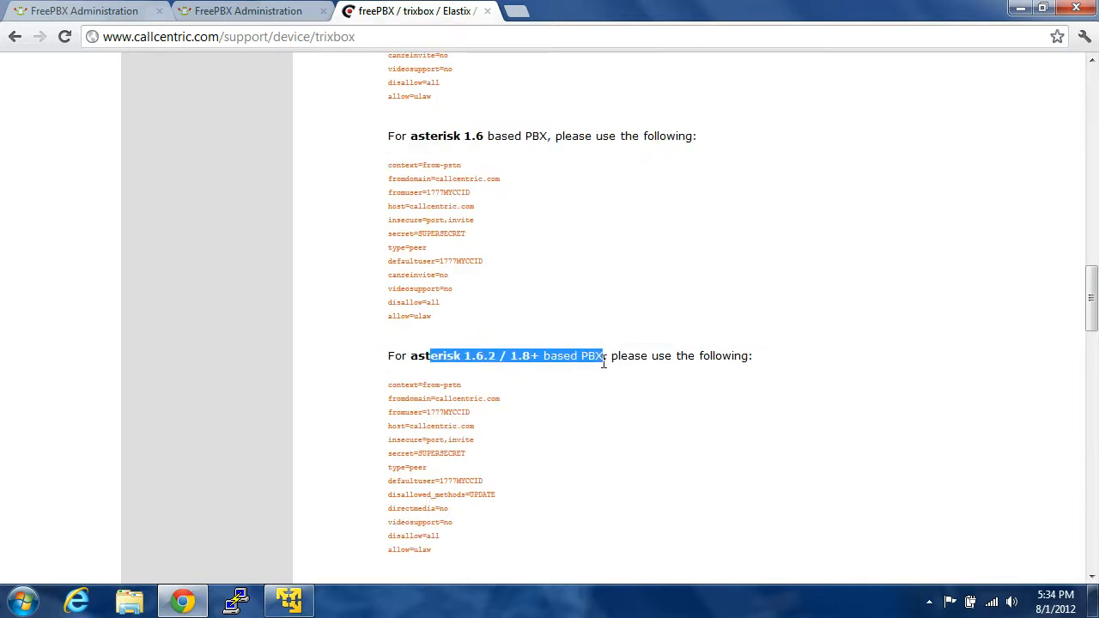
{"action": "scroll", "scroll_direction": "down", "scroll_amount": 3}
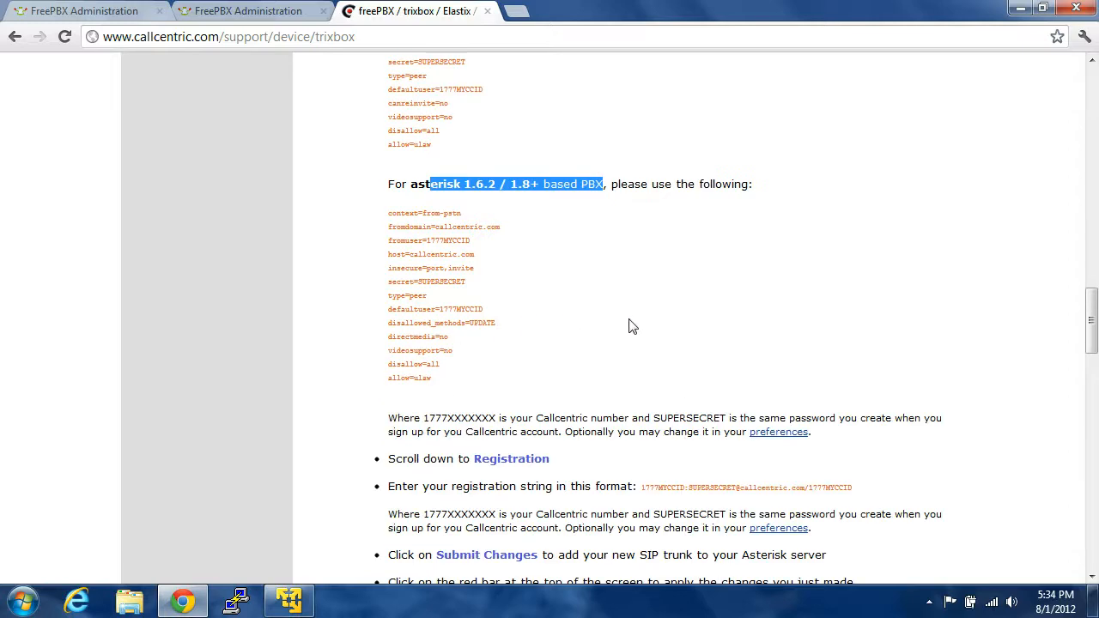
{"action": "scroll", "scroll_direction": "down", "scroll_amount": 3}
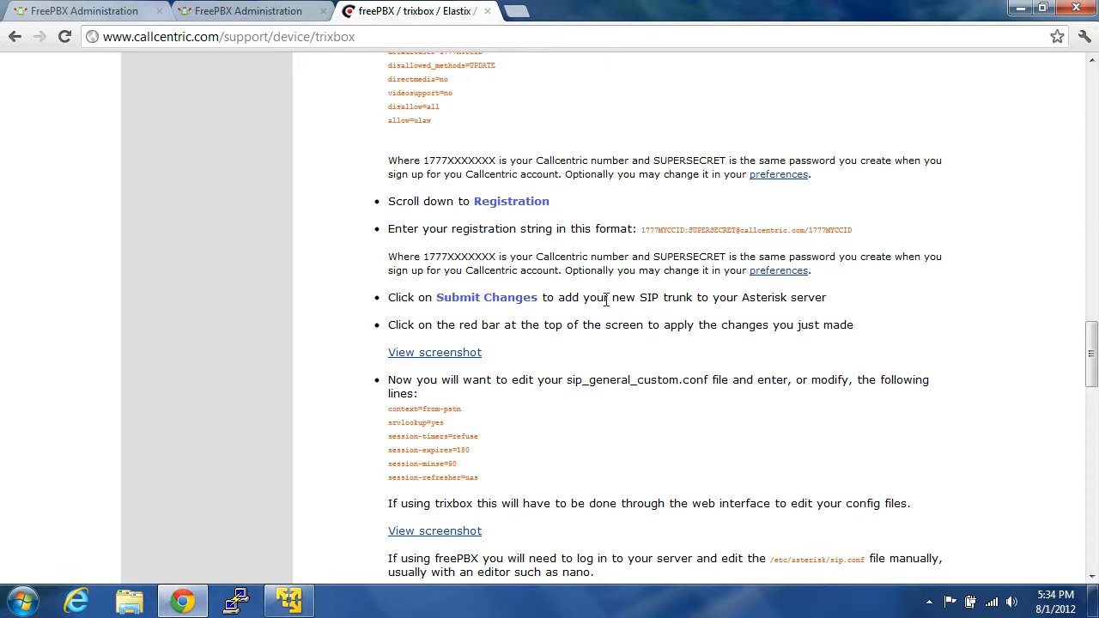
{"action": "scroll", "scroll_direction": "up", "scroll_amount": 3}
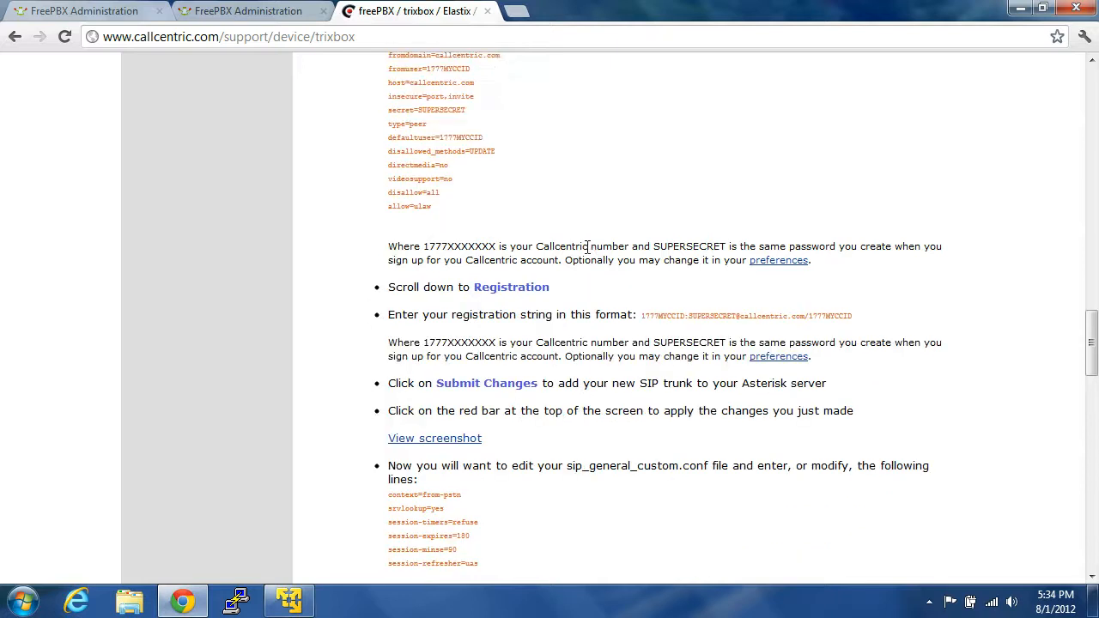
{"action": "scroll", "scroll_direction": "up", "scroll_amount": 3}
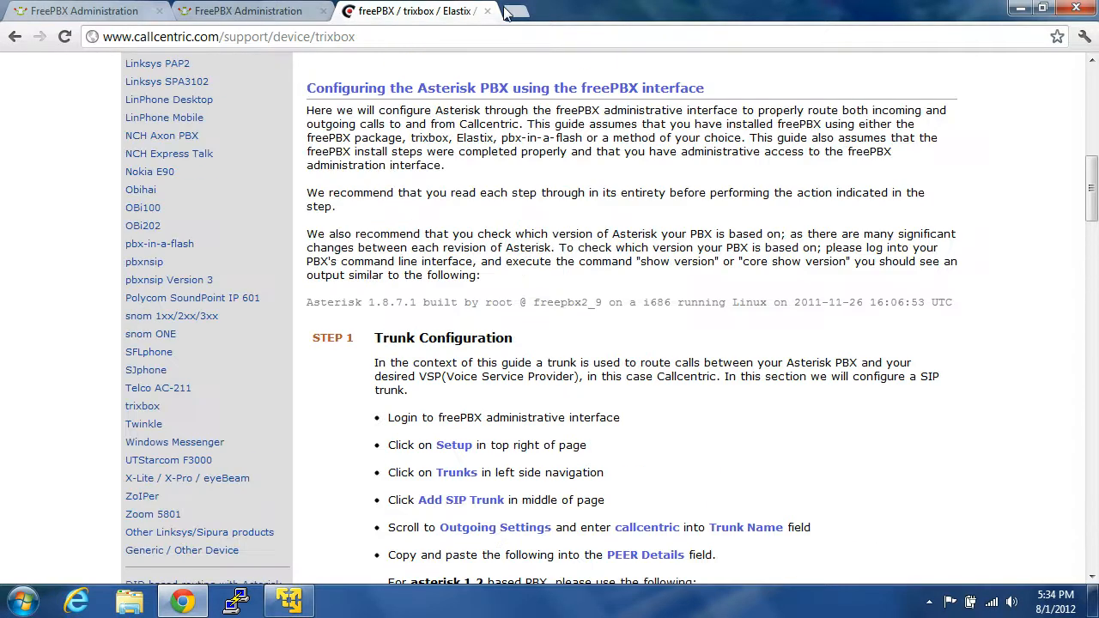
{"action": "mouse_move", "coordinate": [501, 14]}
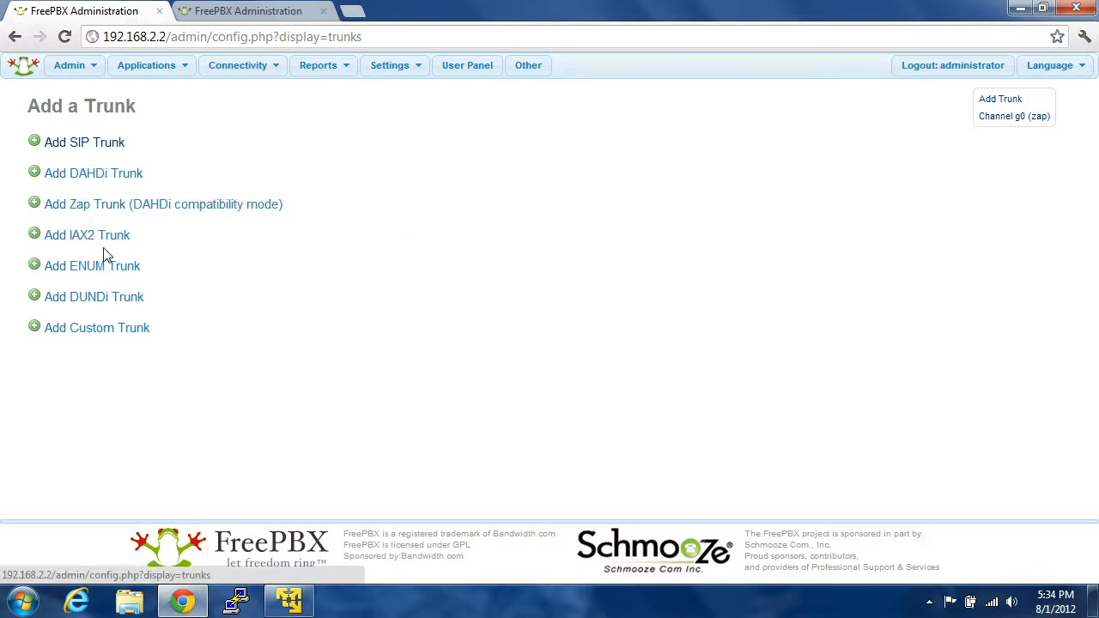
{"action": "mouse_move", "coordinate": [96, 328]}
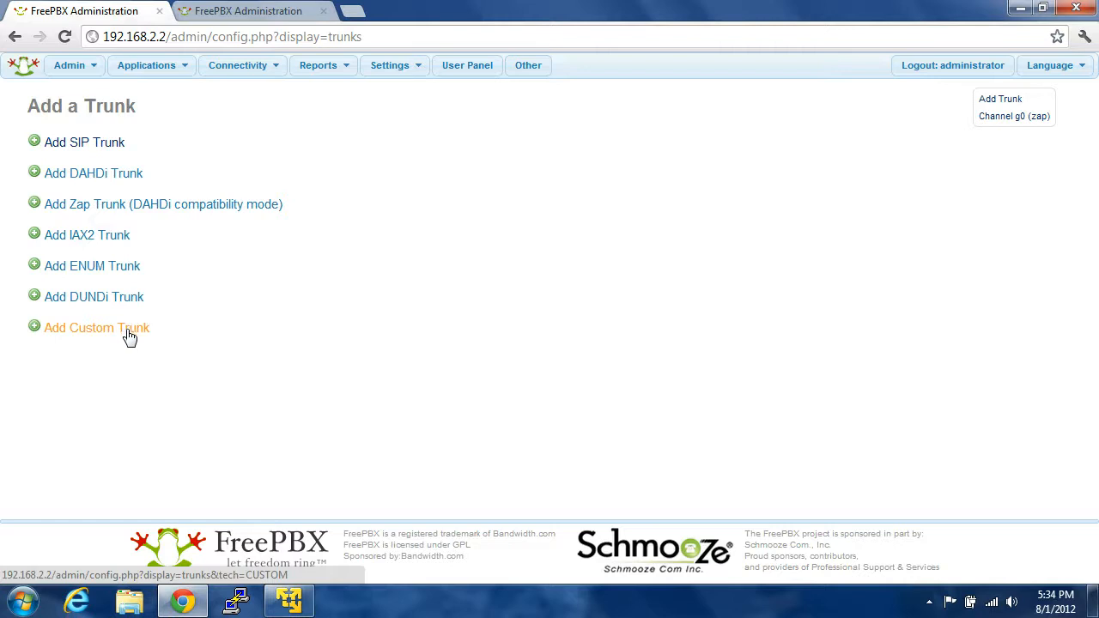
{"action": "mouse_move", "coordinate": [112, 221]}
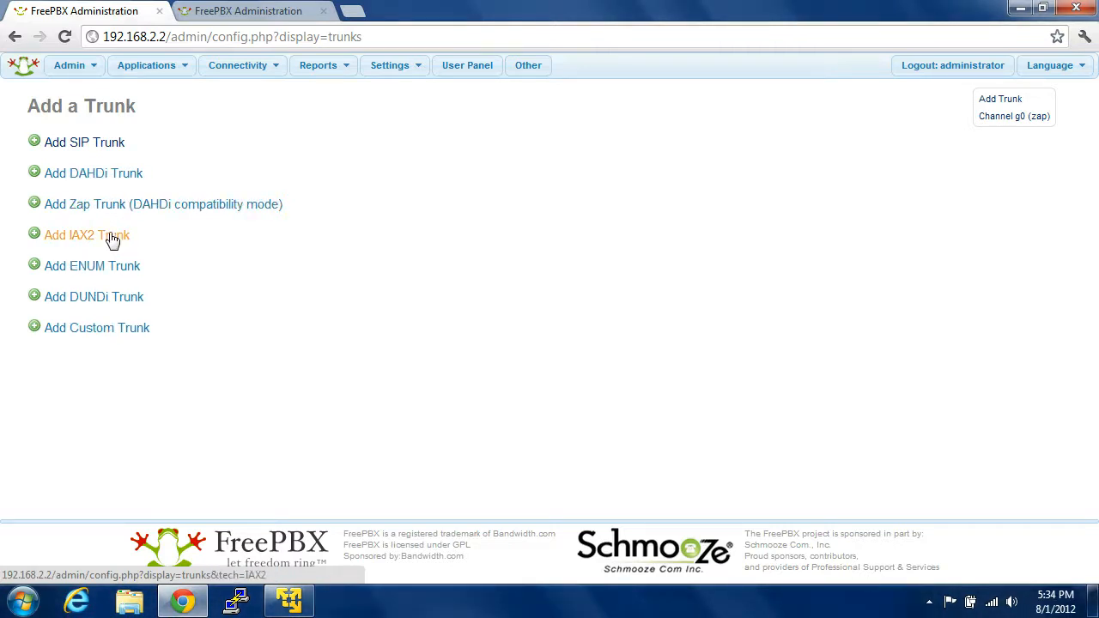
Start a new IAX2 trunk and scroll through its general, outgoing and incoming settings
{"action": "left_click", "coordinate": [79, 234]}
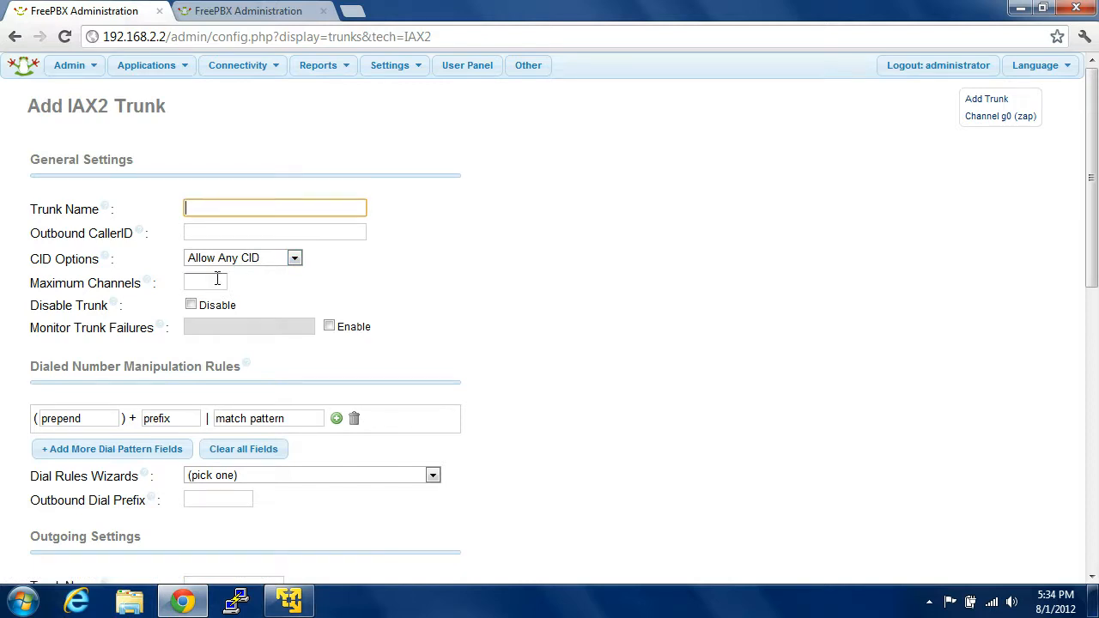
{"action": "scroll", "scroll_direction": "down", "scroll_amount": 3}
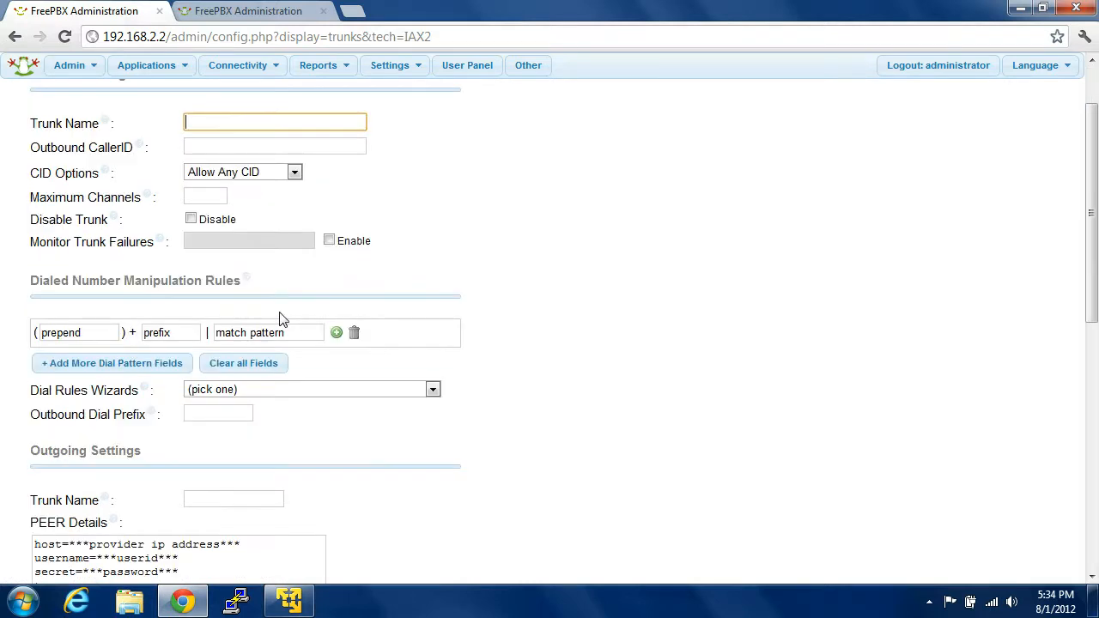
{"action": "scroll", "scroll_direction": "down", "scroll_amount": 3}
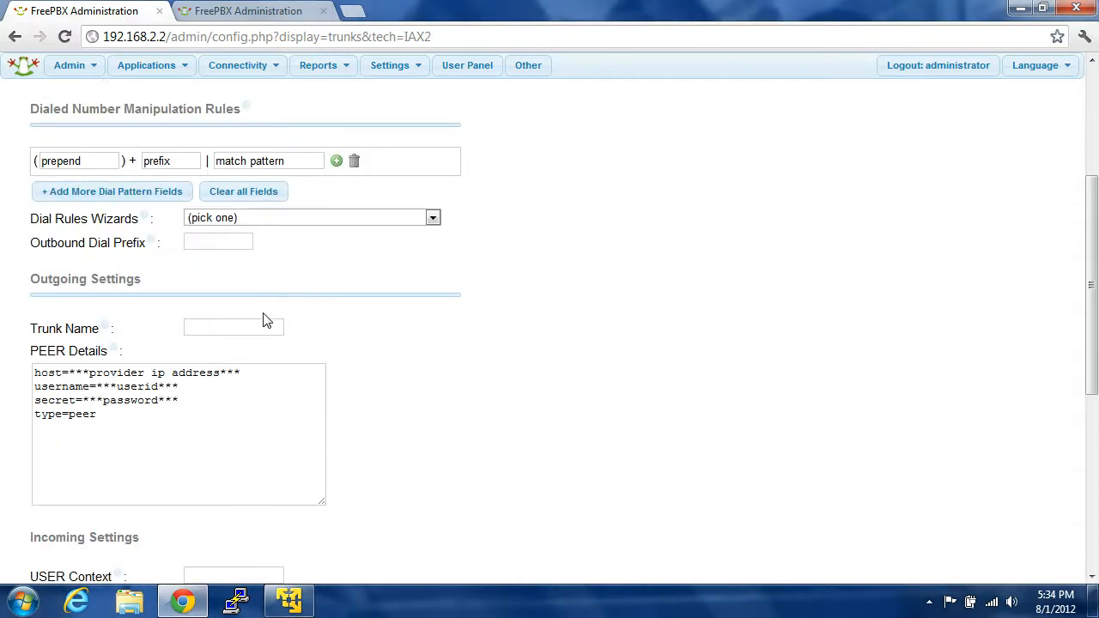
{"action": "scroll", "scroll_direction": "down", "scroll_amount": 3}
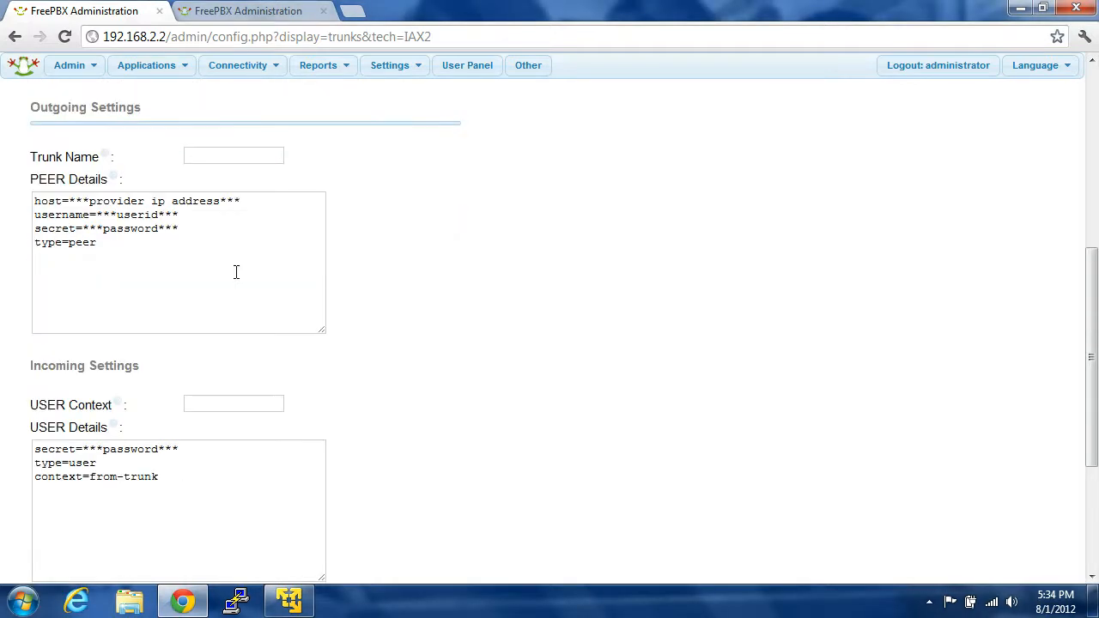
{"action": "scroll", "scroll_direction": "down", "scroll_amount": 3}
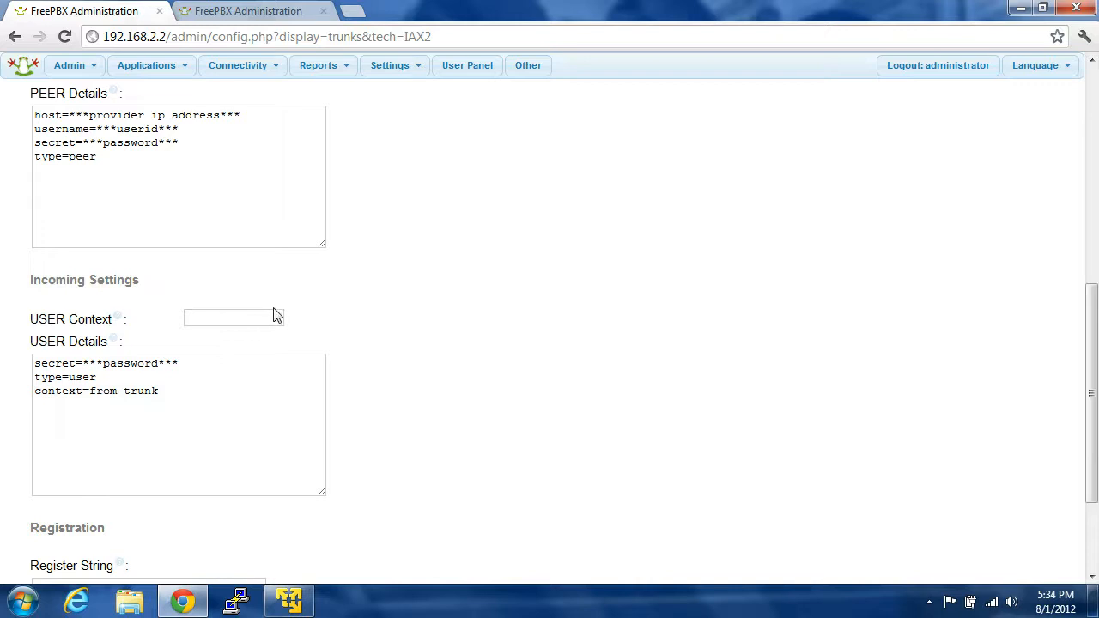
{"action": "scroll", "scroll_direction": "up", "scroll_amount": 3}
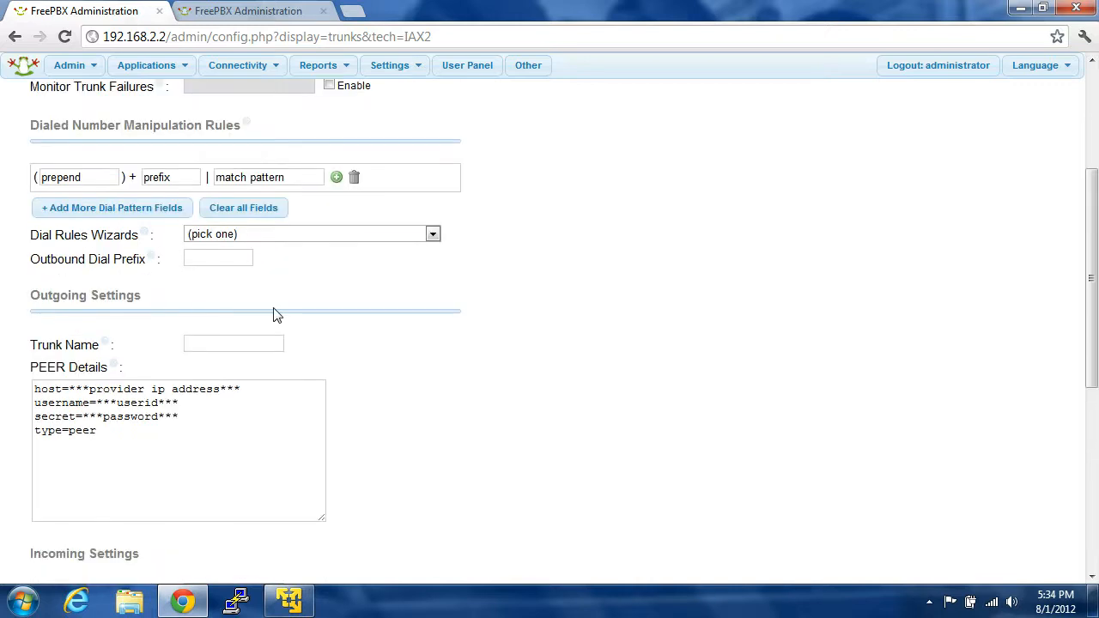
{"action": "mouse_move", "coordinate": [288, 326]}
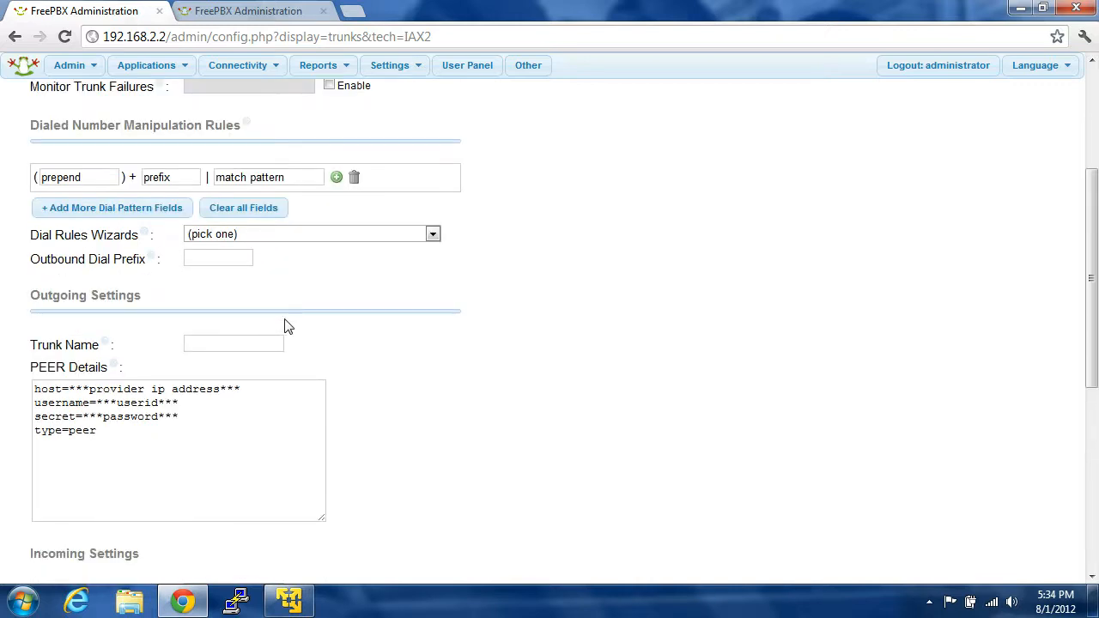
{"action": "left_click", "coordinate": [395, 65]}
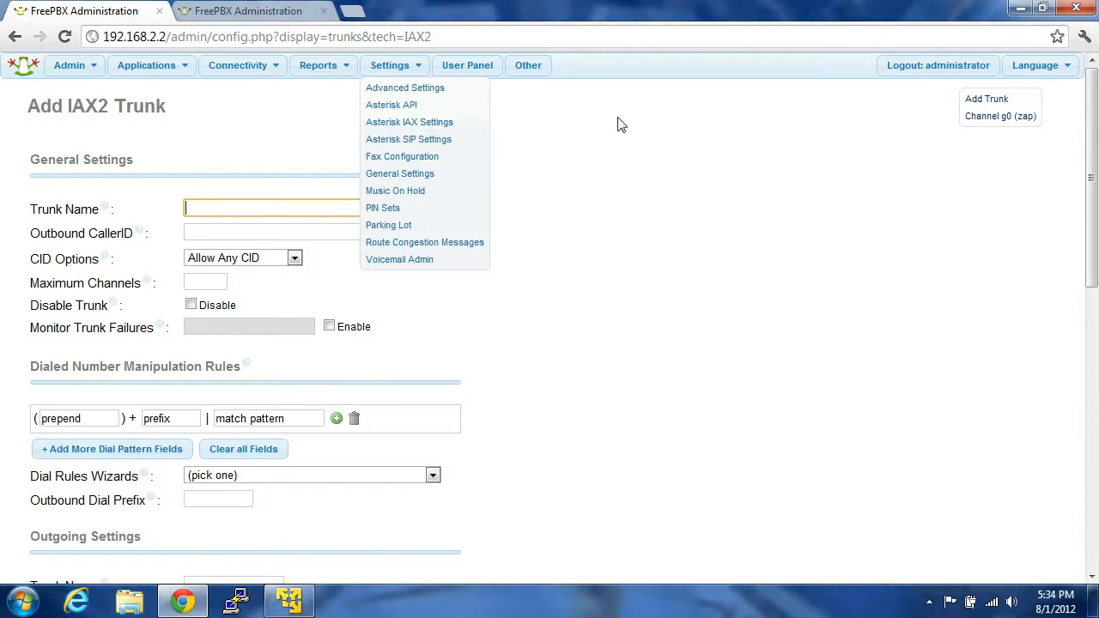
Go to Connectivity > Inbound Routes to reach the blank Add Incoming Route page
{"action": "left_click", "coordinate": [237, 66]}
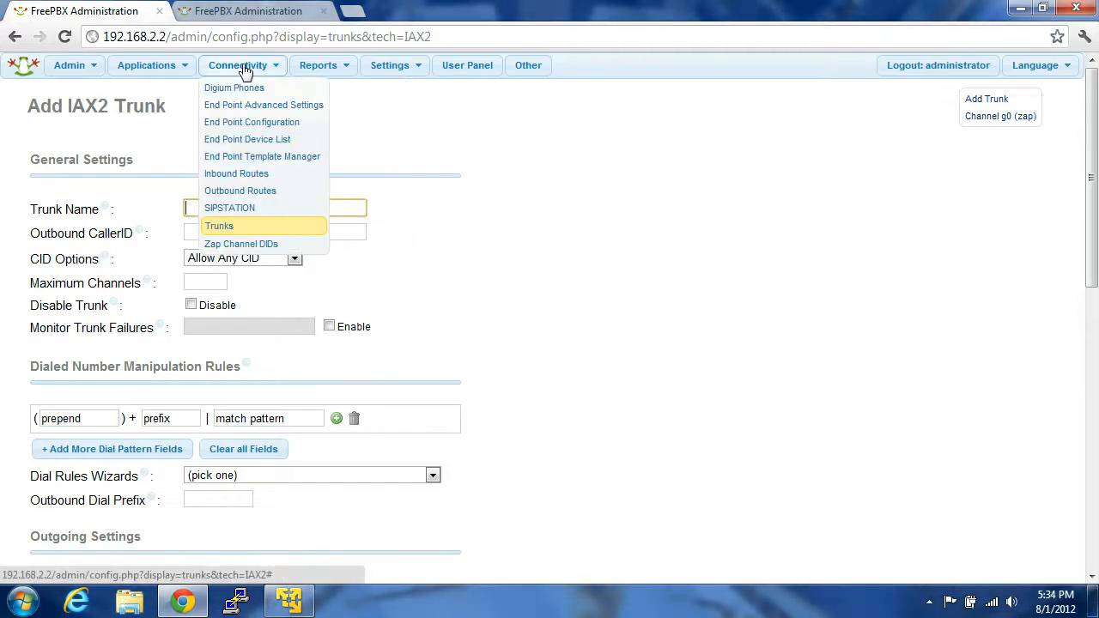
{"action": "left_click", "coordinate": [220, 225]}
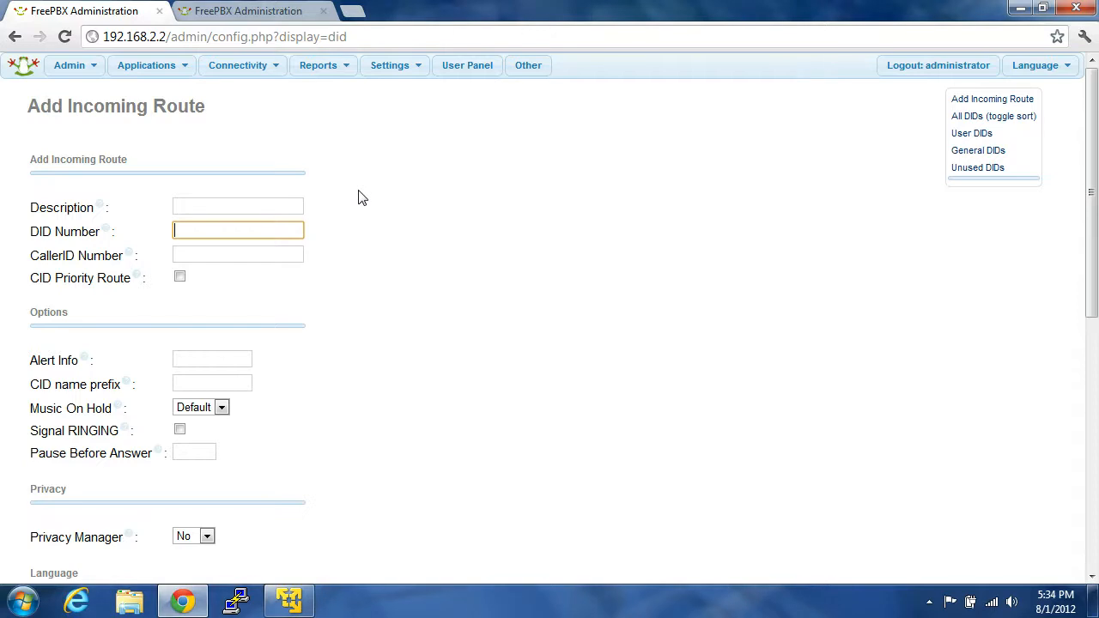
Return to the Trunks page and view the existing ZAP Channel g0 trunk
{"action": "left_click", "coordinate": [237, 65]}
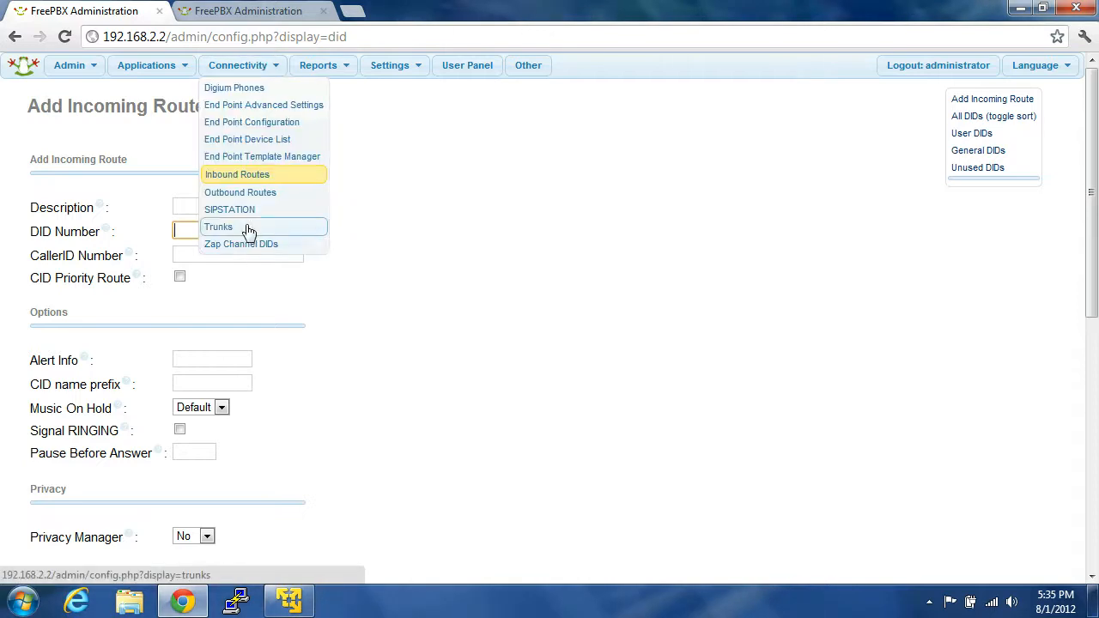
{"action": "left_click", "coordinate": [218, 227]}
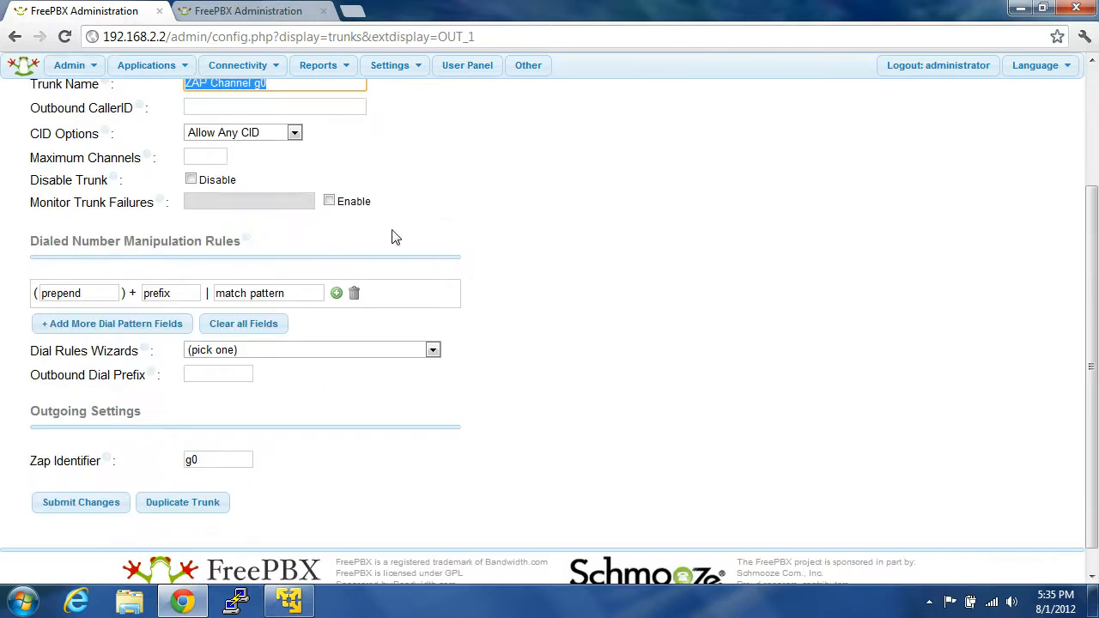
{"action": "mouse_move", "coordinate": [203, 346]}
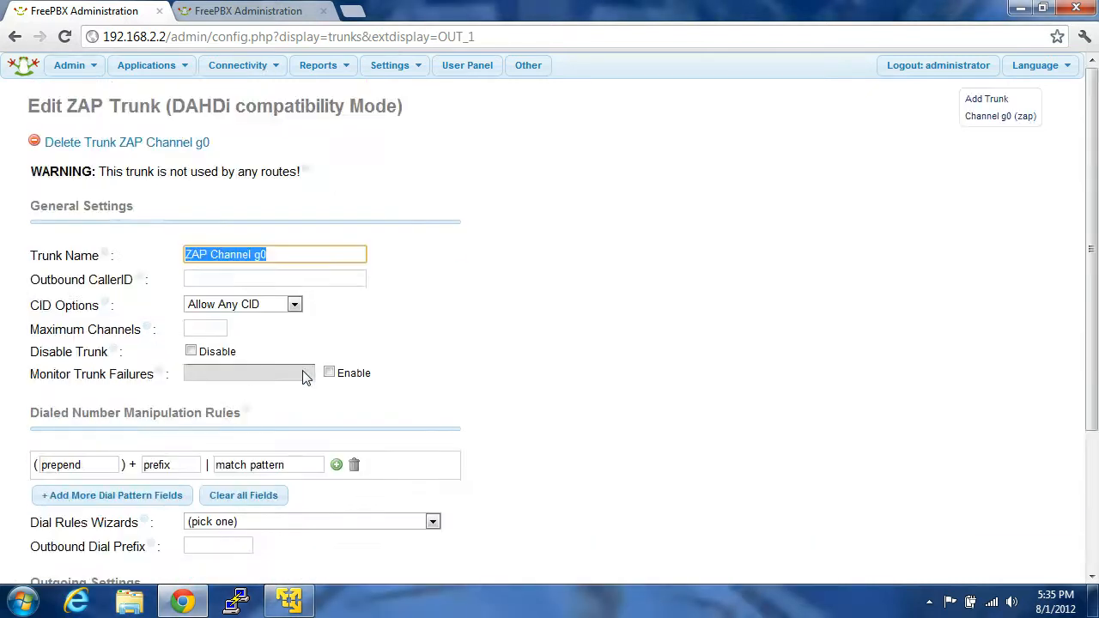
{"action": "mouse_move", "coordinate": [986, 98]}
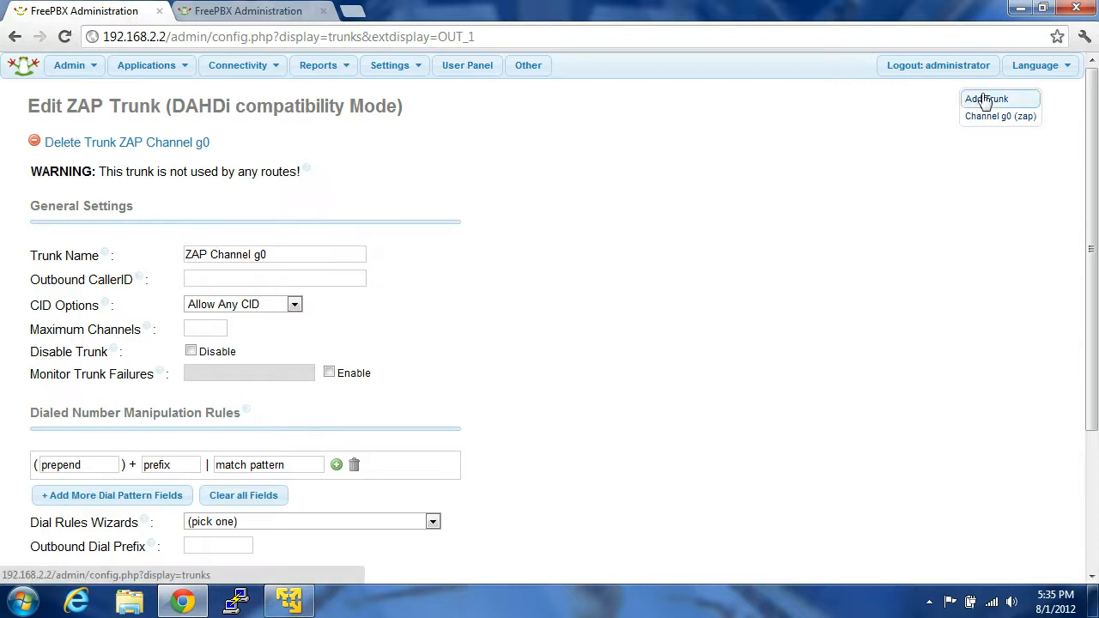
Start a new SIP trunk and look through the Add SIP Trunk form
{"action": "left_click", "coordinate": [993, 98]}
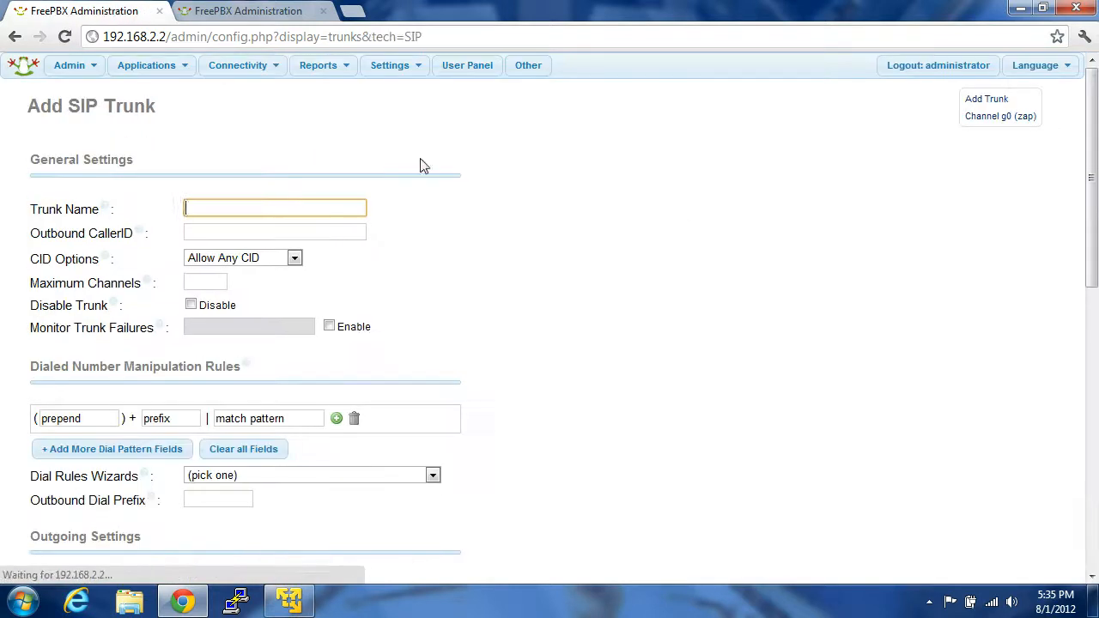
{"action": "scroll", "scroll_direction": "down", "scroll_amount": 3}
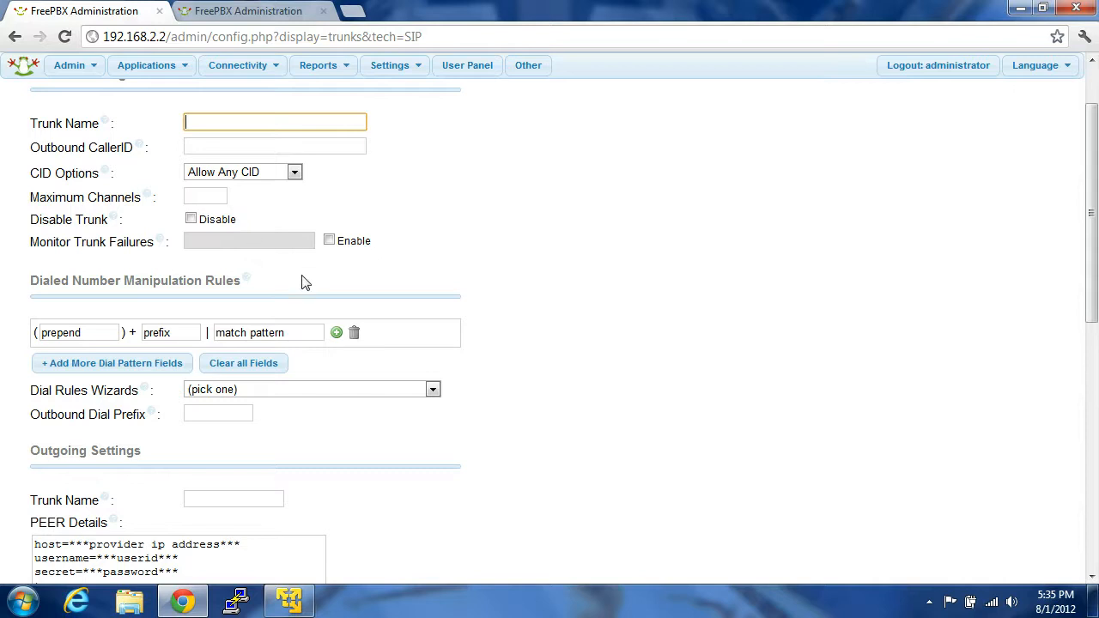
{"action": "scroll", "scroll_direction": "down", "scroll_amount": 3}
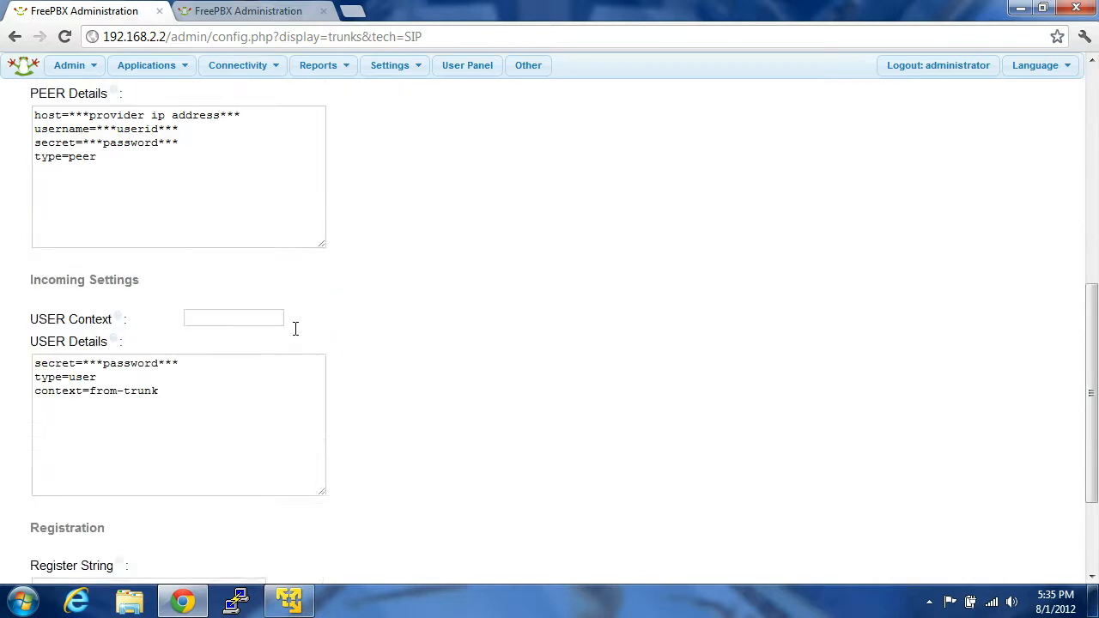
{"action": "left_click", "coordinate": [237, 65]}
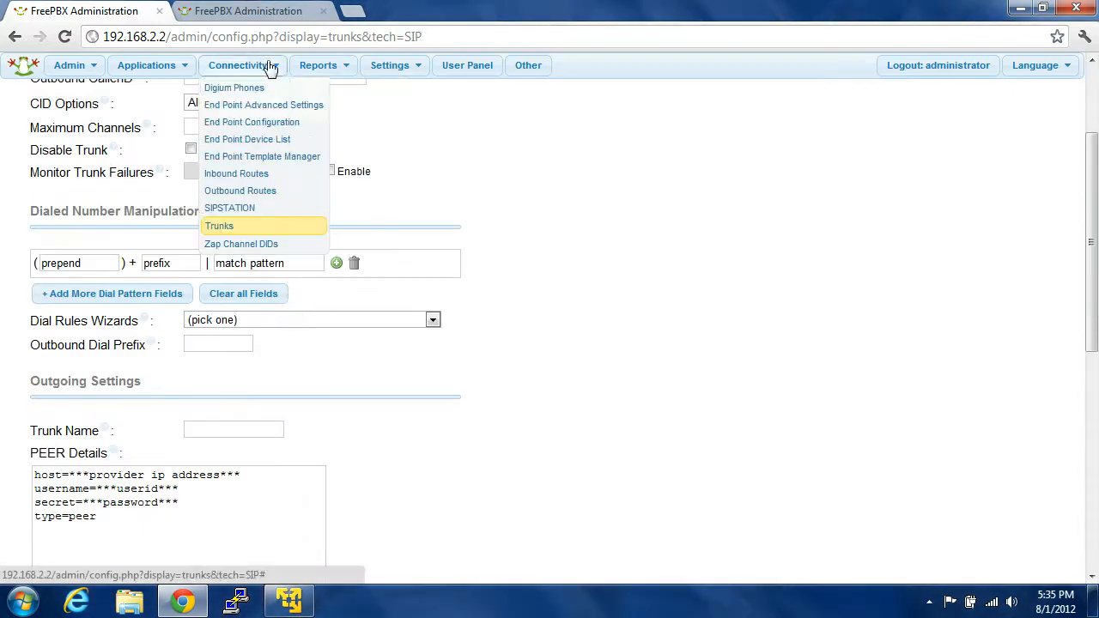
{"action": "mouse_move", "coordinate": [268, 192]}
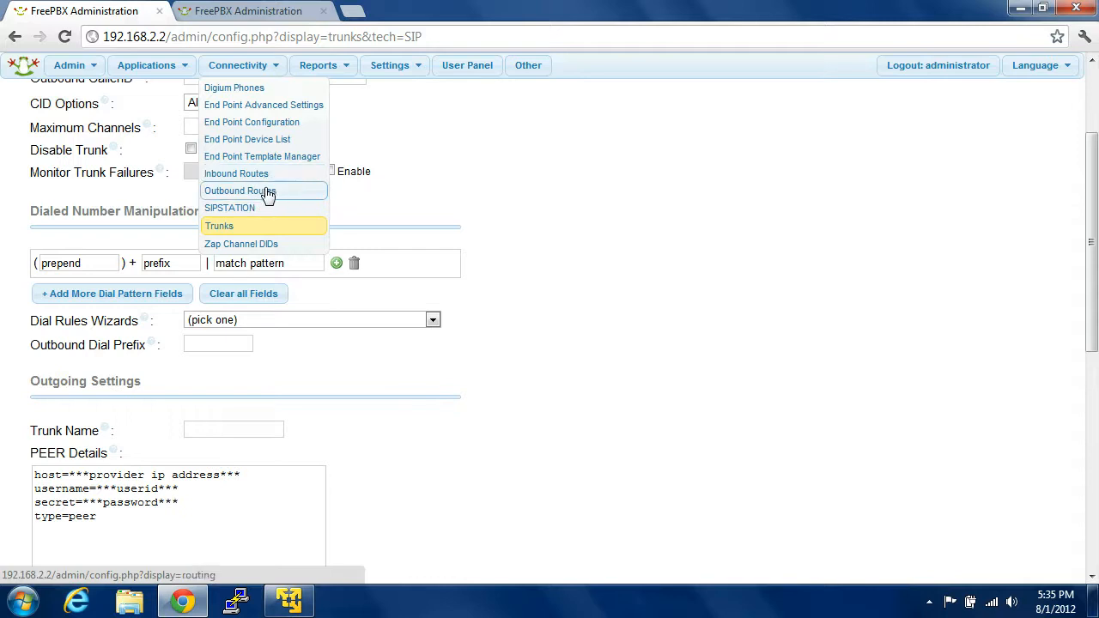
Reach the Add Incoming Route form via Inbound Routes and scroll through all its options
{"action": "left_click", "coordinate": [237, 173]}
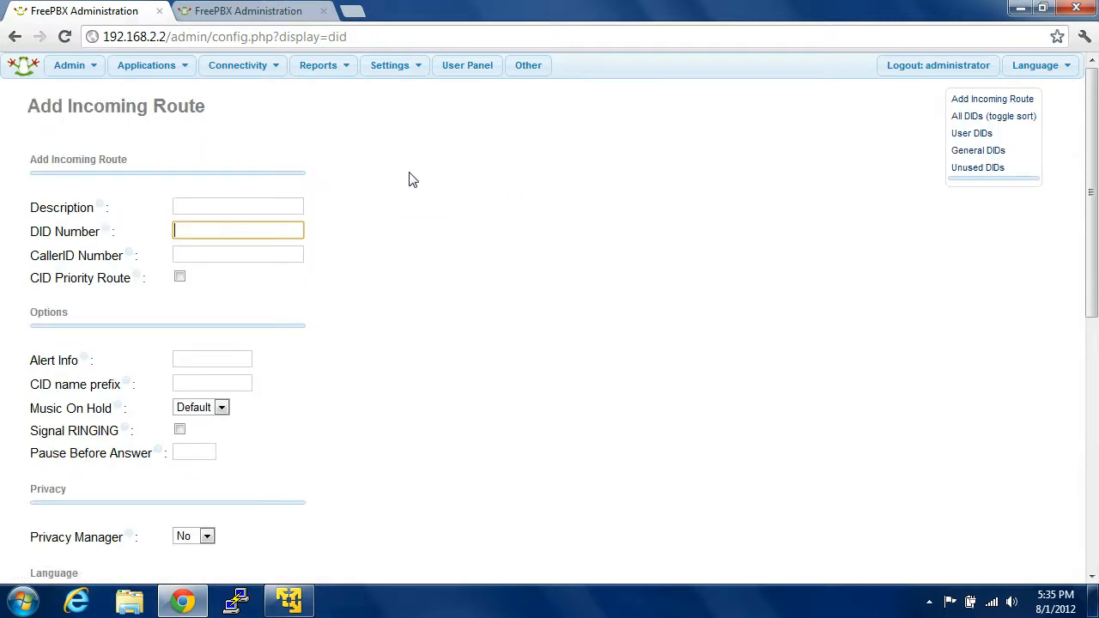
{"action": "scroll", "scroll_direction": "down", "scroll_amount": 3}
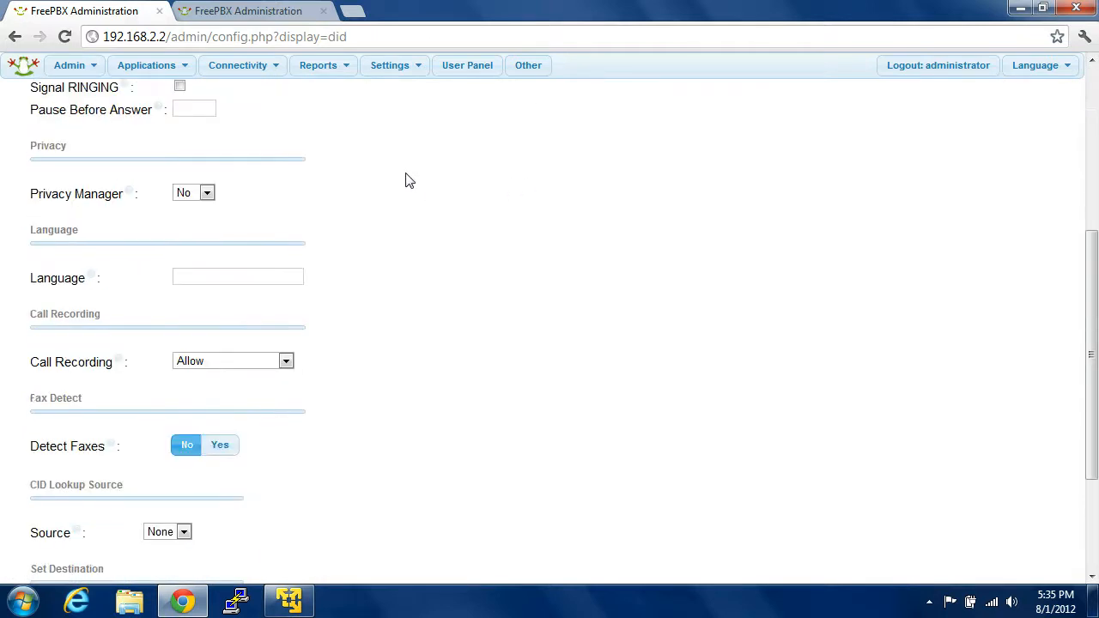
{"action": "scroll", "scroll_direction": "down", "scroll_amount": 3}
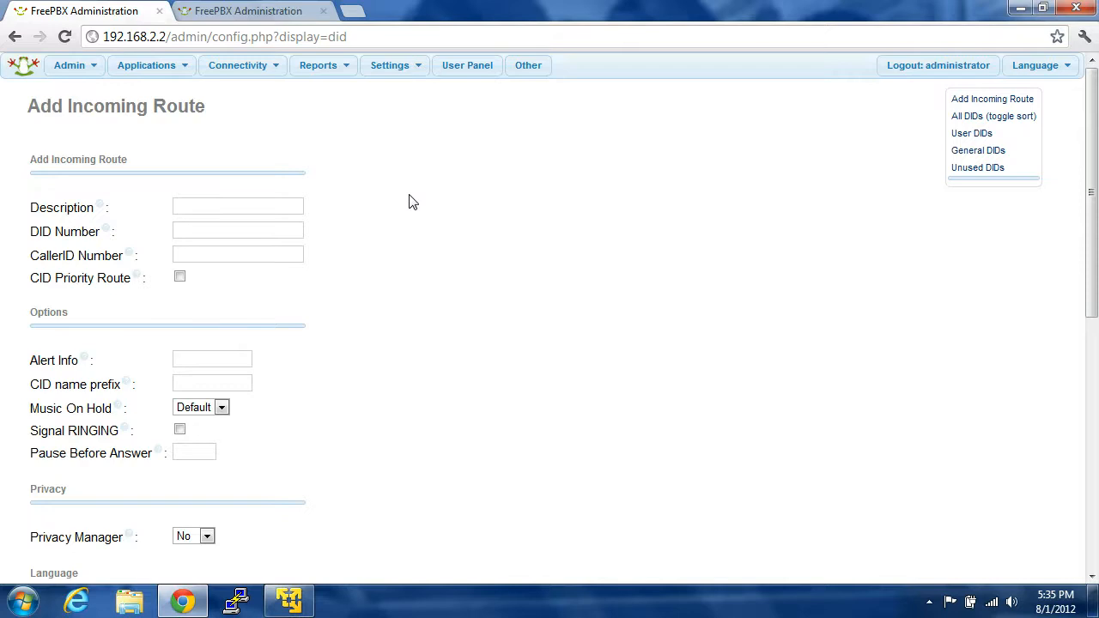
{"action": "scroll", "scroll_direction": "down", "scroll_amount": 3}
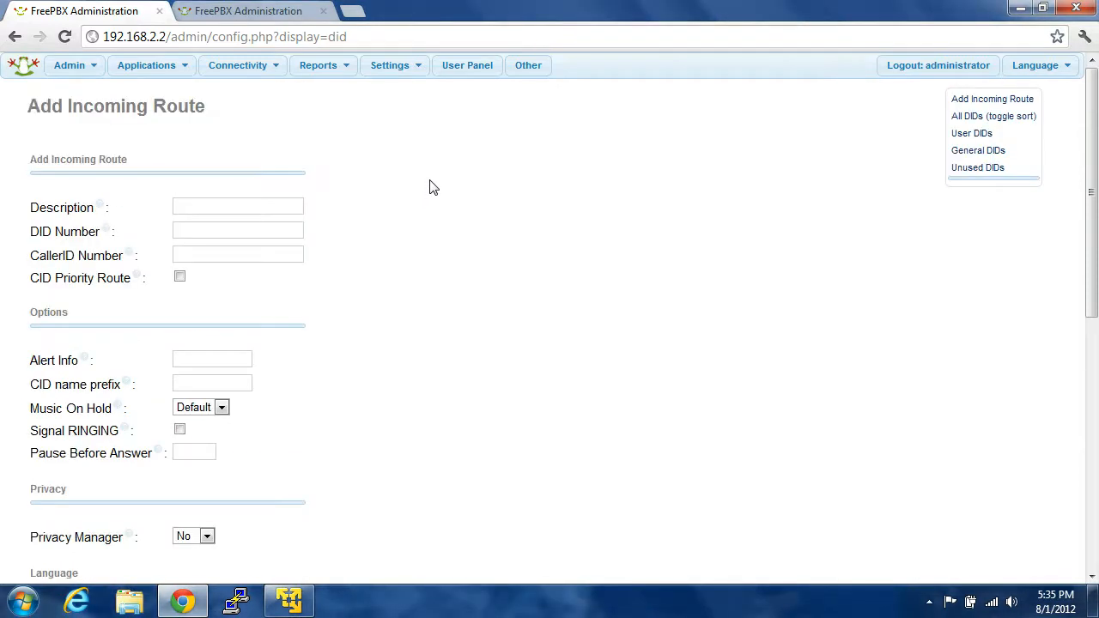
{"action": "mouse_move", "coordinate": [331, 146]}
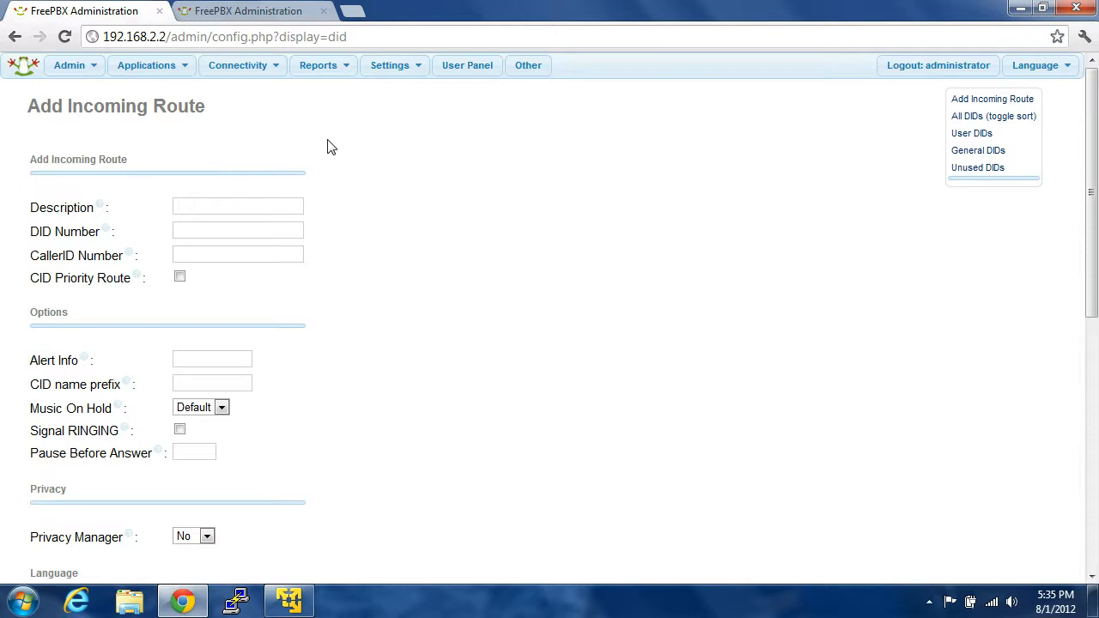
{"action": "mouse_move", "coordinate": [292, 131]}
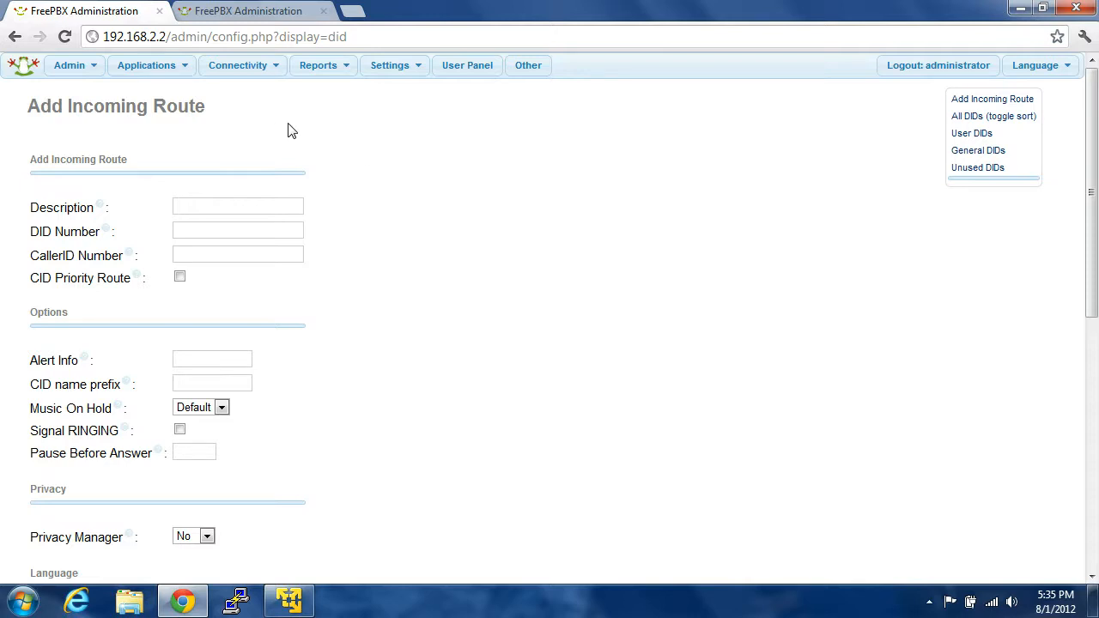
{"action": "left_click", "coordinate": [237, 66]}
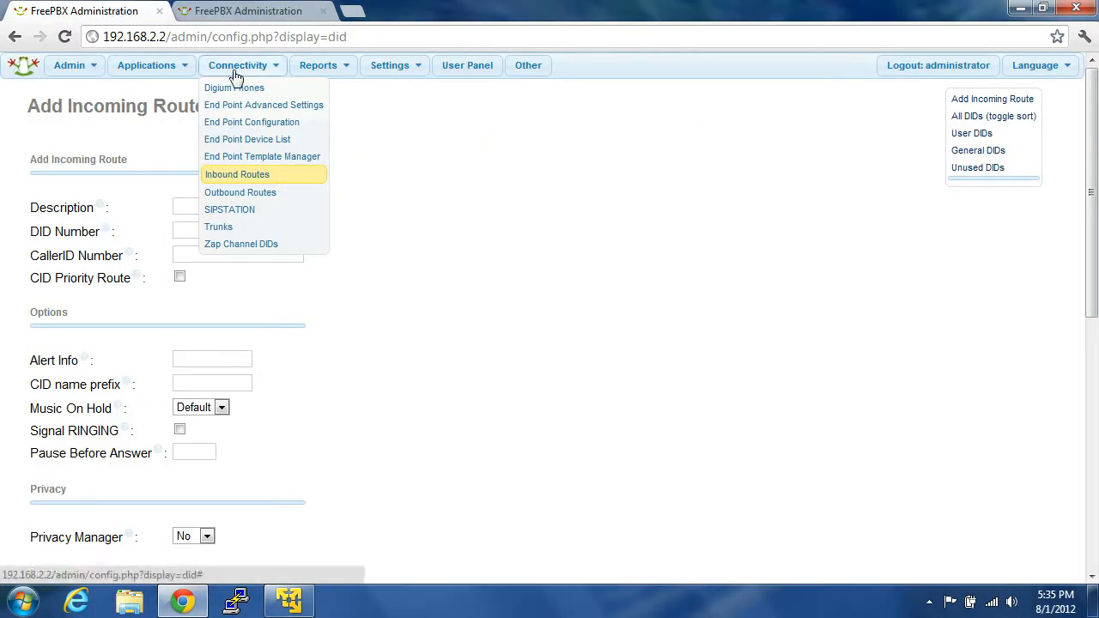
{"action": "mouse_move", "coordinate": [244, 97]}
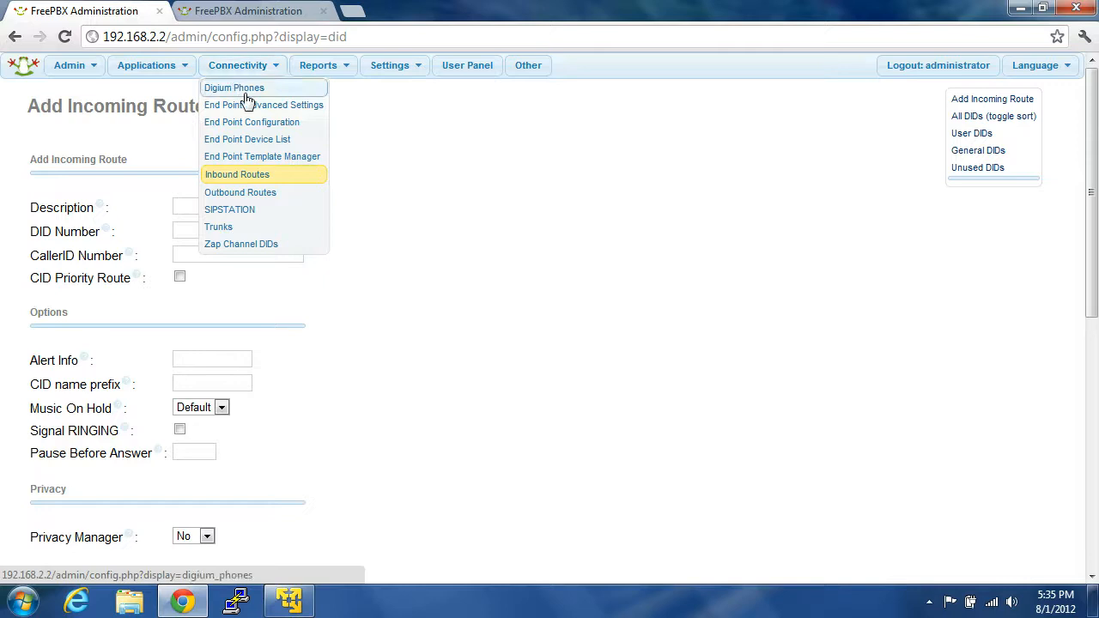
{"action": "mouse_move", "coordinate": [305, 141]}
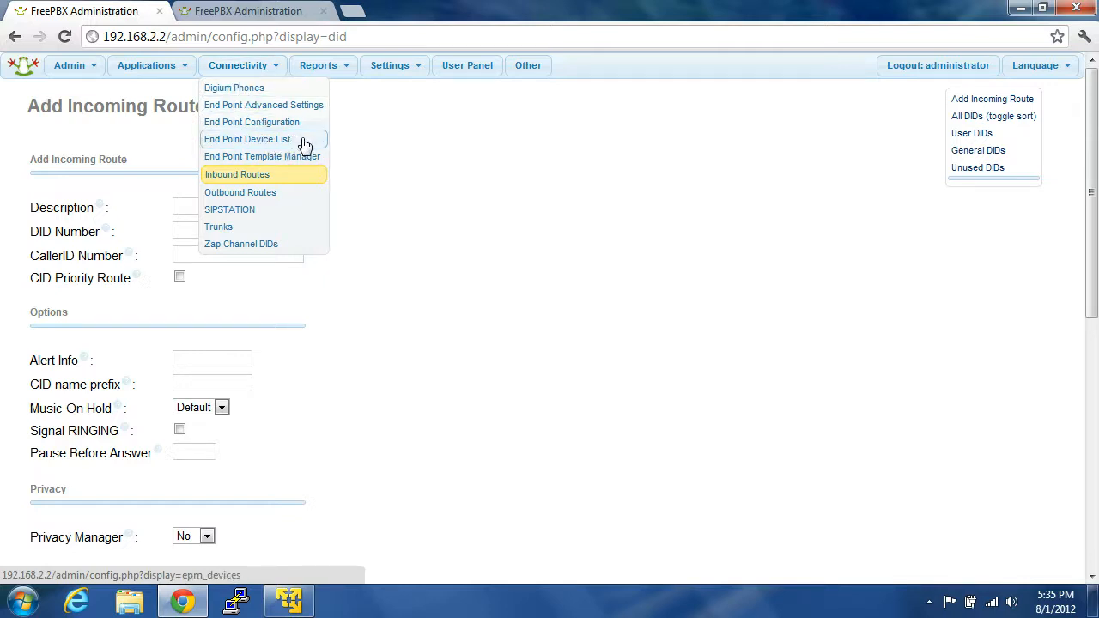
{"action": "mouse_move", "coordinate": [316, 145]}
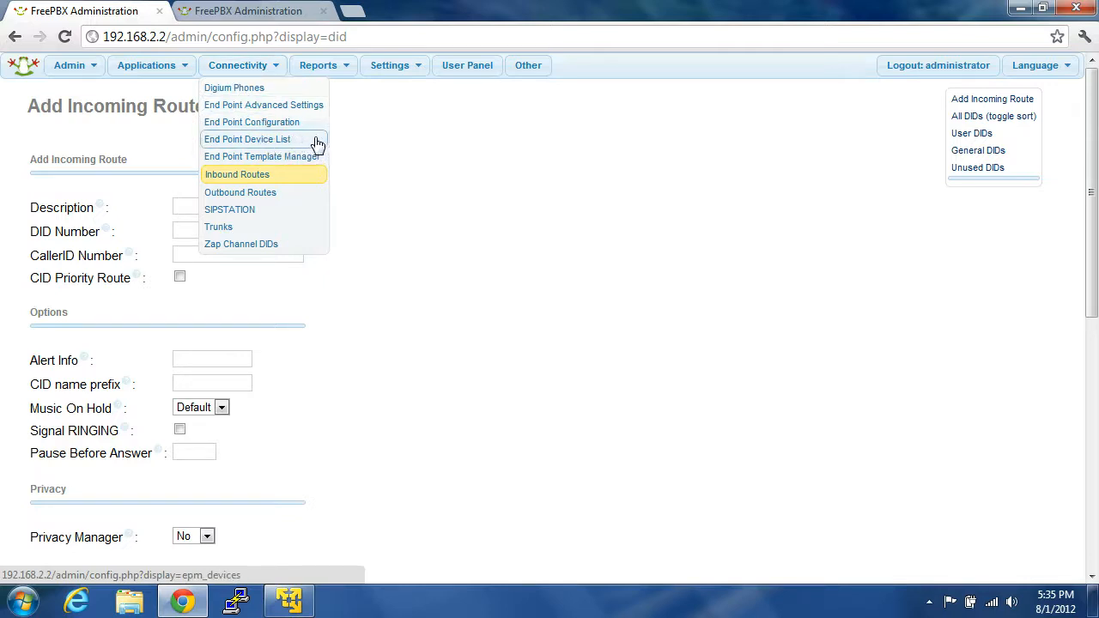
Go to Applications > Extensions and continue with a Generic SIP Device
{"action": "left_click", "coordinate": [151, 66]}
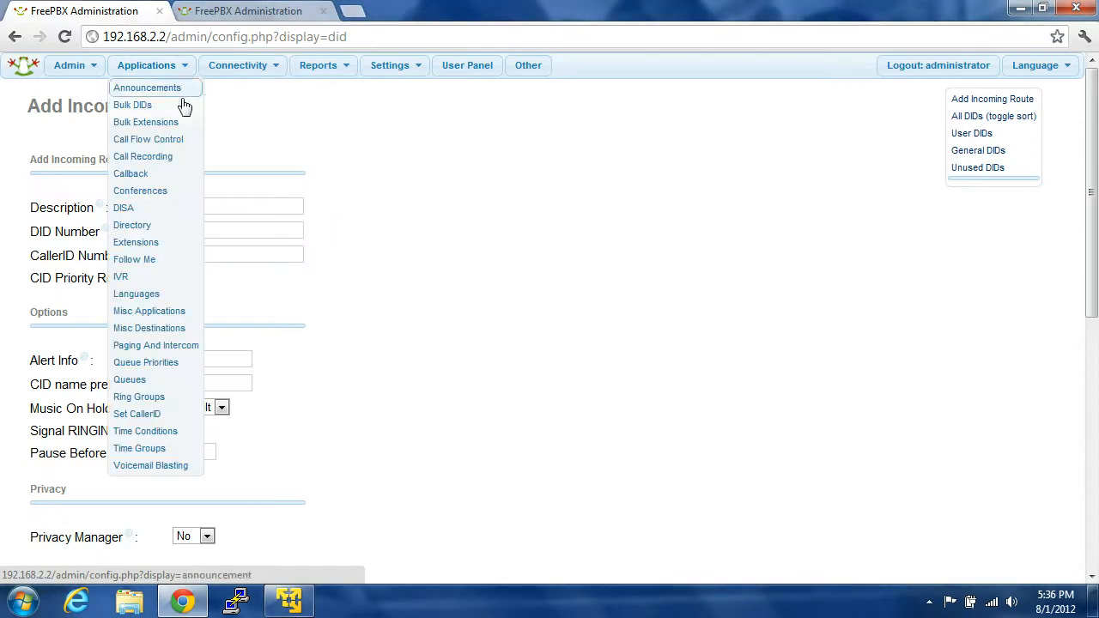
{"action": "left_click", "coordinate": [135, 243]}
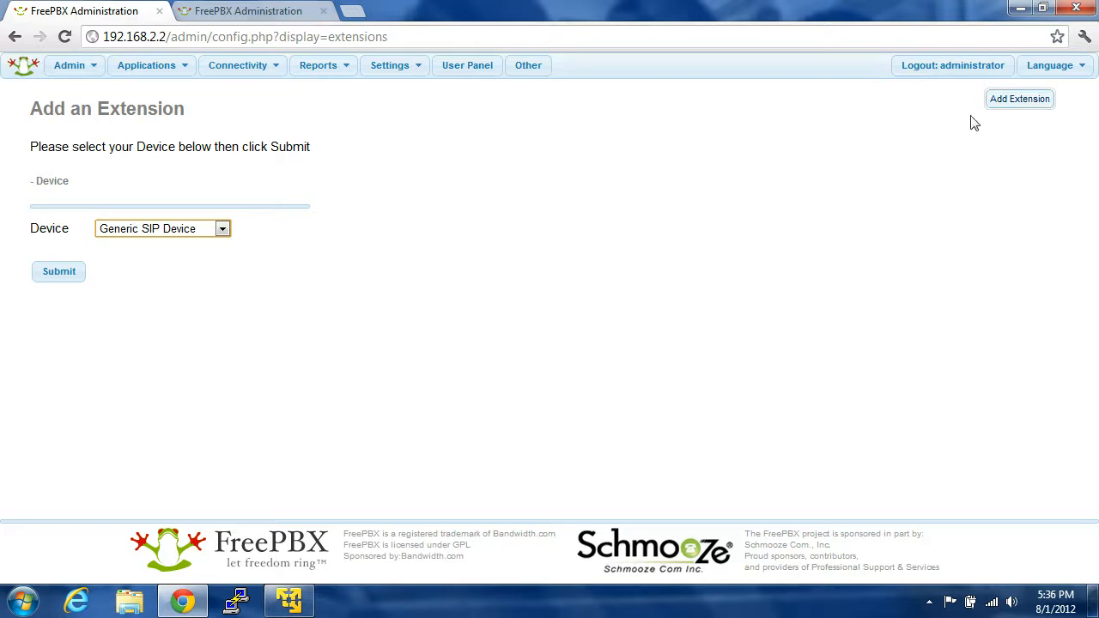
{"action": "left_click", "coordinate": [59, 271]}
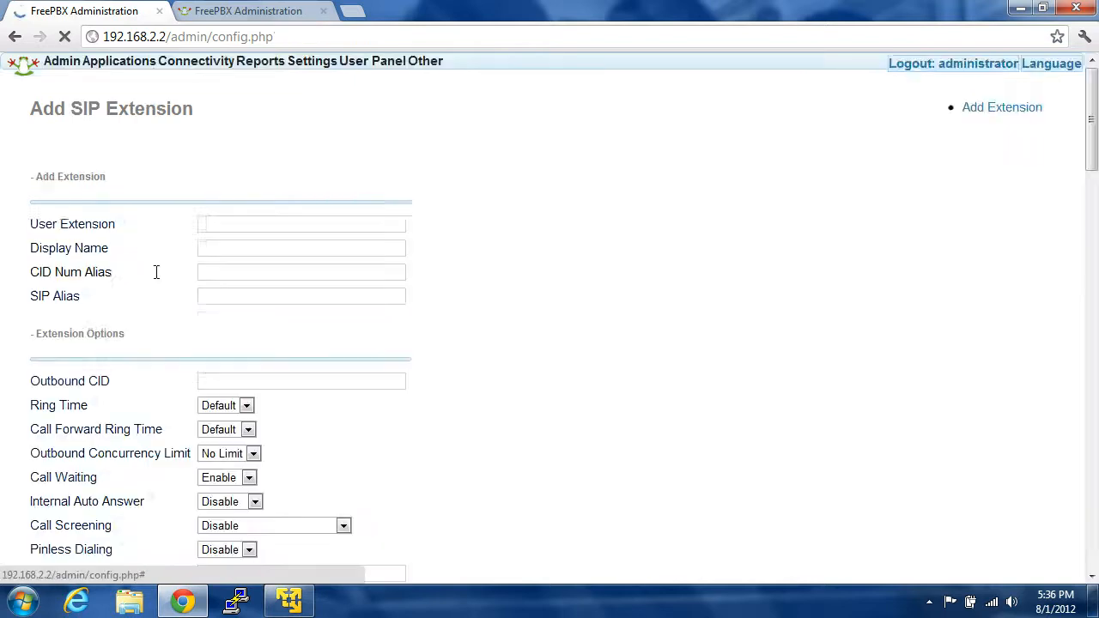
Enter user extension 1001 and display name 'First' on the Add SIP Extension form
{"action": "left_click", "coordinate": [313, 223]}
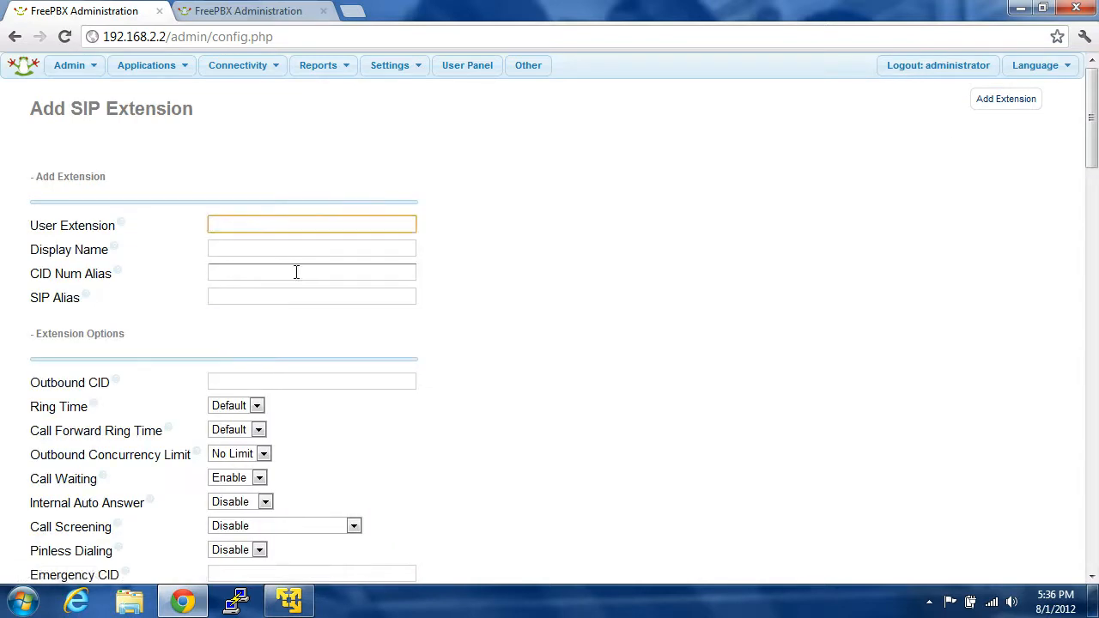
{"action": "type", "text": "1001"}
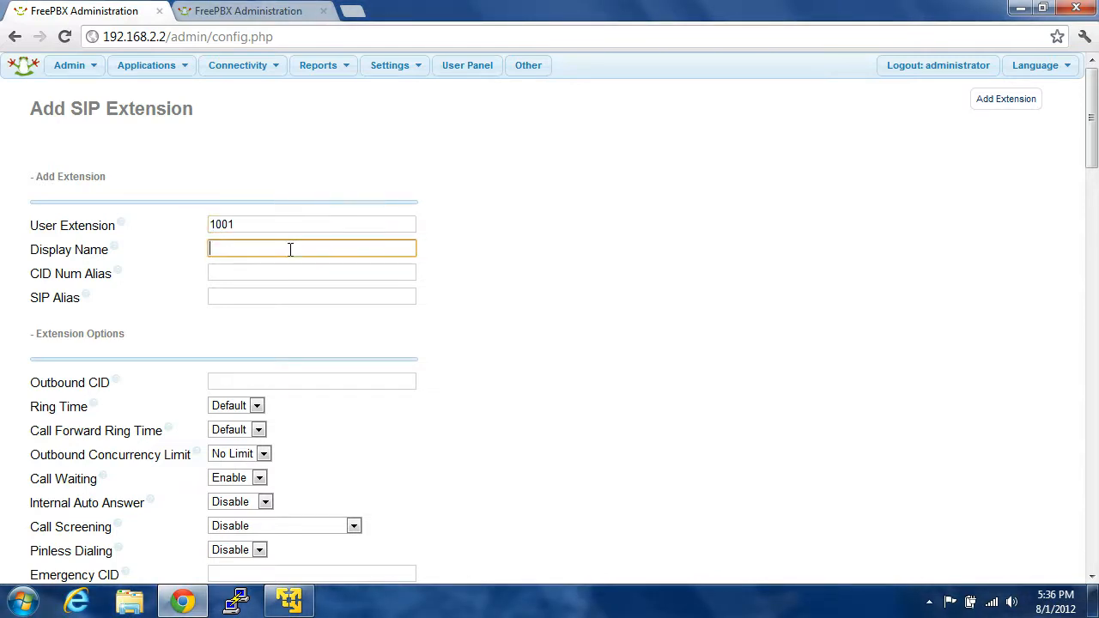
{"action": "type", "text": "First"}
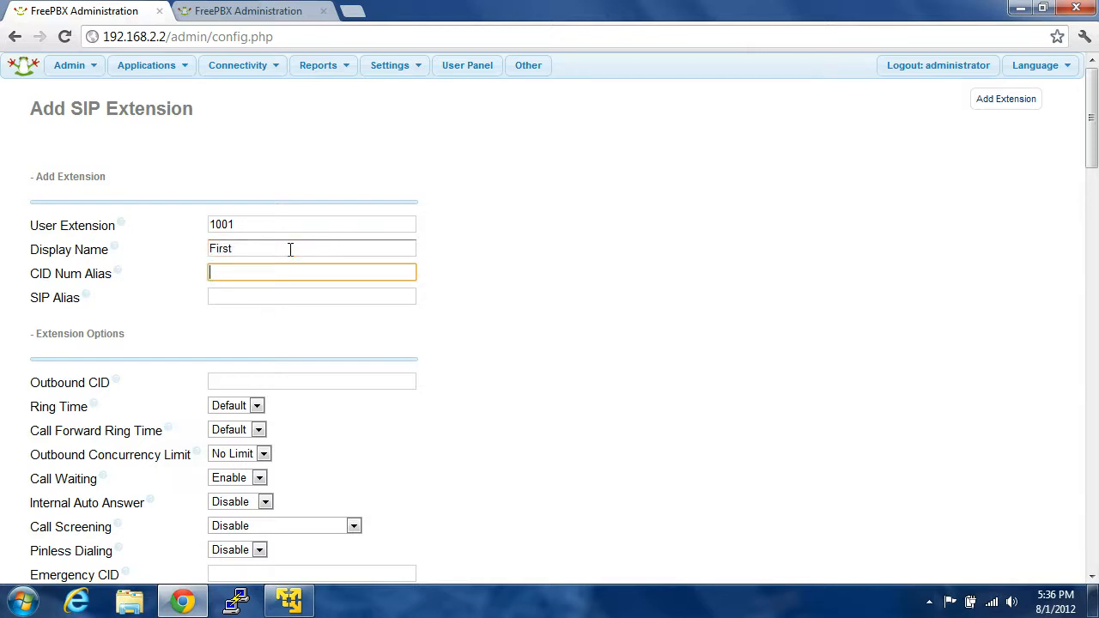
{"action": "left_click", "coordinate": [312, 295]}
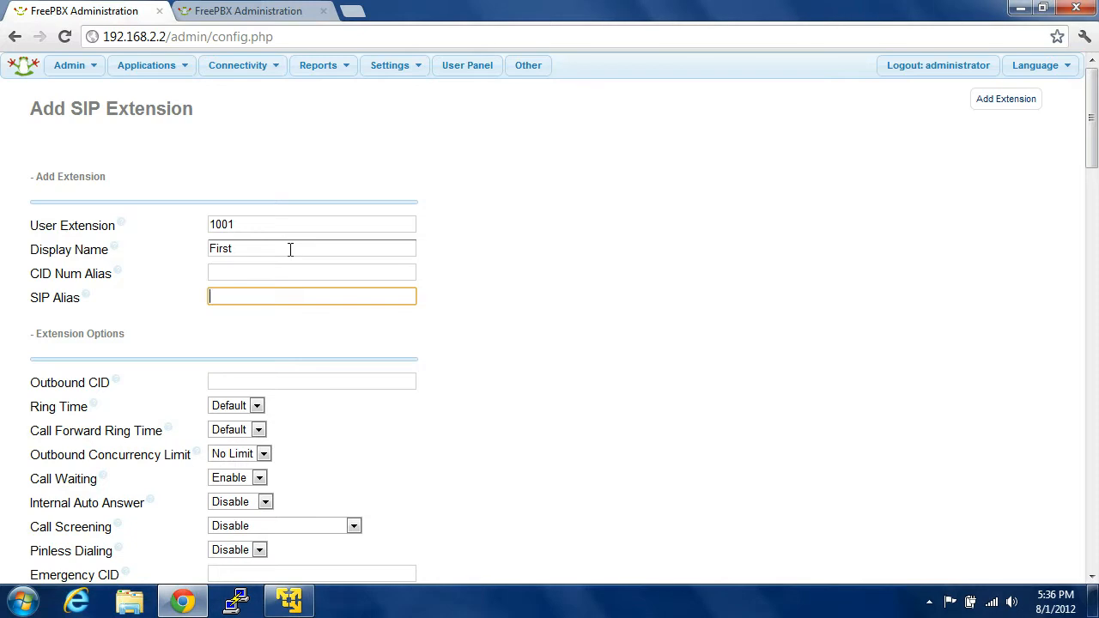
{"action": "mouse_move", "coordinate": [244, 382]}
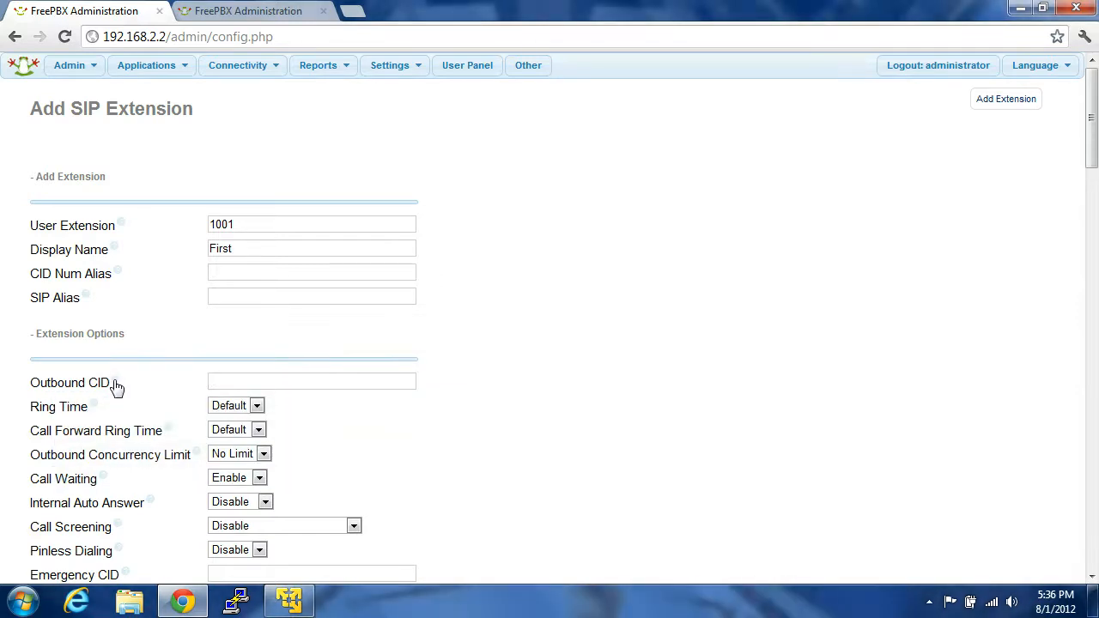
{"action": "mouse_move", "coordinate": [120, 401]}
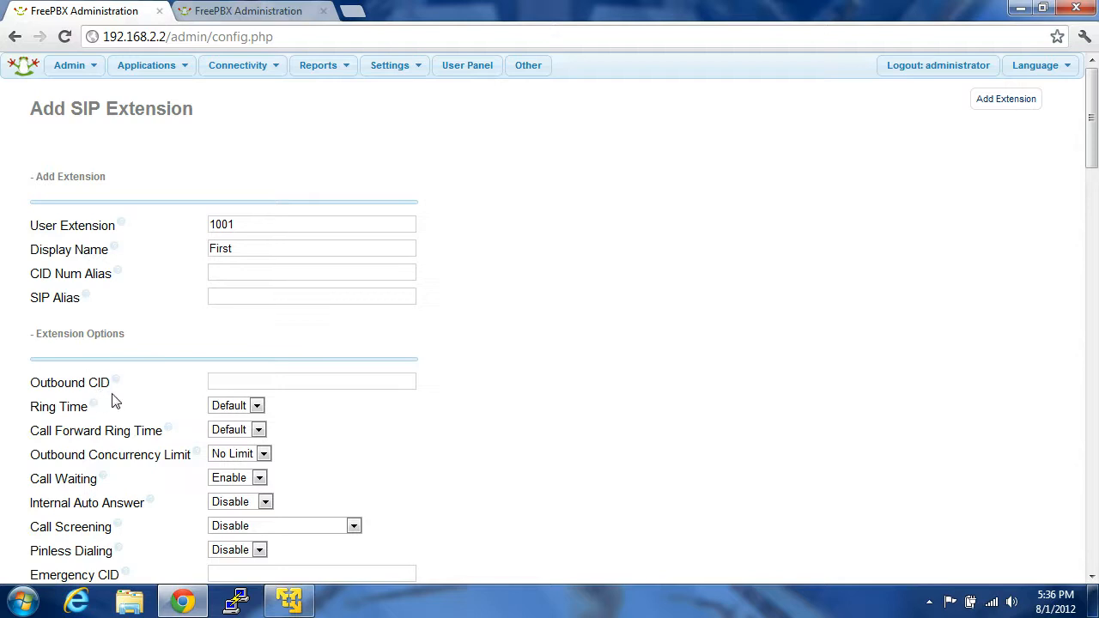
{"action": "mouse_move", "coordinate": [105, 381]}
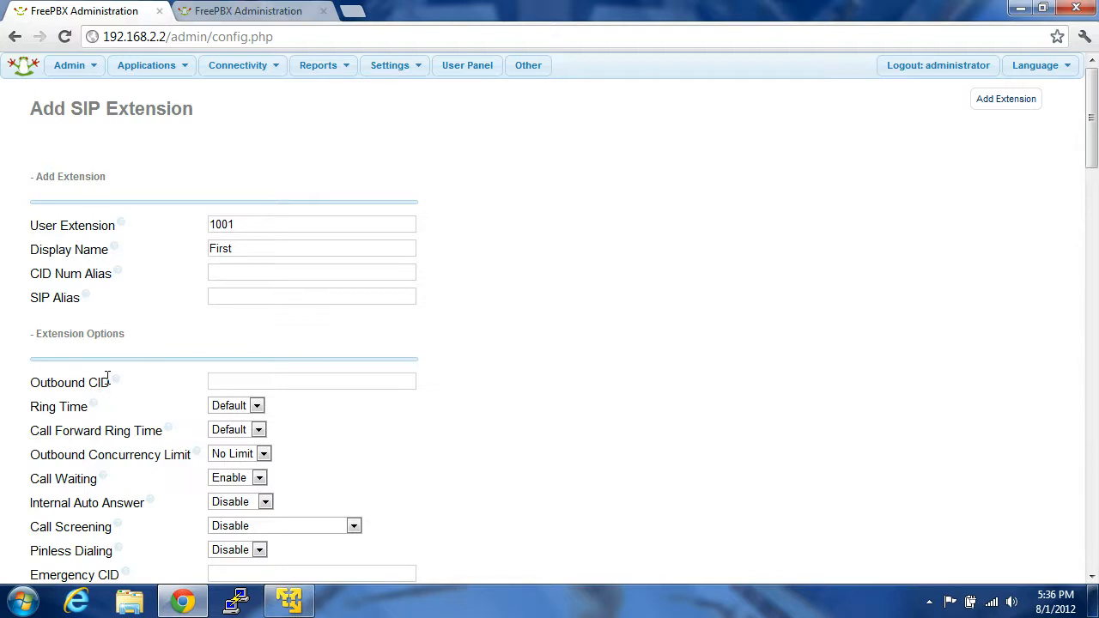
{"action": "left_click", "coordinate": [254, 406]}
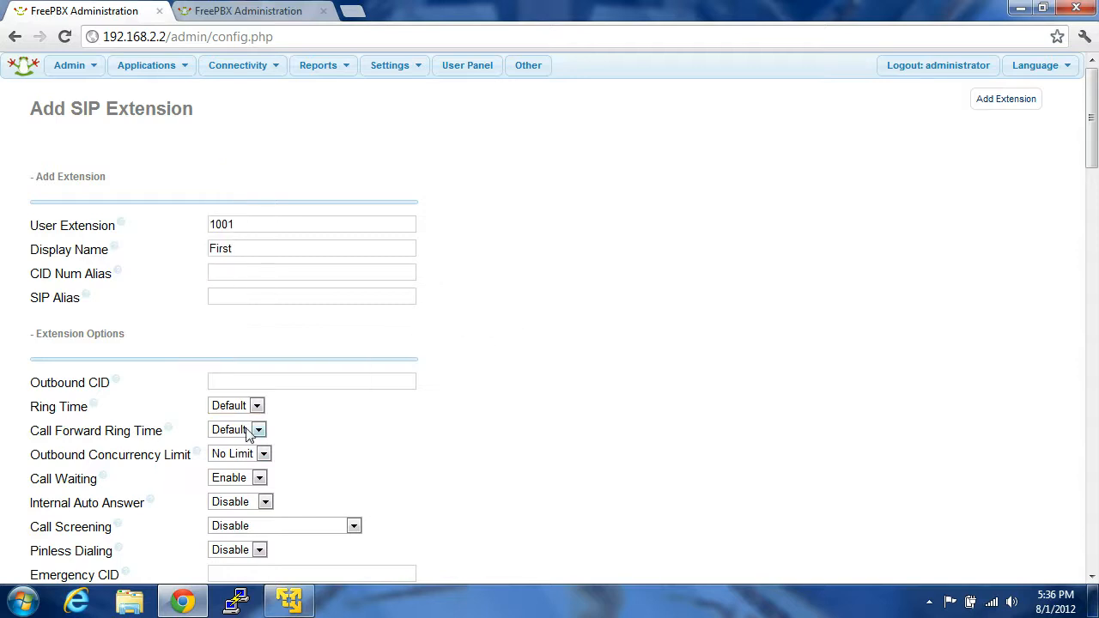
{"action": "left_click", "coordinate": [258, 429]}
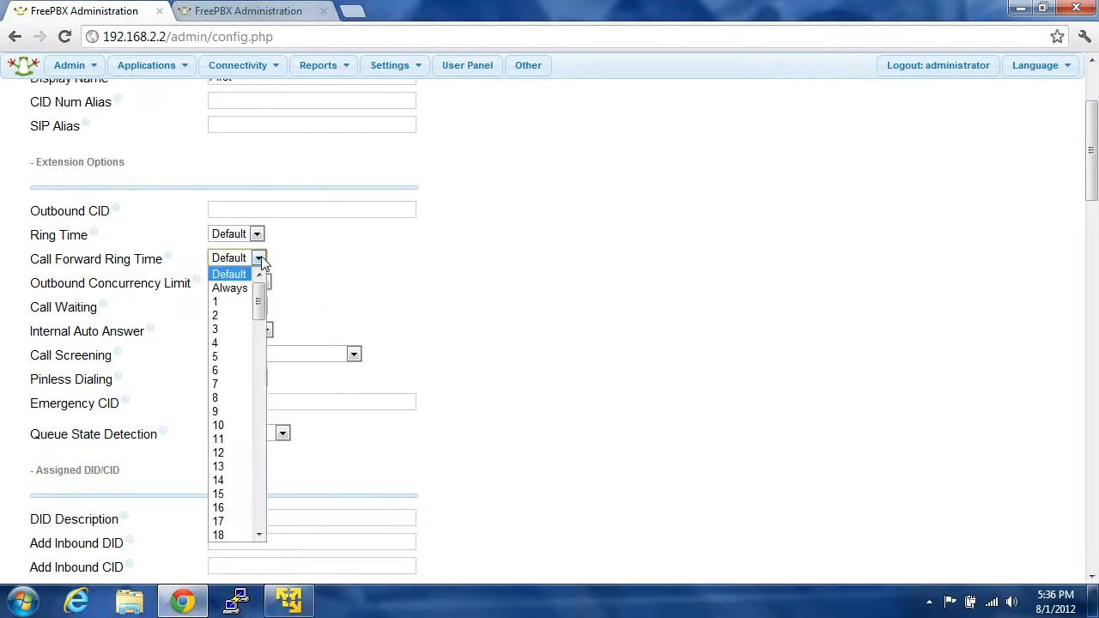
{"action": "left_click", "coordinate": [230, 275]}
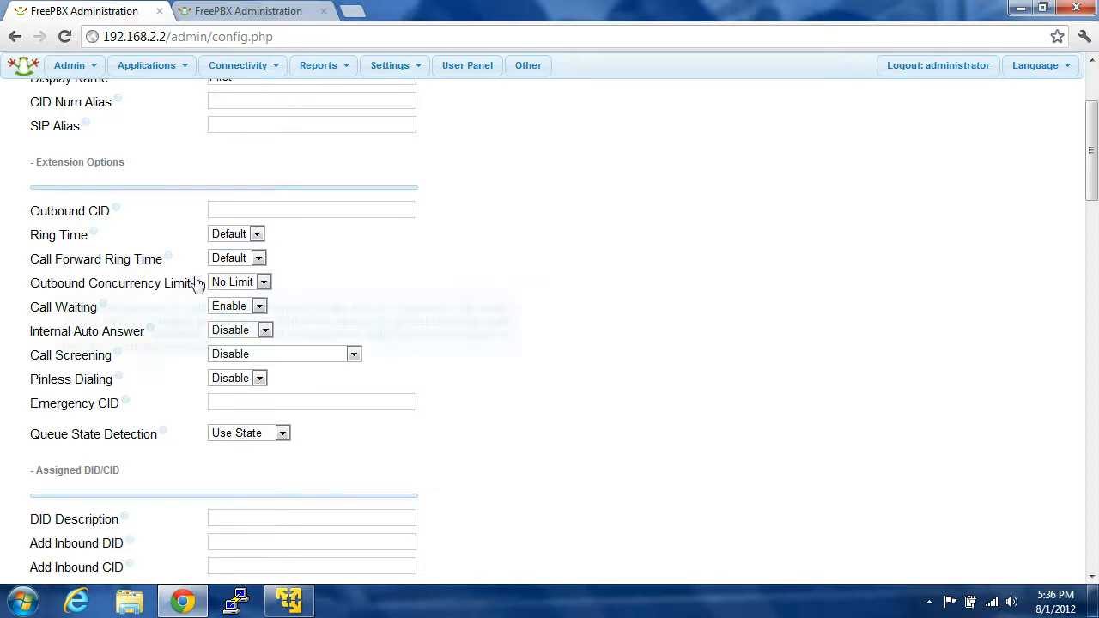
{"action": "mouse_move", "coordinate": [195, 282]}
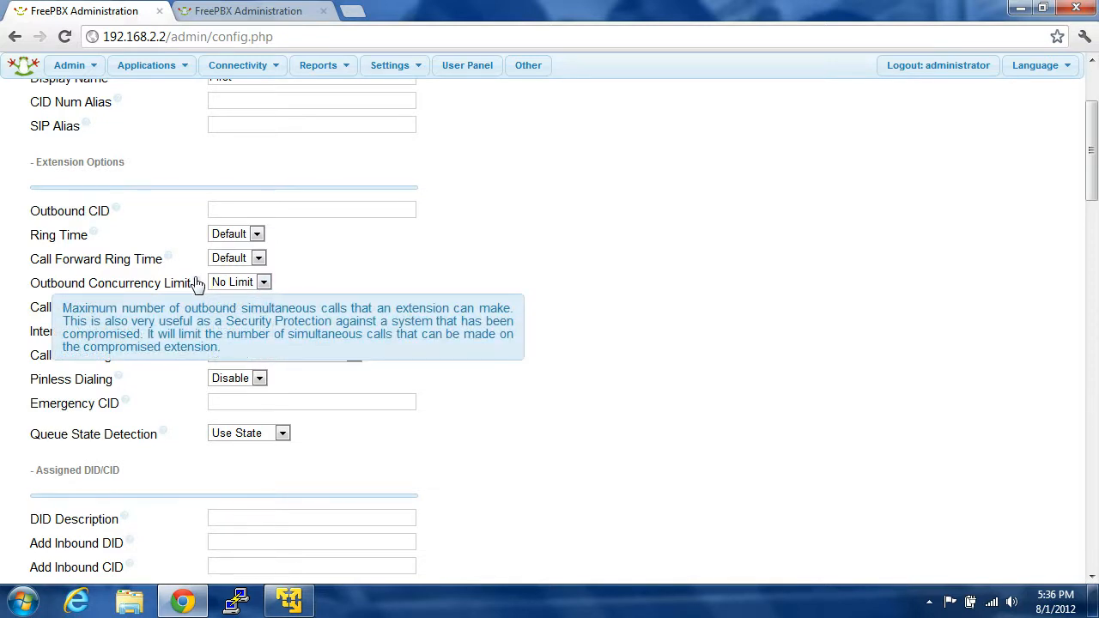
{"action": "left_click", "coordinate": [263, 281]}
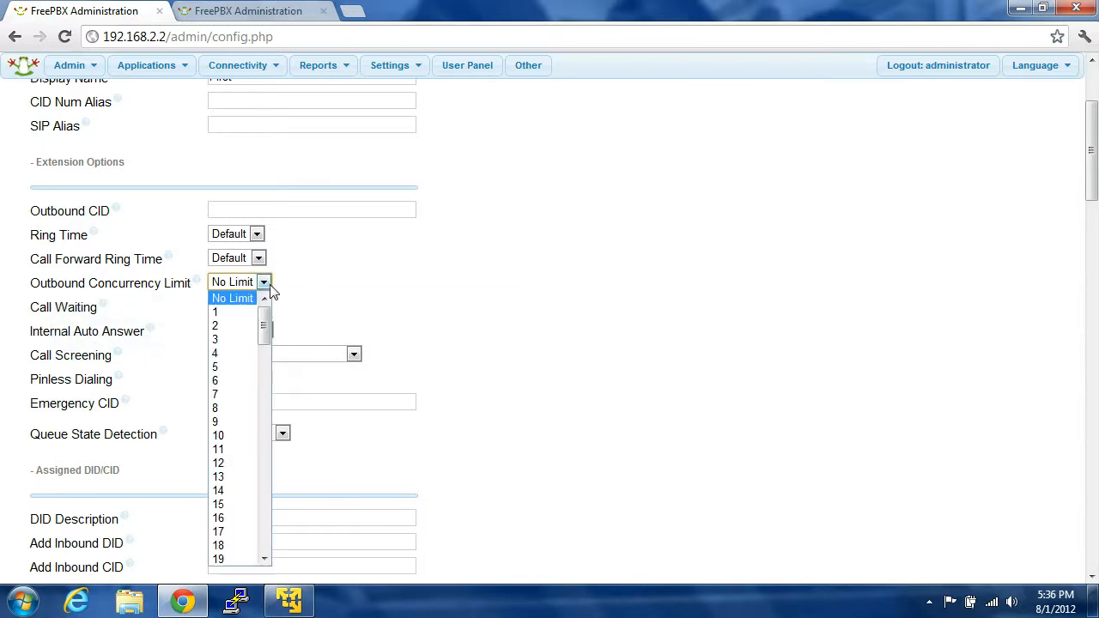
{"action": "left_click", "coordinate": [232, 299]}
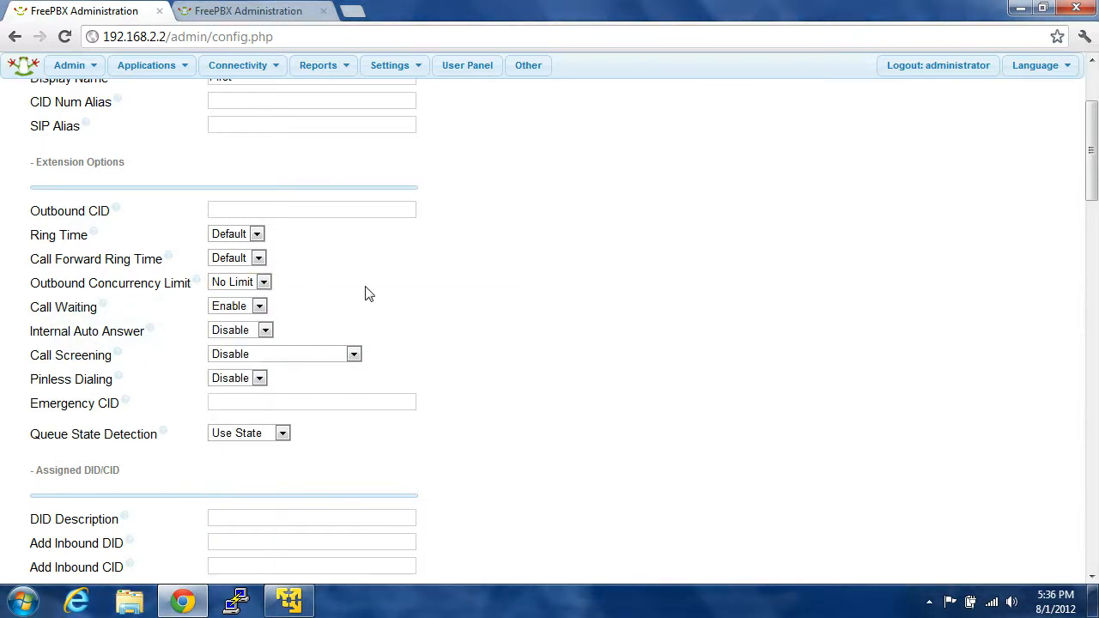
{"action": "mouse_move", "coordinate": [357, 303]}
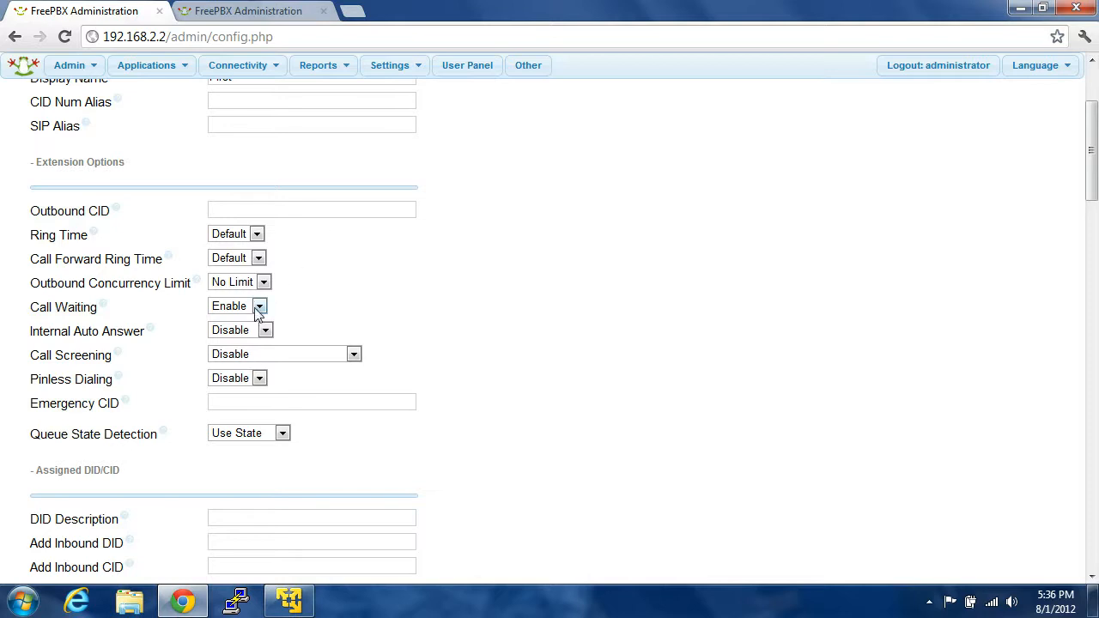
{"action": "mouse_move", "coordinate": [254, 331]}
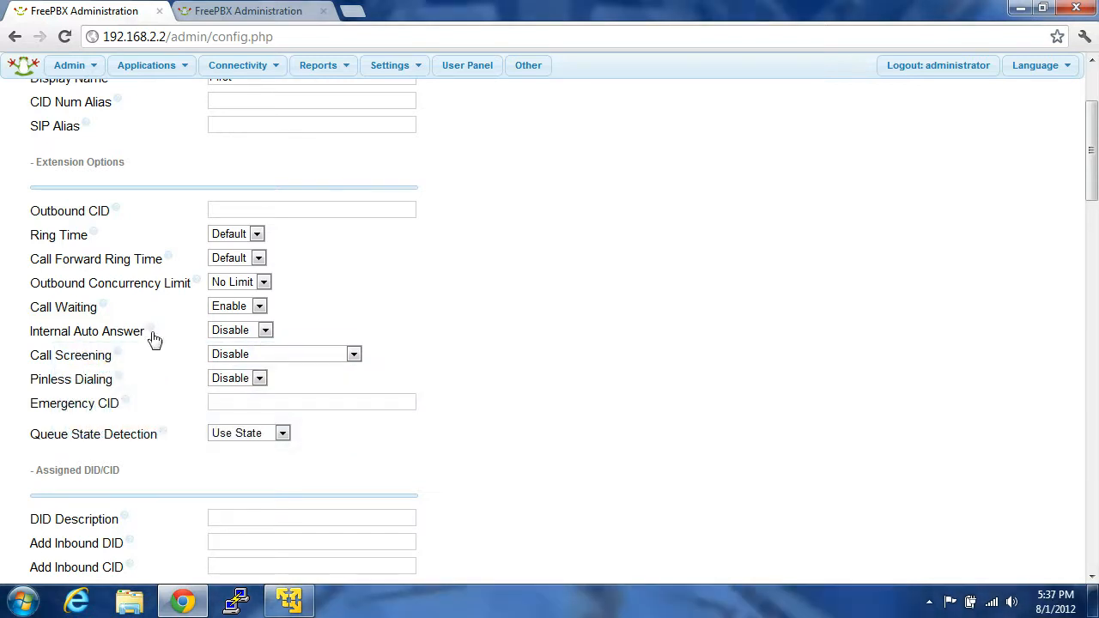
{"action": "mouse_move", "coordinate": [227, 331]}
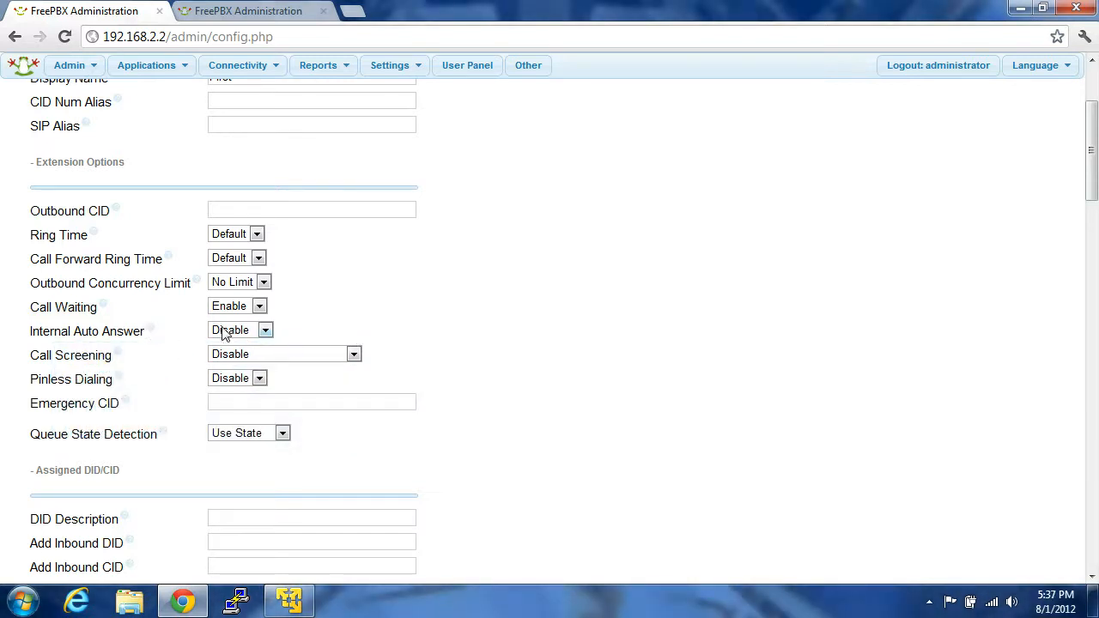
{"action": "mouse_move", "coordinate": [152, 331]}
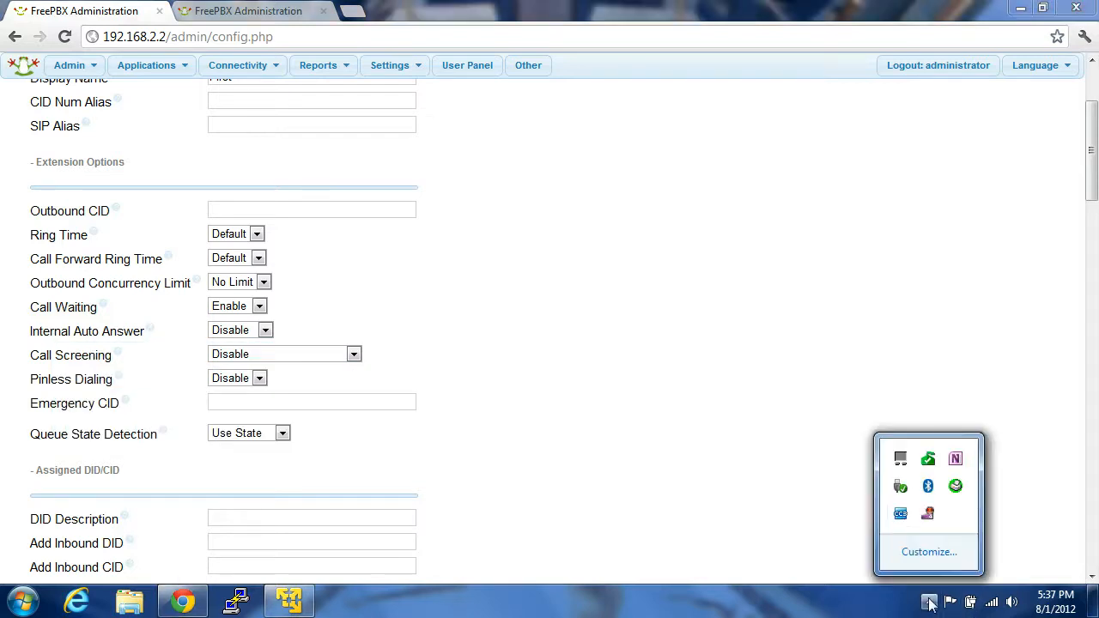
{"action": "right_click", "coordinate": [928, 601]}
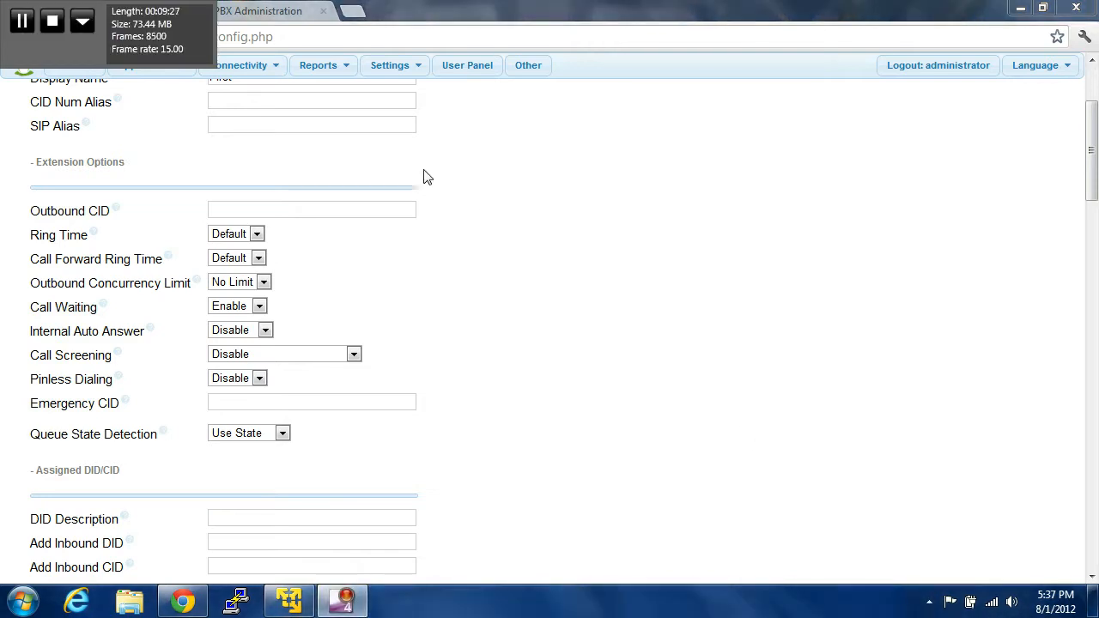
{"action": "left_click", "coordinate": [69, 65]}
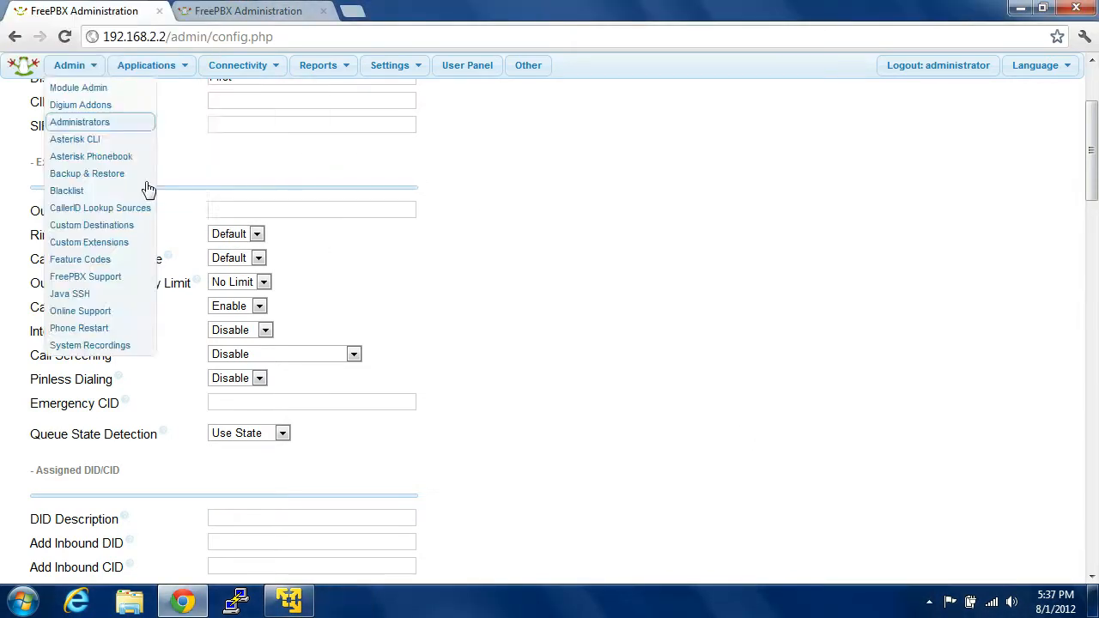
{"action": "left_click", "coordinate": [550, 327]}
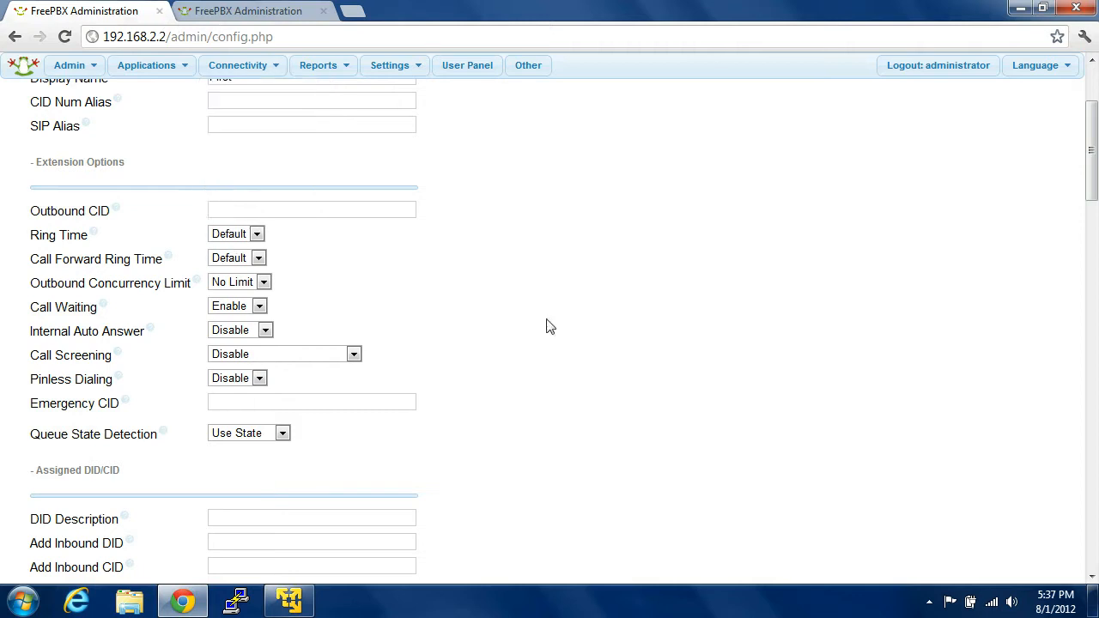
{"action": "mouse_move", "coordinate": [941, 570]}
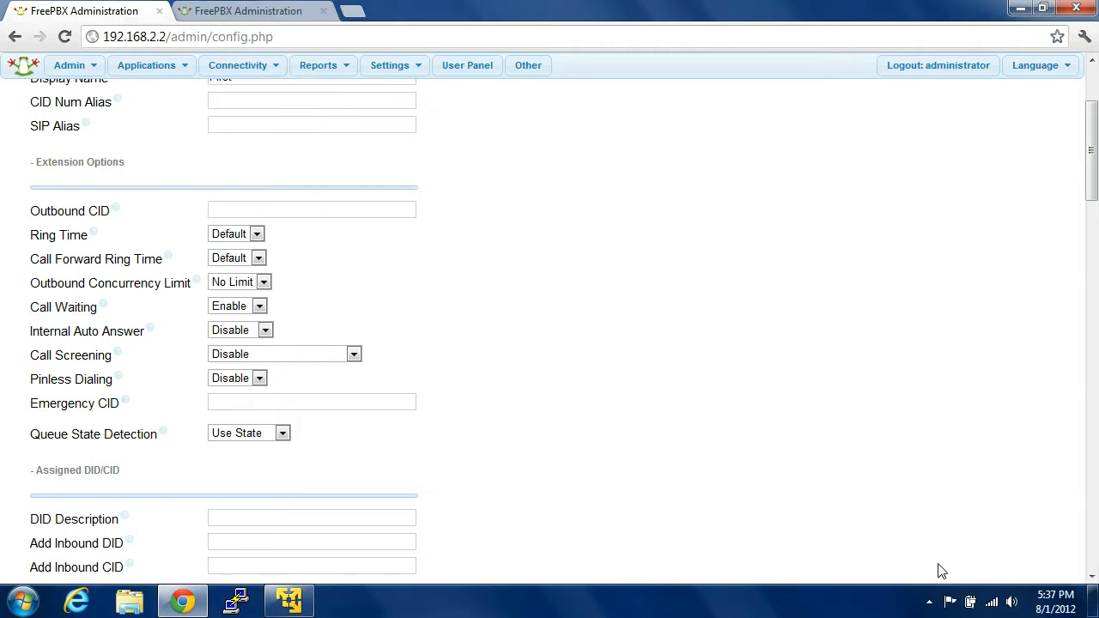
{"action": "mouse_move", "coordinate": [928, 605]}
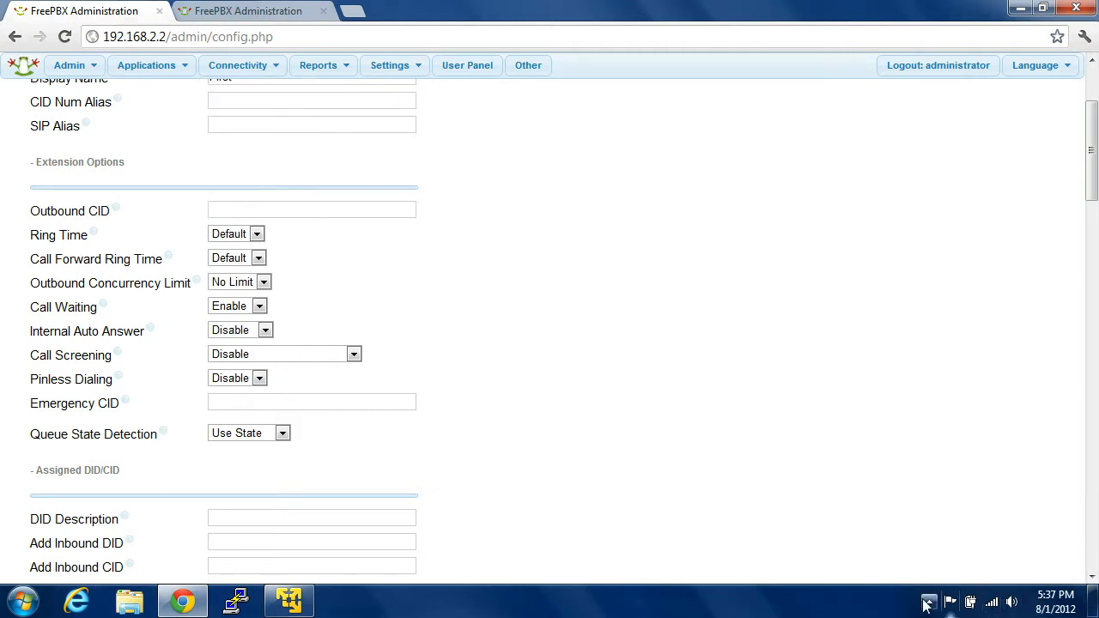